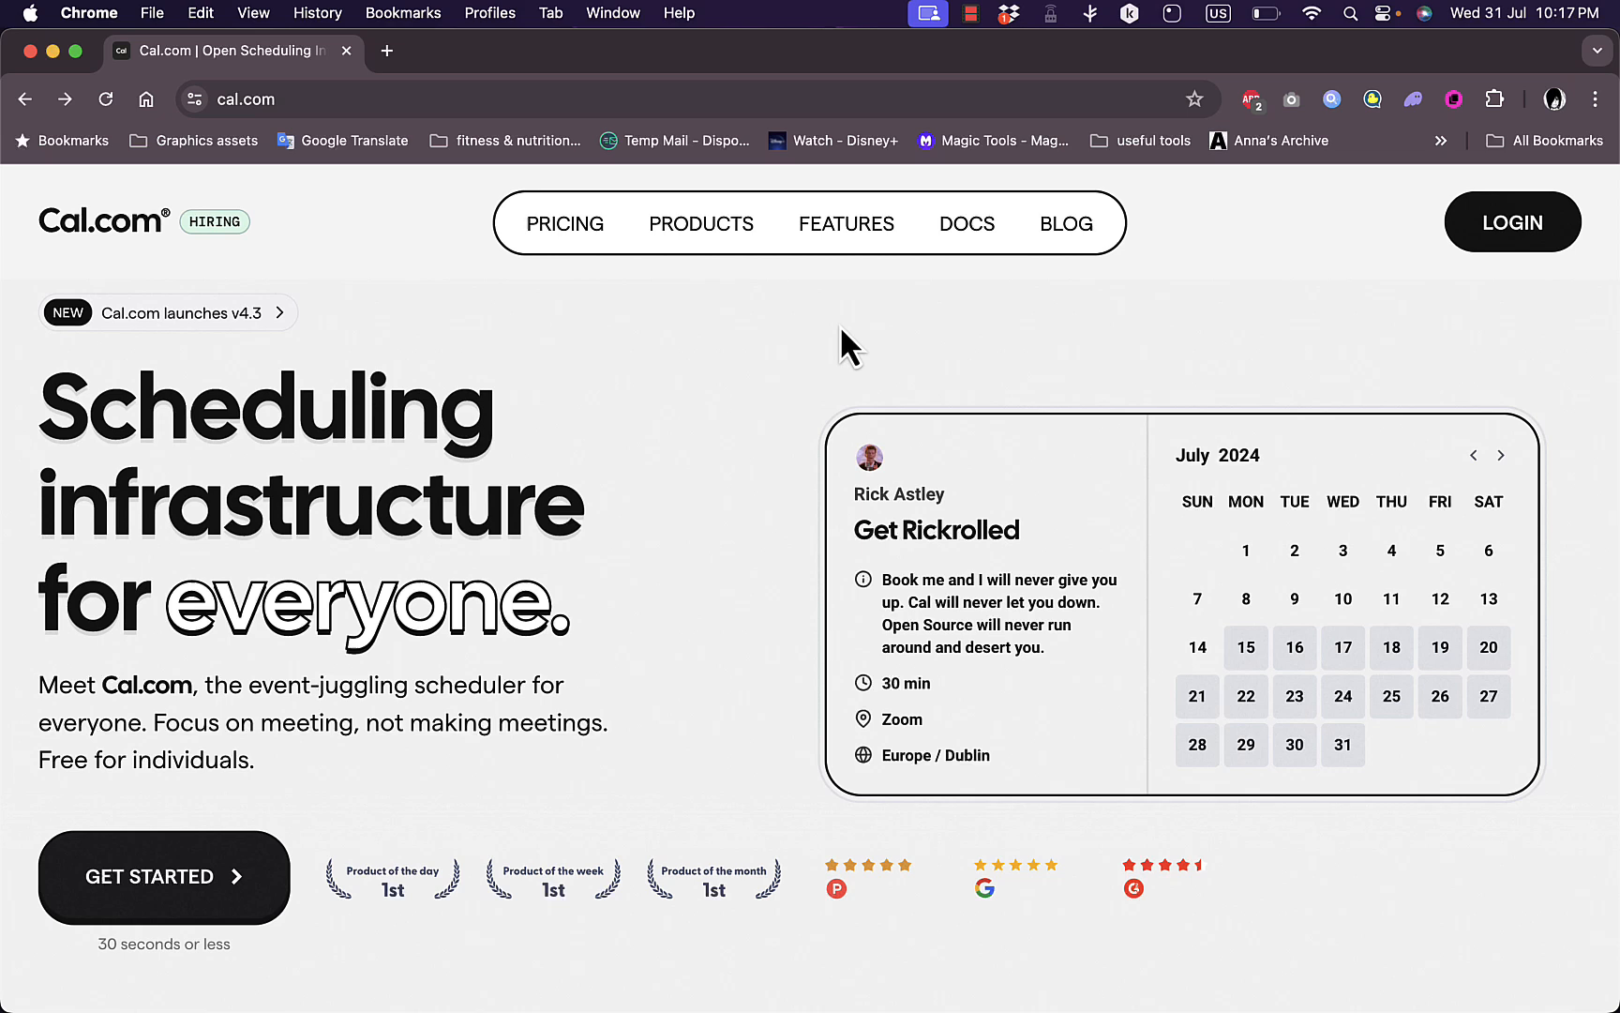
pyautogui.moveTo(788, 658)
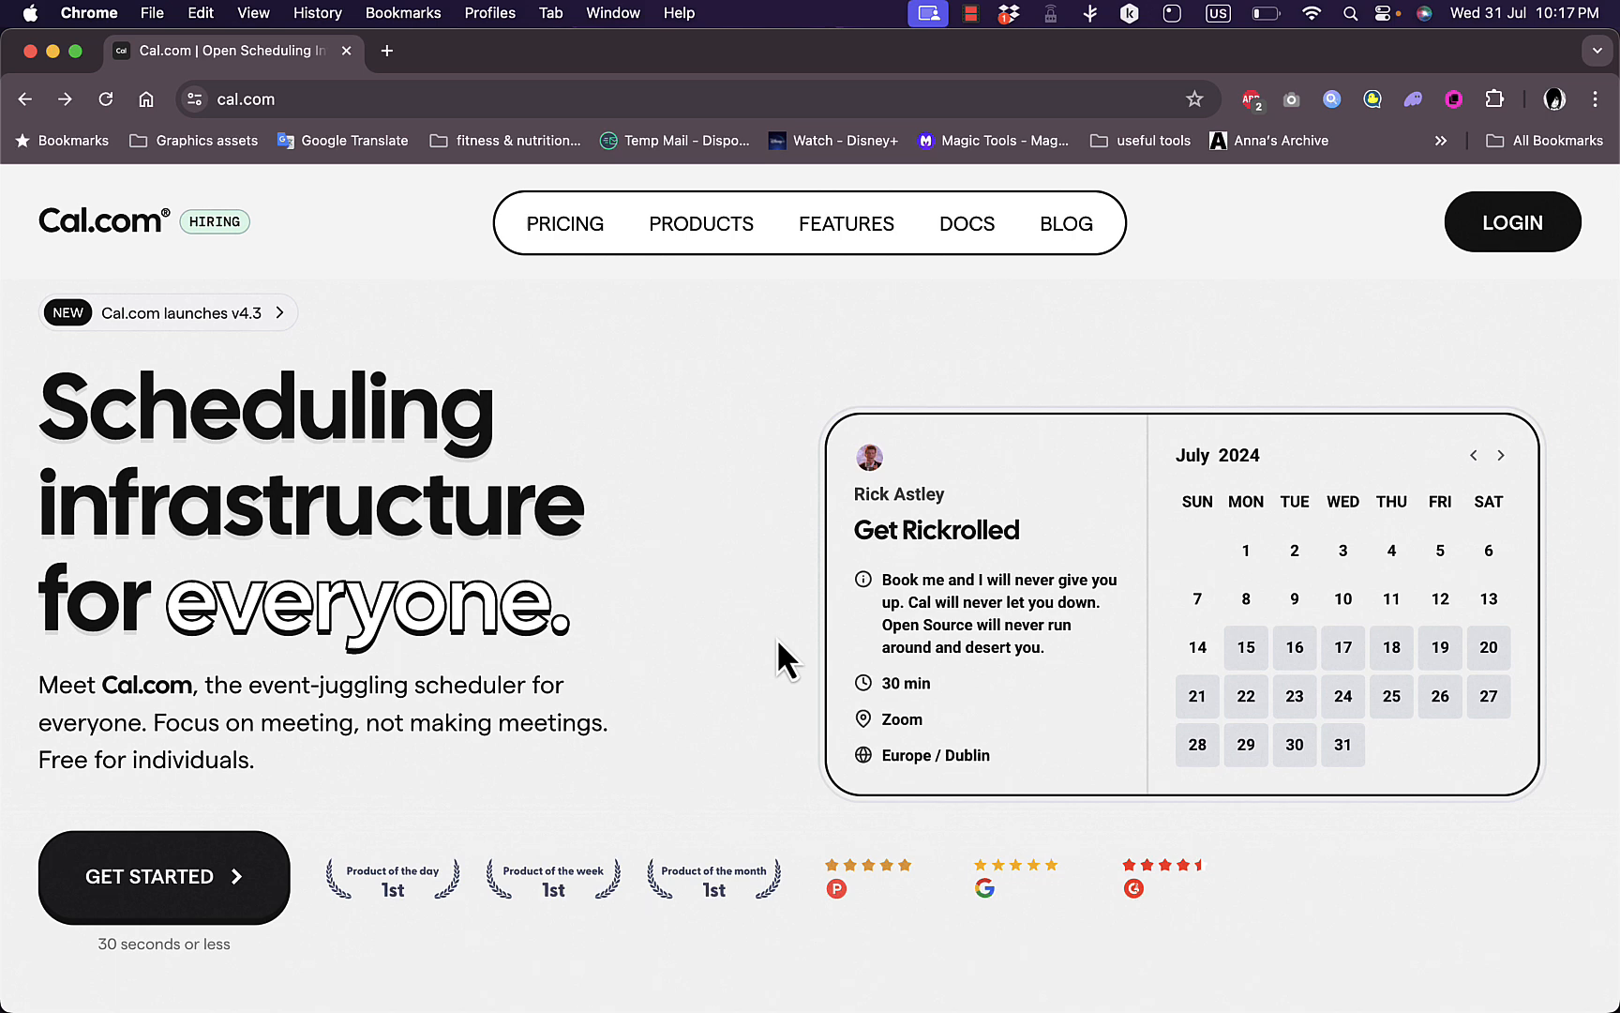
pyautogui.moveTo(190, 90)
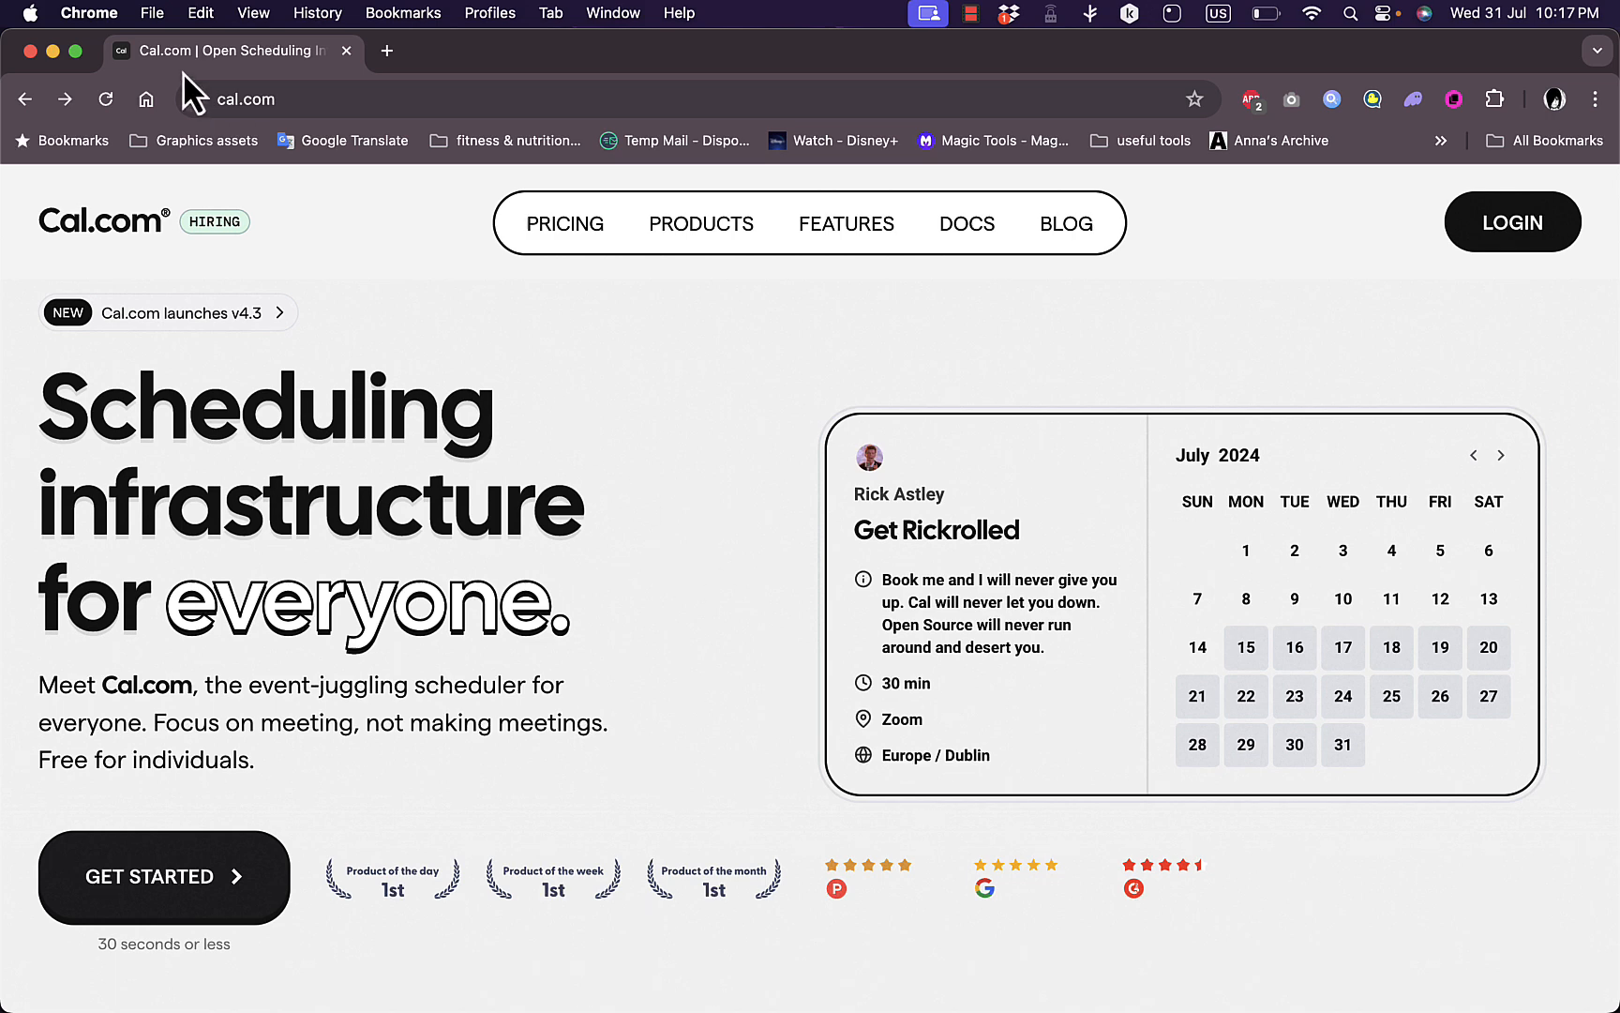
# - Scroll the homepage down to the 'Schedule meetings without the email tennis' section
pyautogui.scroll(-3)
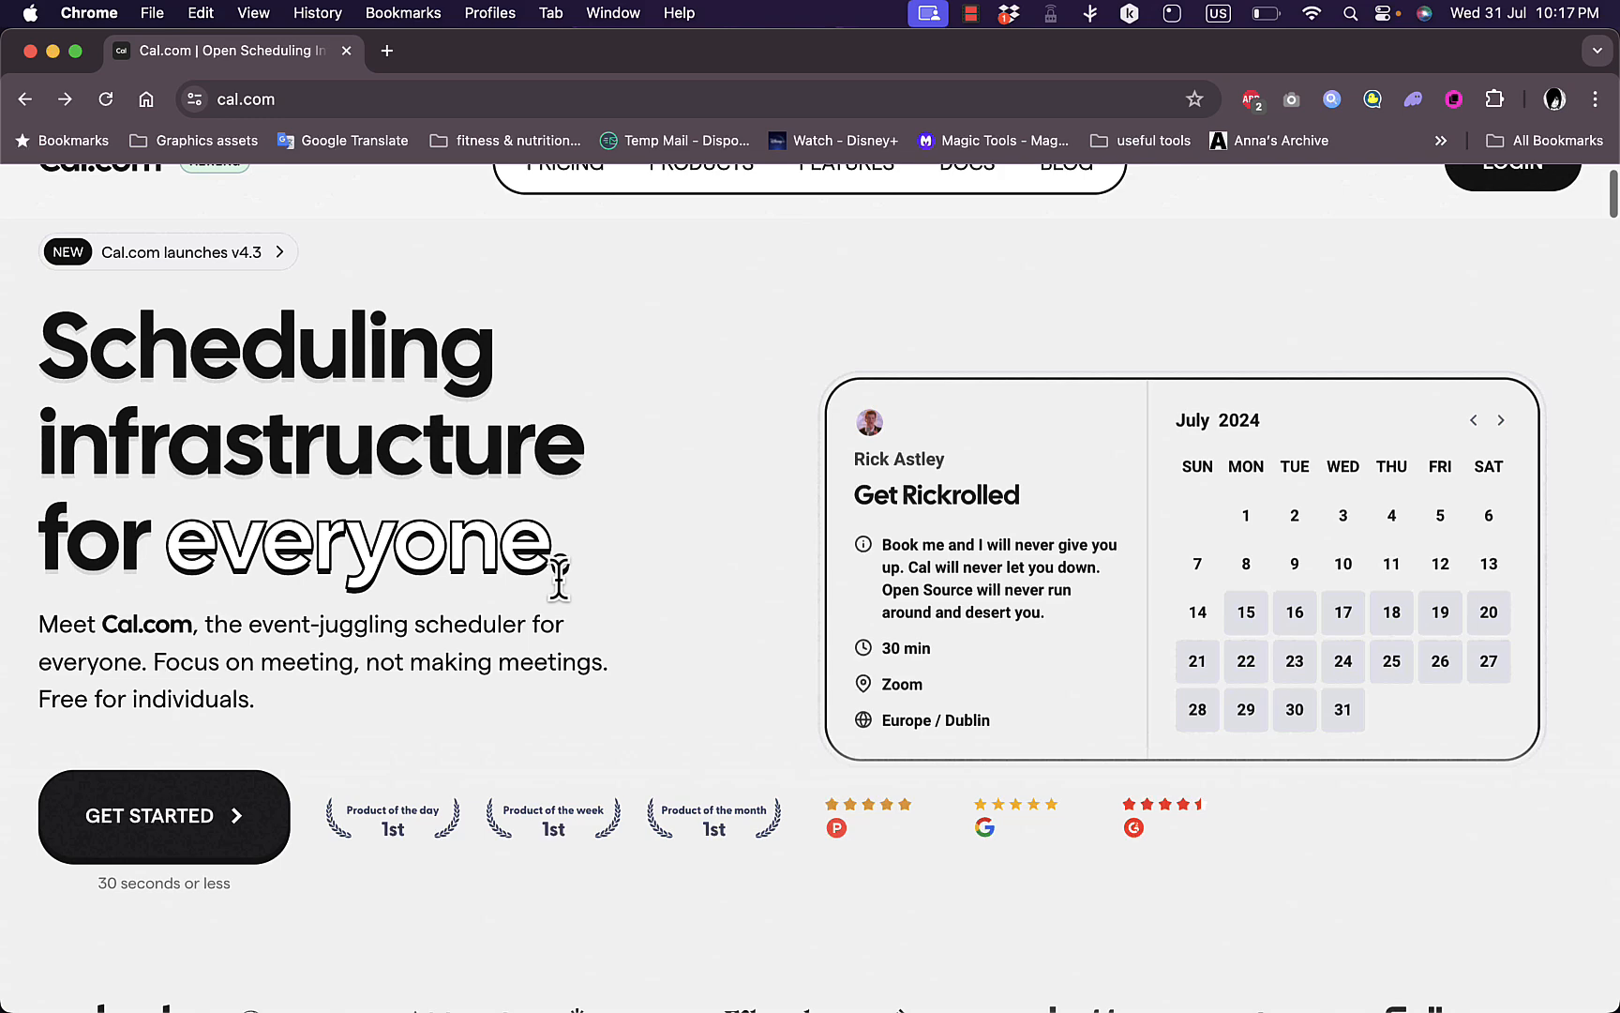
pyautogui.scroll(-3)
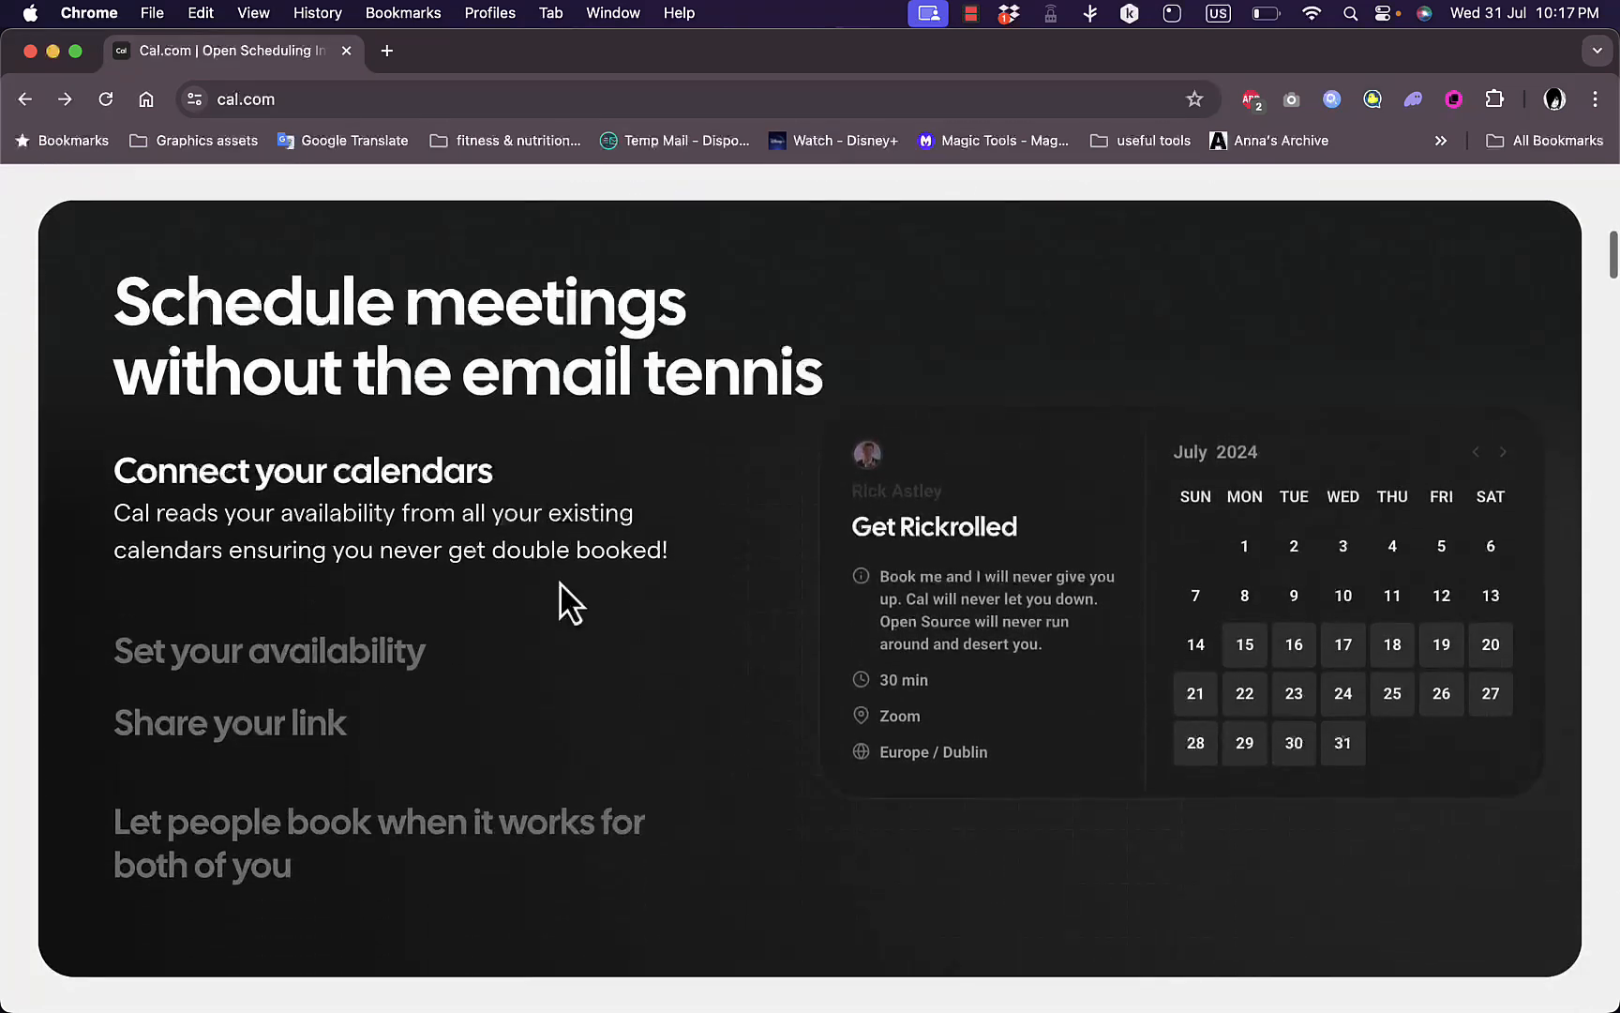
pyautogui.moveTo(950, 553)
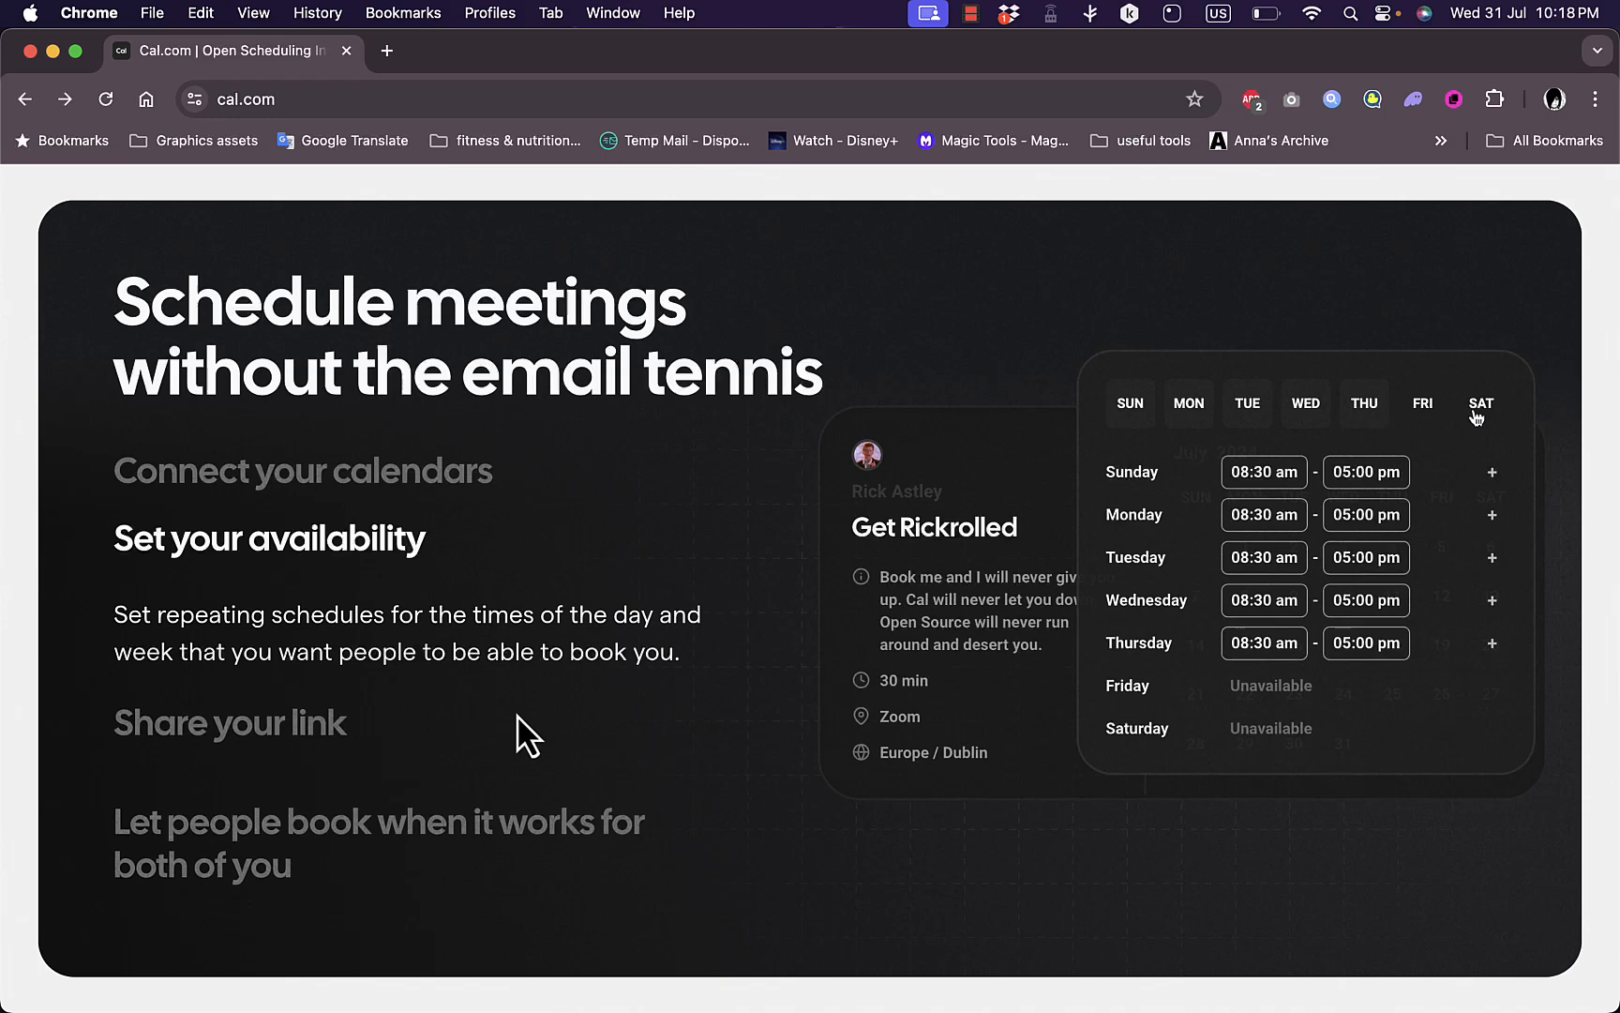
pyautogui.moveTo(1394, 506)
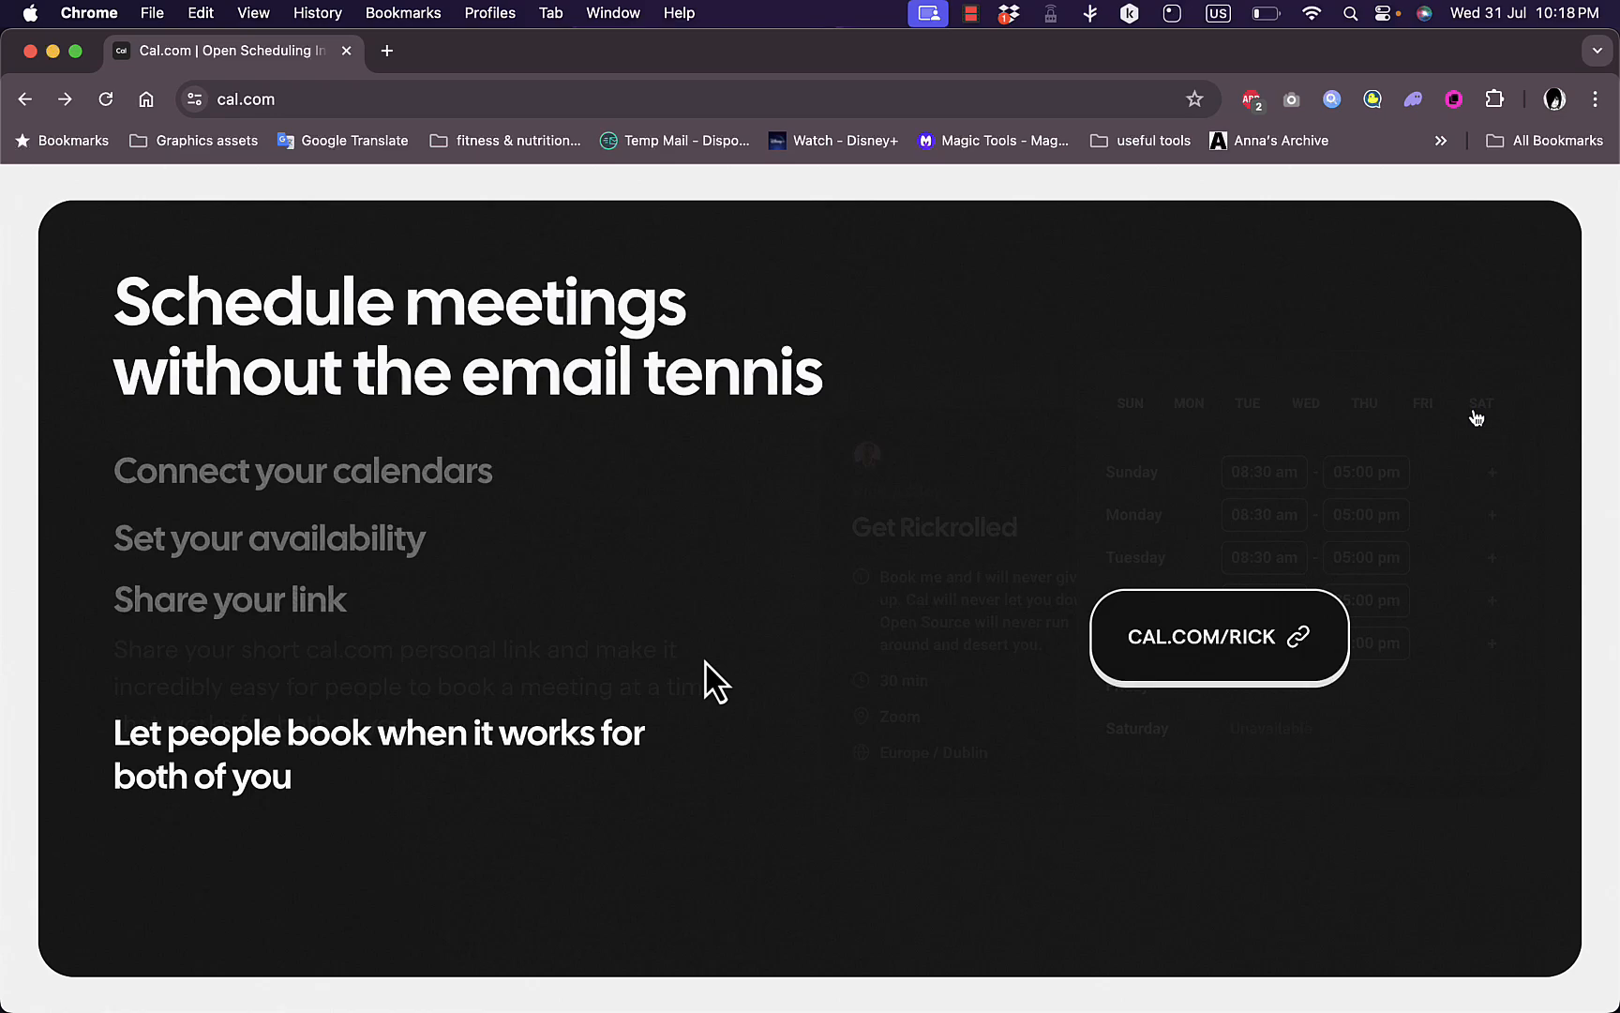
pyautogui.moveTo(799, 692)
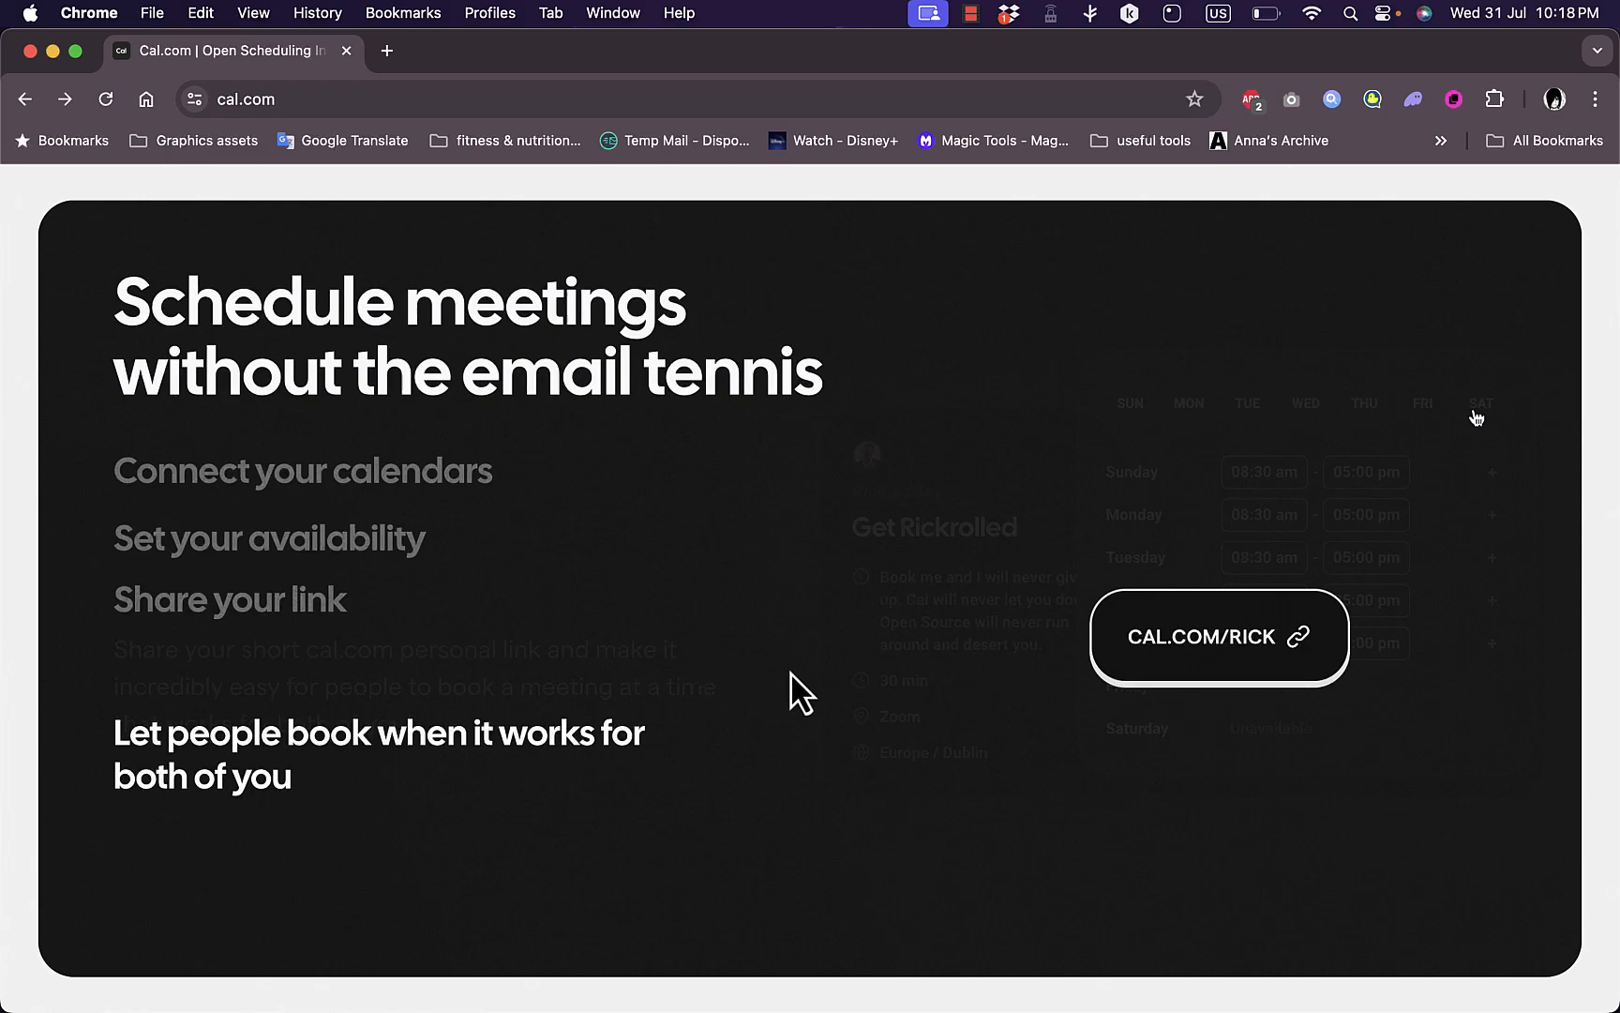
pyautogui.scroll(-3)
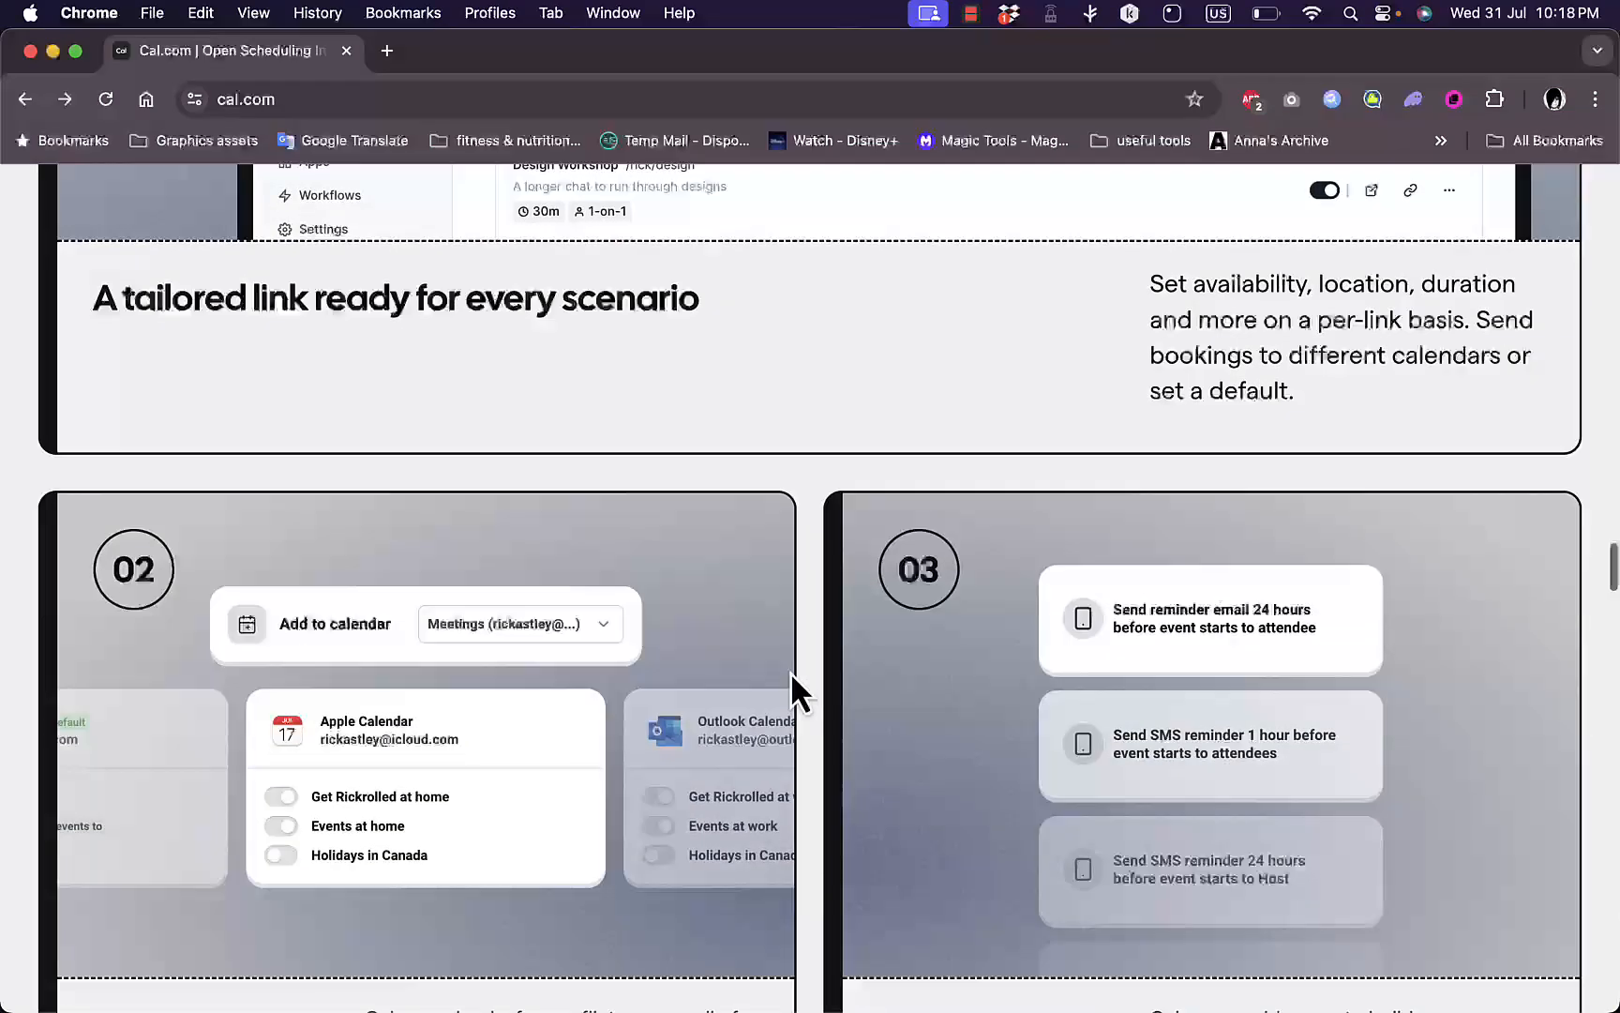
pyautogui.scroll(3)
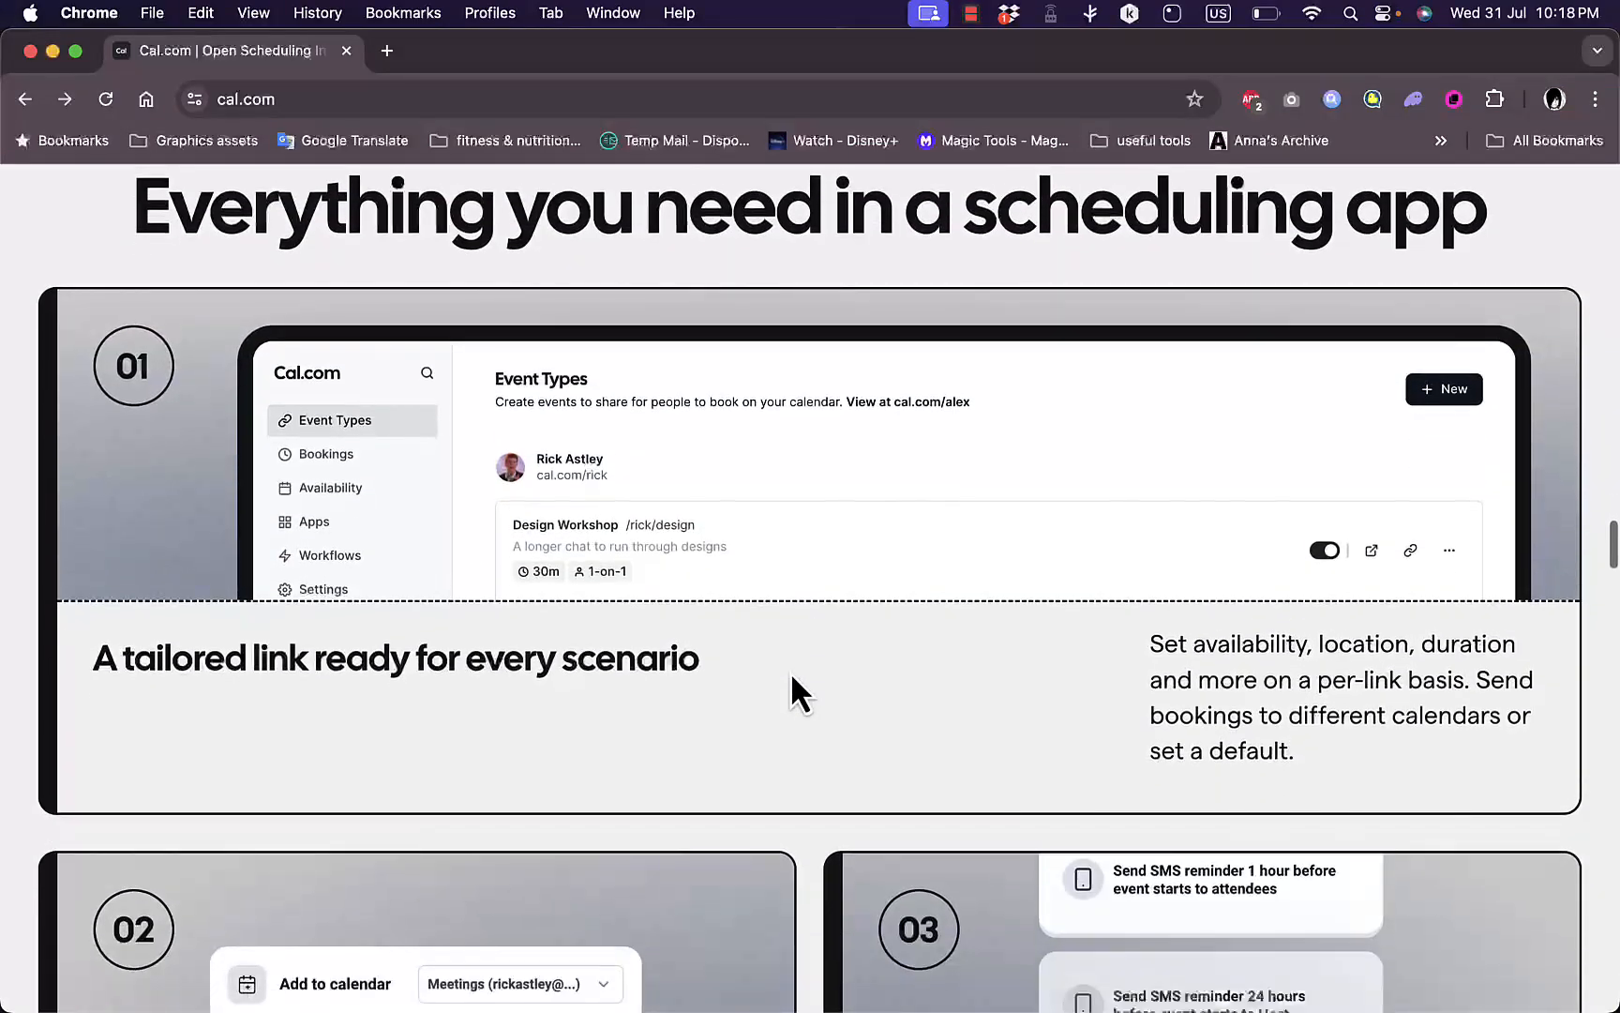
pyautogui.scroll(-3)
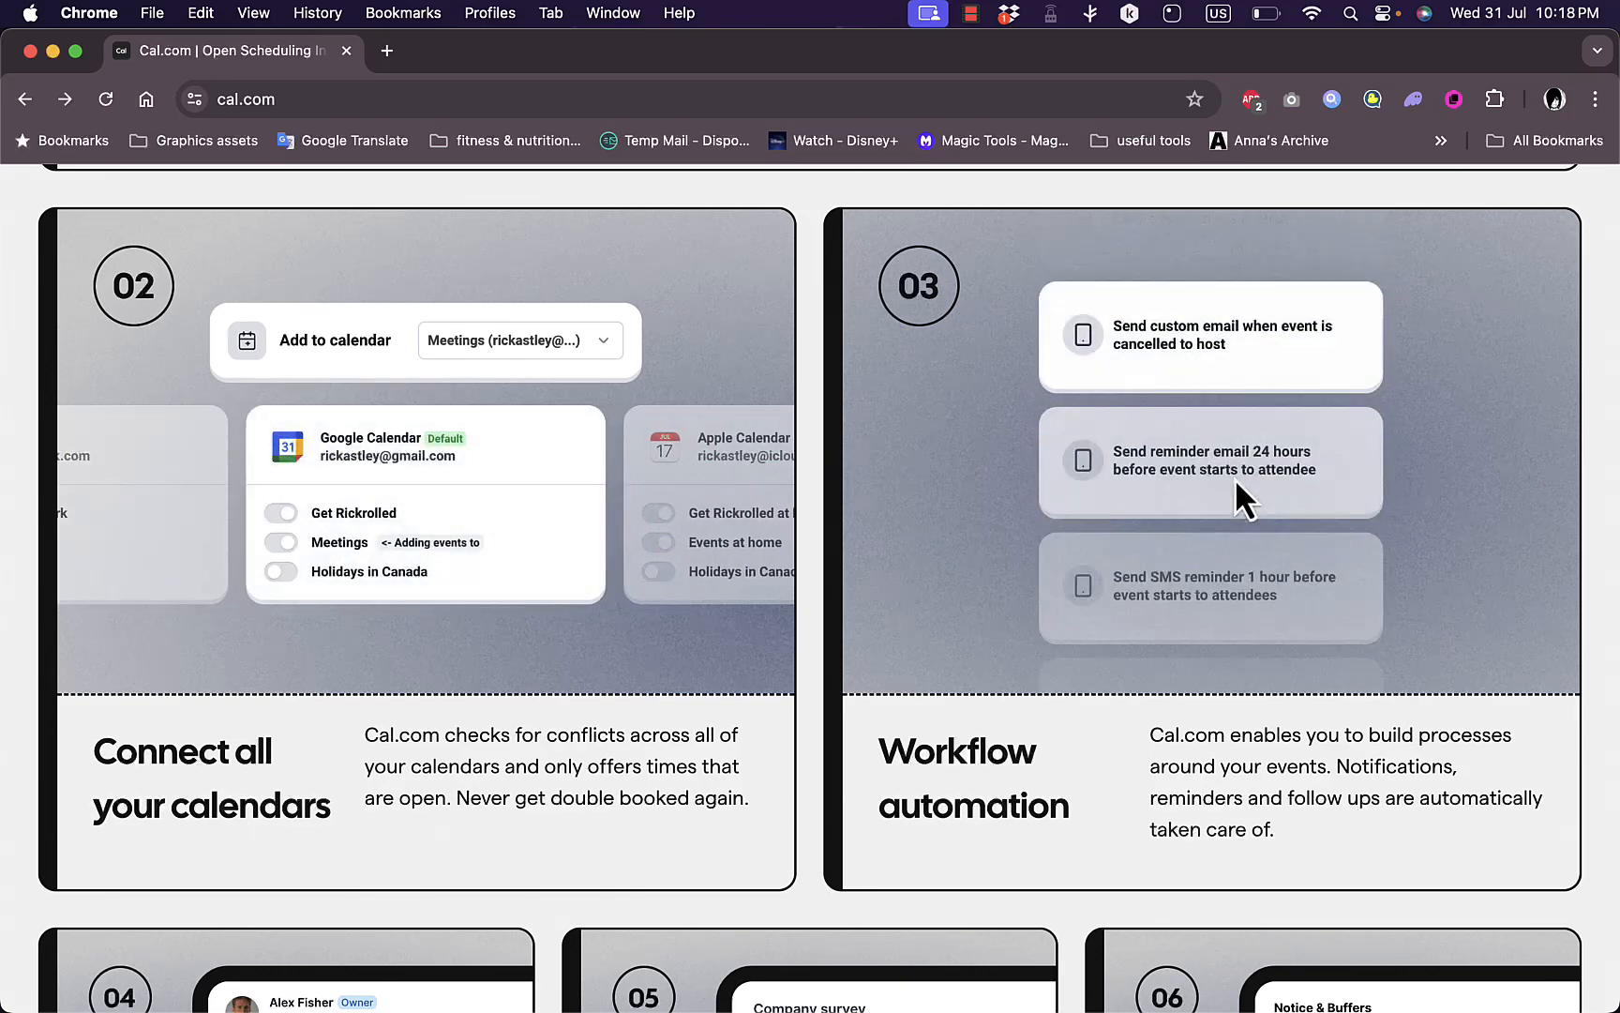
pyautogui.scroll(-3)
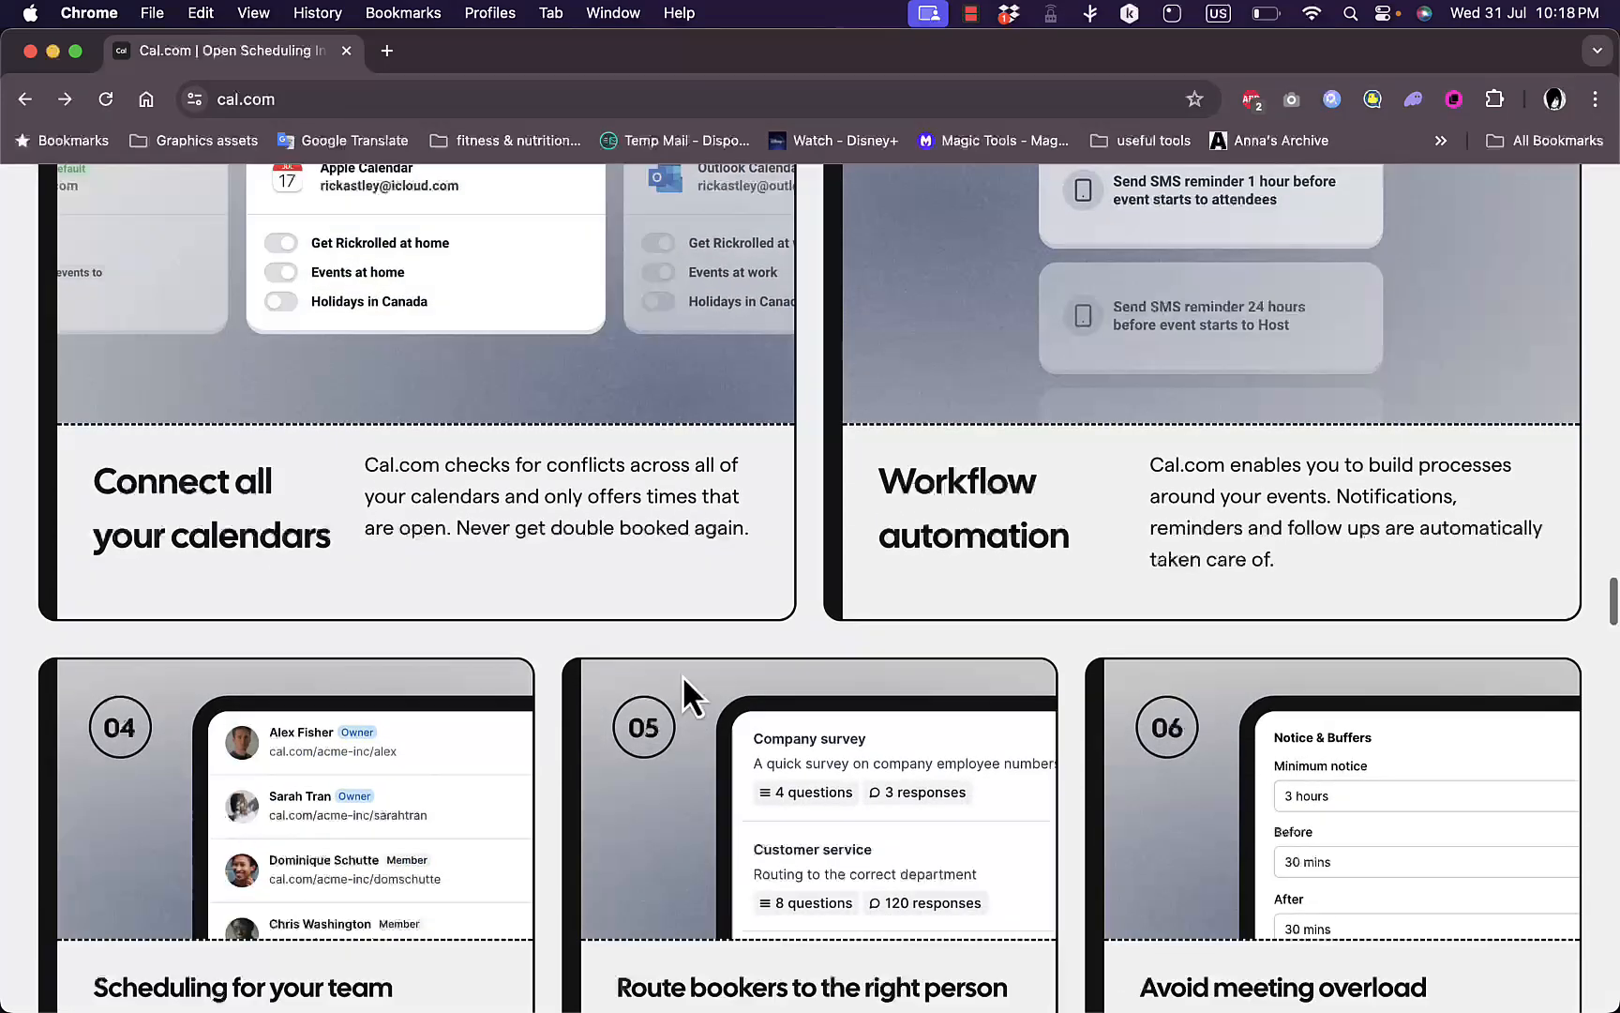
pyautogui.scroll(-3)
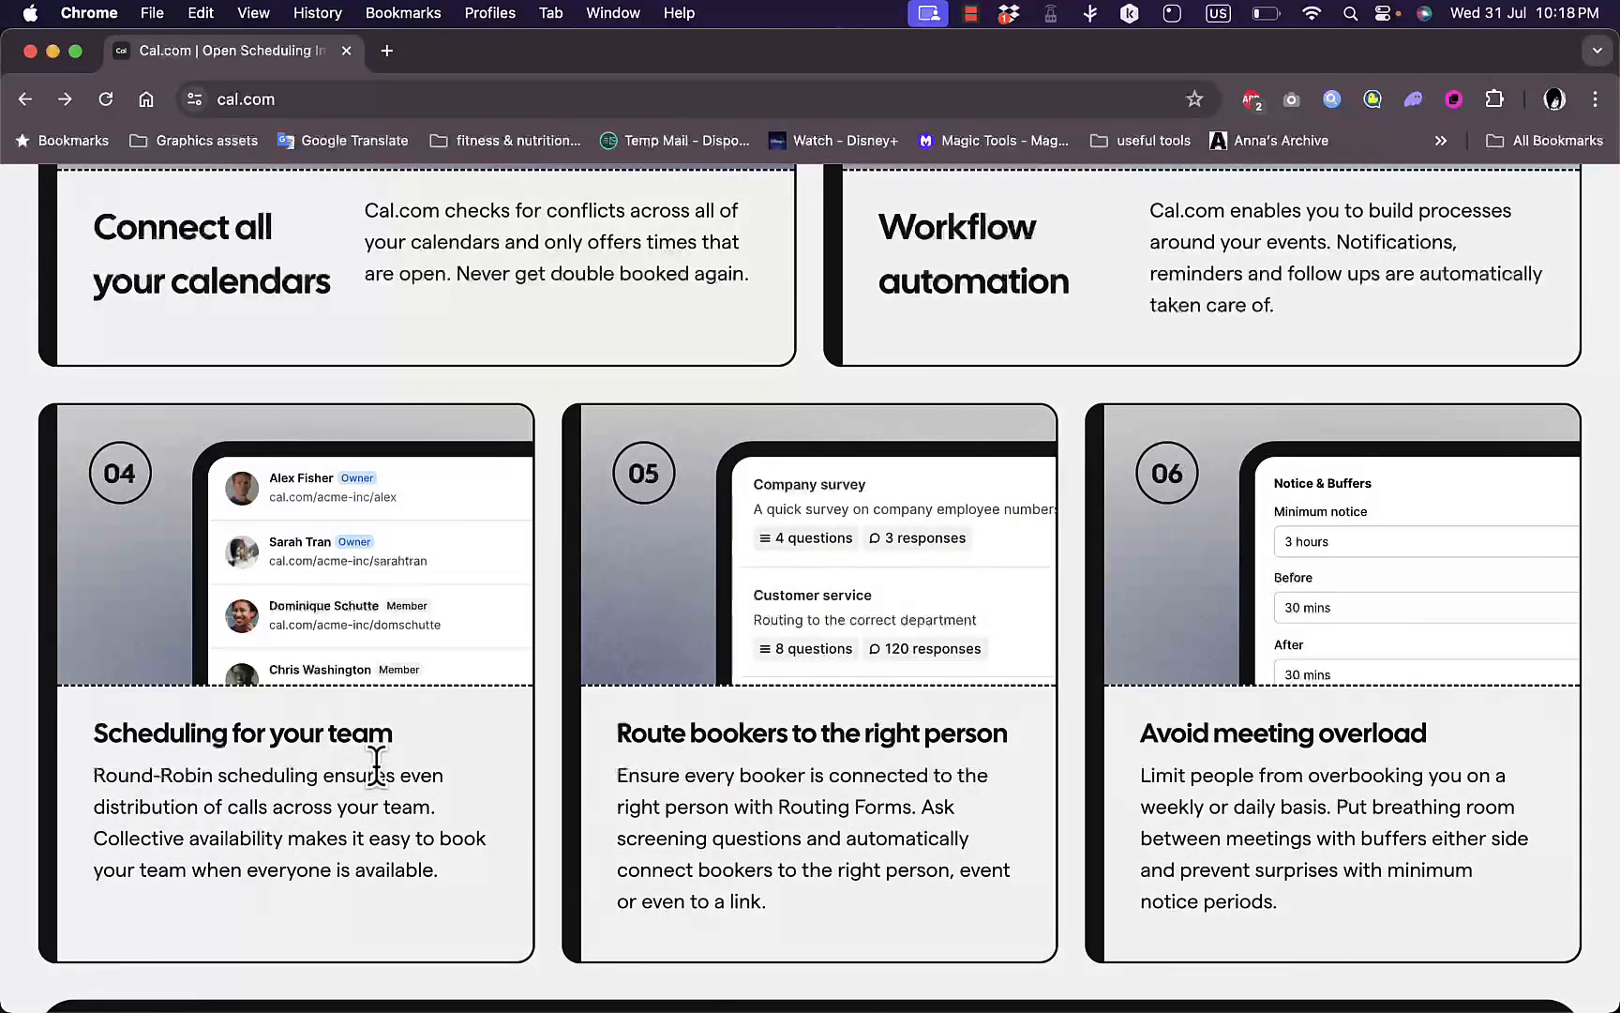
pyautogui.scroll(-3)
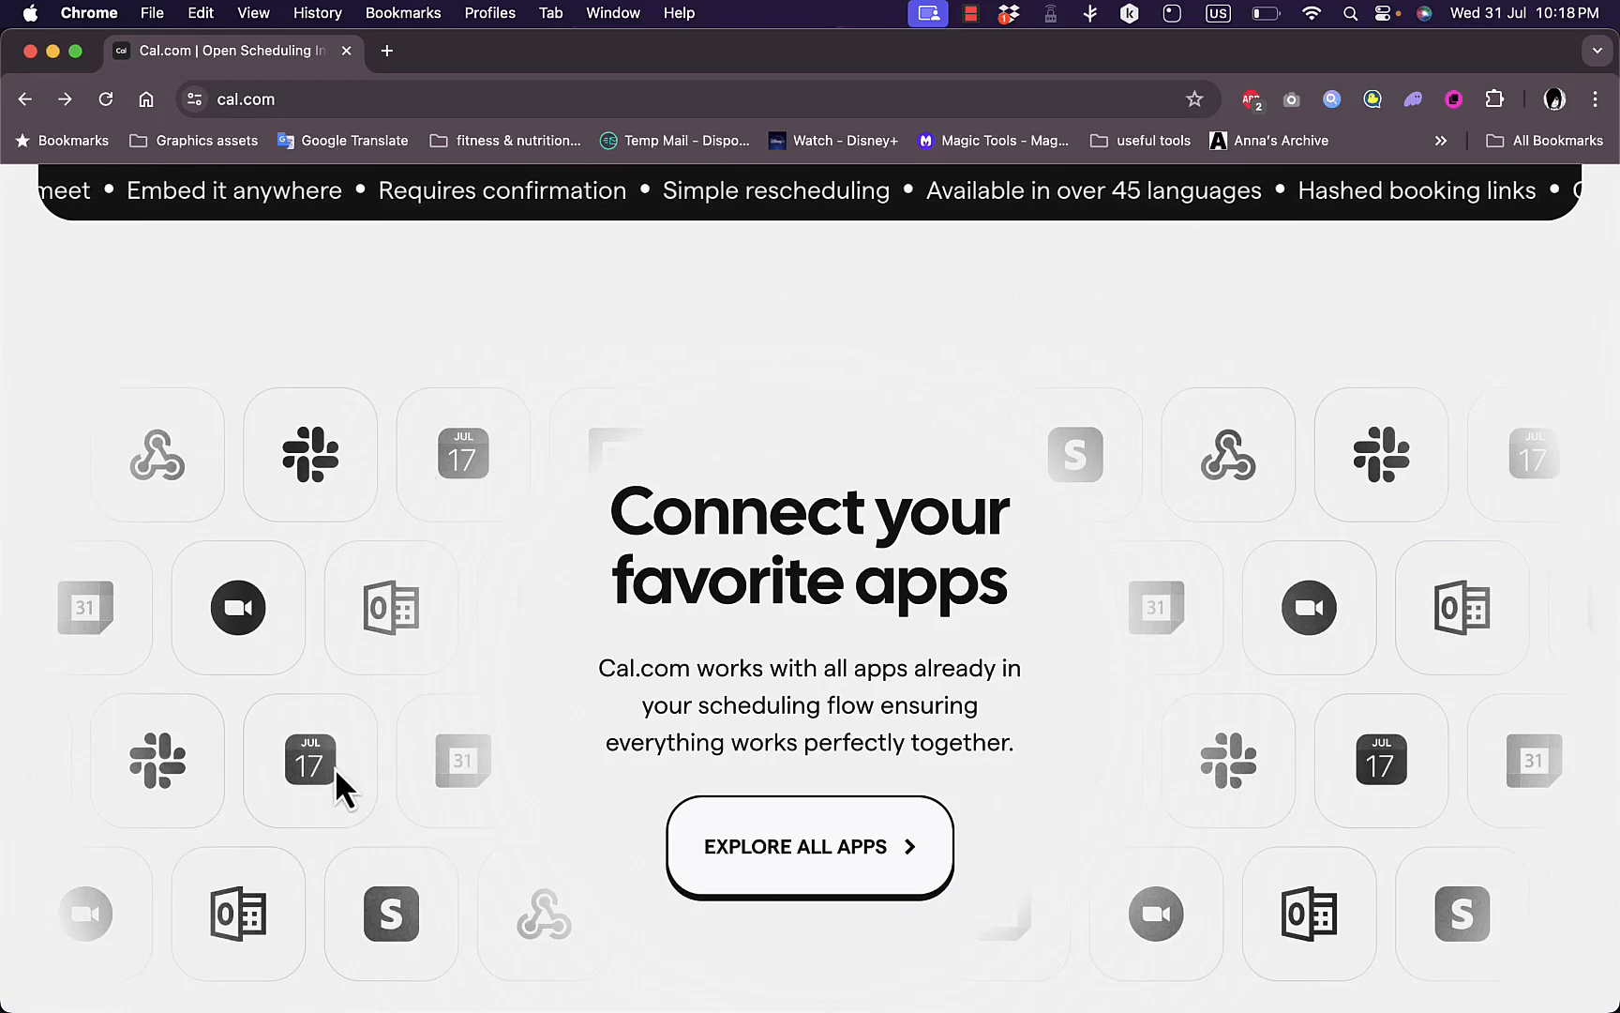
pyautogui.scroll(-3)
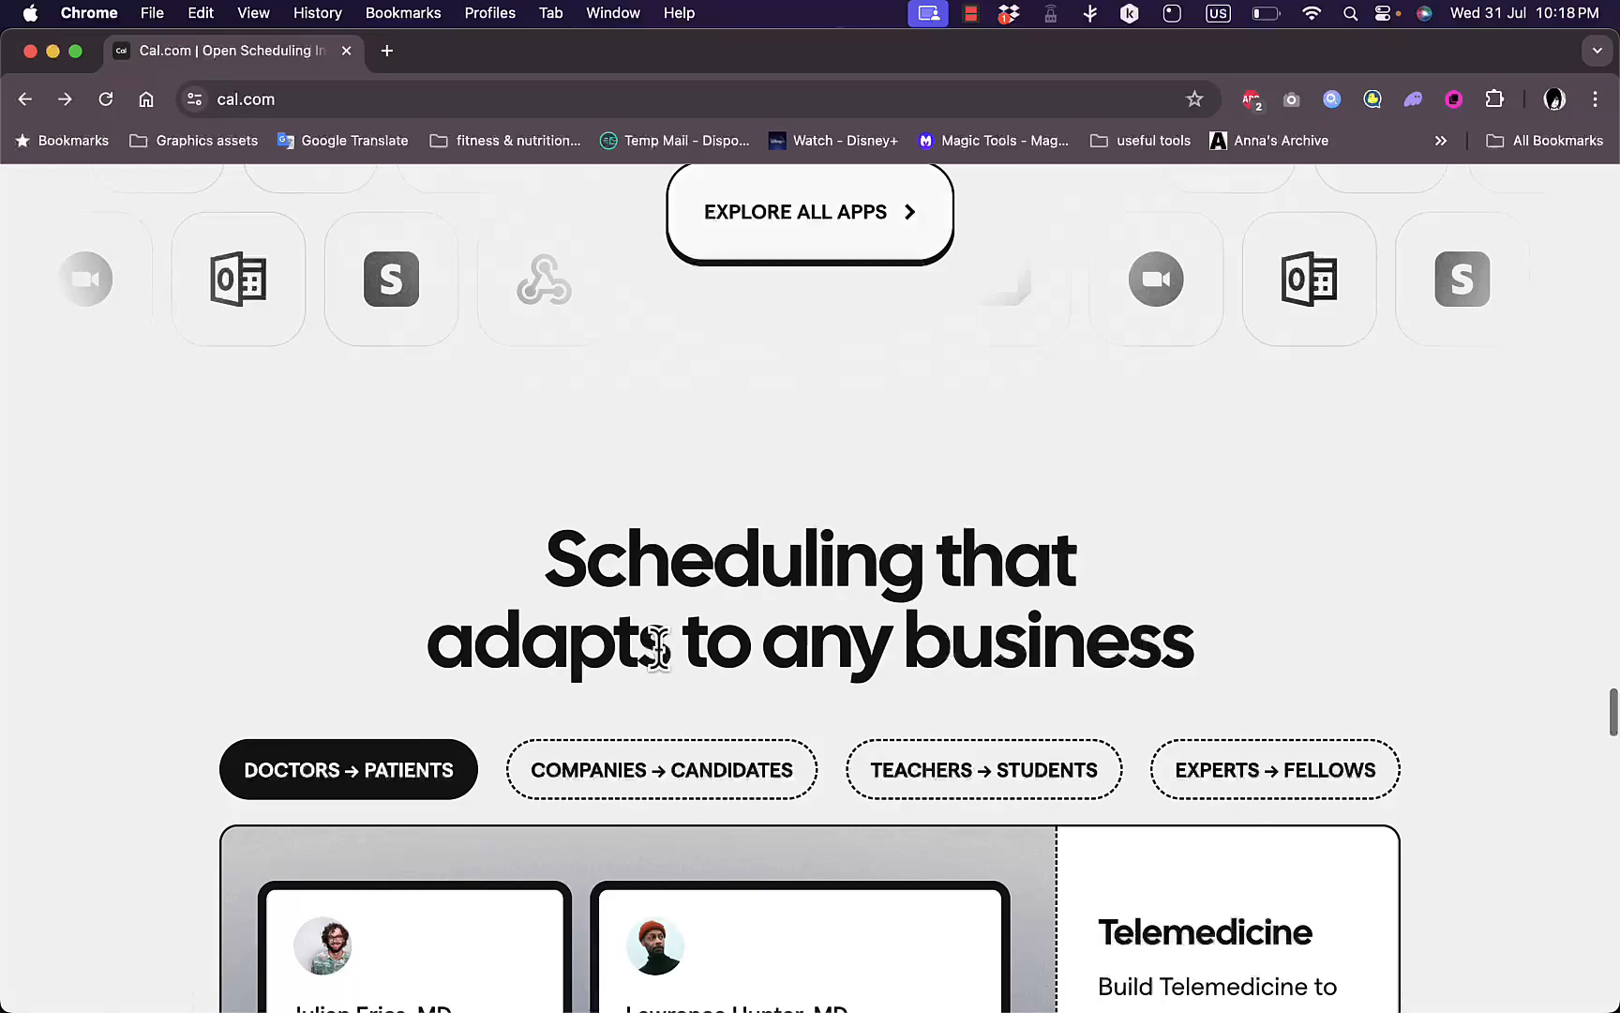
pyautogui.scroll(-3)
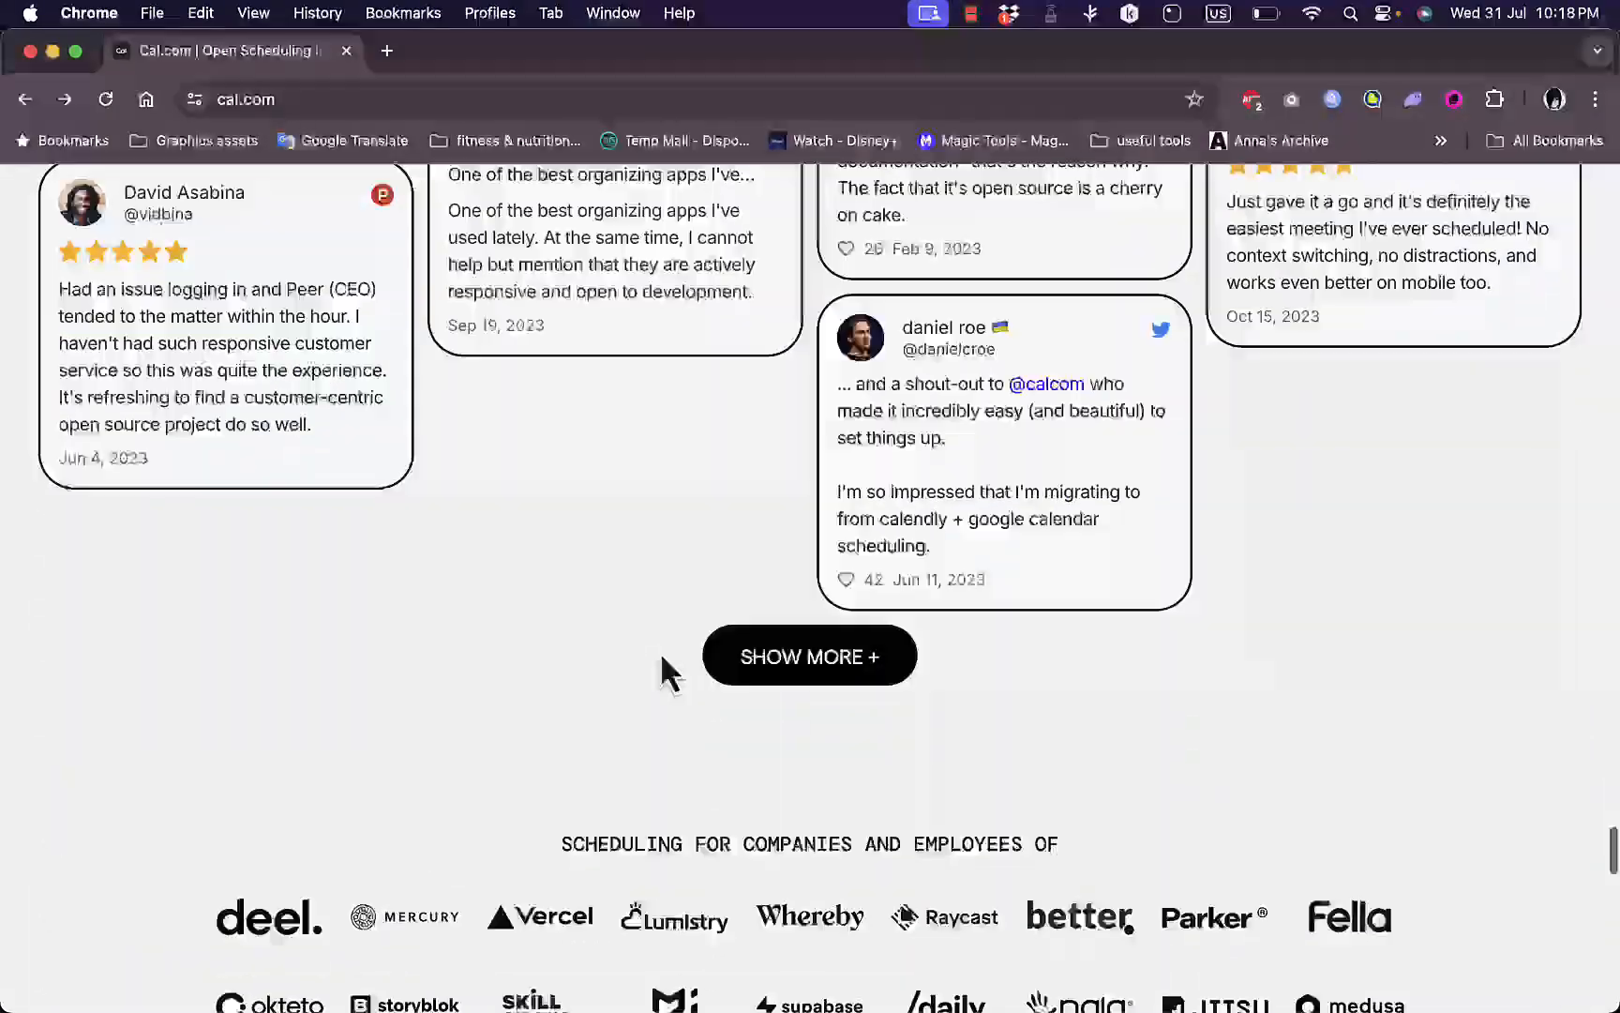
pyautogui.scroll(-3)
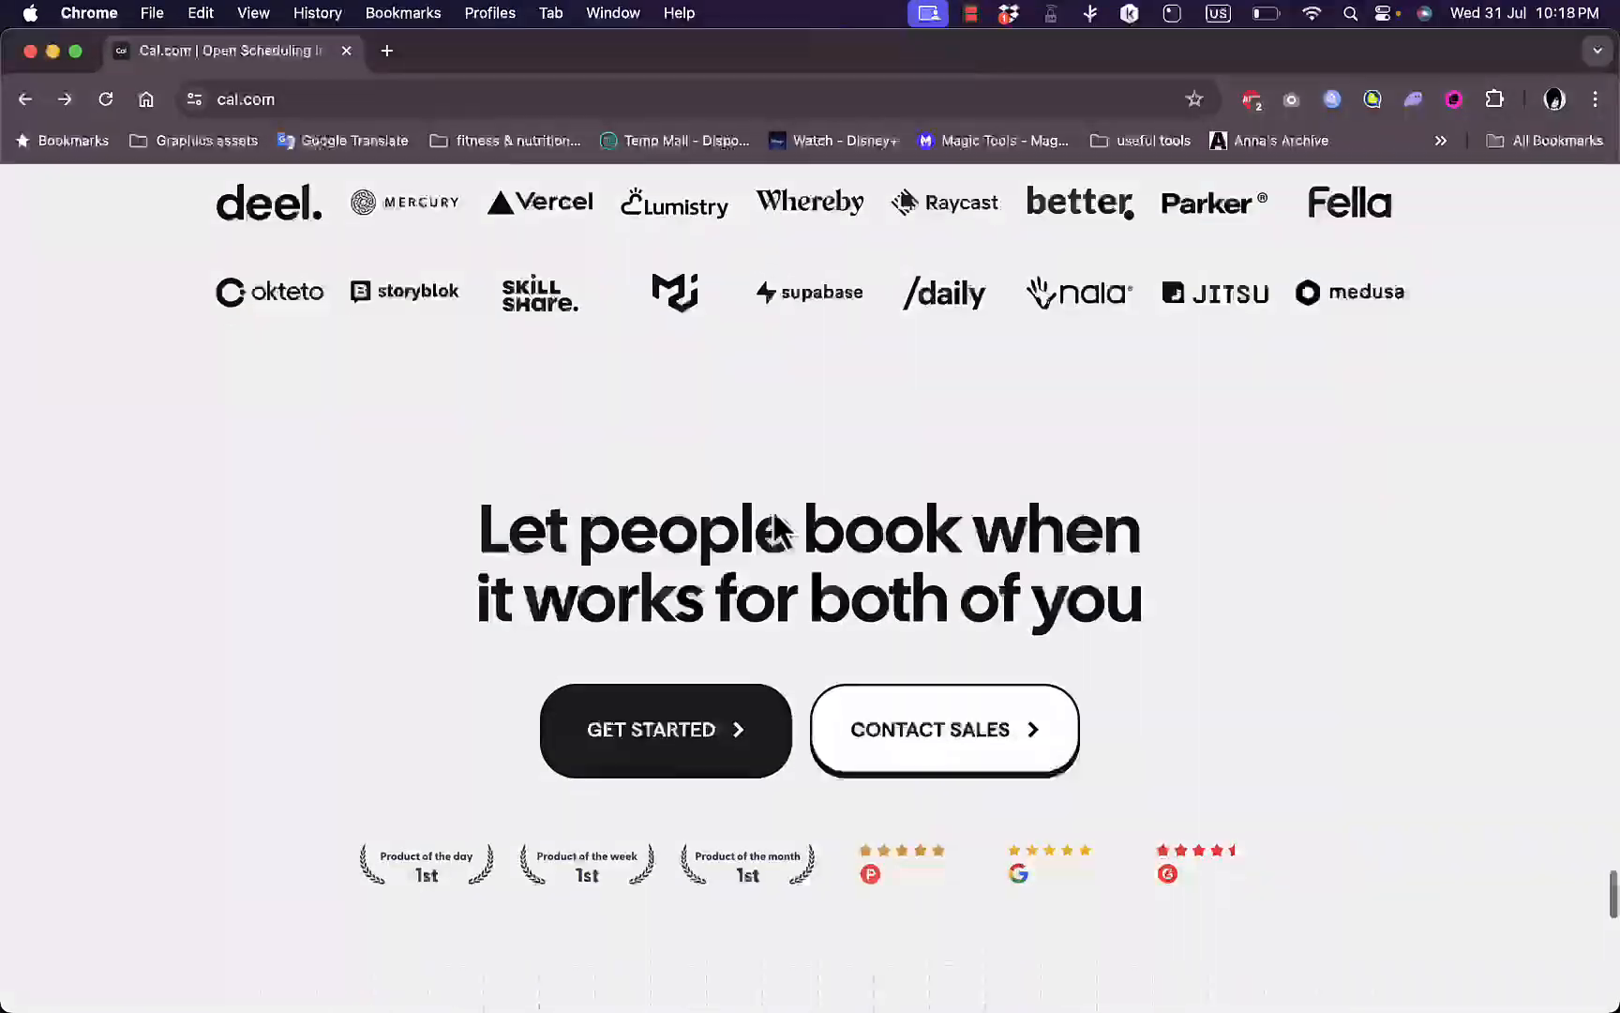
pyautogui.scroll(-3)
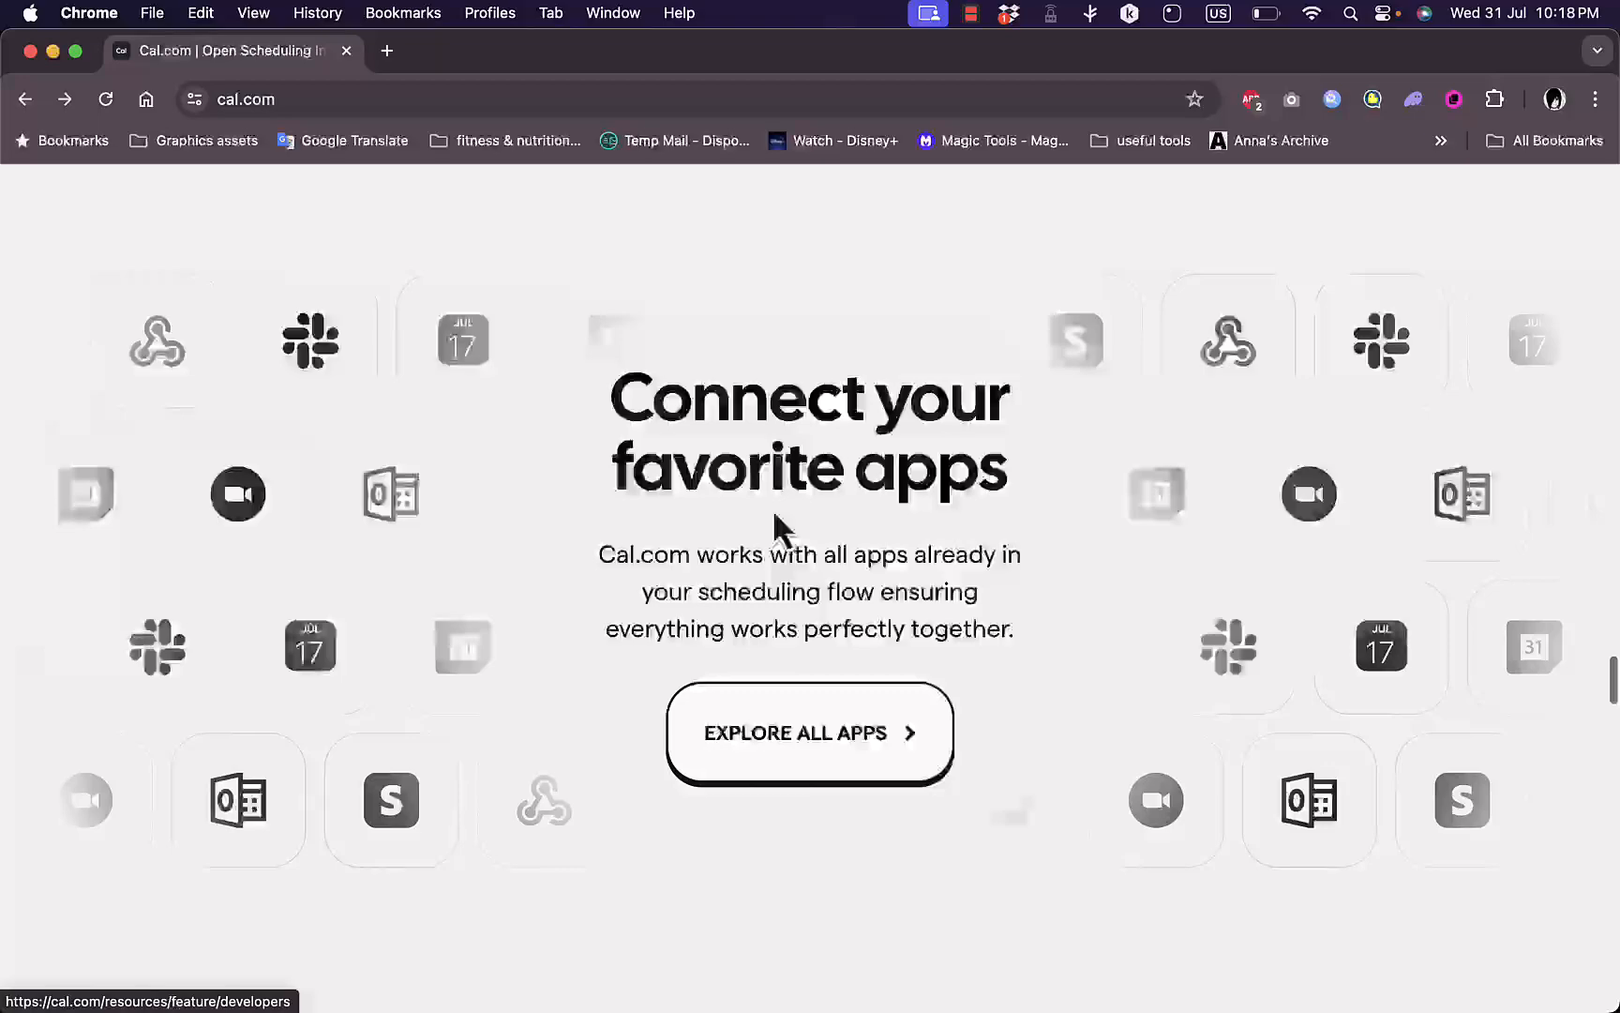
pyautogui.scroll(3)
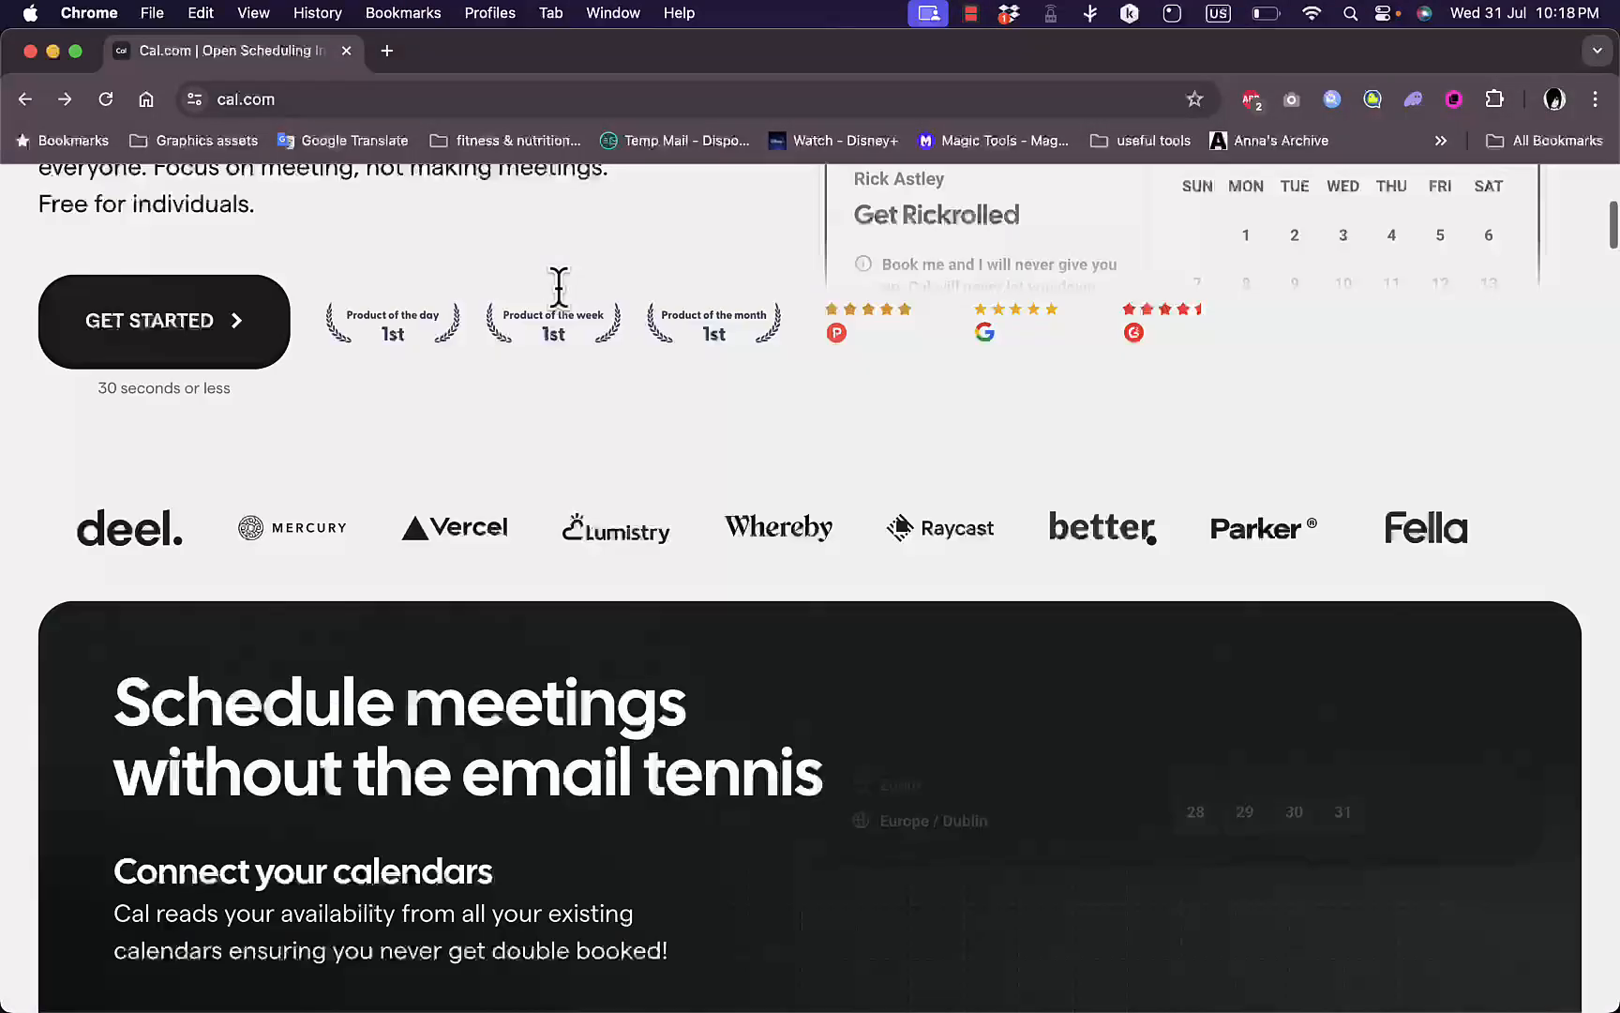
pyautogui.scroll(3)
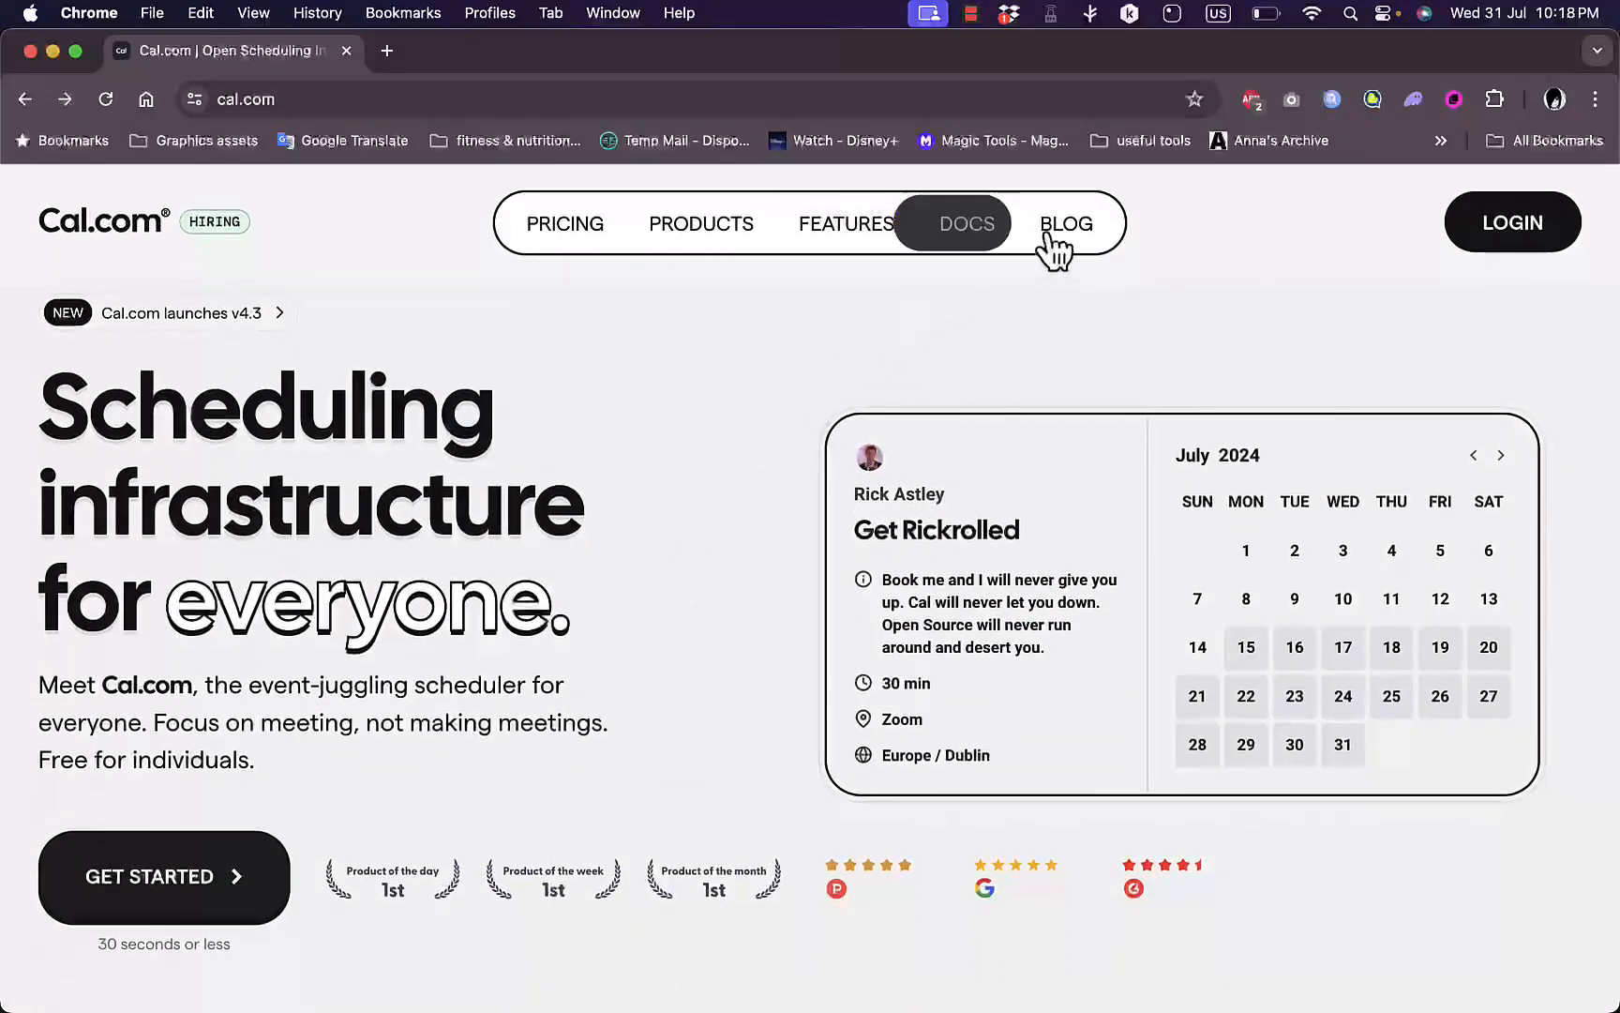
# - Go to the Pricing page and scroll through the Individuals, Teams, Organizations and Enterprise feature lists
pyautogui.click(565, 223)
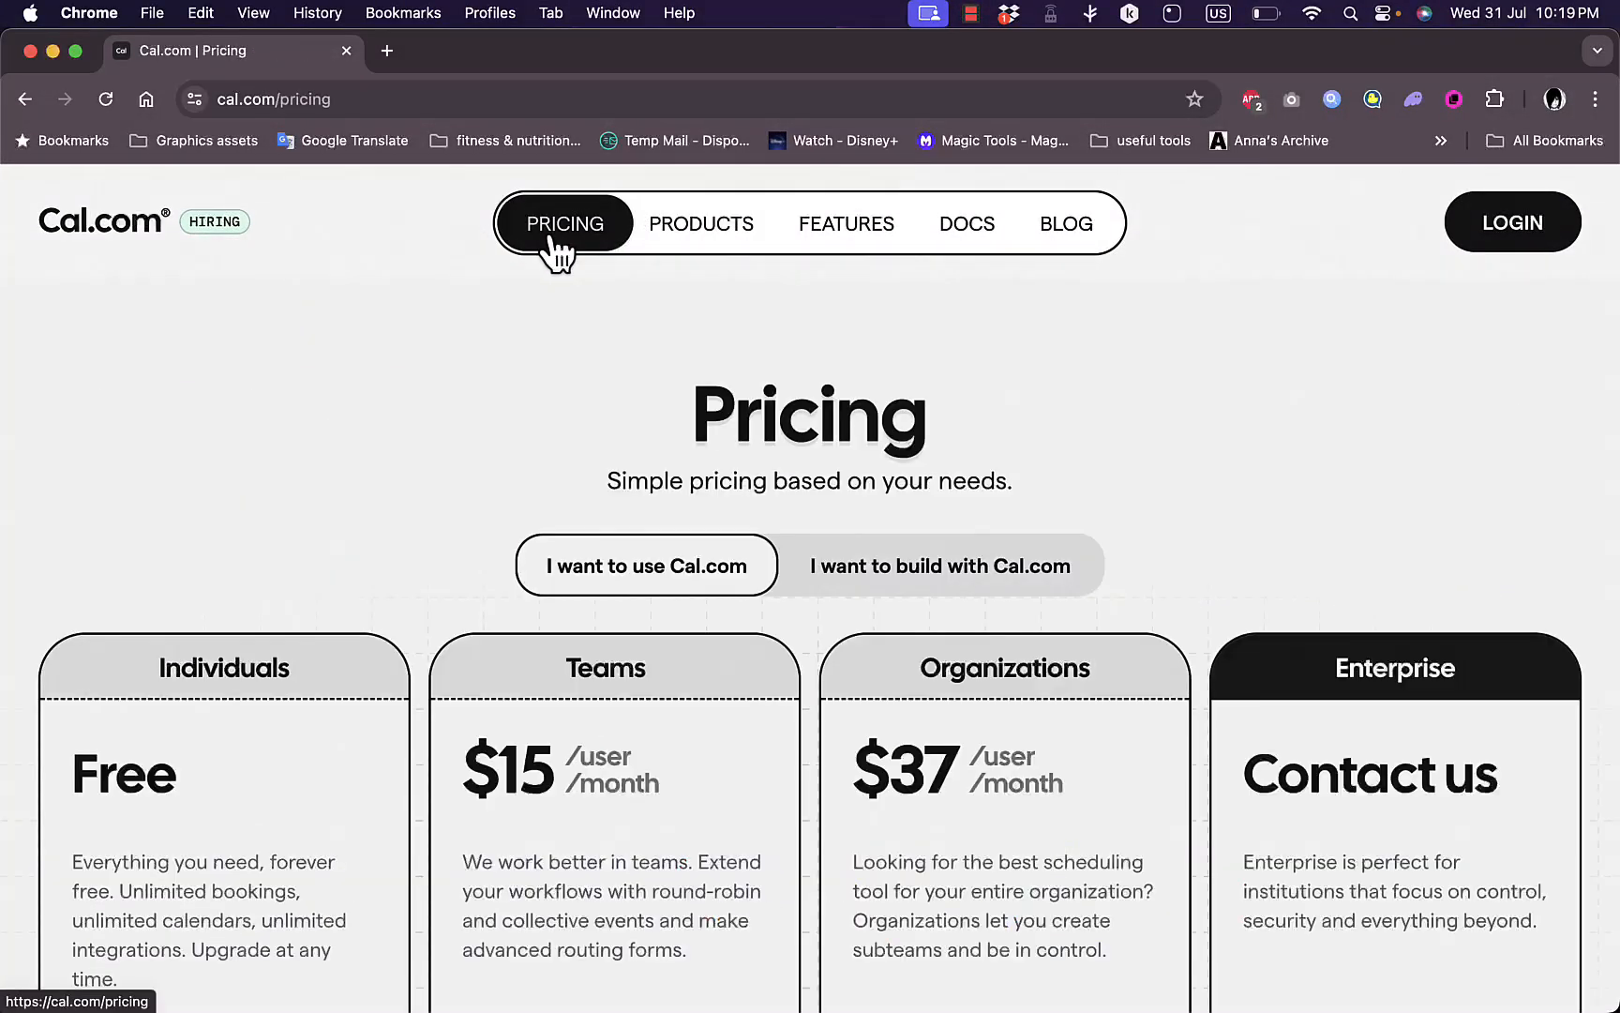
pyautogui.scroll(-3)
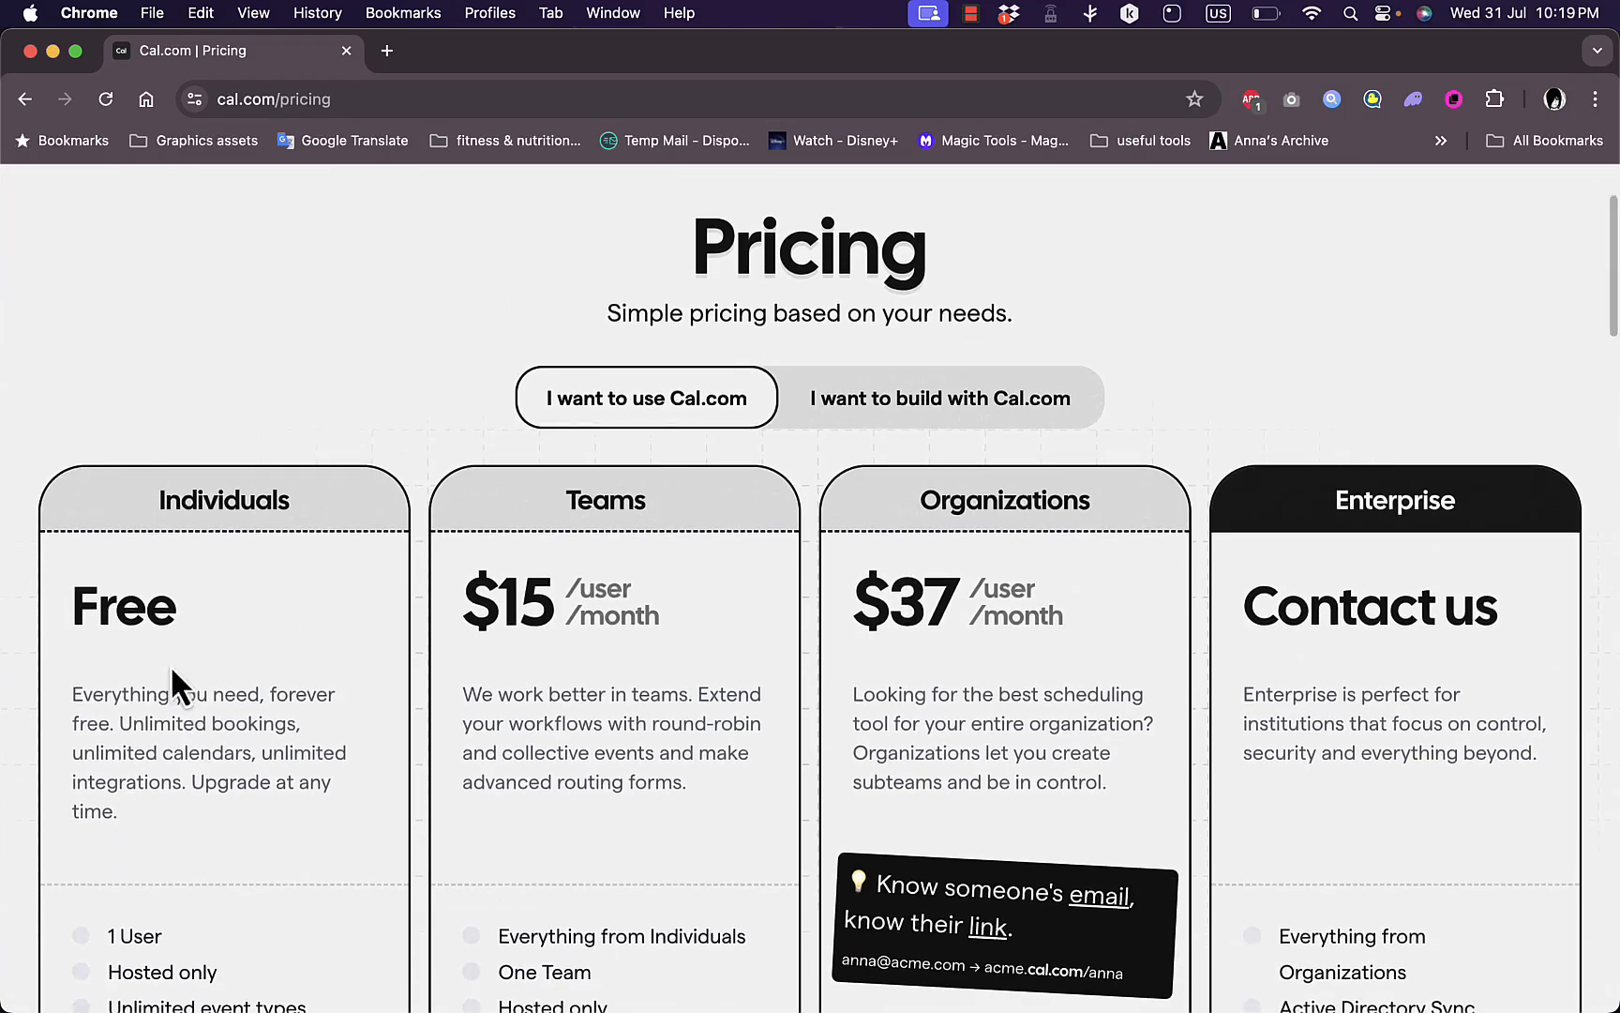
pyautogui.scroll(-3)
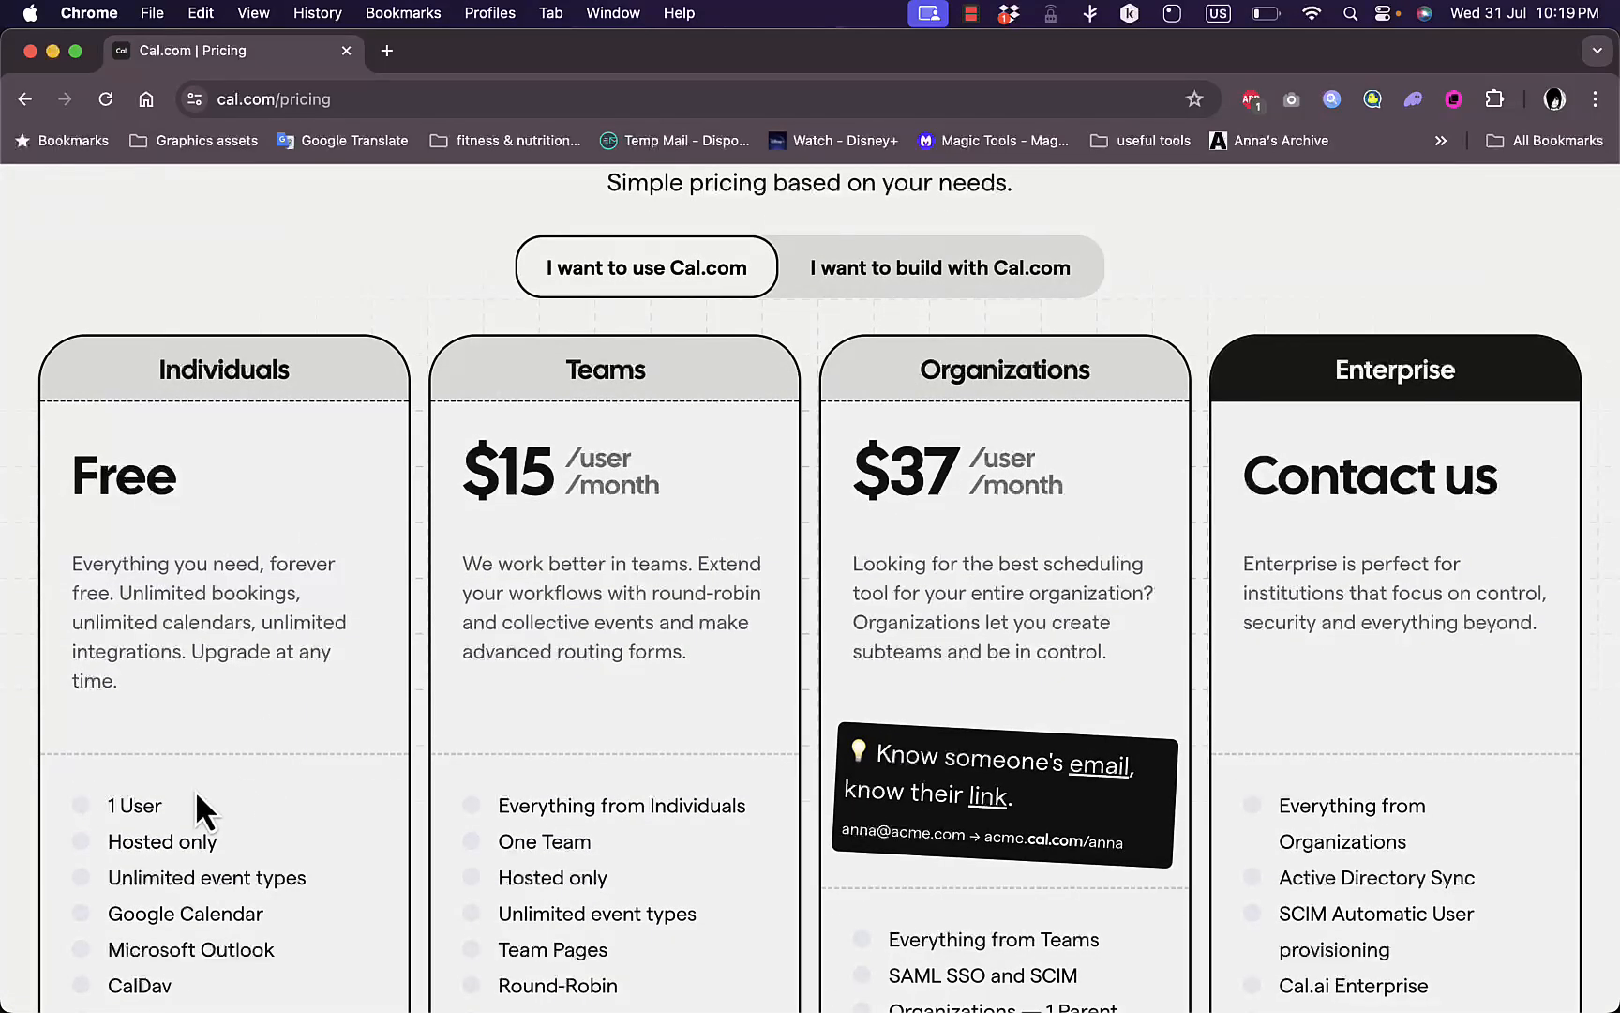
pyautogui.moveTo(159, 842)
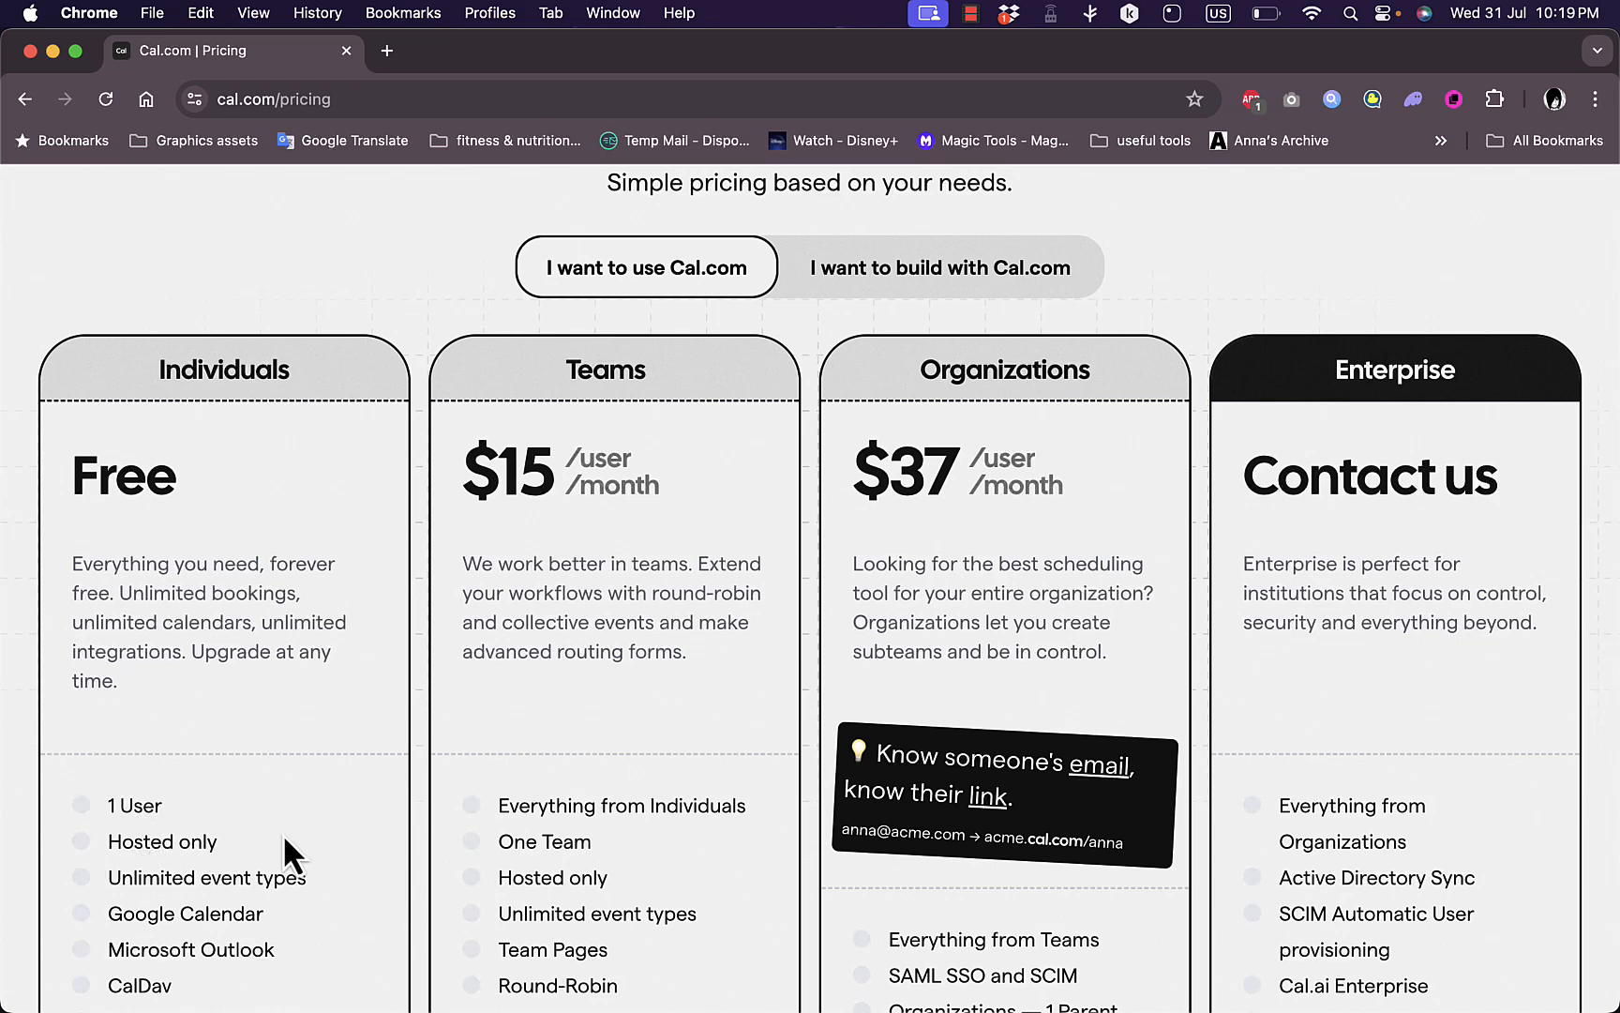
pyautogui.moveTo(574, 485)
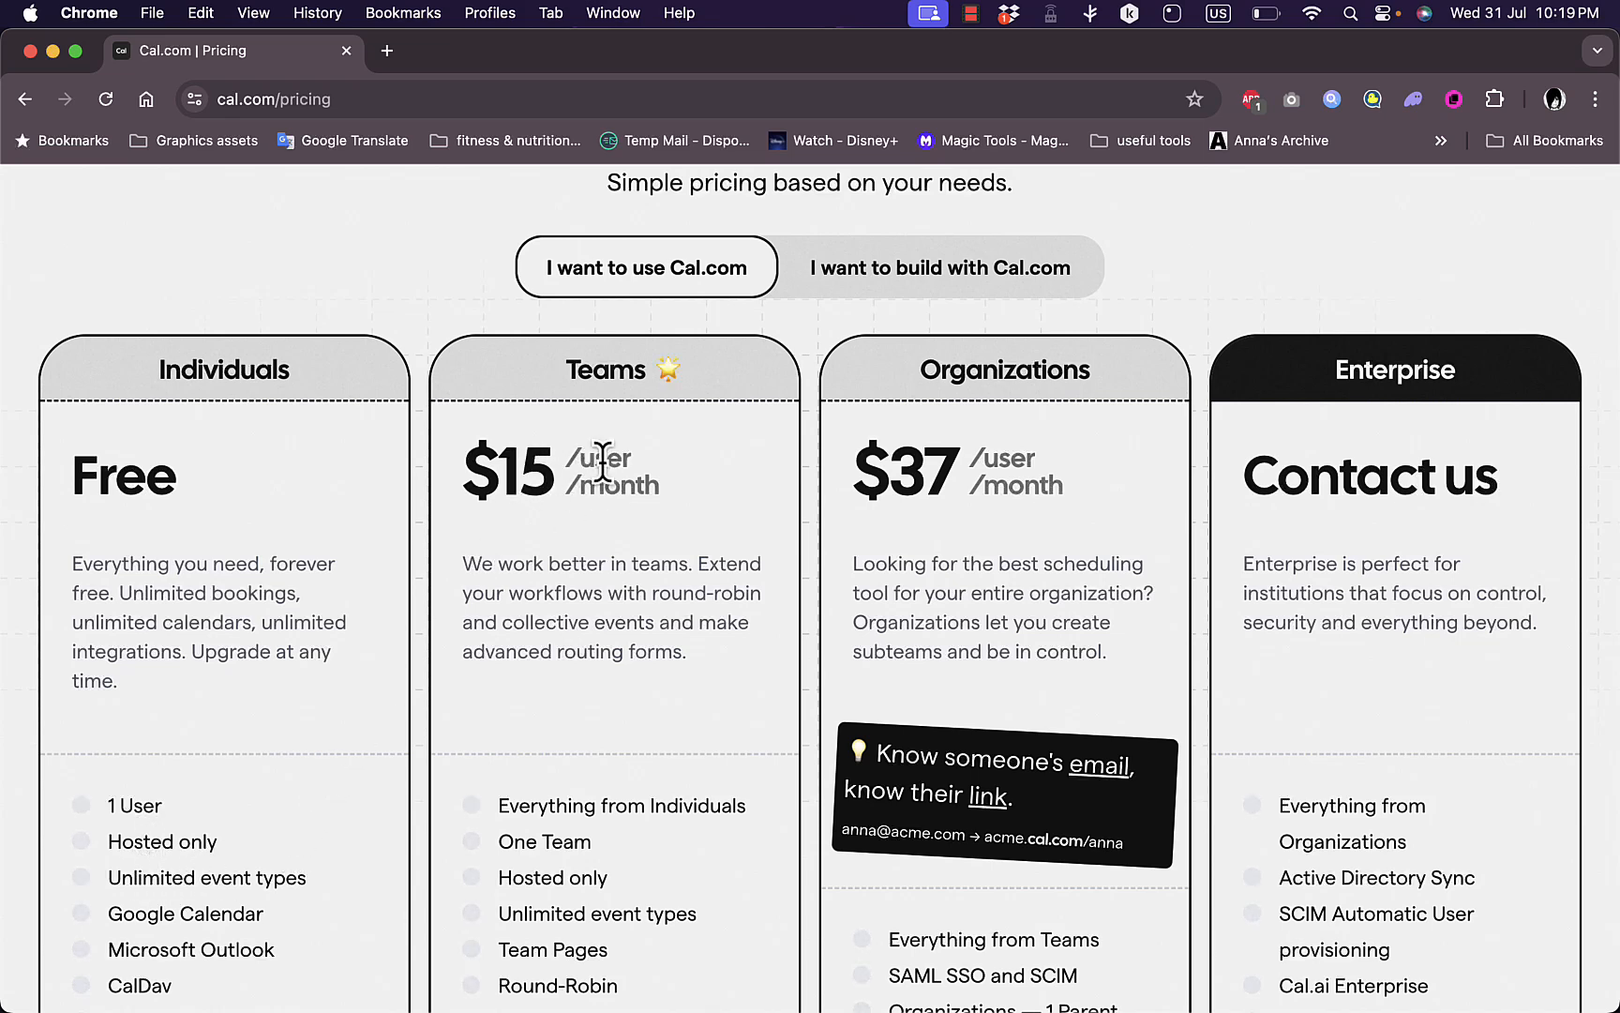
pyautogui.moveTo(975, 565)
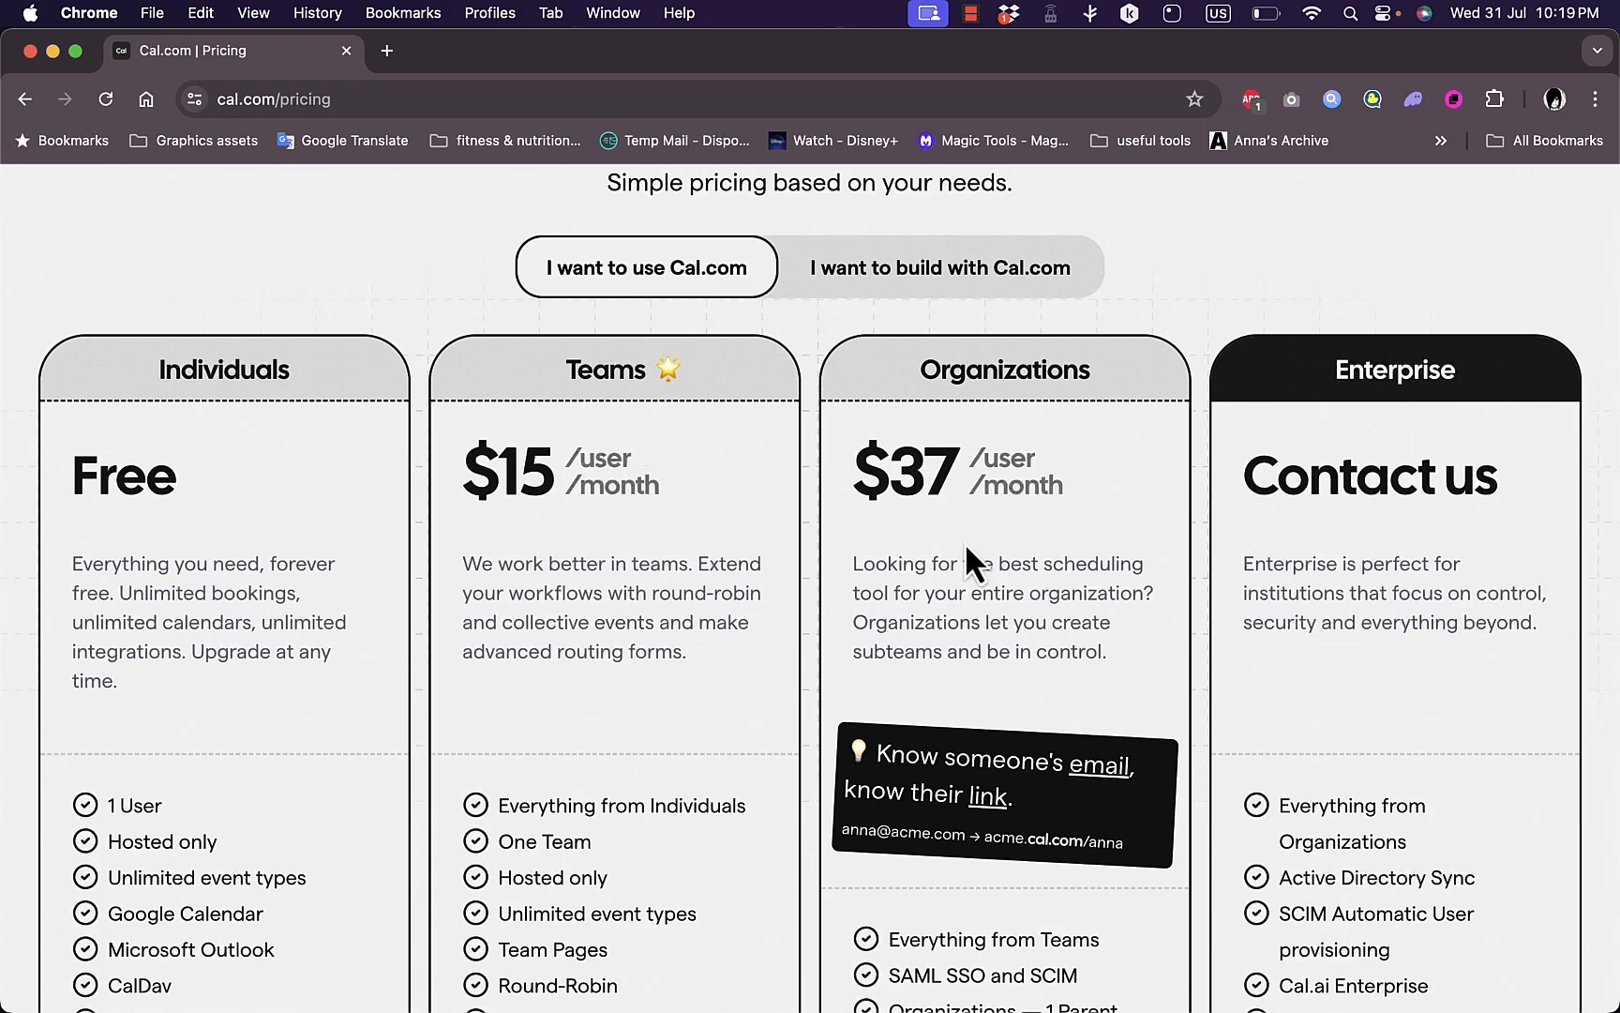
pyautogui.moveTo(964, 472)
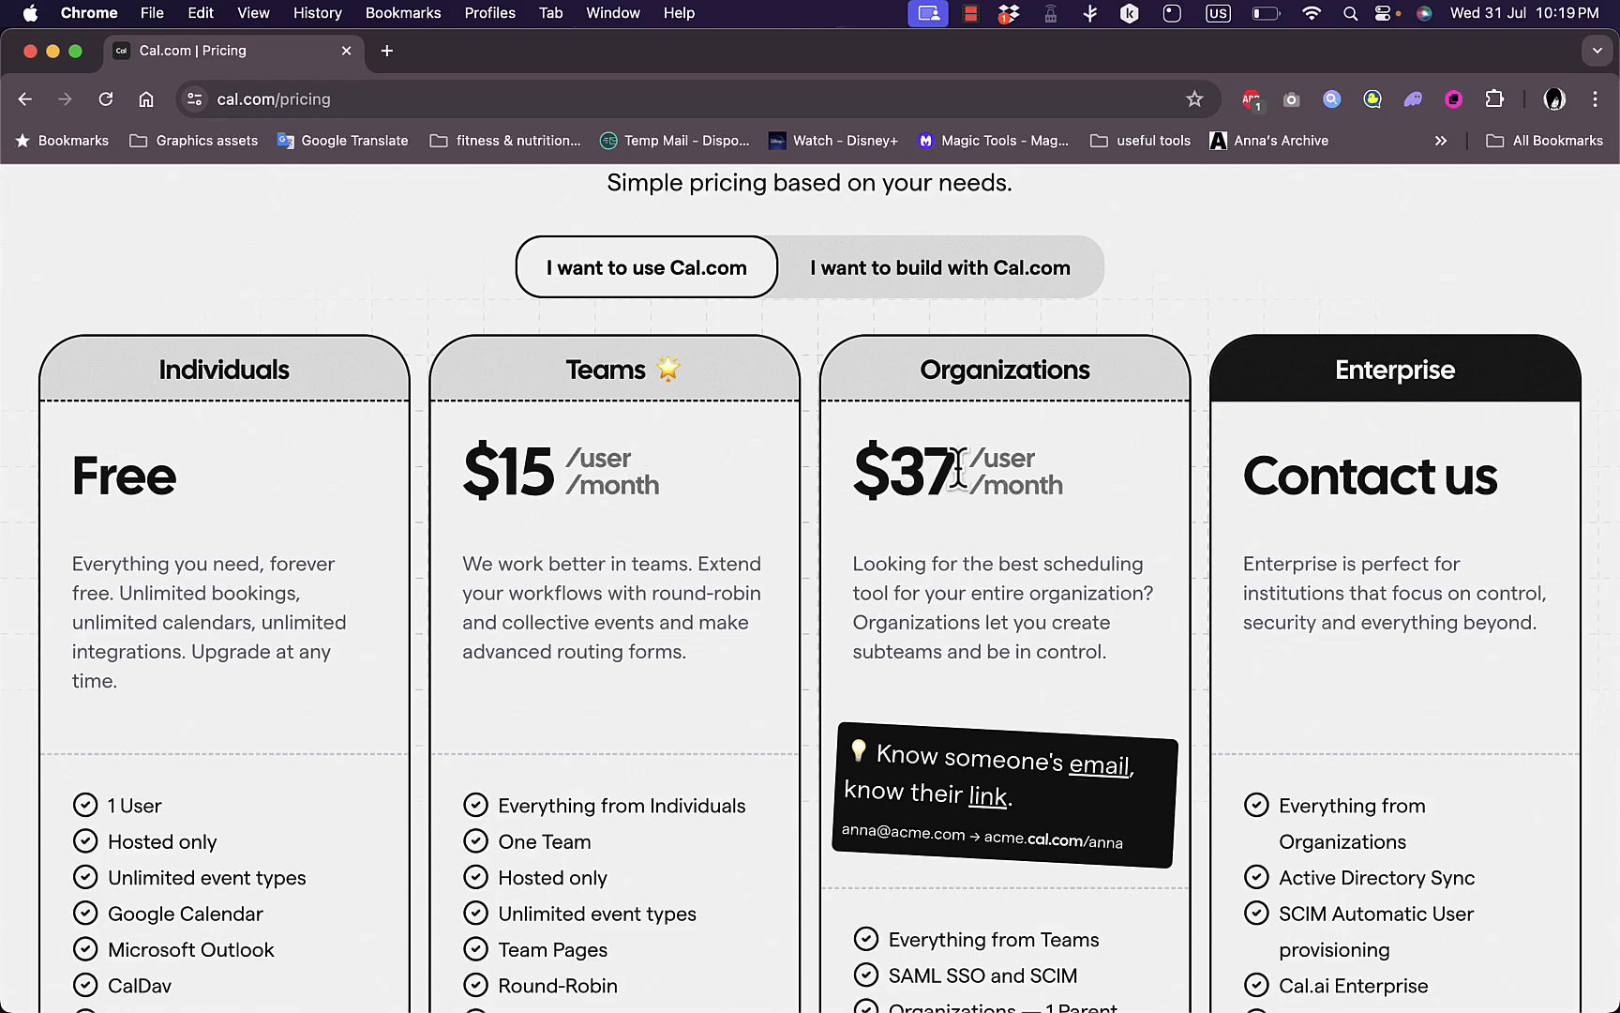
pyautogui.scroll(-3)
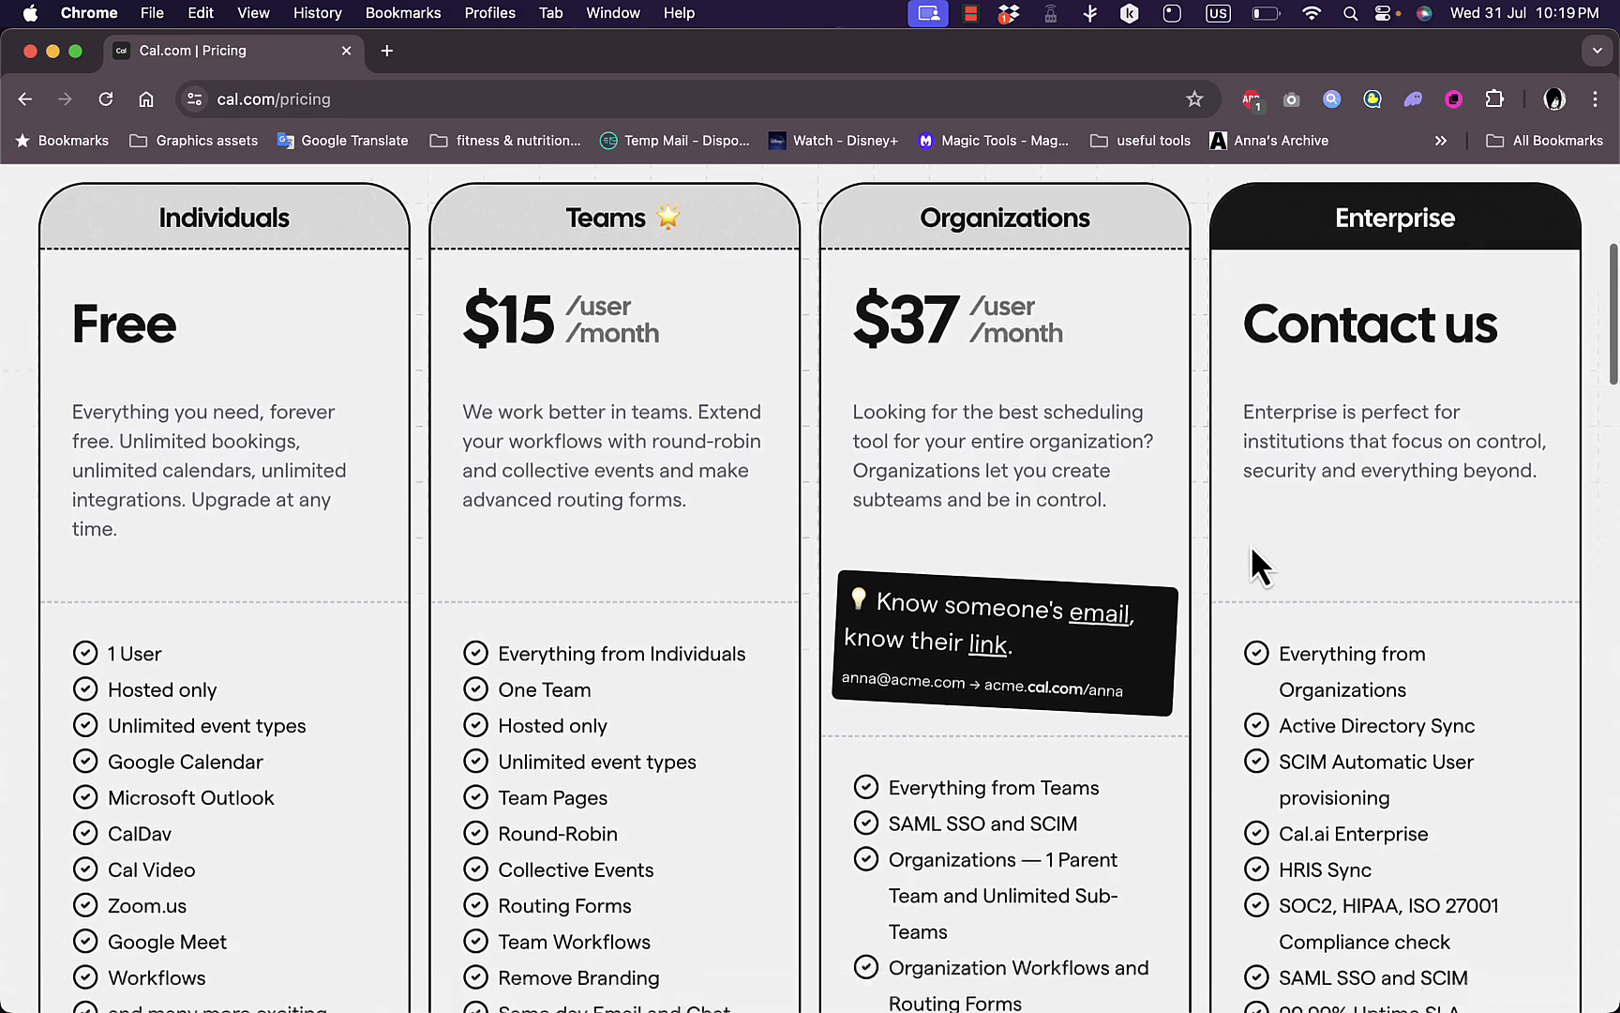
pyautogui.scroll(-3)
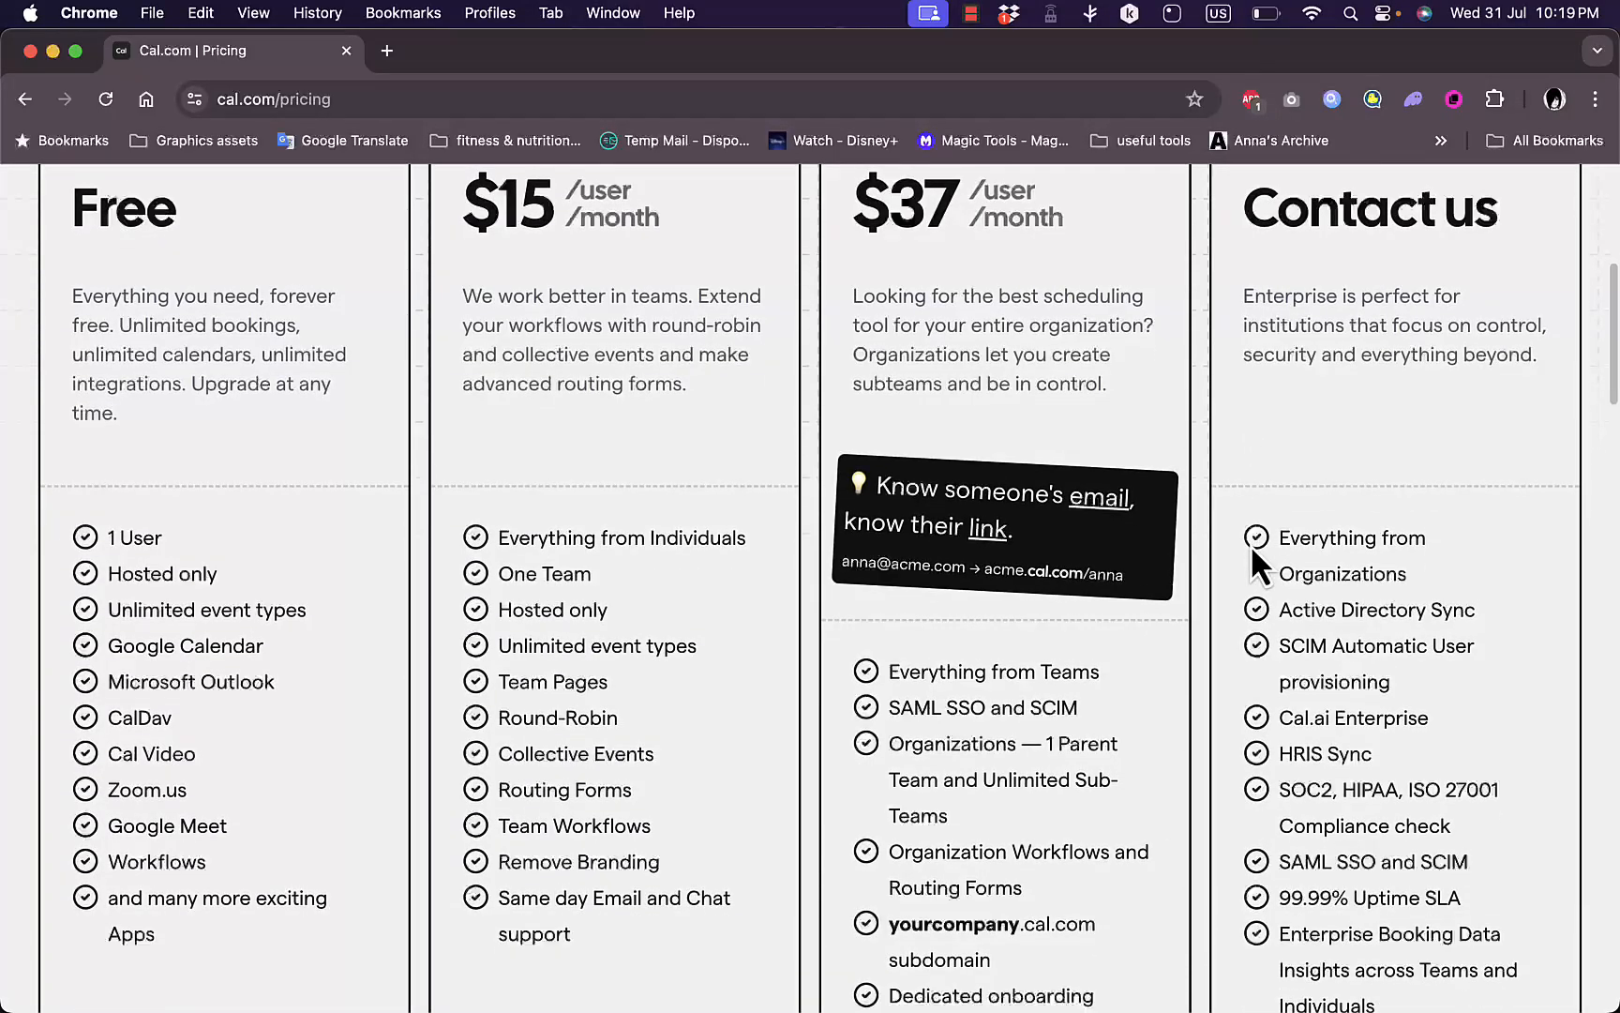
pyautogui.moveTo(558, 495)
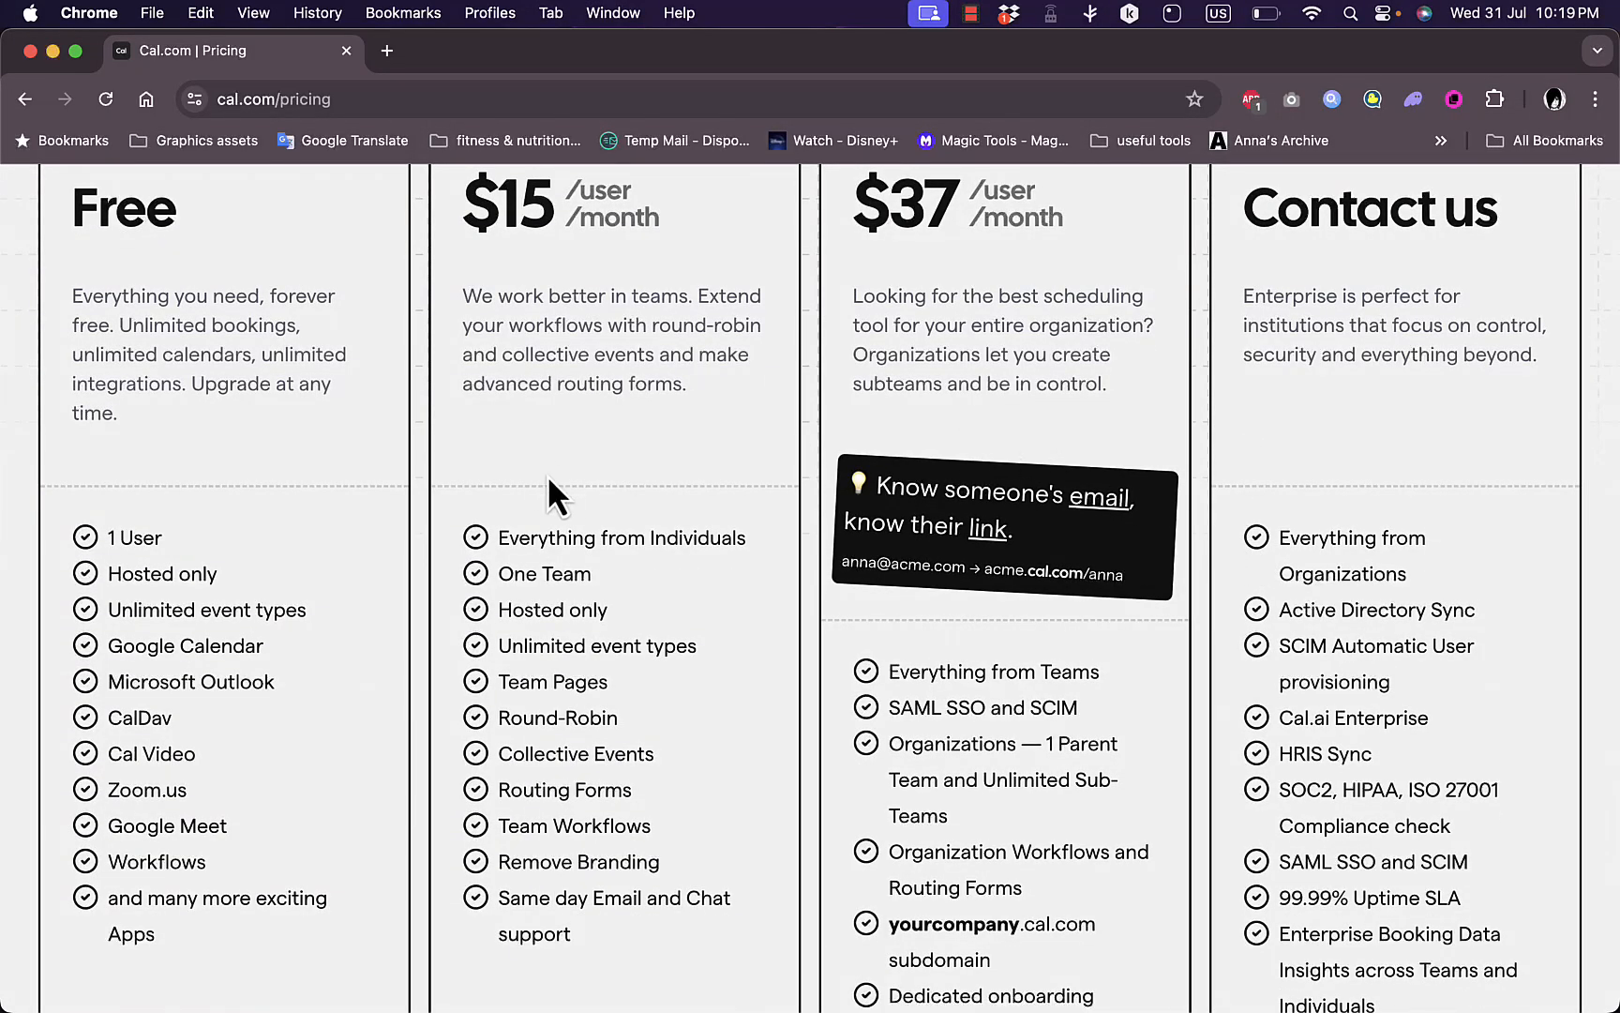
pyautogui.scroll(-3)
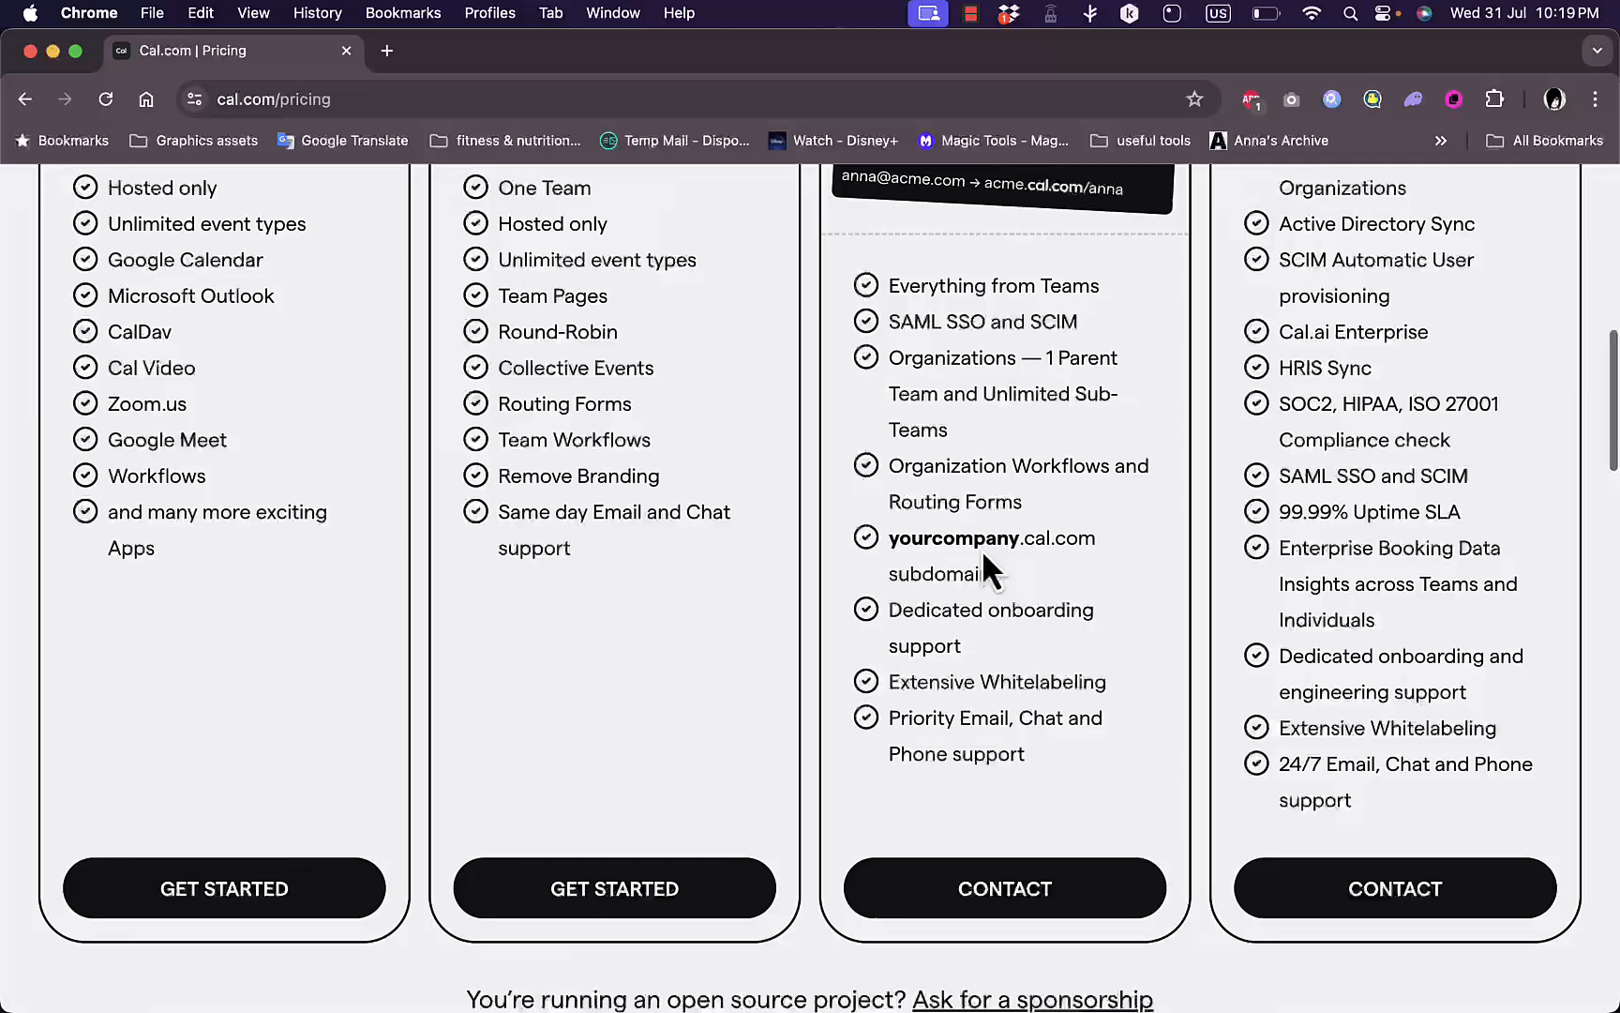
pyautogui.moveTo(223, 887)
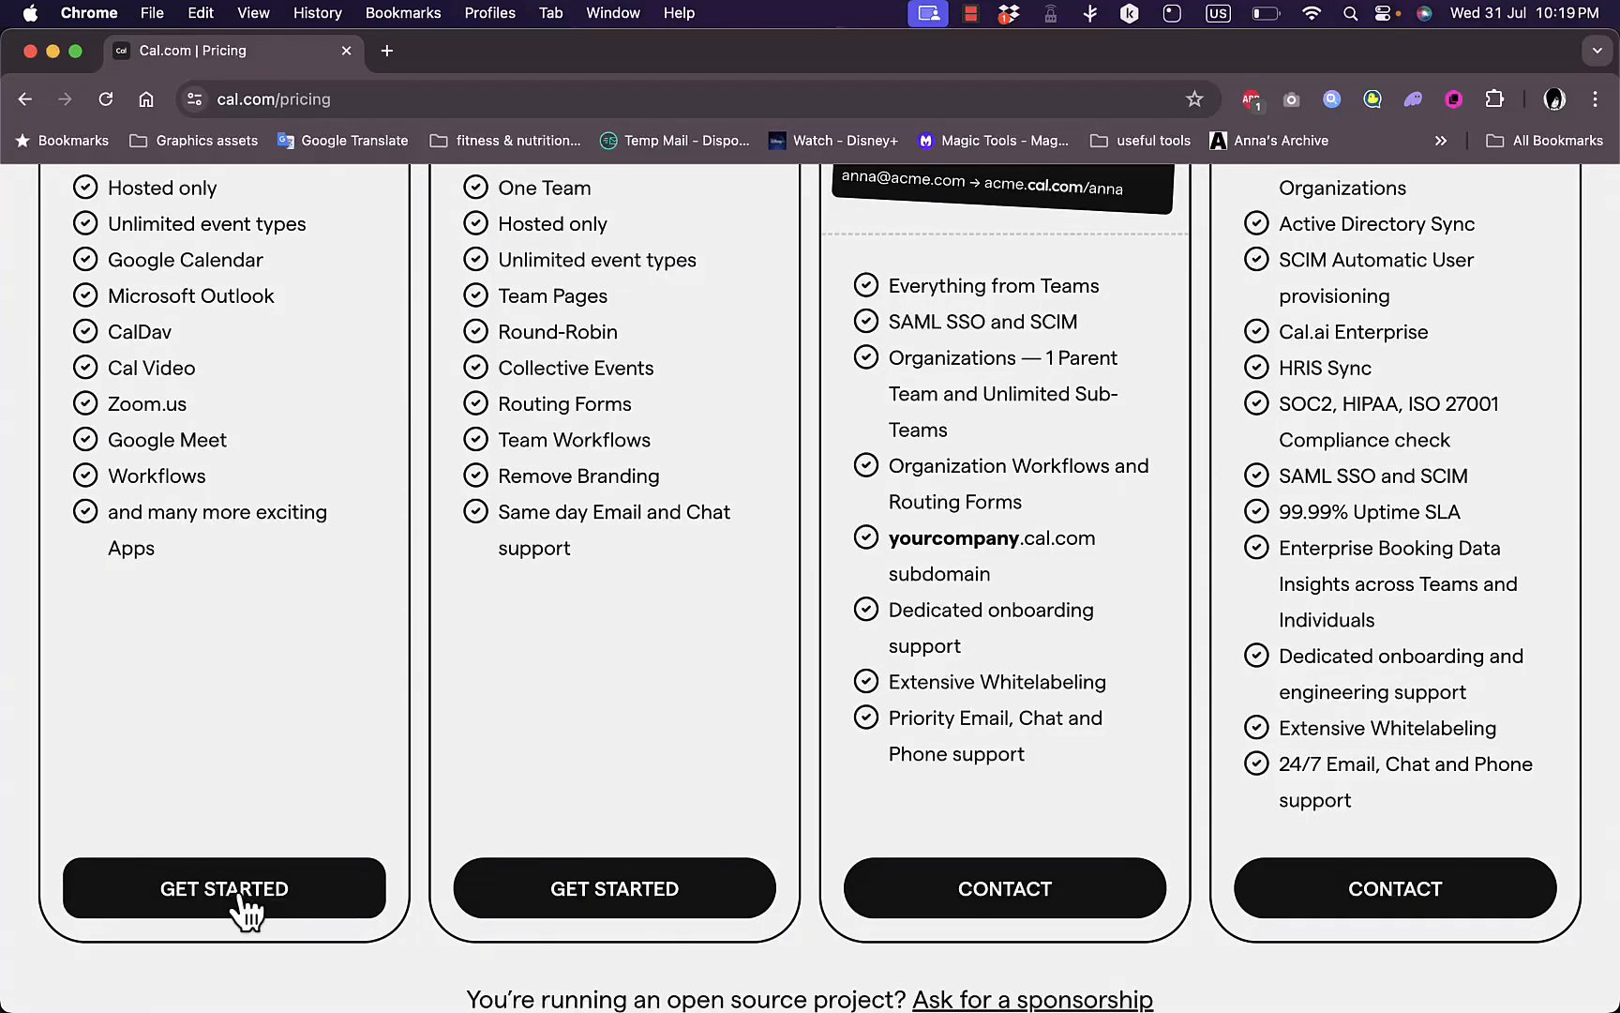
# - Start signing up for the free Individuals plan, enter a username and accept the privacy policy
pyautogui.click(223, 889)
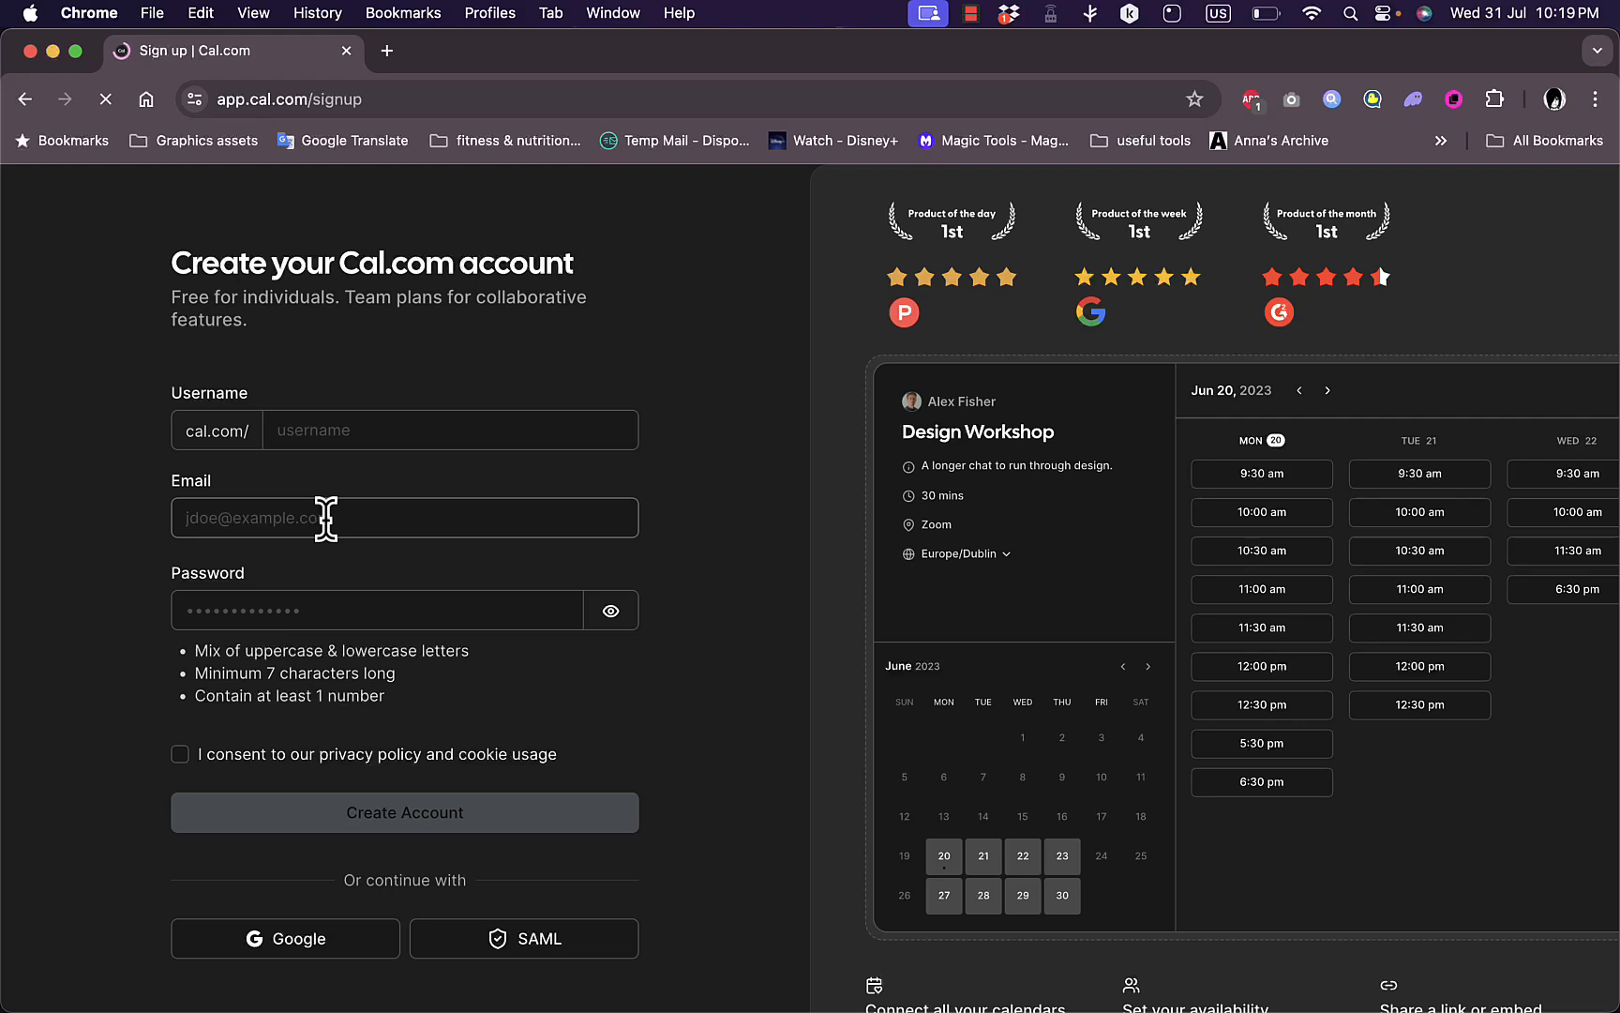
pyautogui.moveTo(369, 472)
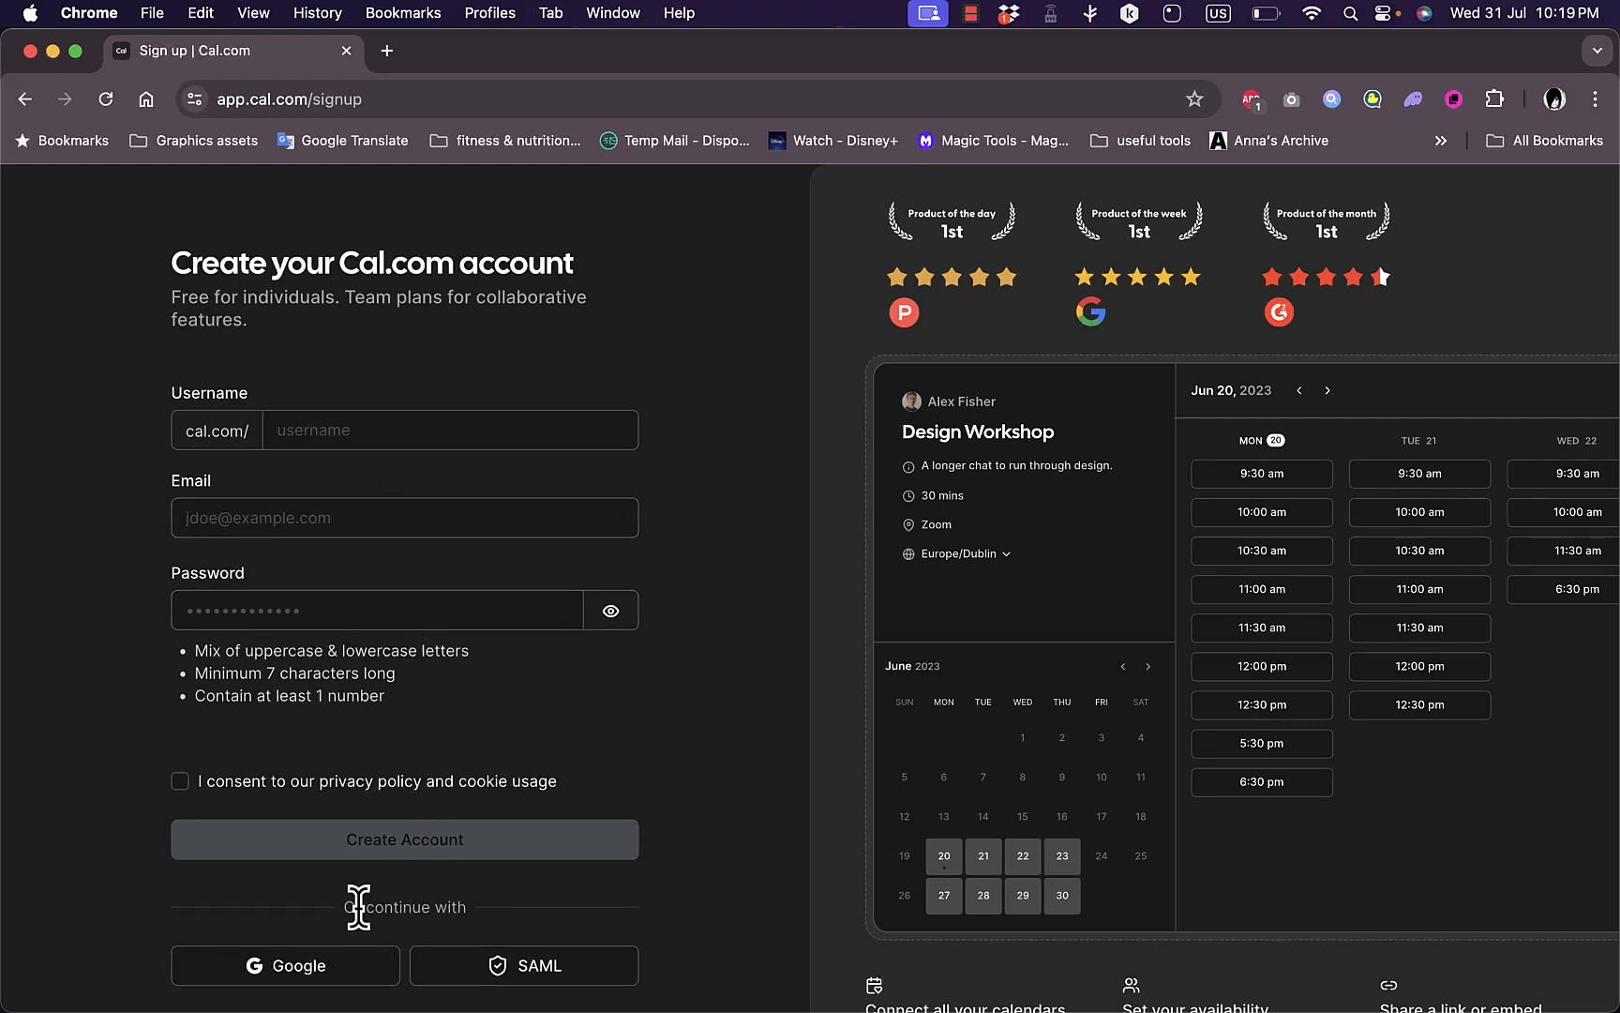
pyautogui.click(450, 429)
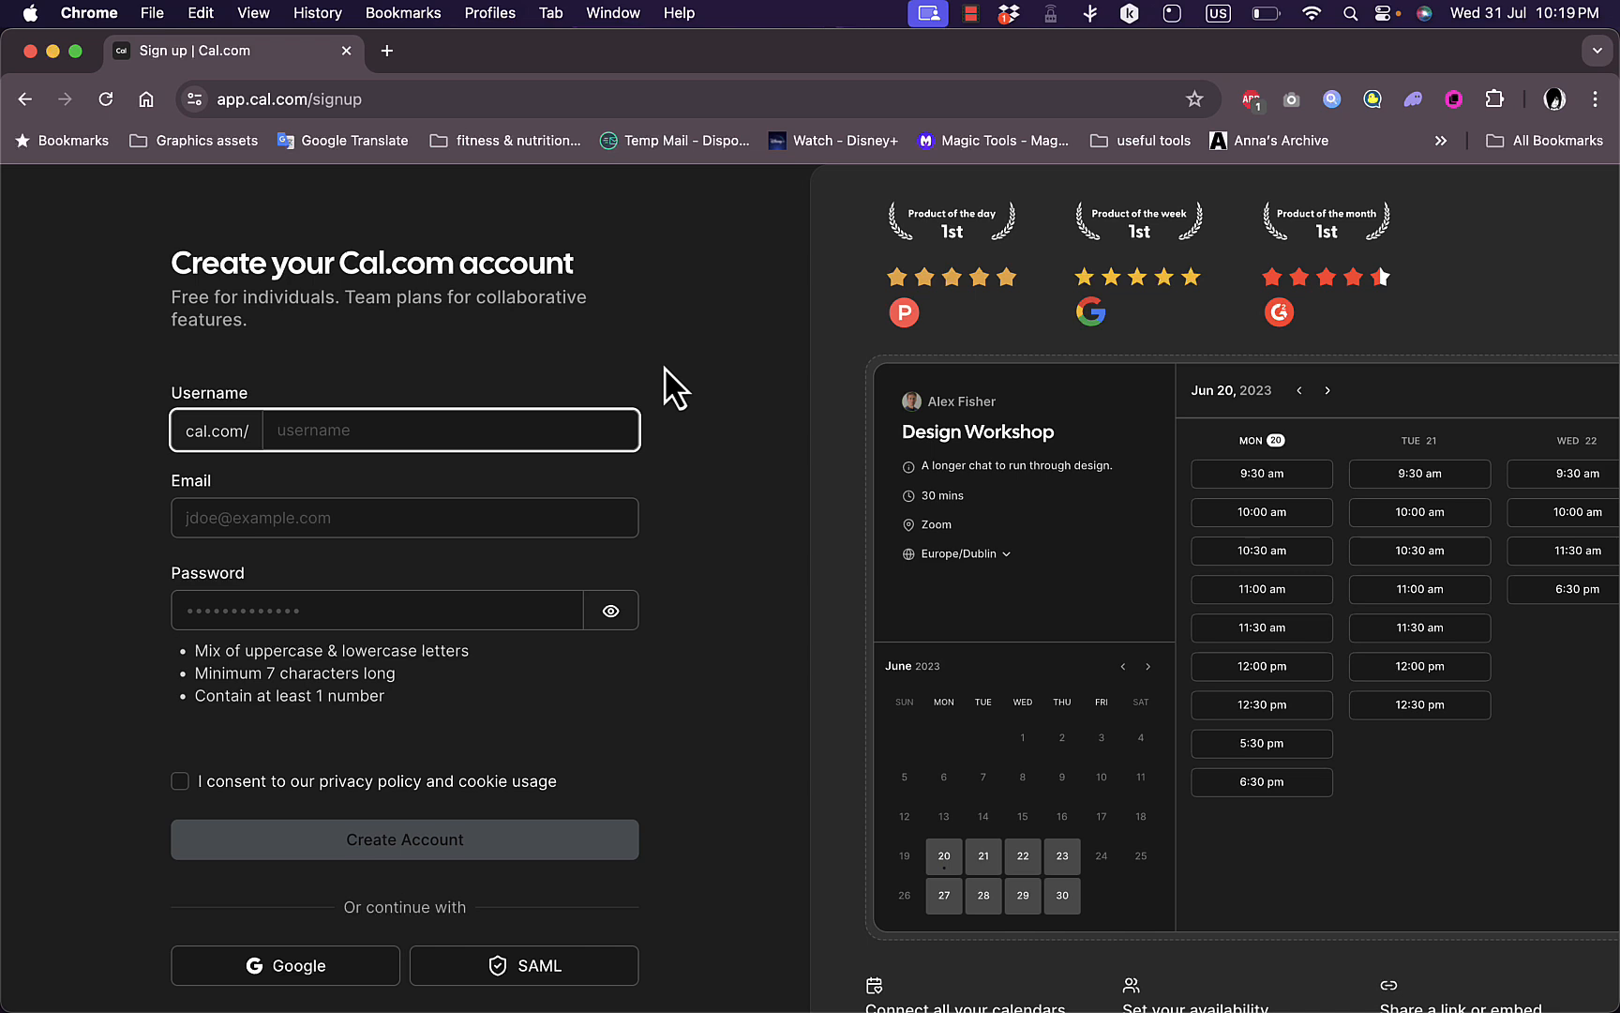
pyautogui.moveTo(692, 544)
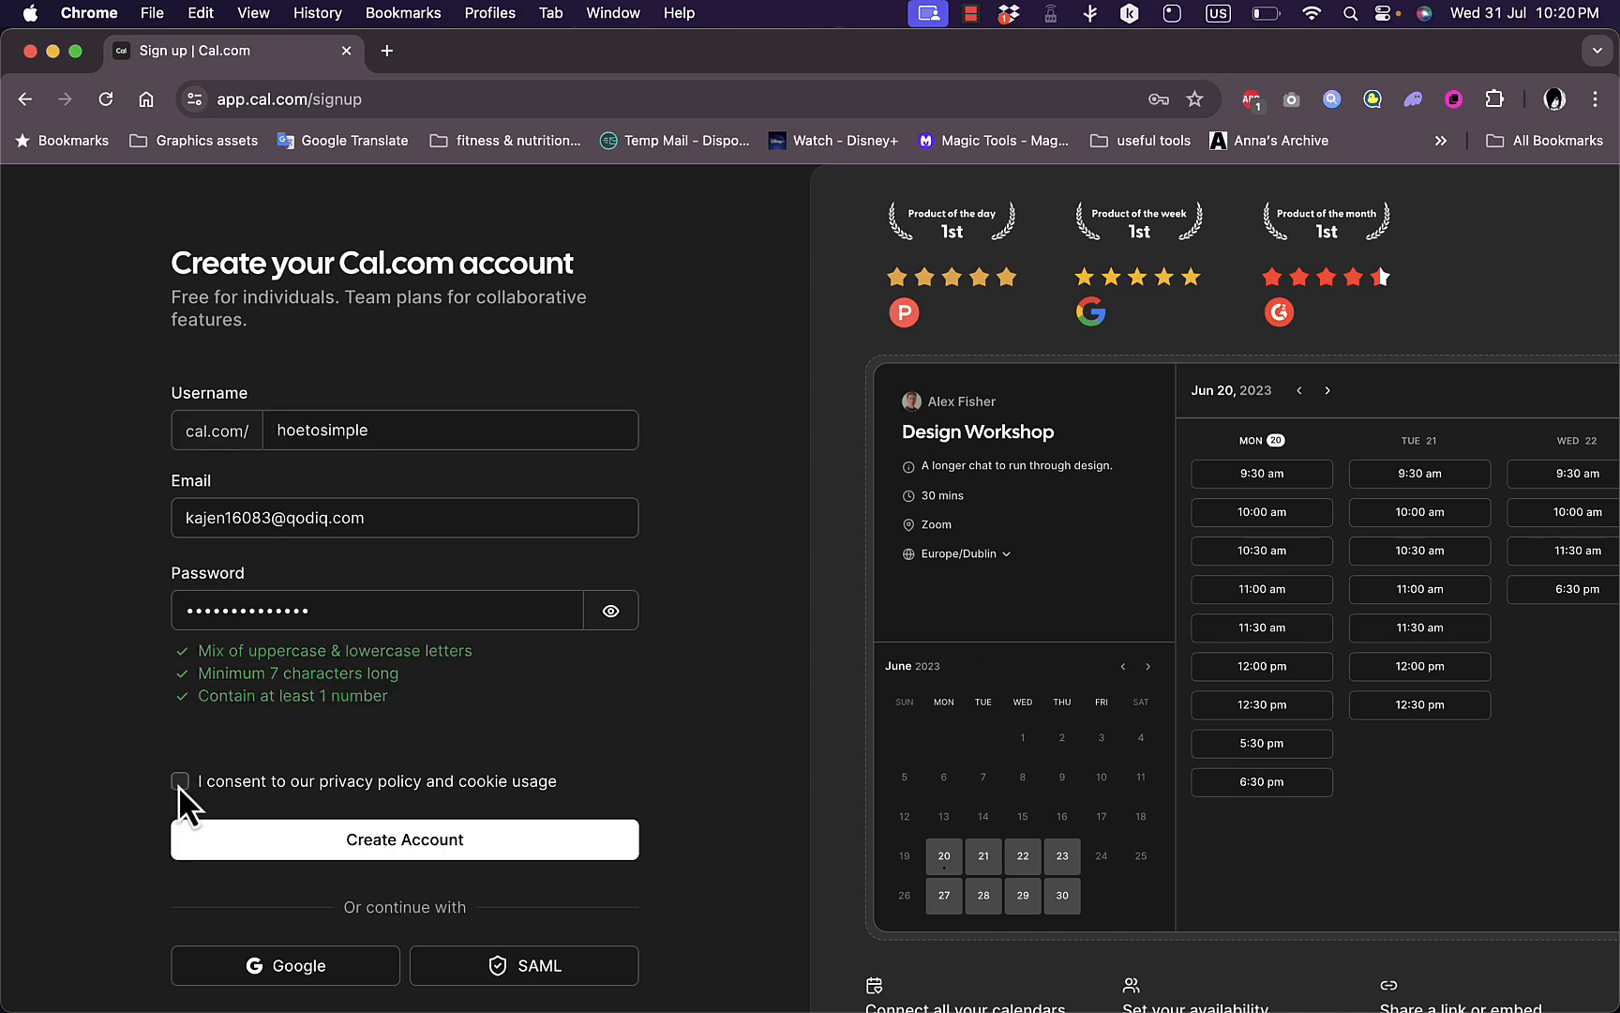
pyautogui.click(178, 780)
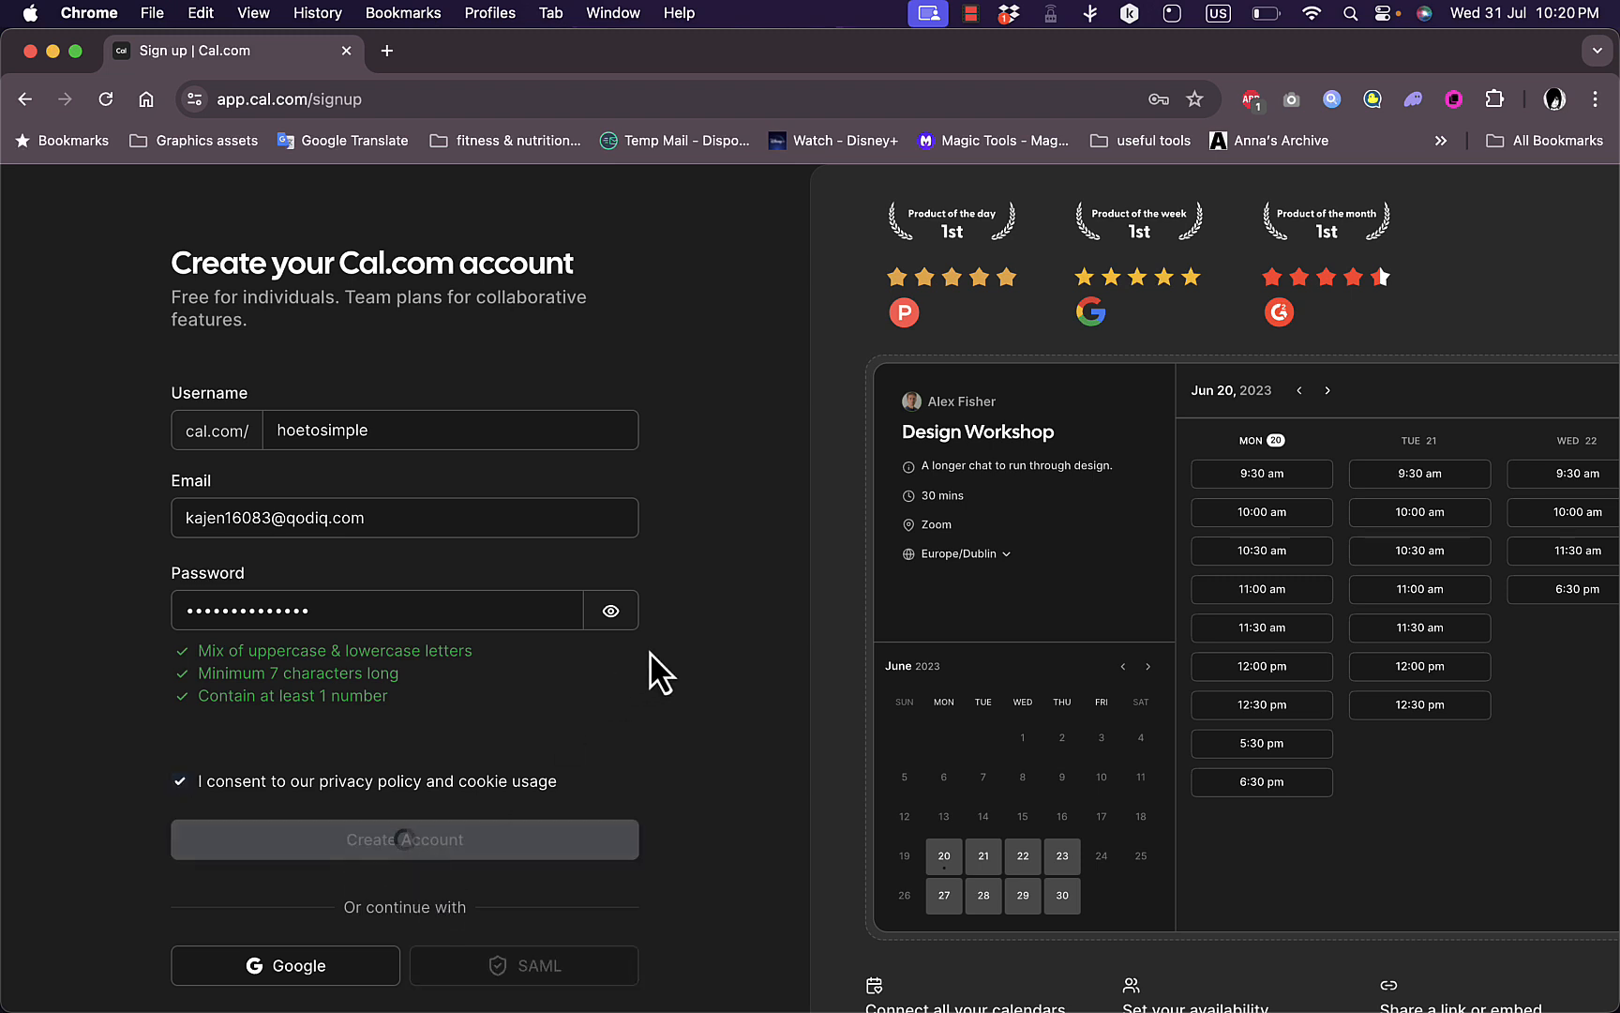
# - Replace the taken username with one ending '2131412', change the email and submit Create Account
pyautogui.click(403, 838)
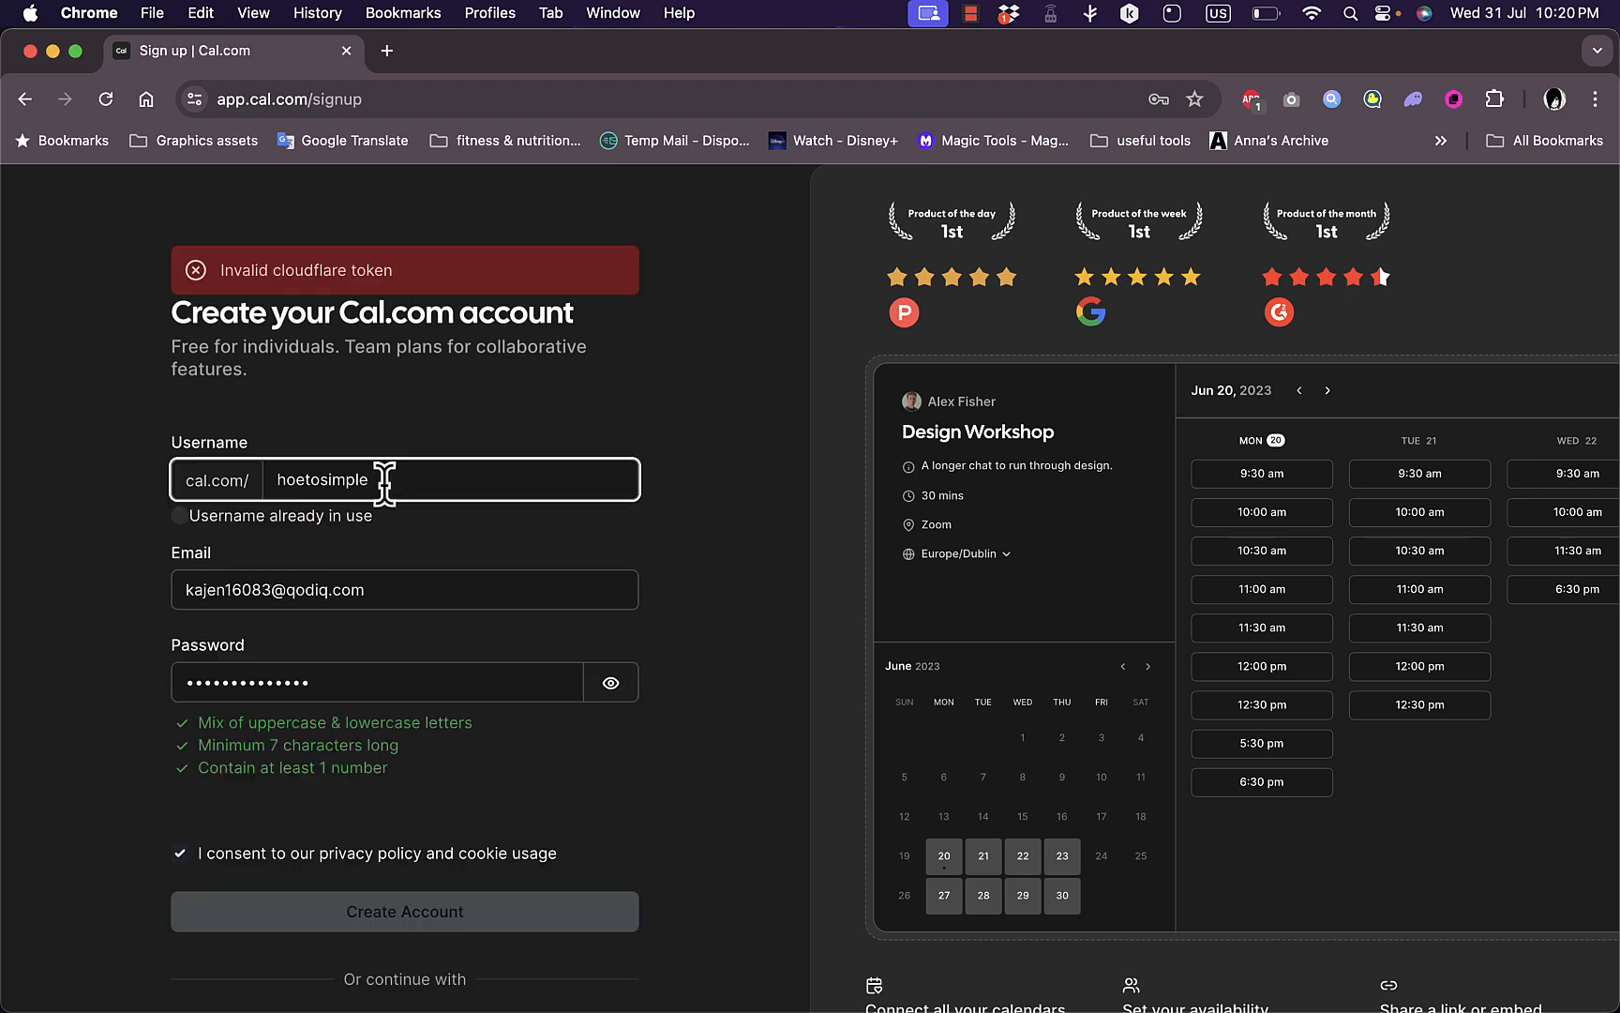
pyautogui.write('2131412')
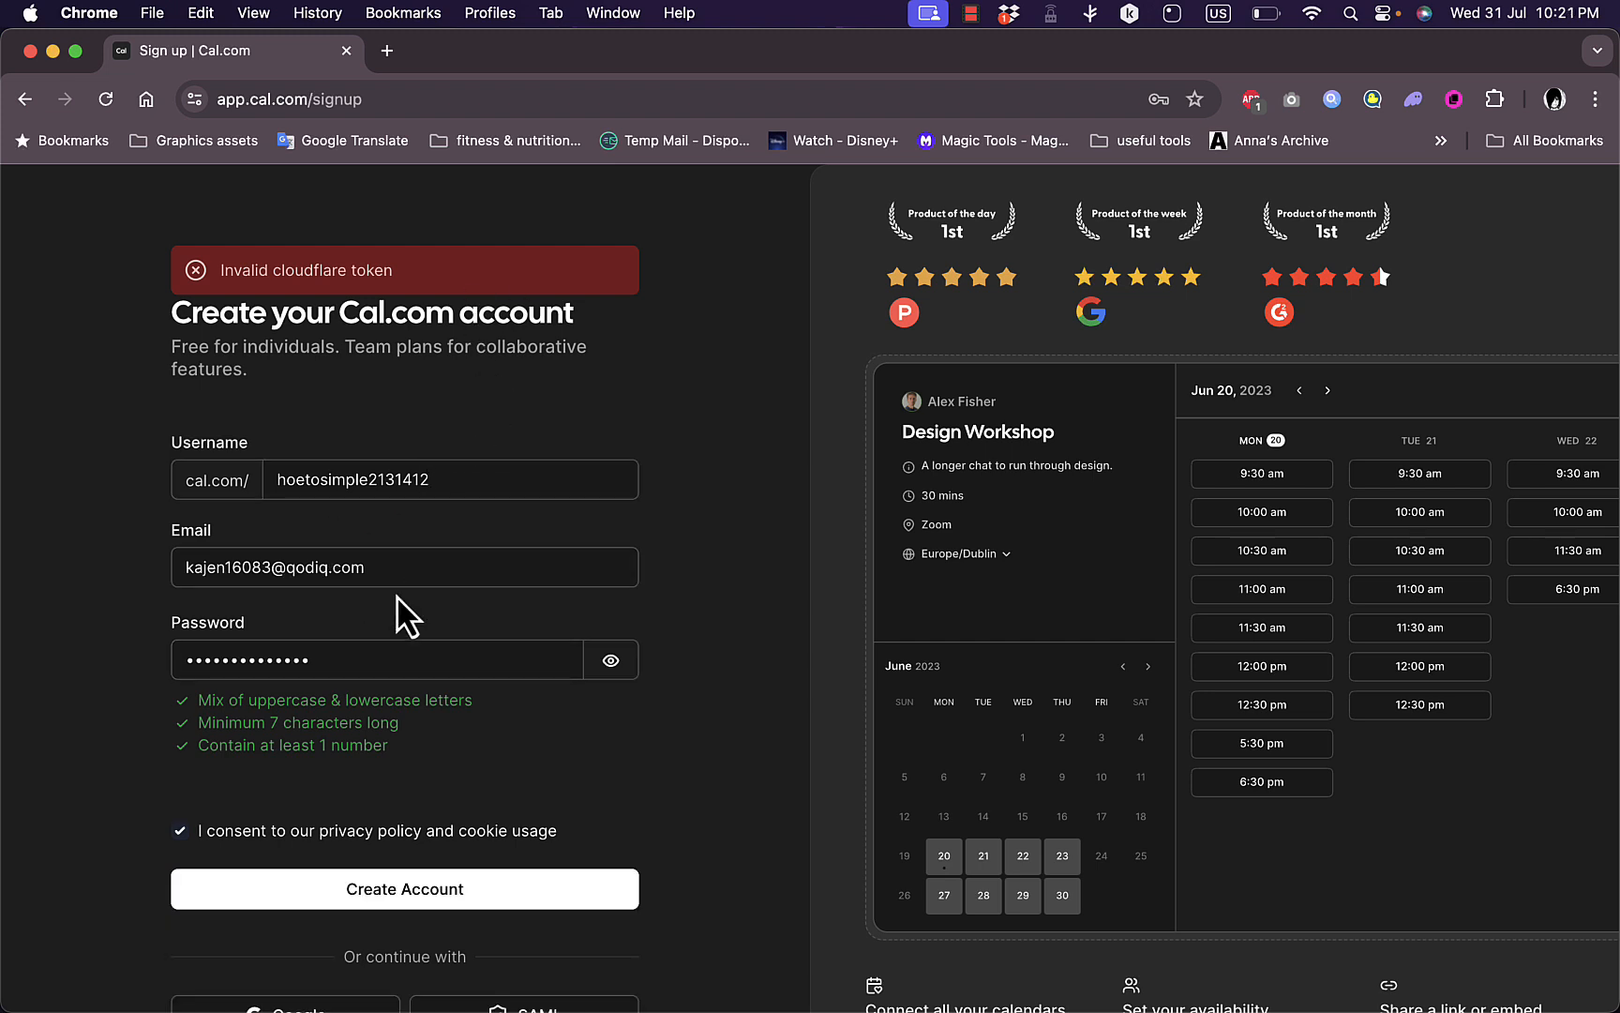
pyautogui.click(404, 567)
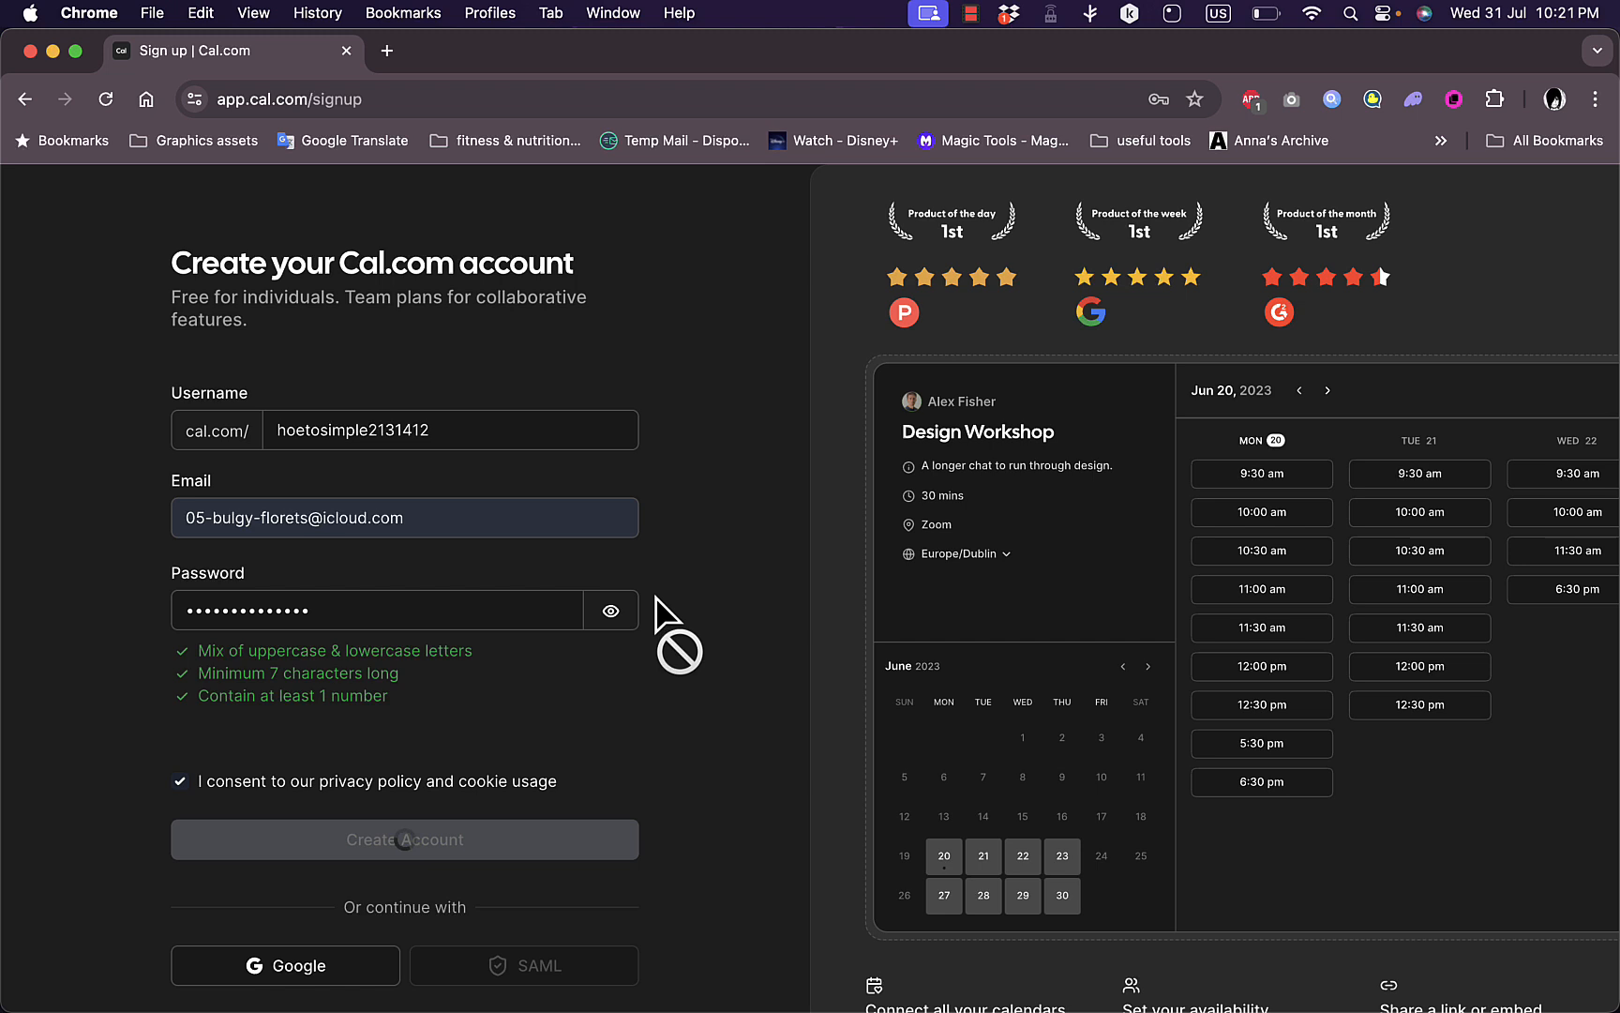
pyautogui.click(403, 838)
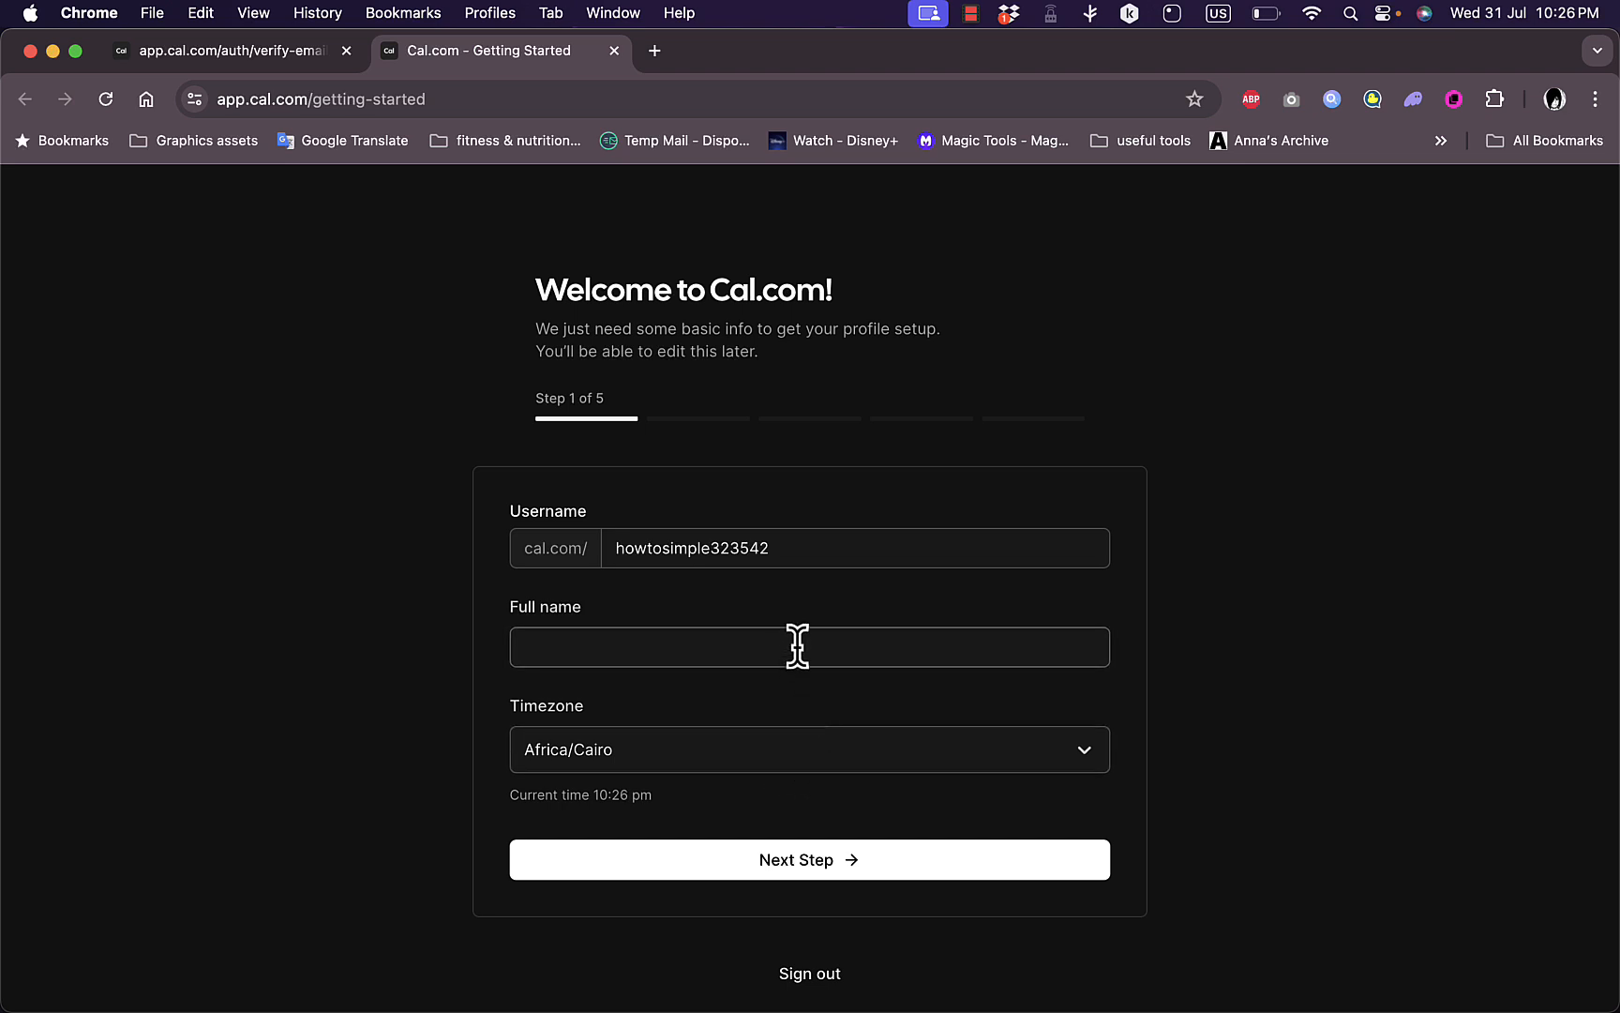
# - Enter 'john smith' as the full name and continue to the next onboarding step
pyautogui.write('john smith')
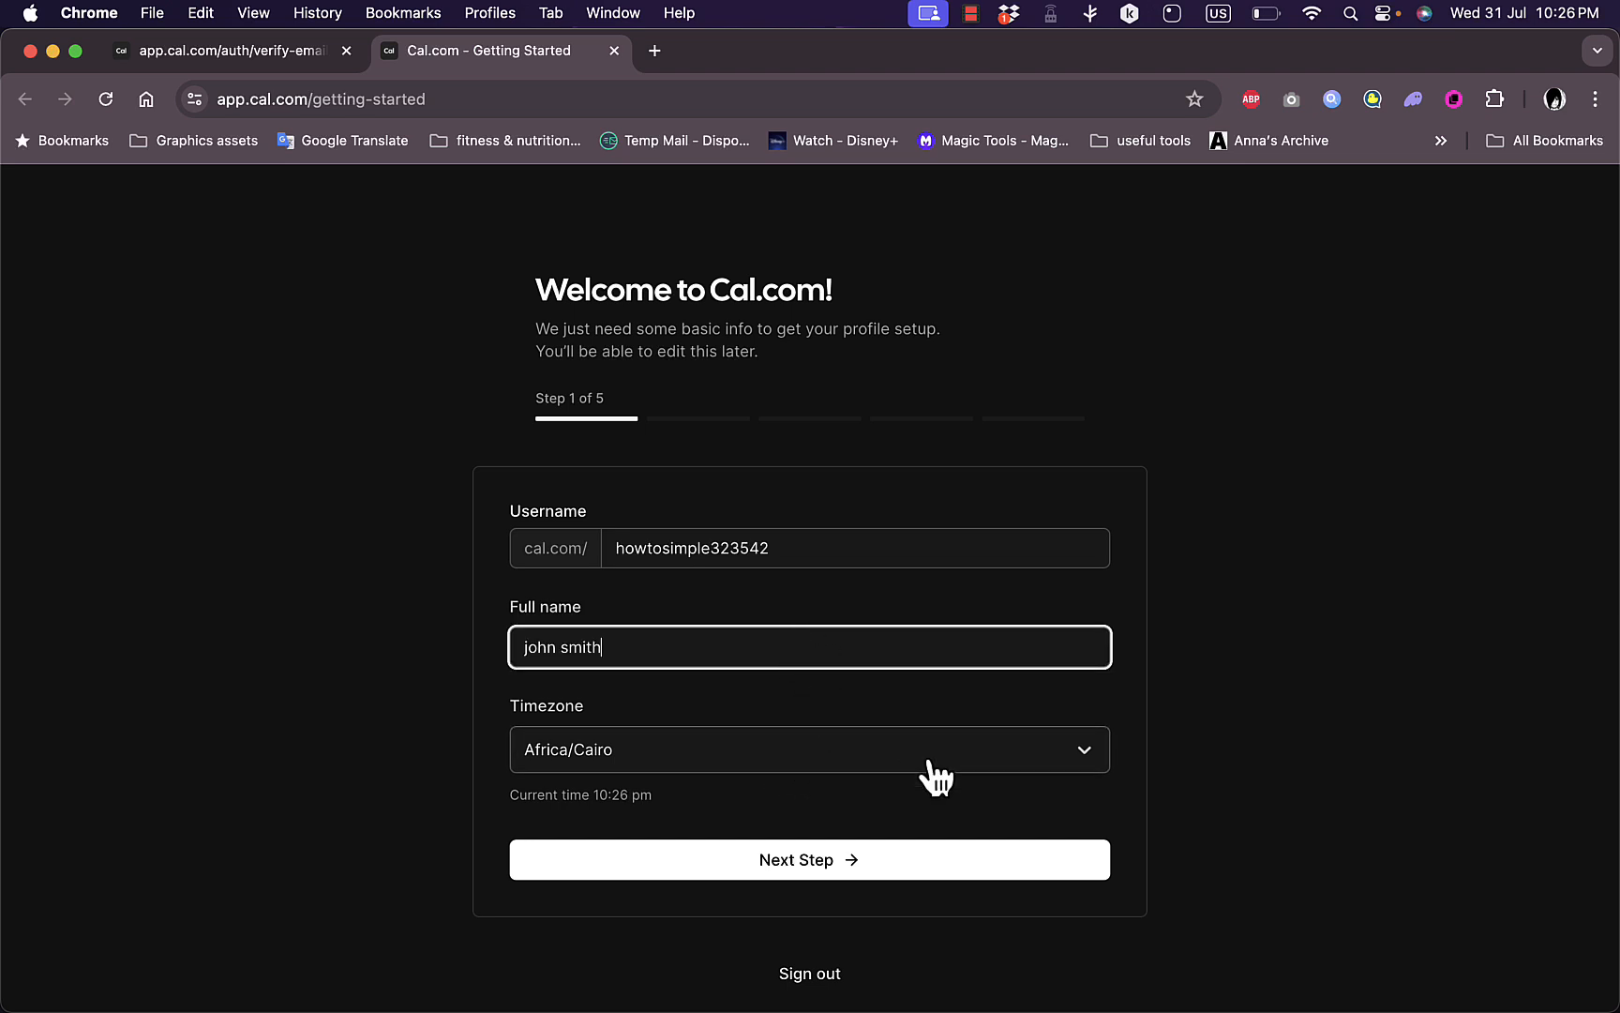
pyautogui.click(808, 859)
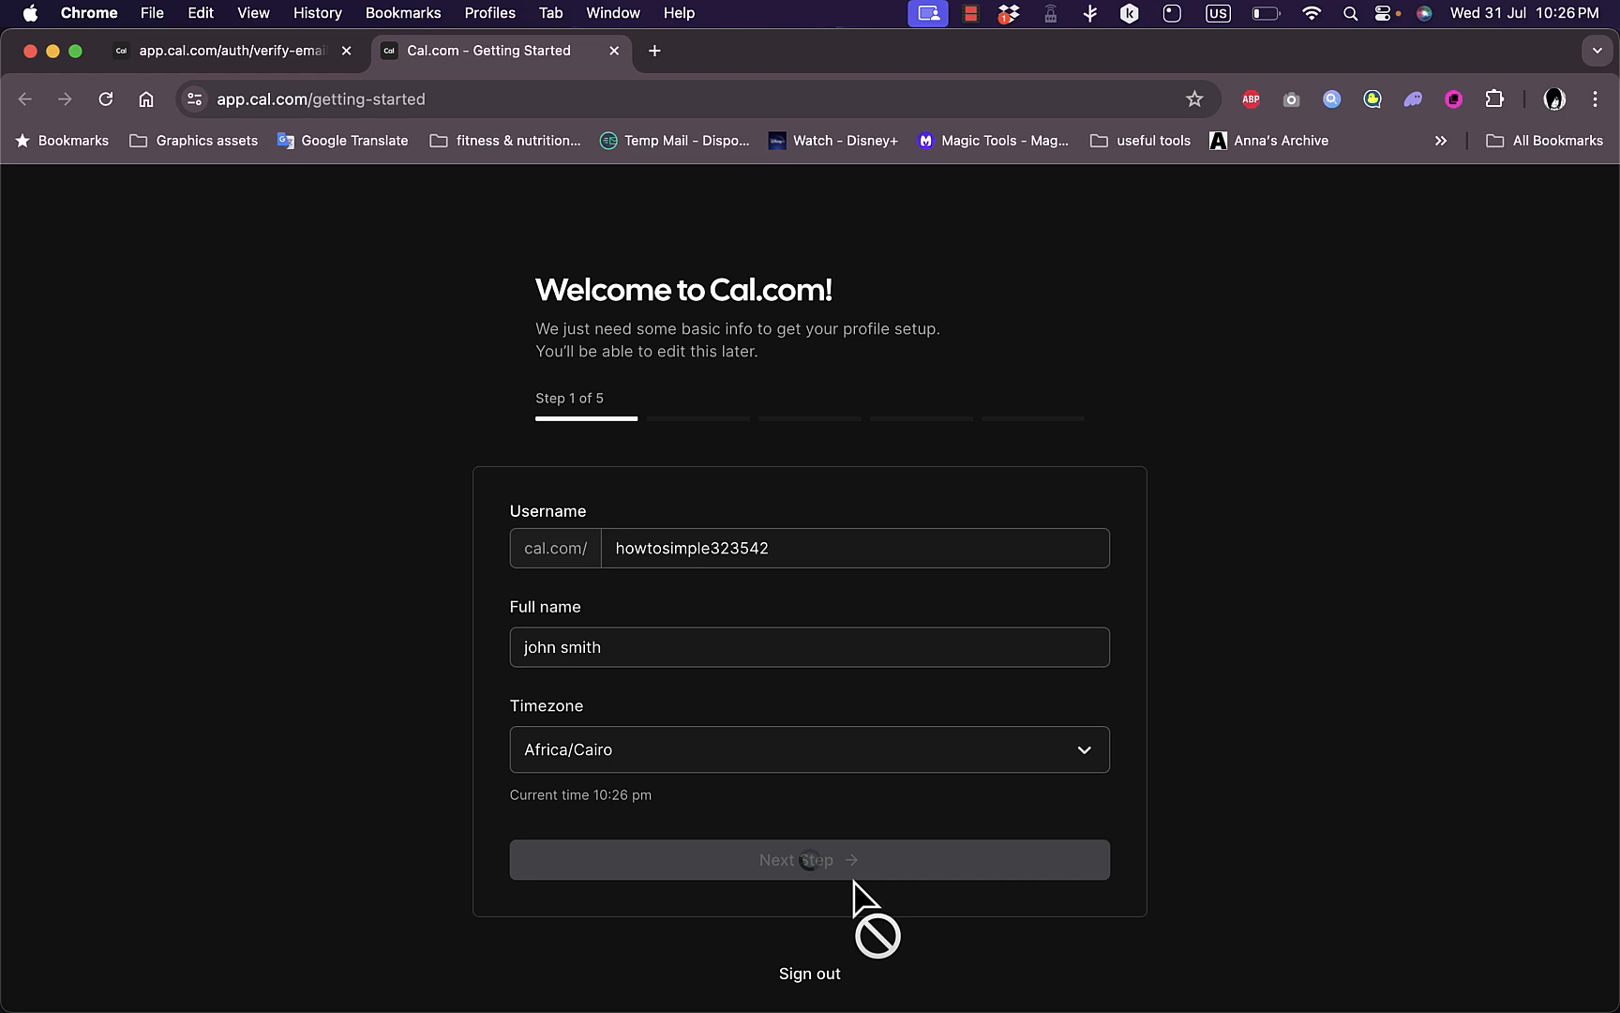
# - Skip connecting a calendar and scroll through the video apps list to its end
pyautogui.click(808, 859)
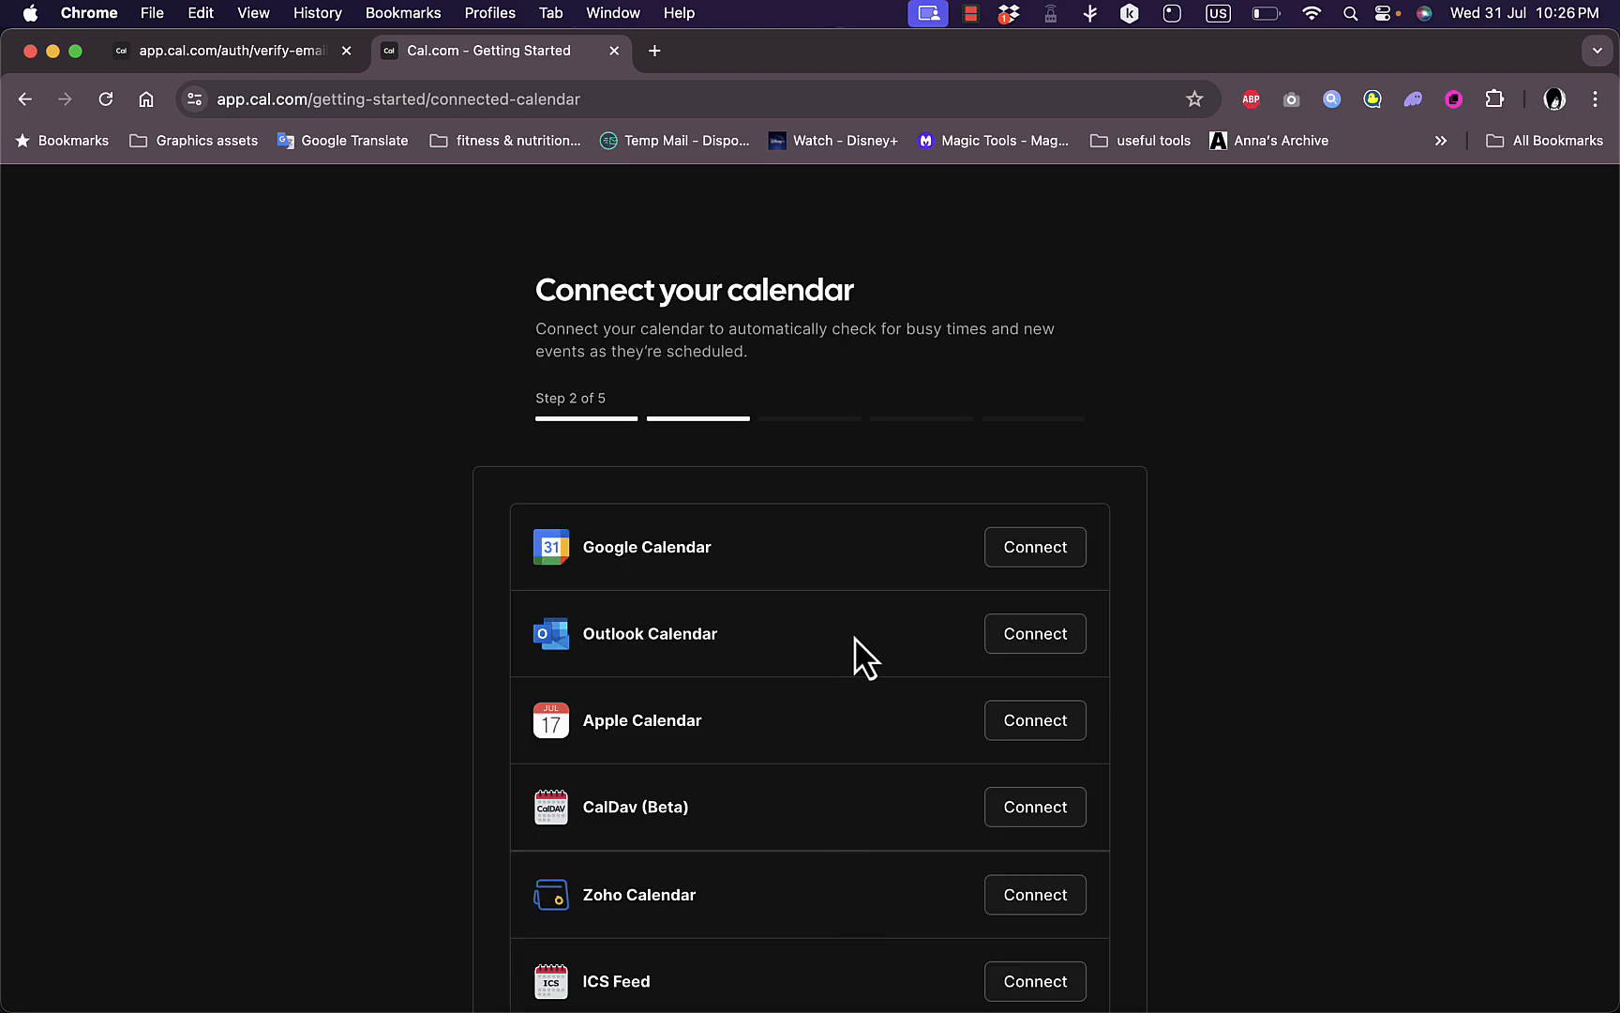
pyautogui.scroll(-3)
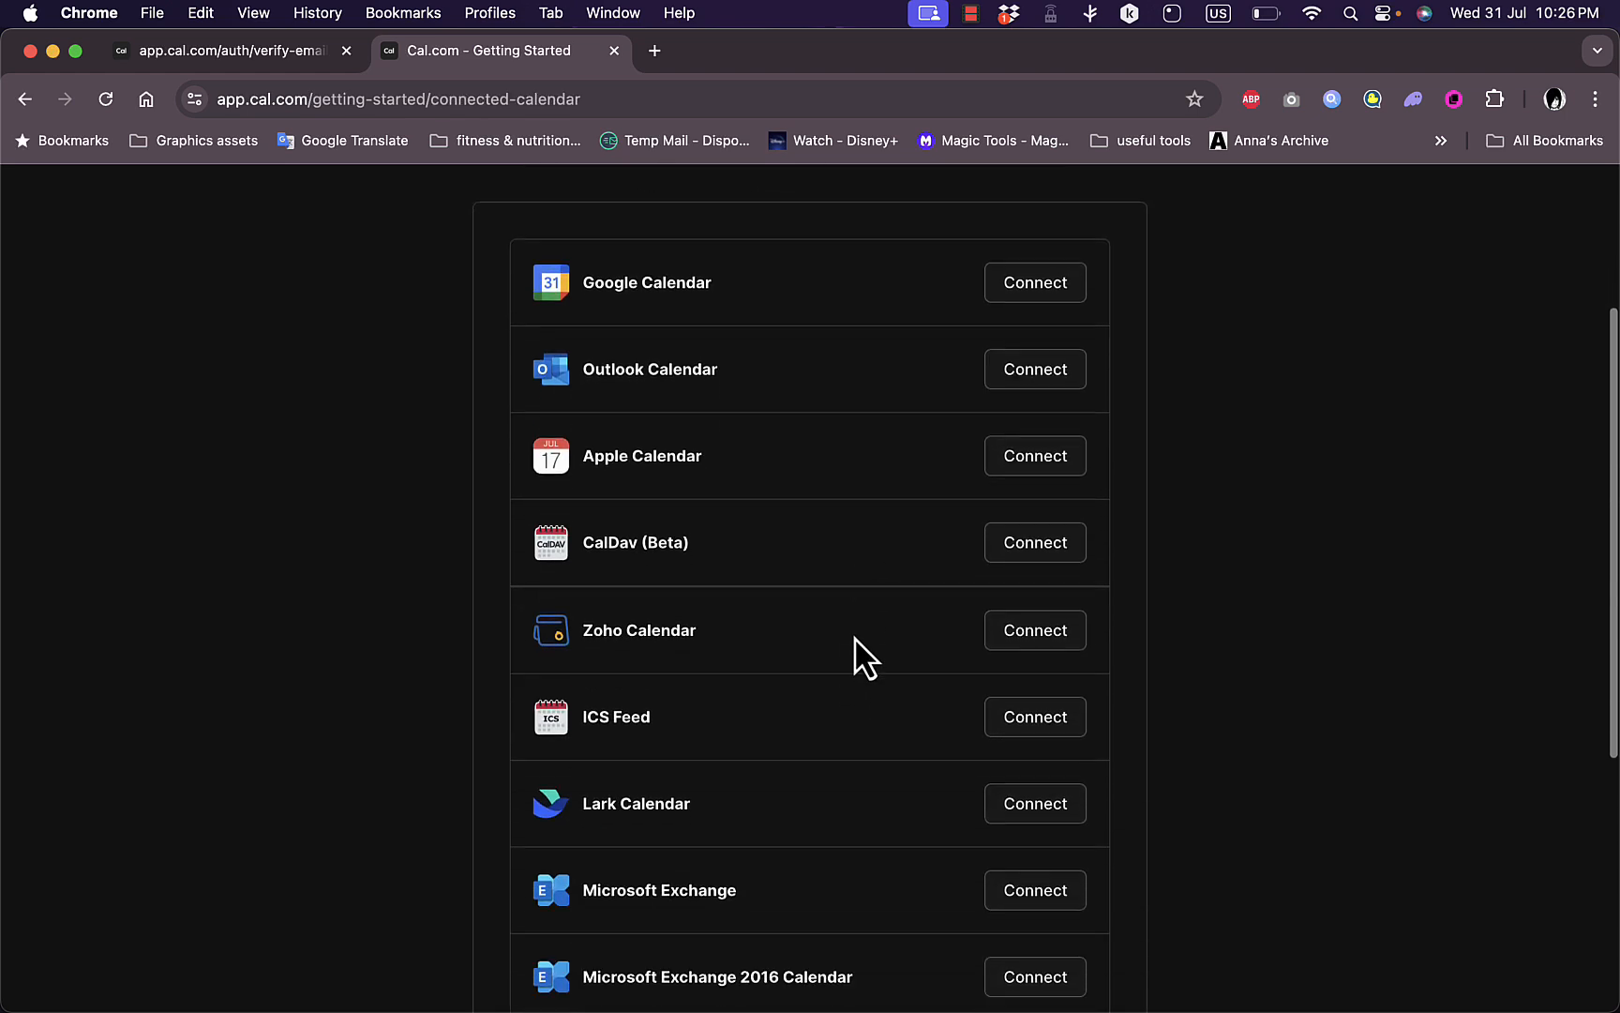
pyautogui.scroll(-3)
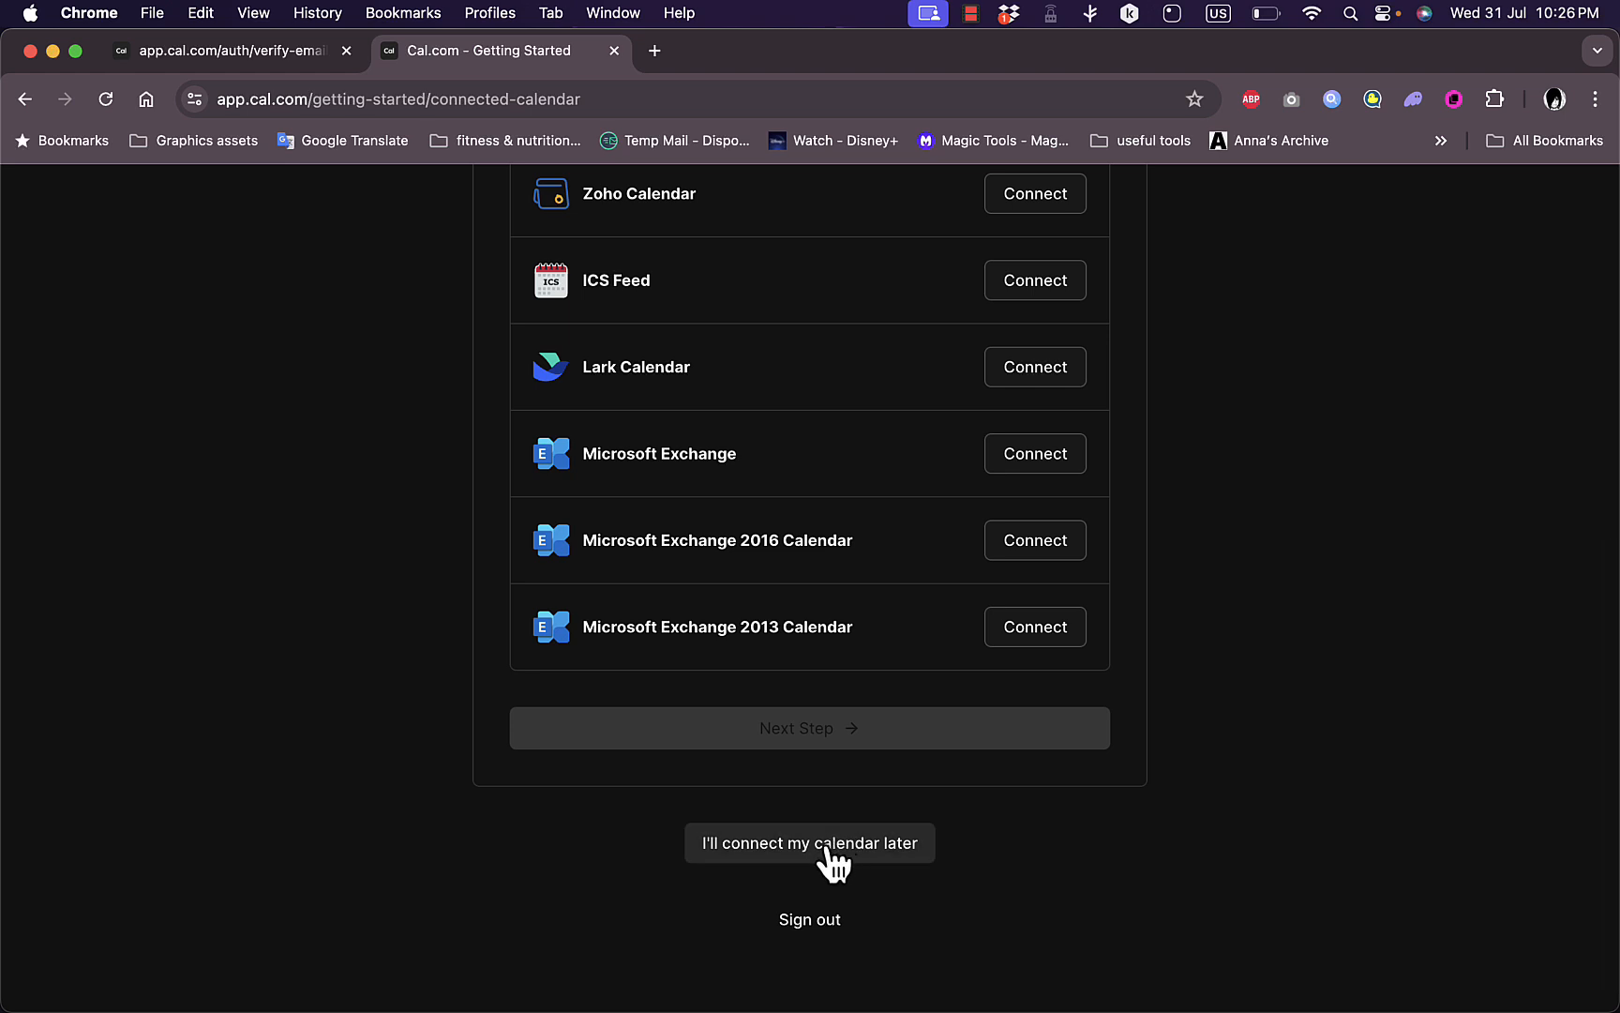
pyautogui.moveTo(827, 687)
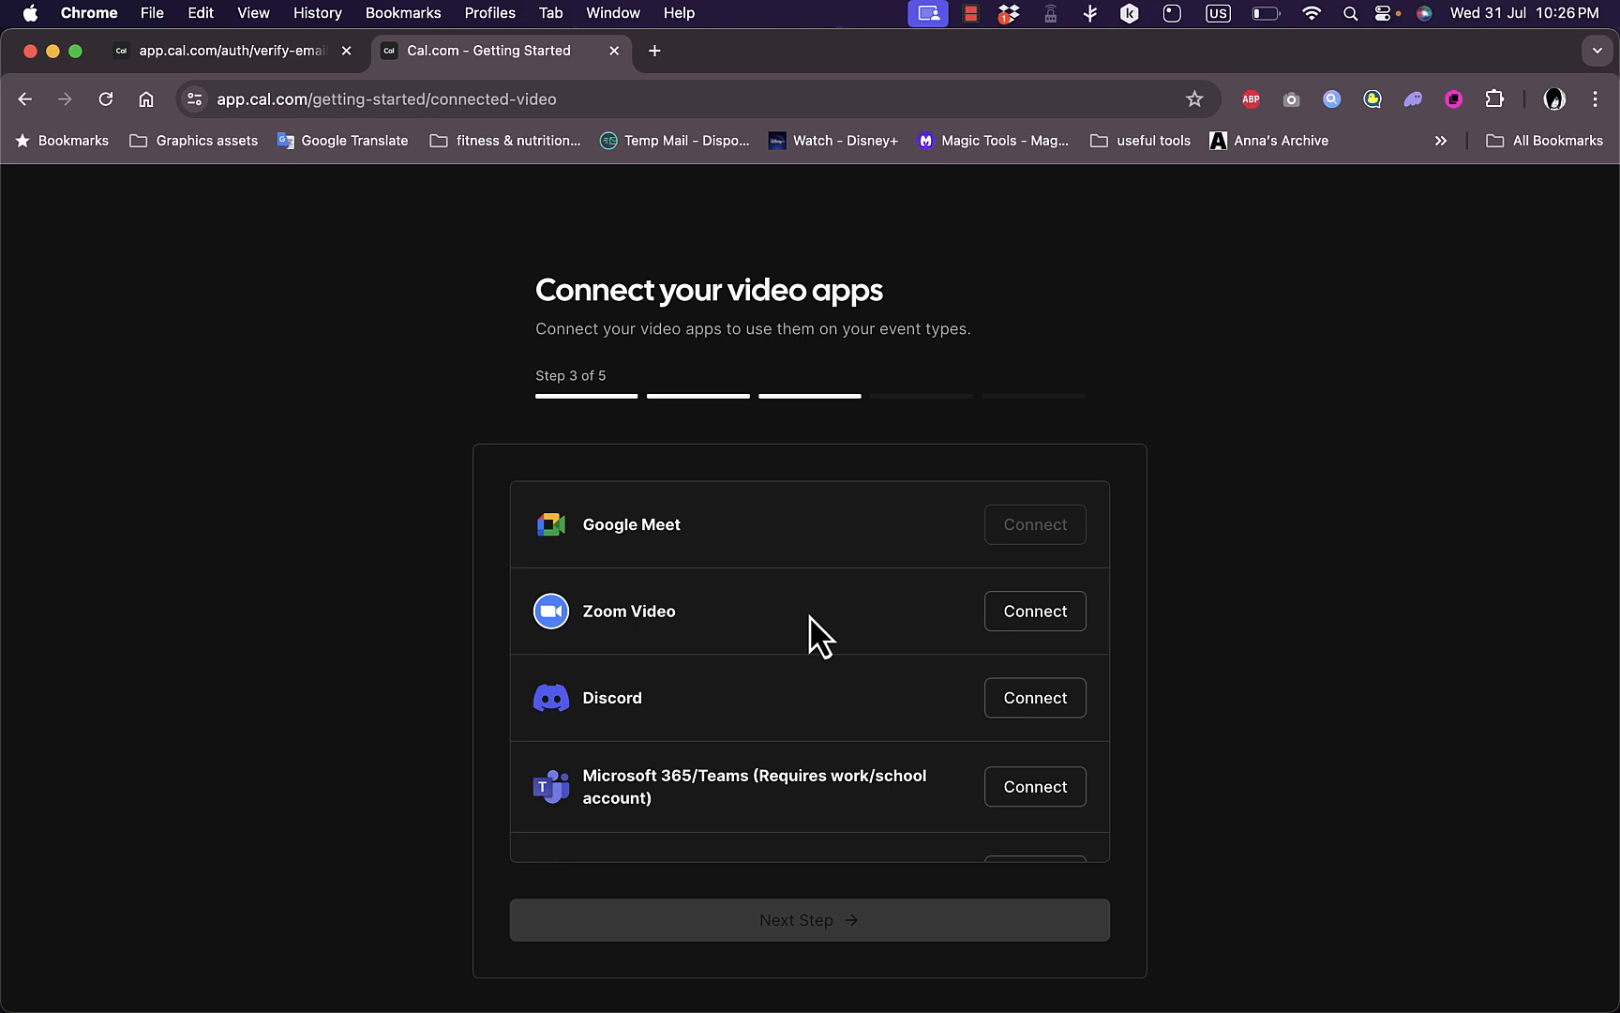
pyautogui.moveTo(652, 612)
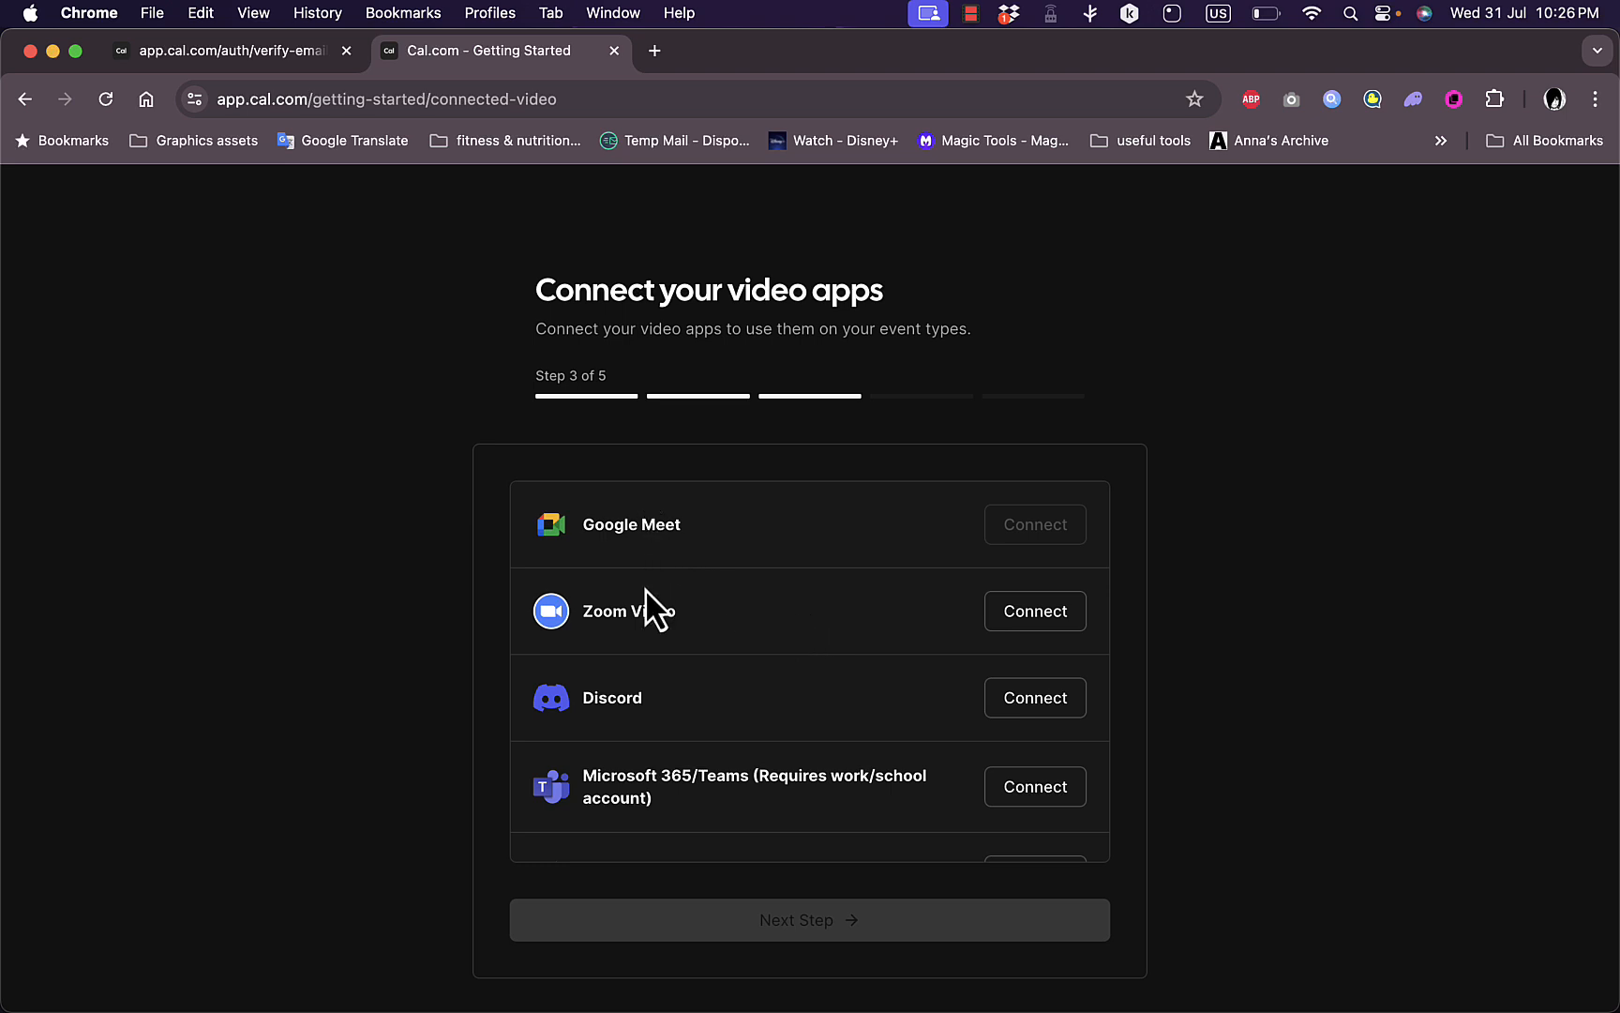
pyautogui.scroll(-3)
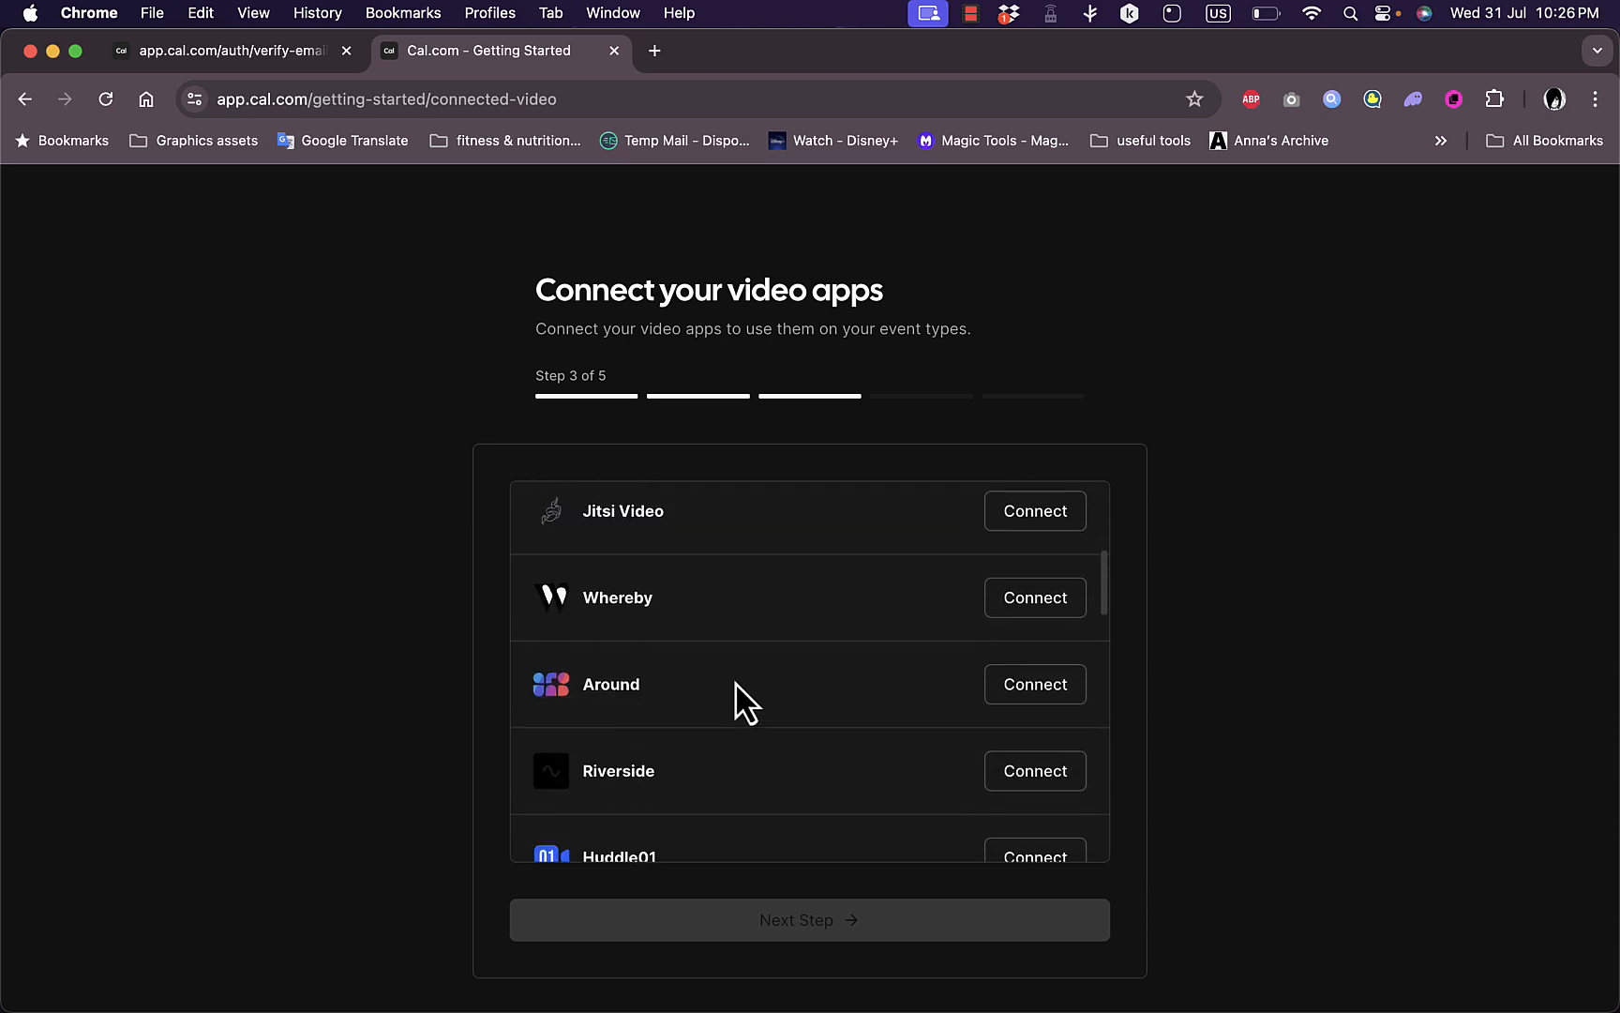
pyautogui.scroll(-3)
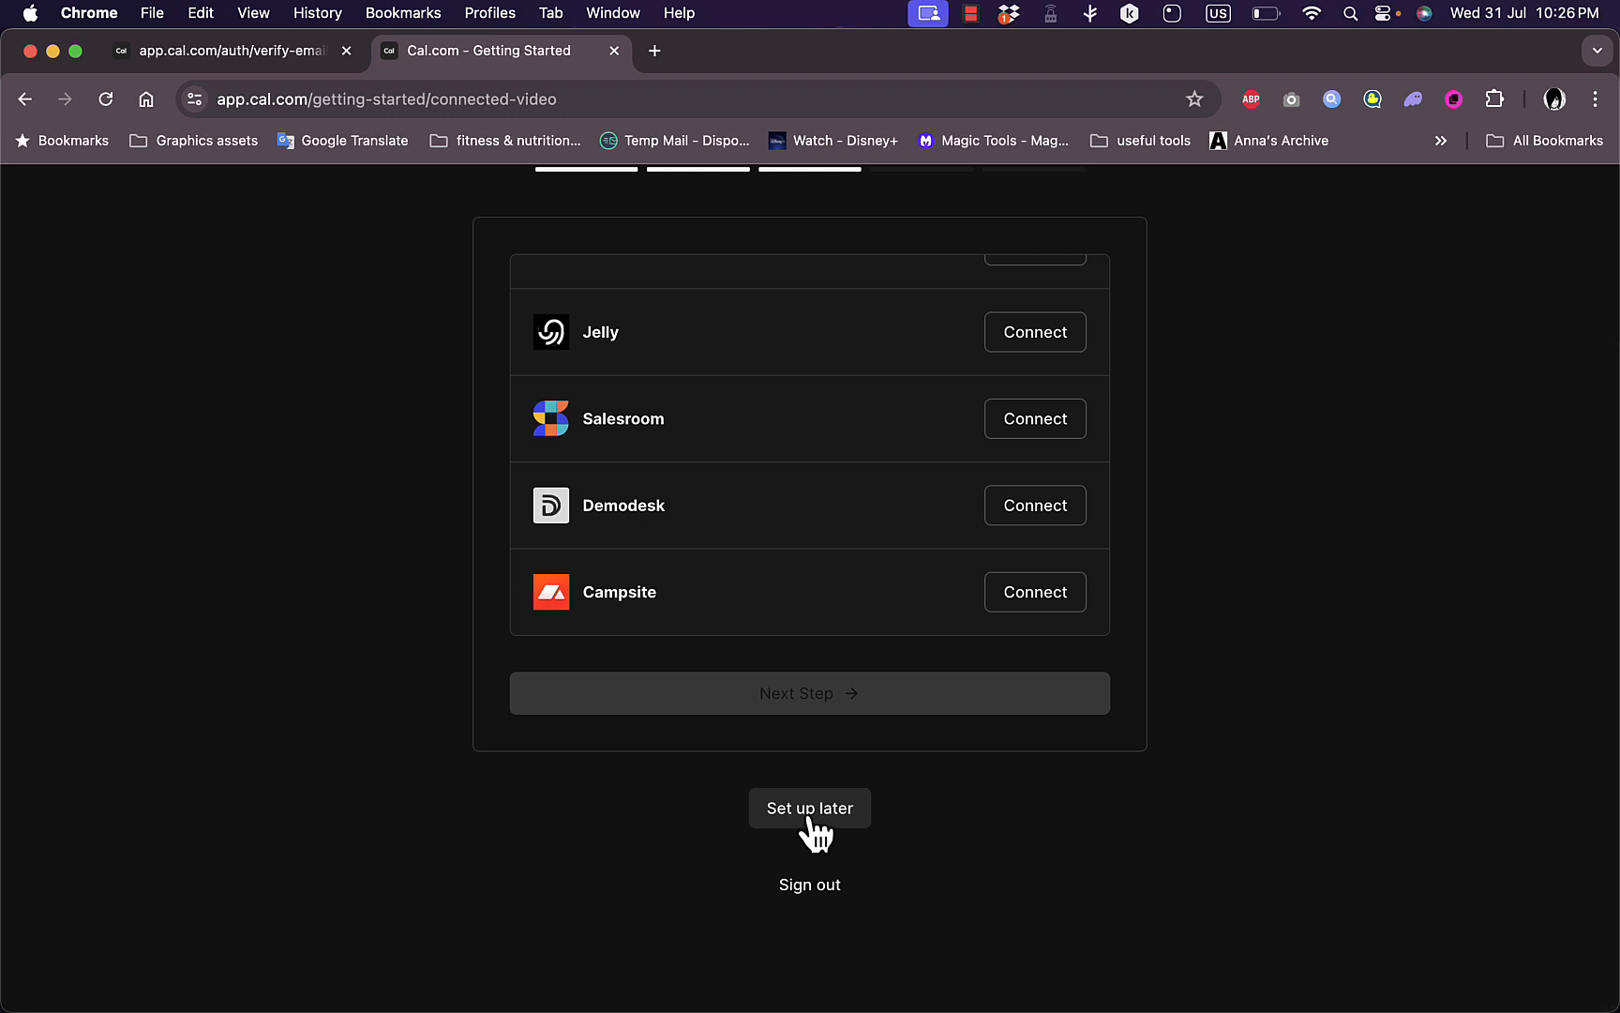
# - Skip video apps, set Monday to start 8:30am, copy its hours to all days and turn Sunday off
pyautogui.click(808, 806)
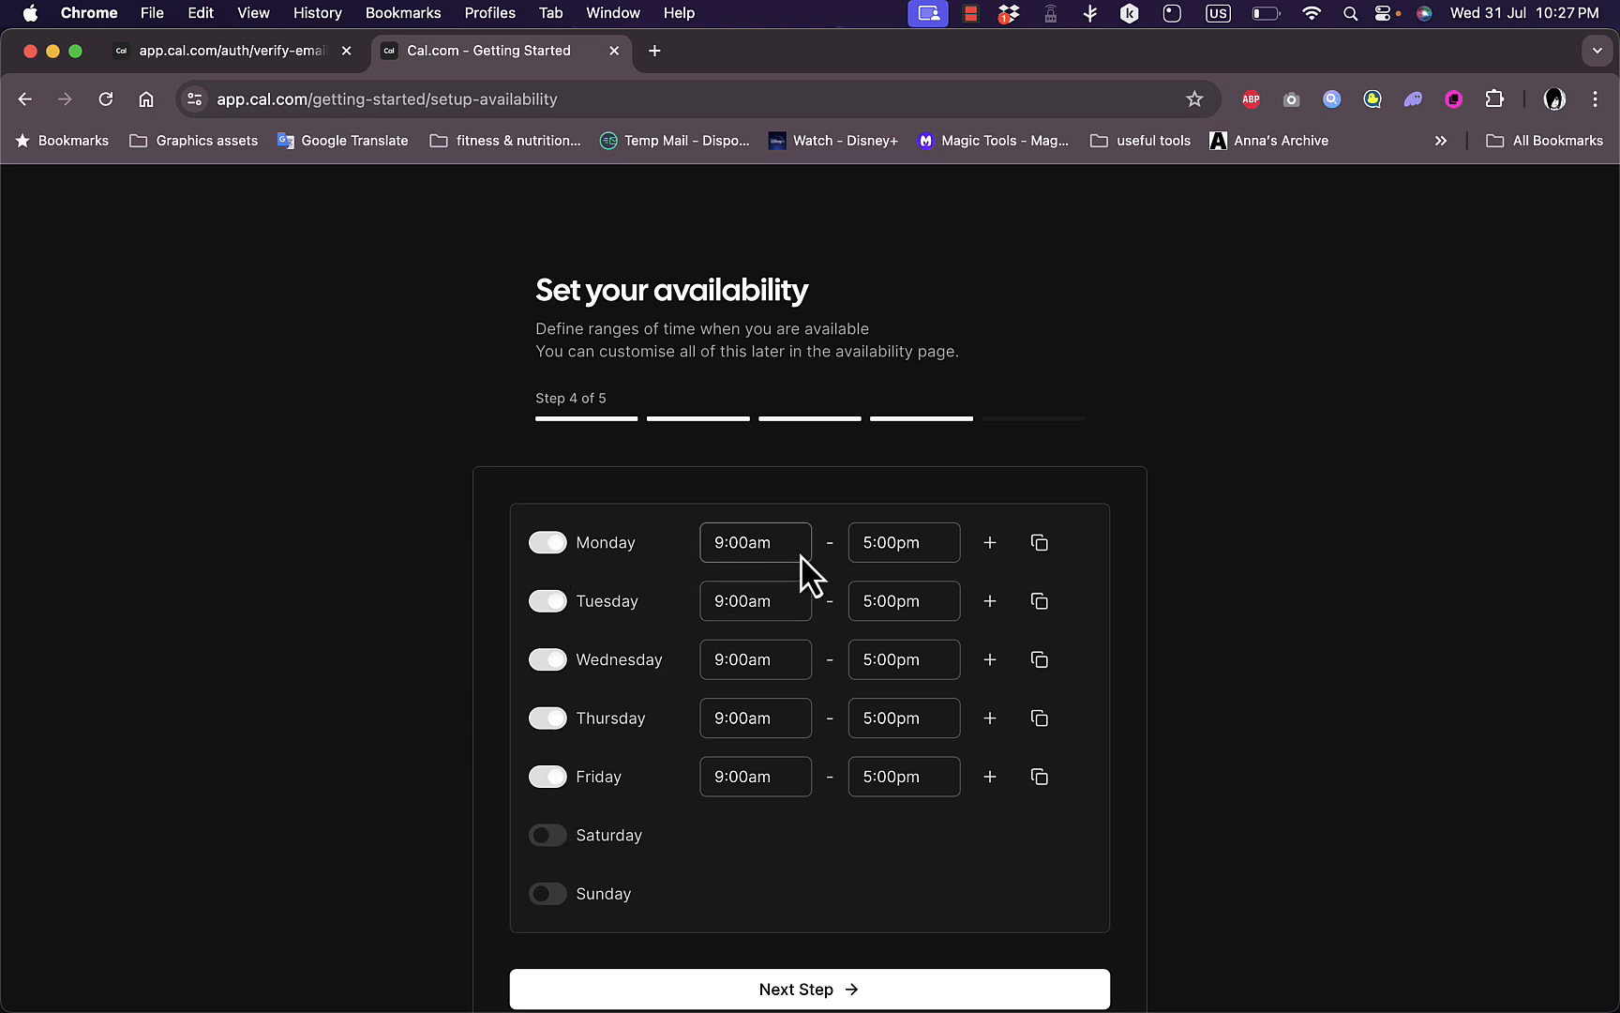
pyautogui.moveTo(1039, 542)
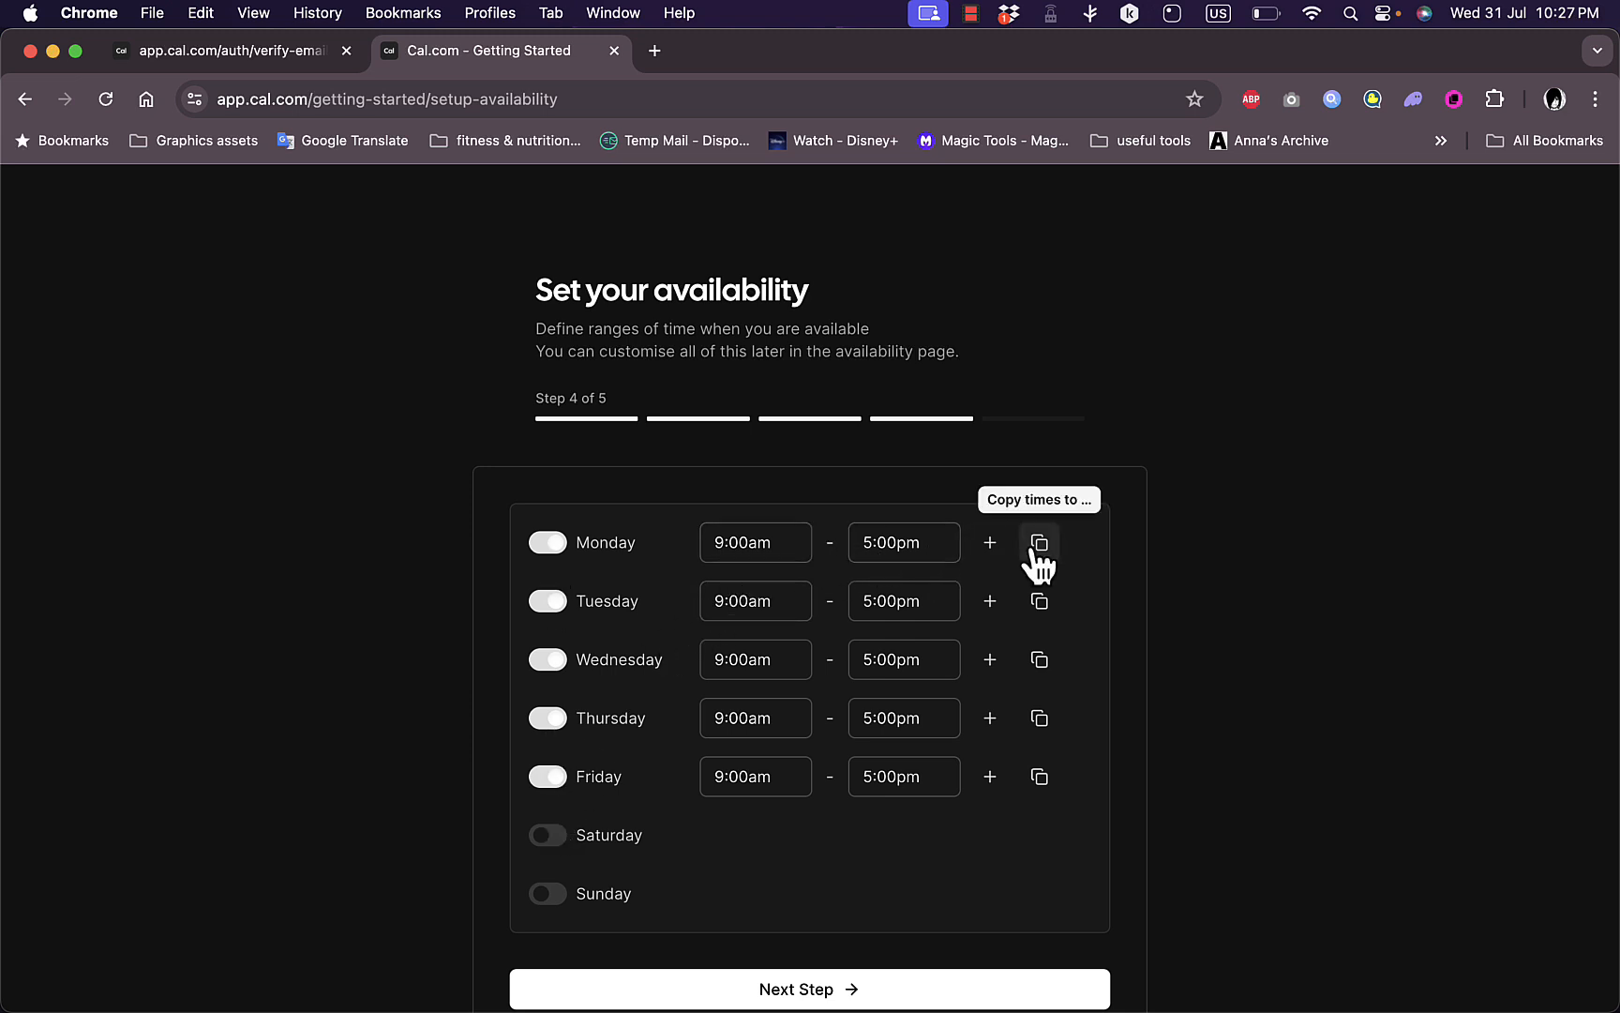
pyautogui.moveTo(1067, 478)
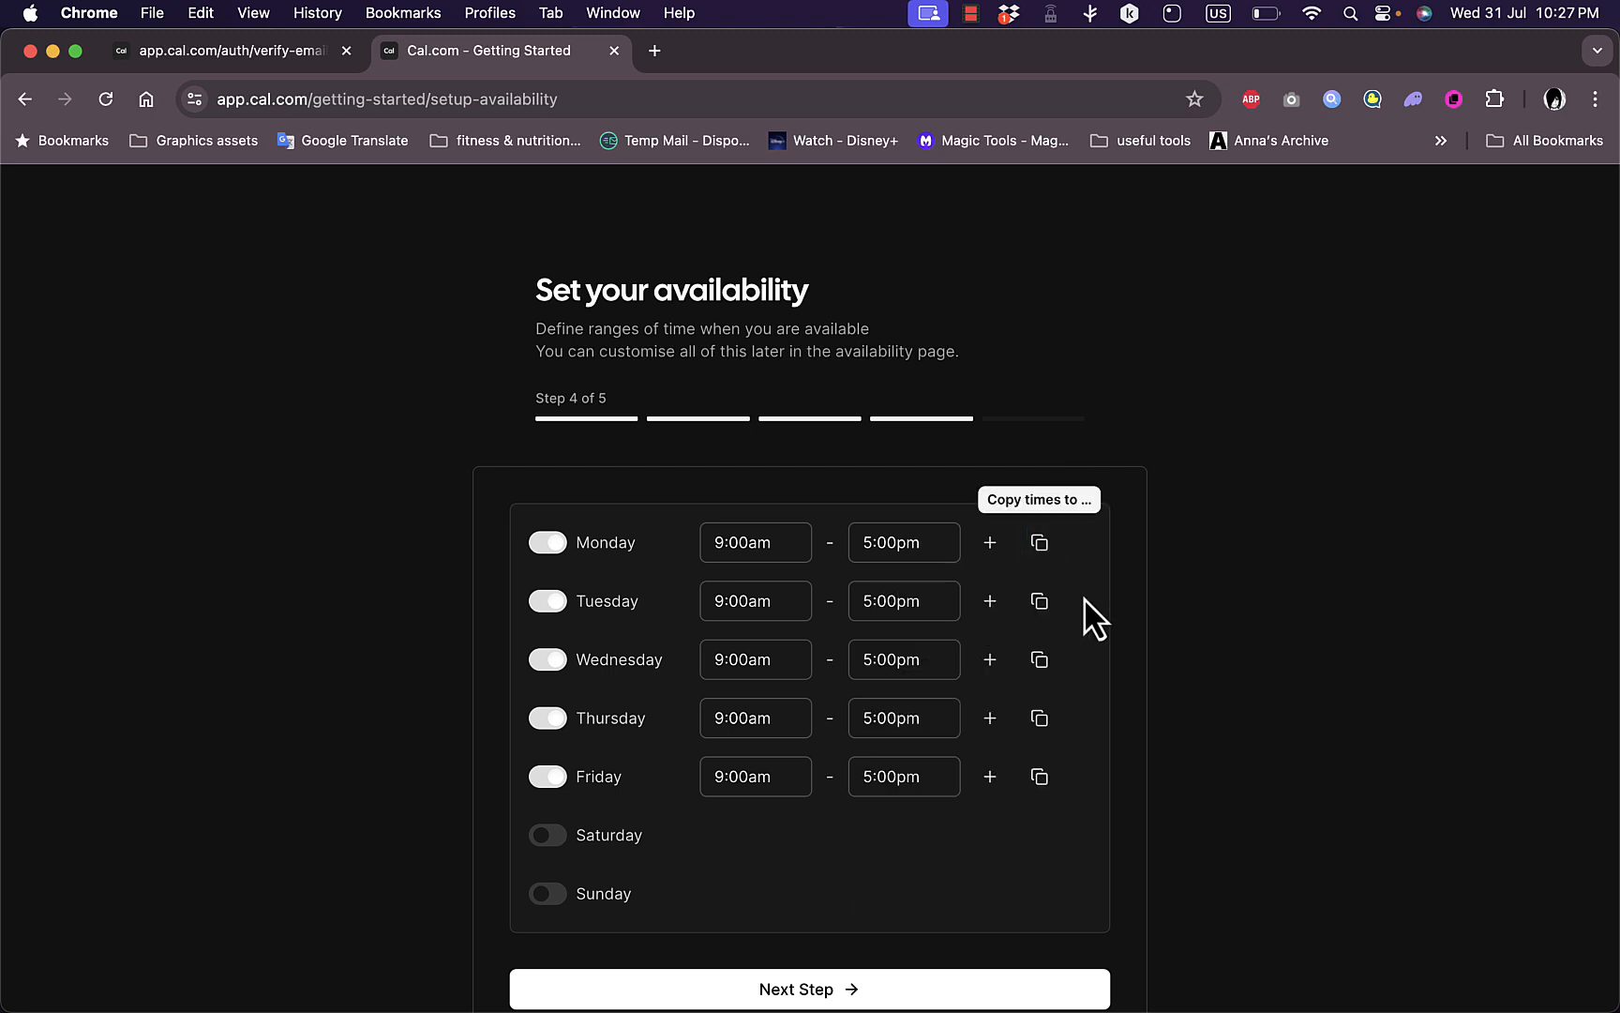
pyautogui.click(754, 542)
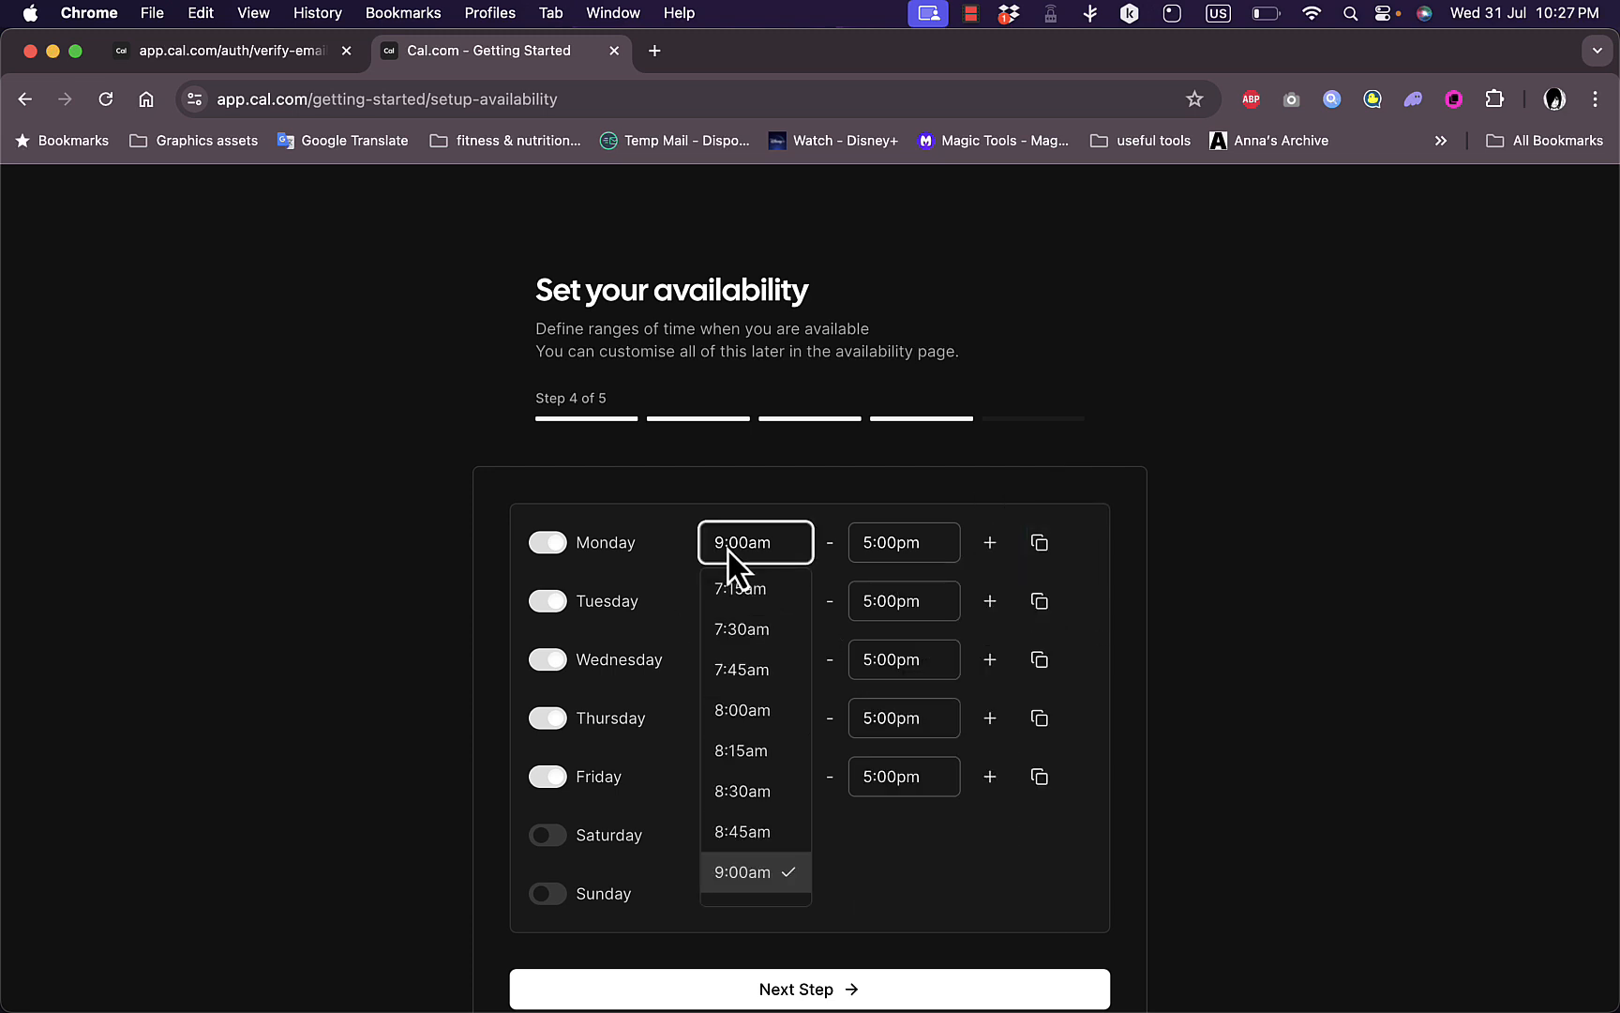
pyautogui.moveTo(743, 791)
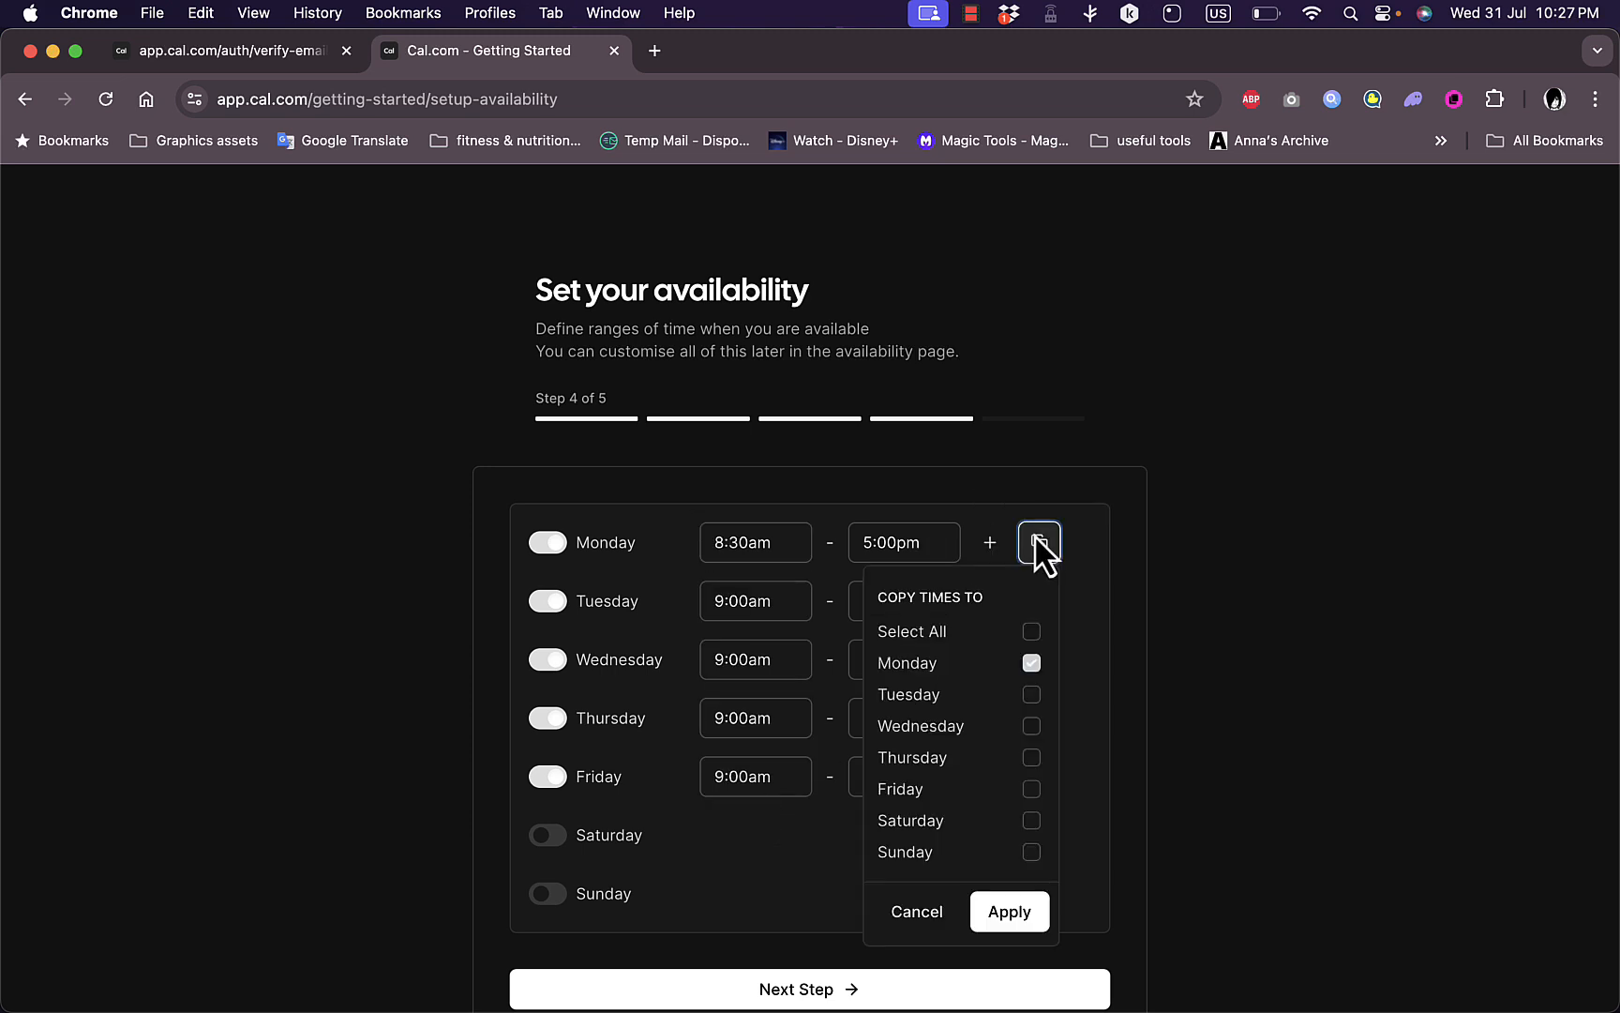
pyautogui.click(1030, 632)
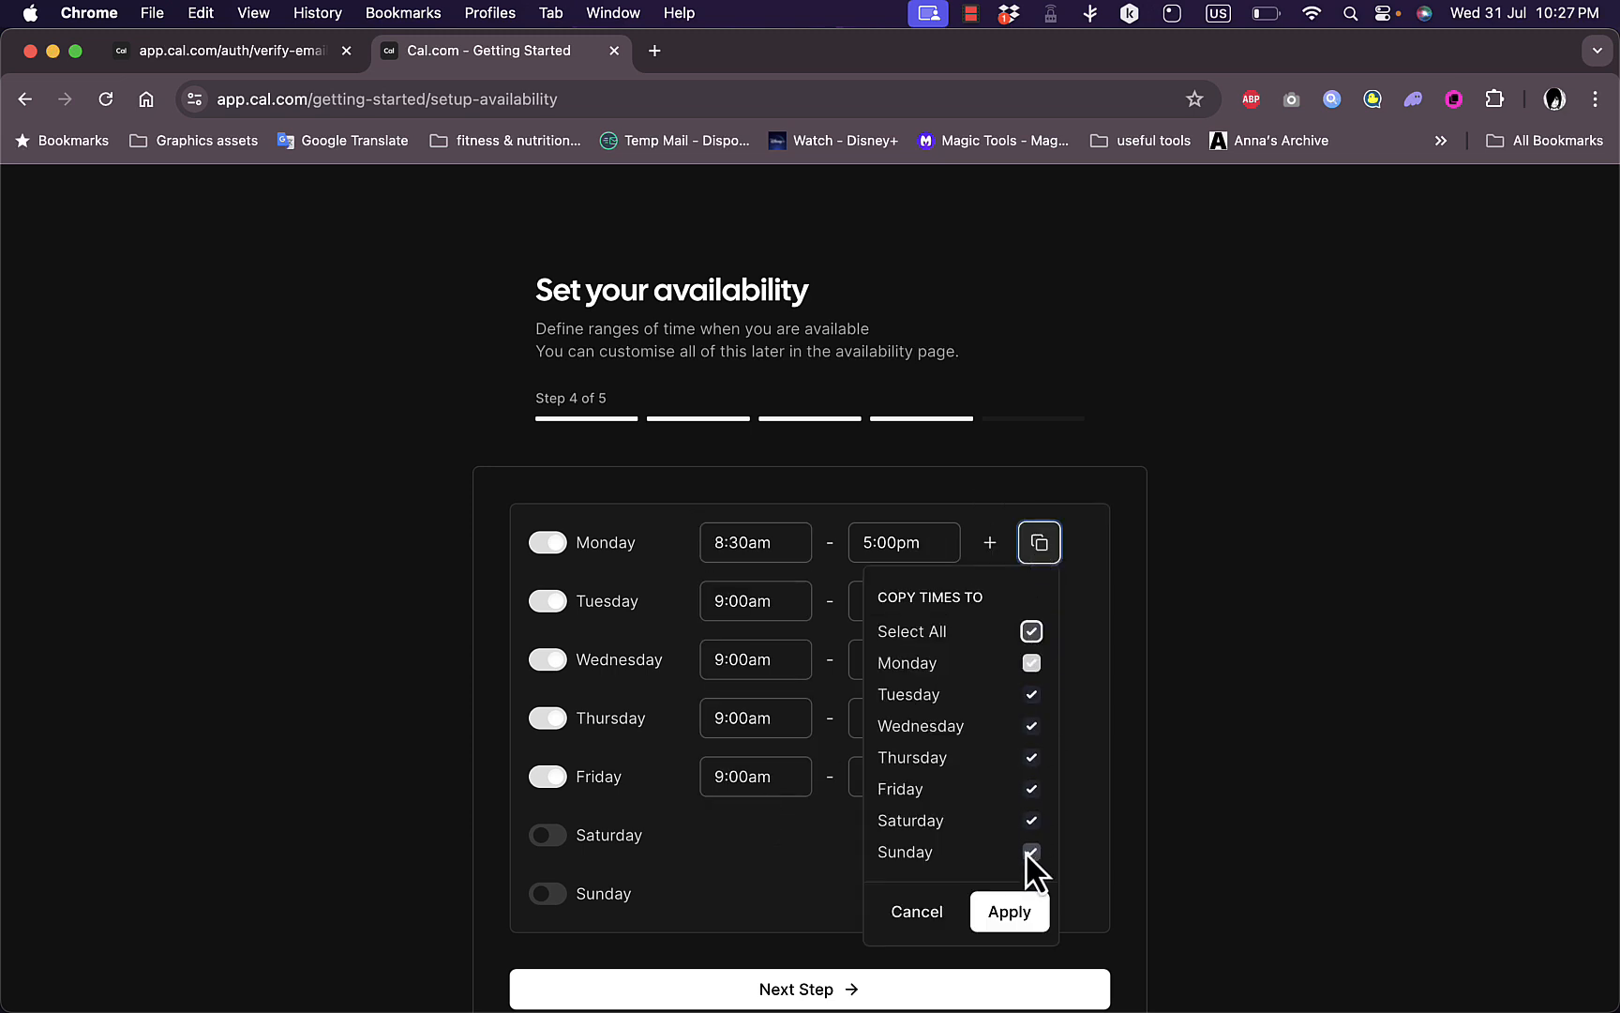
pyautogui.click(1007, 911)
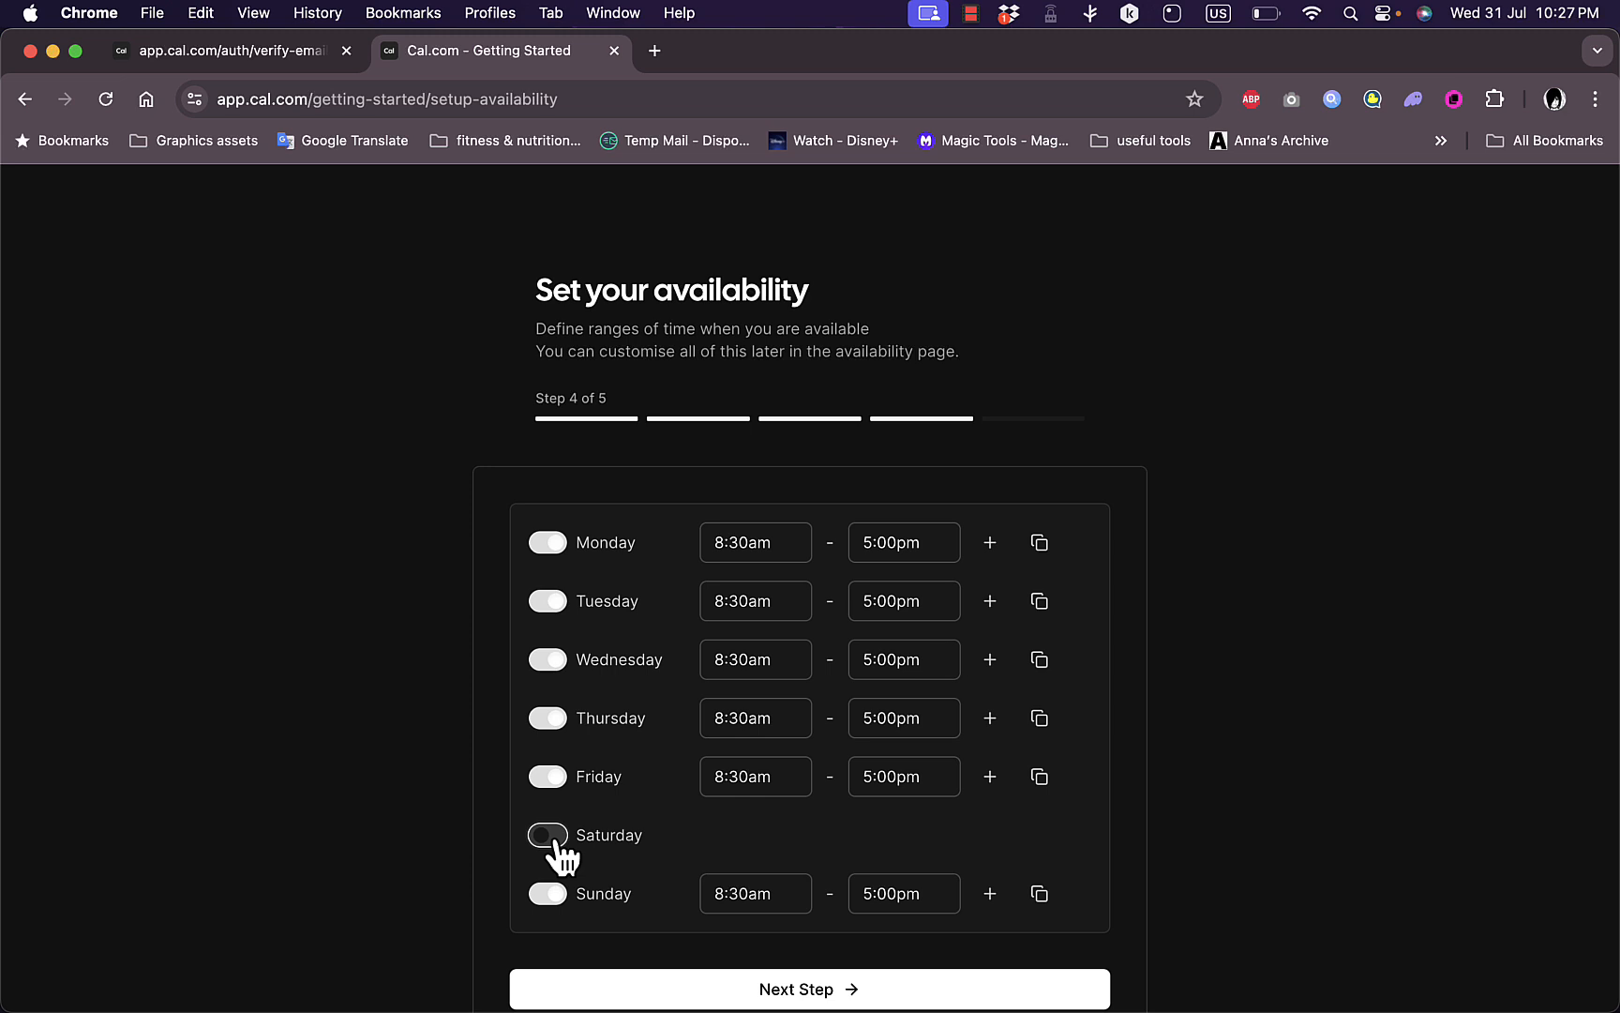
pyautogui.click(546, 835)
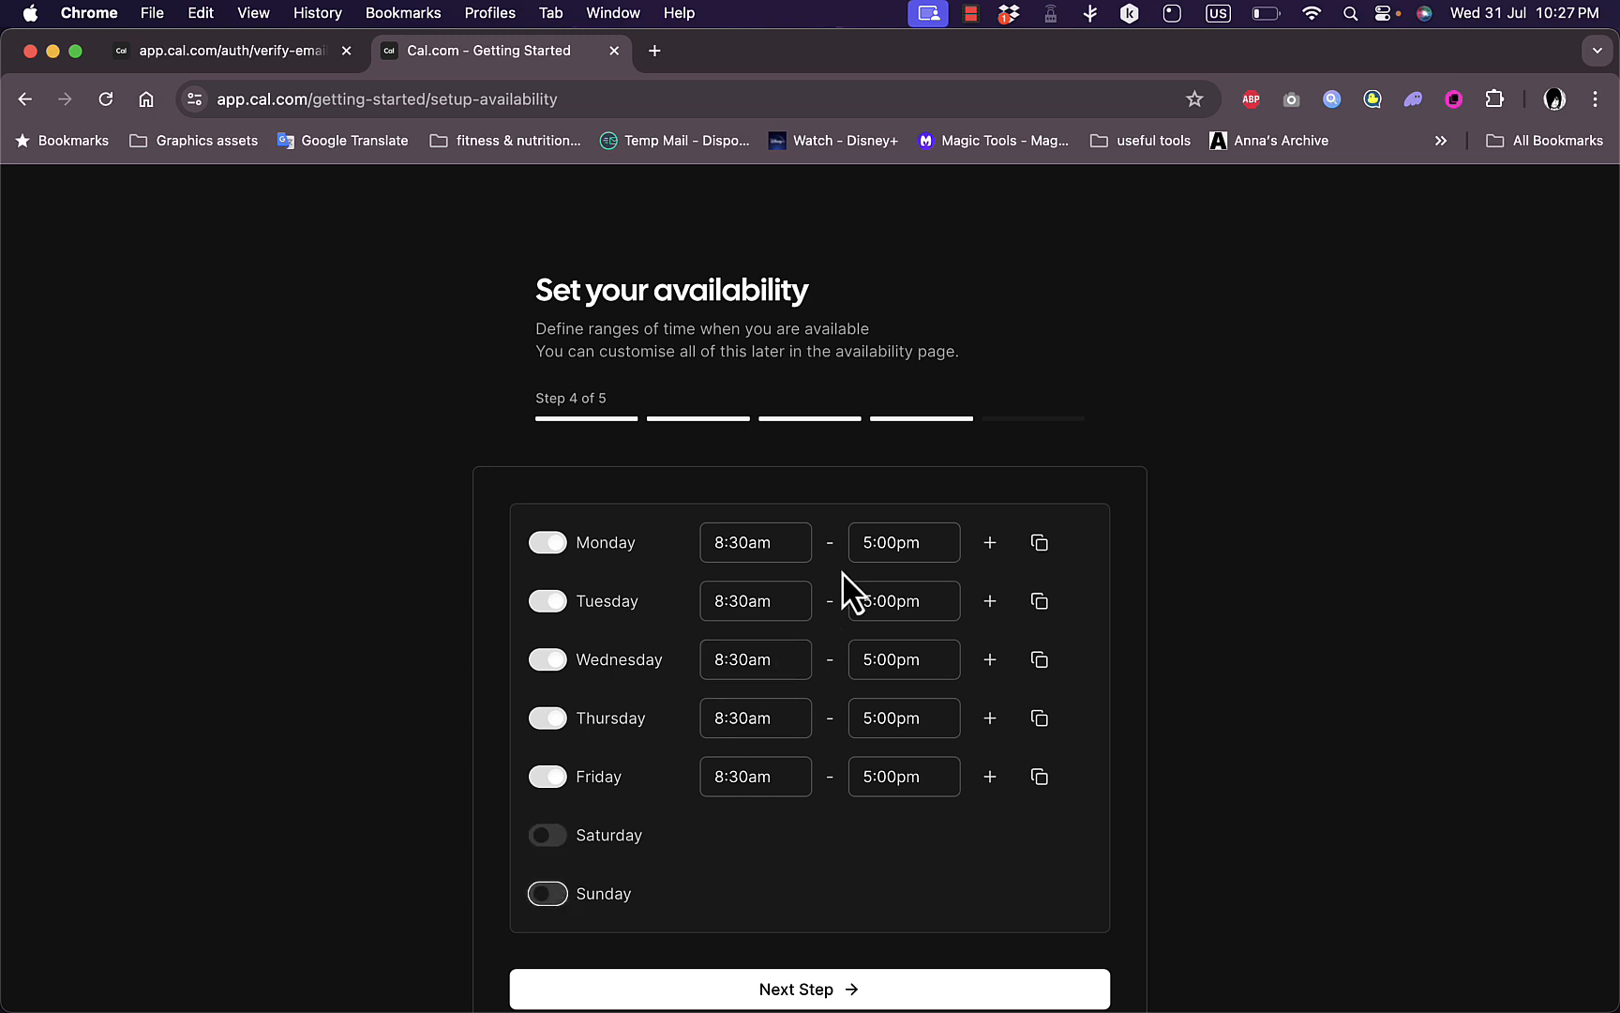
pyautogui.moveTo(853, 573)
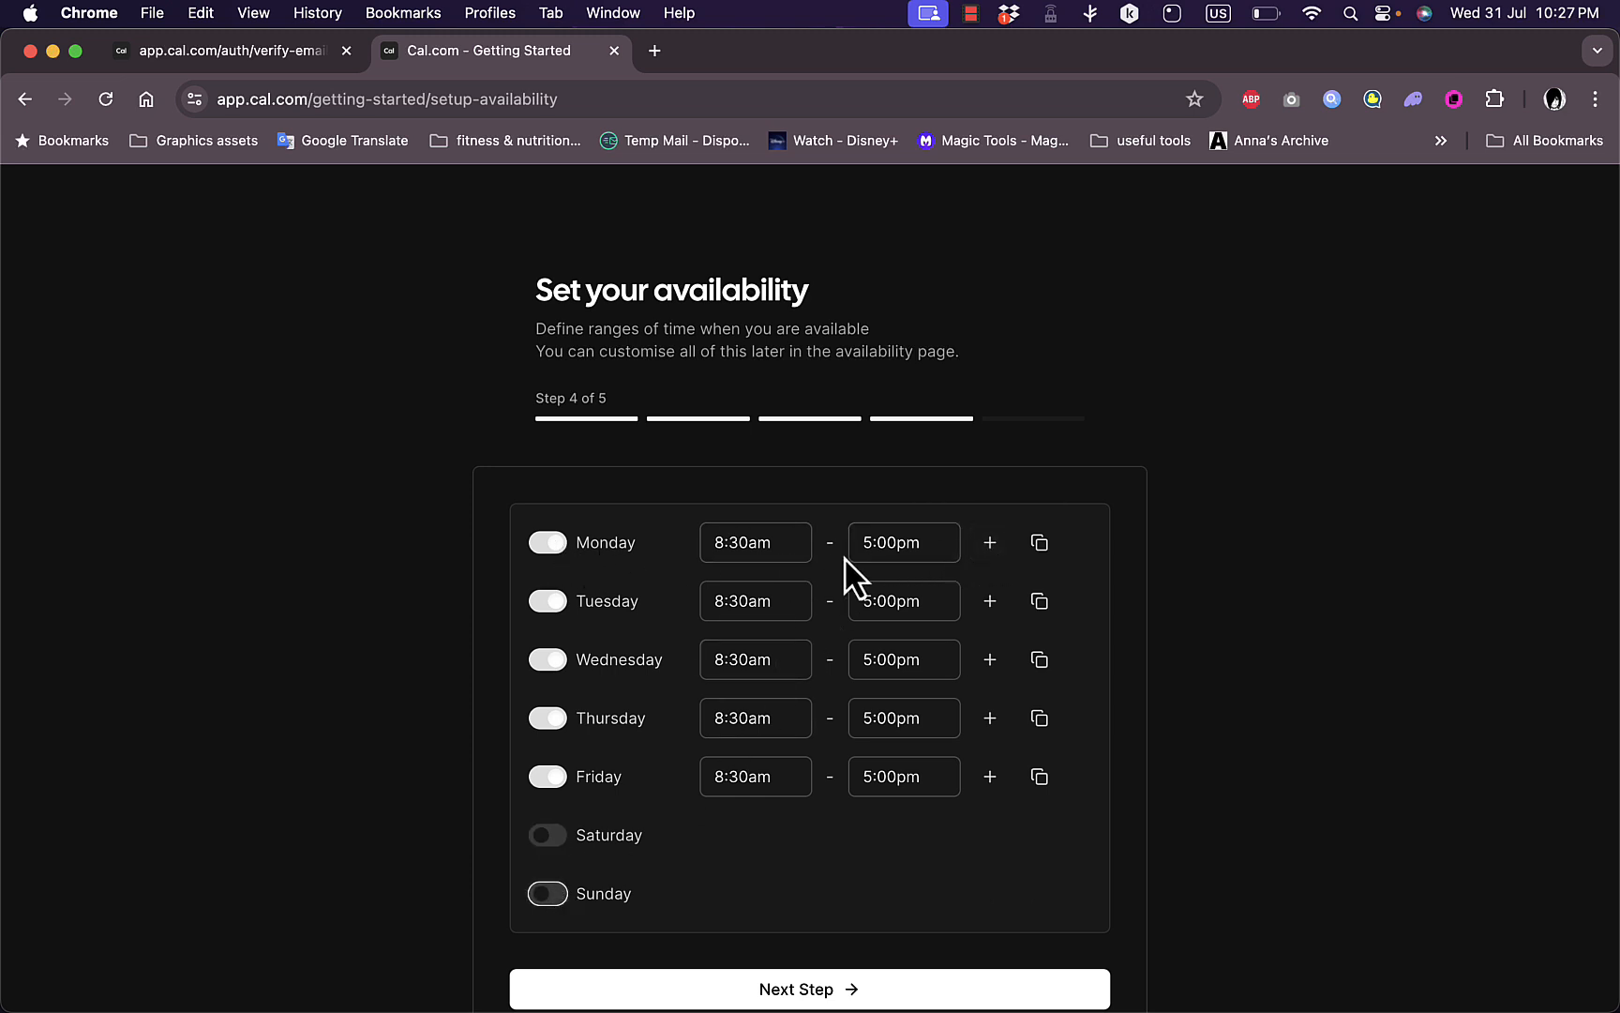
# - End Monday's first slot at 3:00pm and add a second Monday slot starting 4:00pm
pyautogui.click(902, 541)
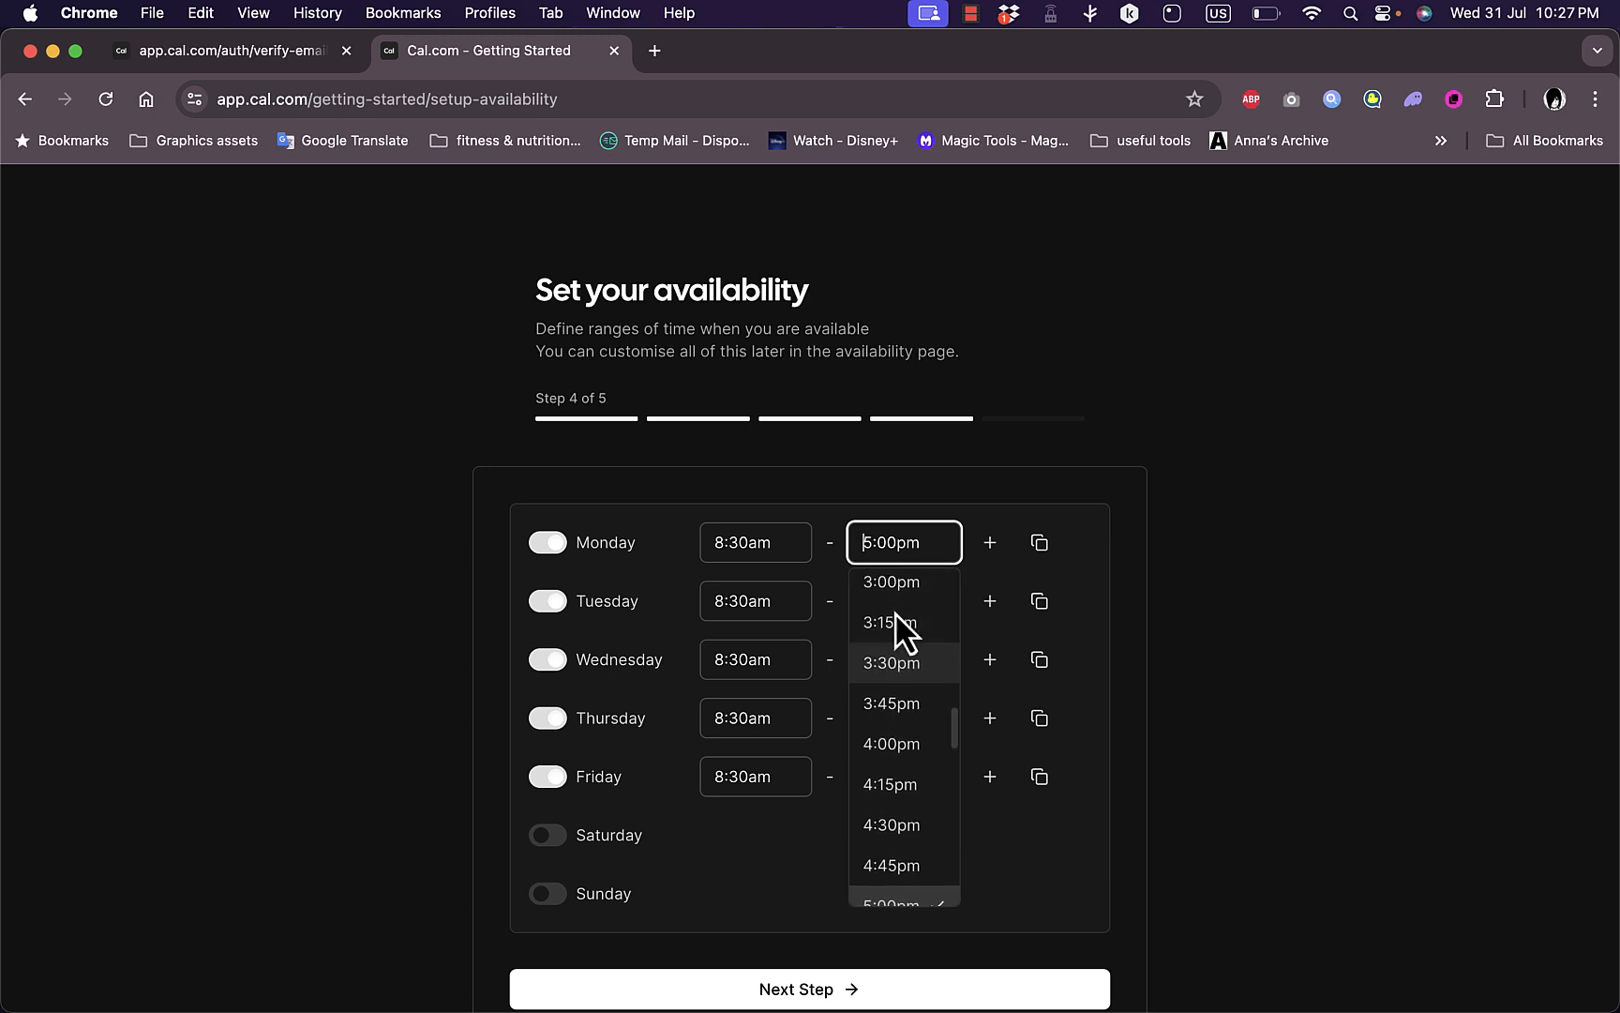
pyautogui.click(889, 581)
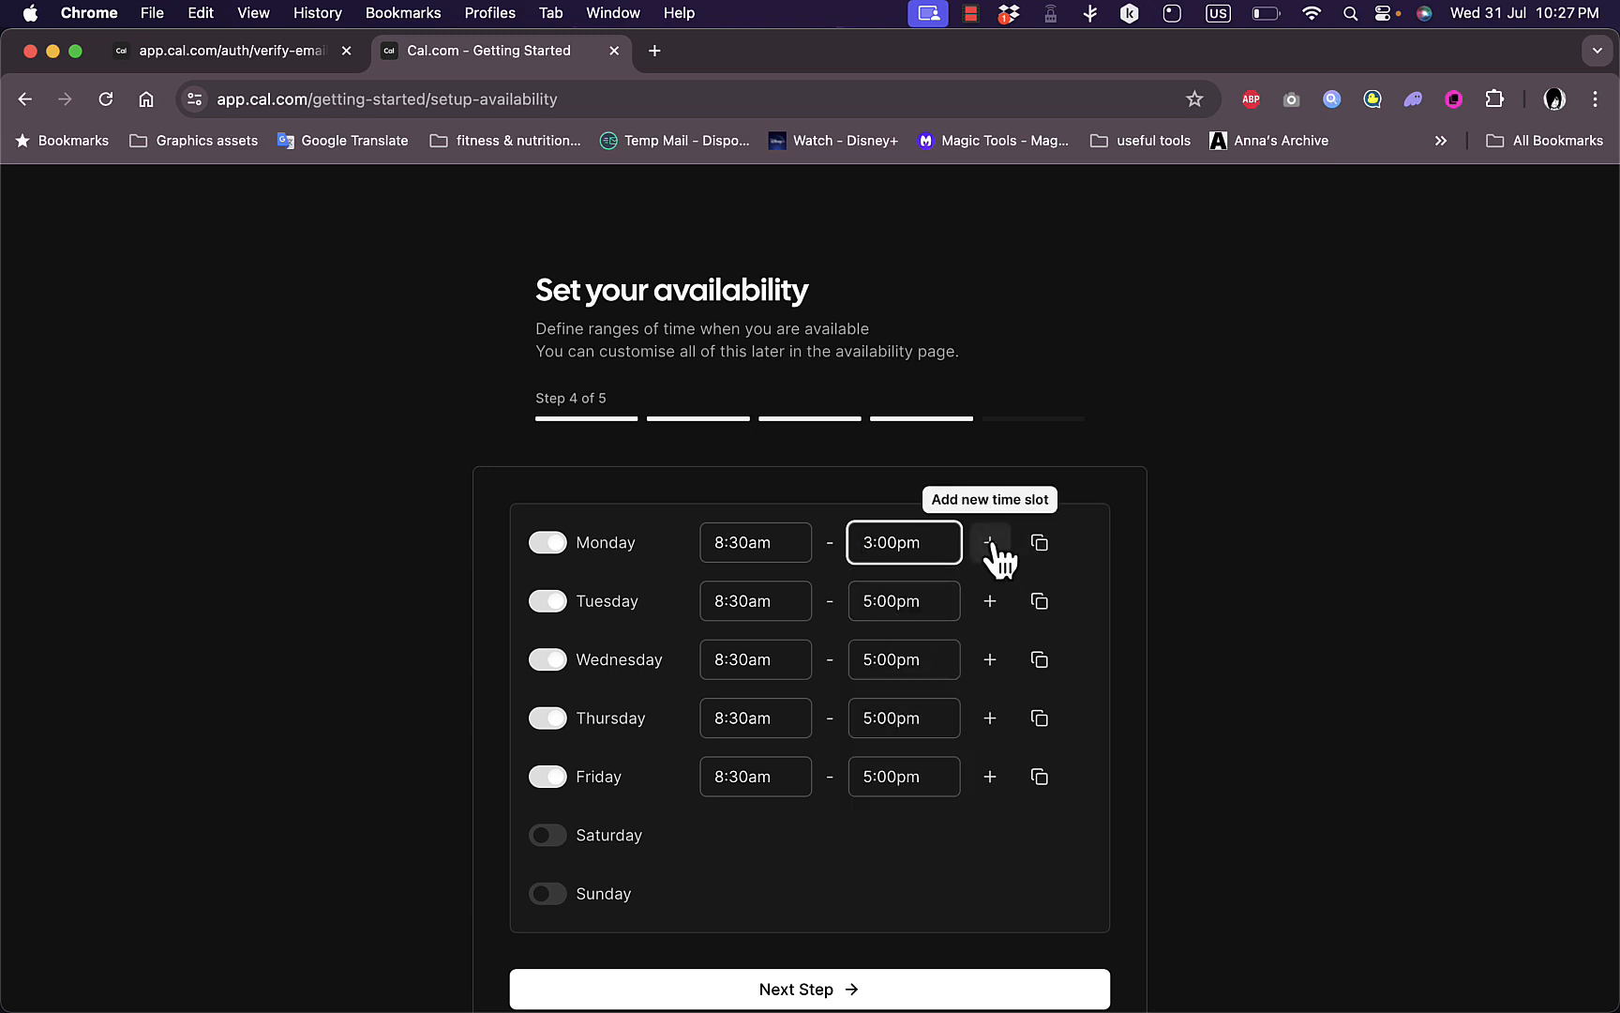
pyautogui.click(989, 542)
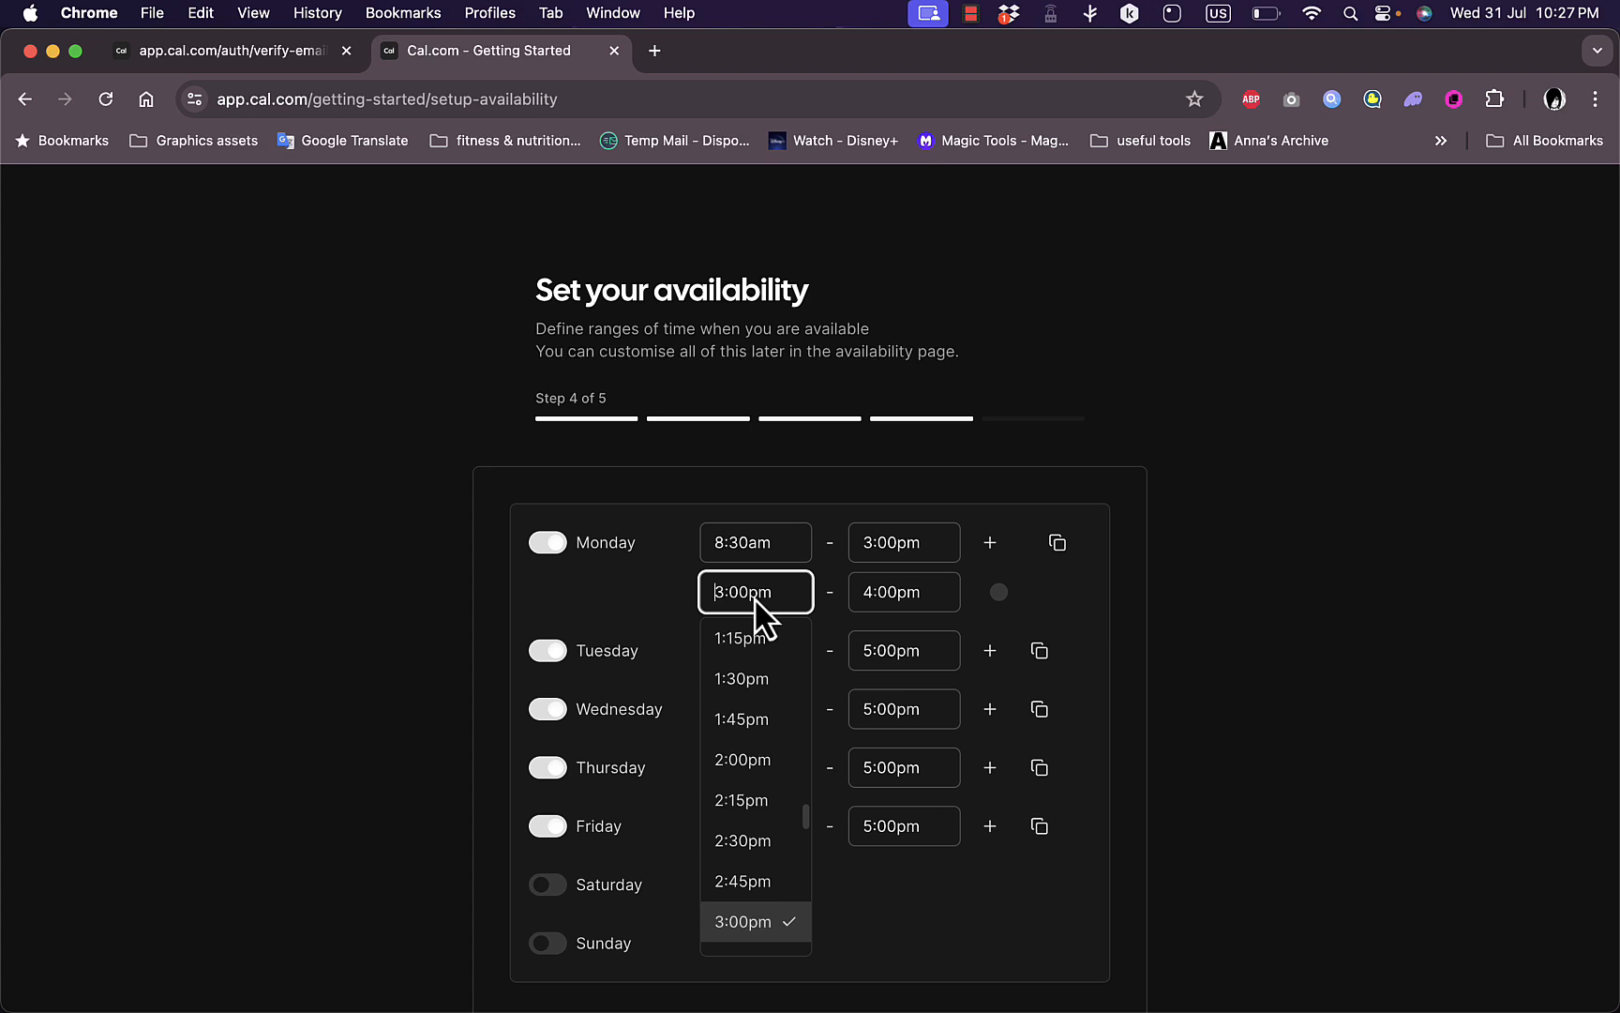
pyautogui.scroll(-3)
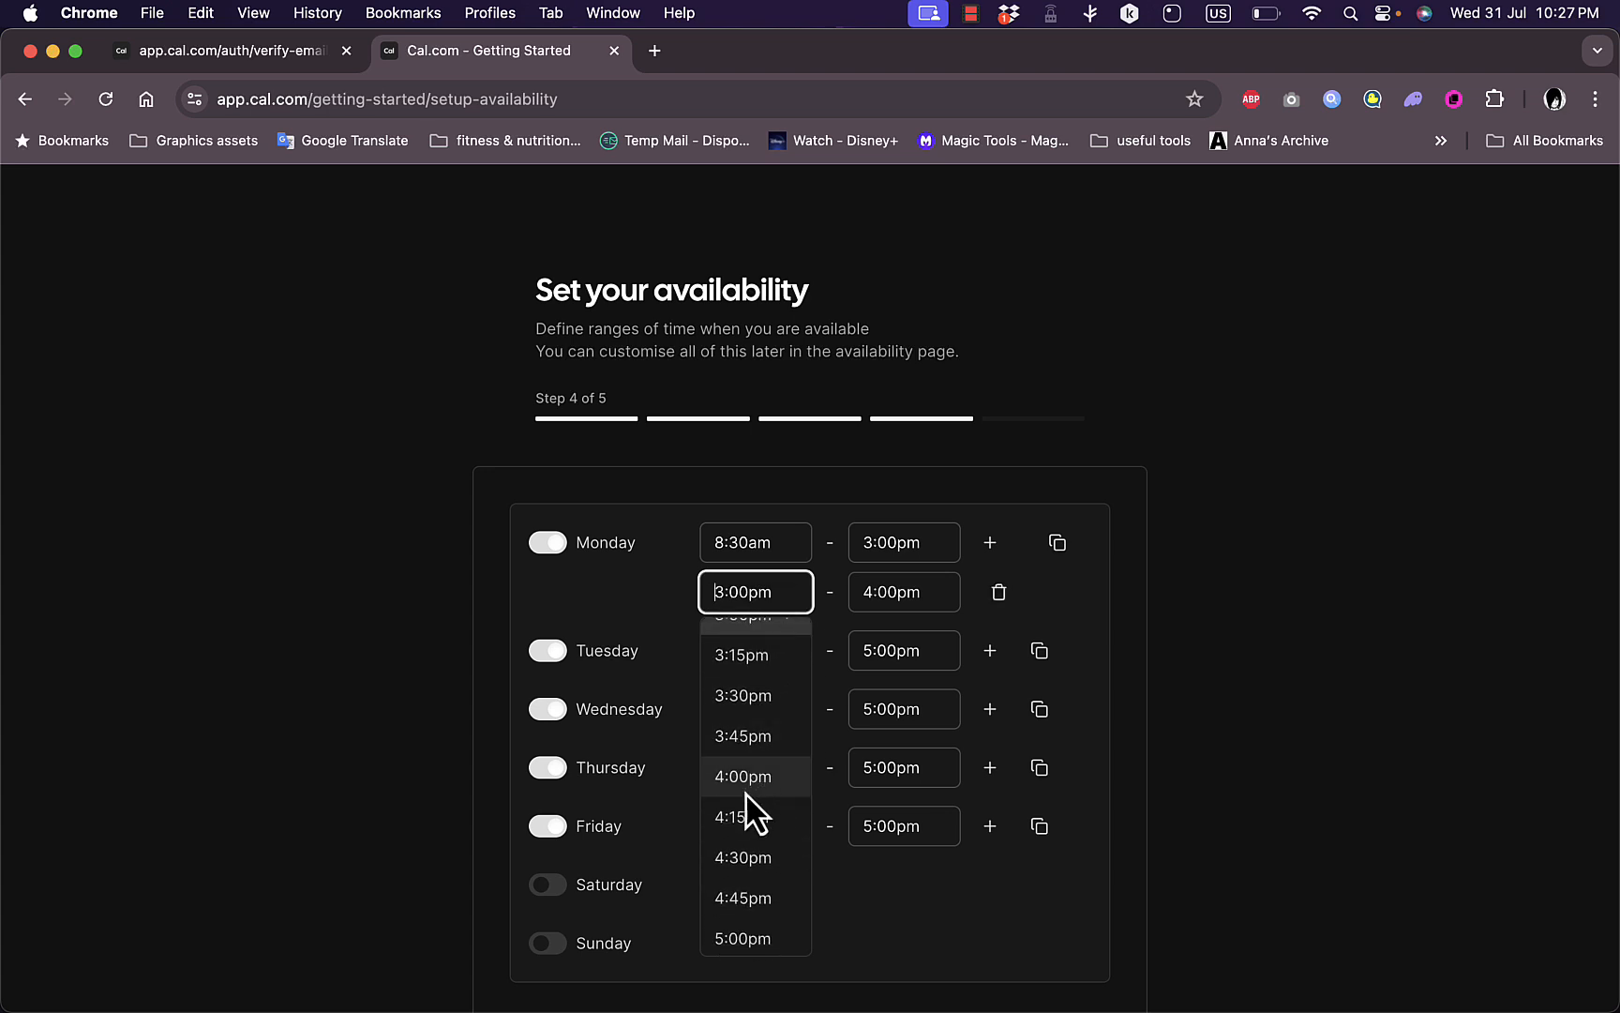
pyautogui.click(742, 776)
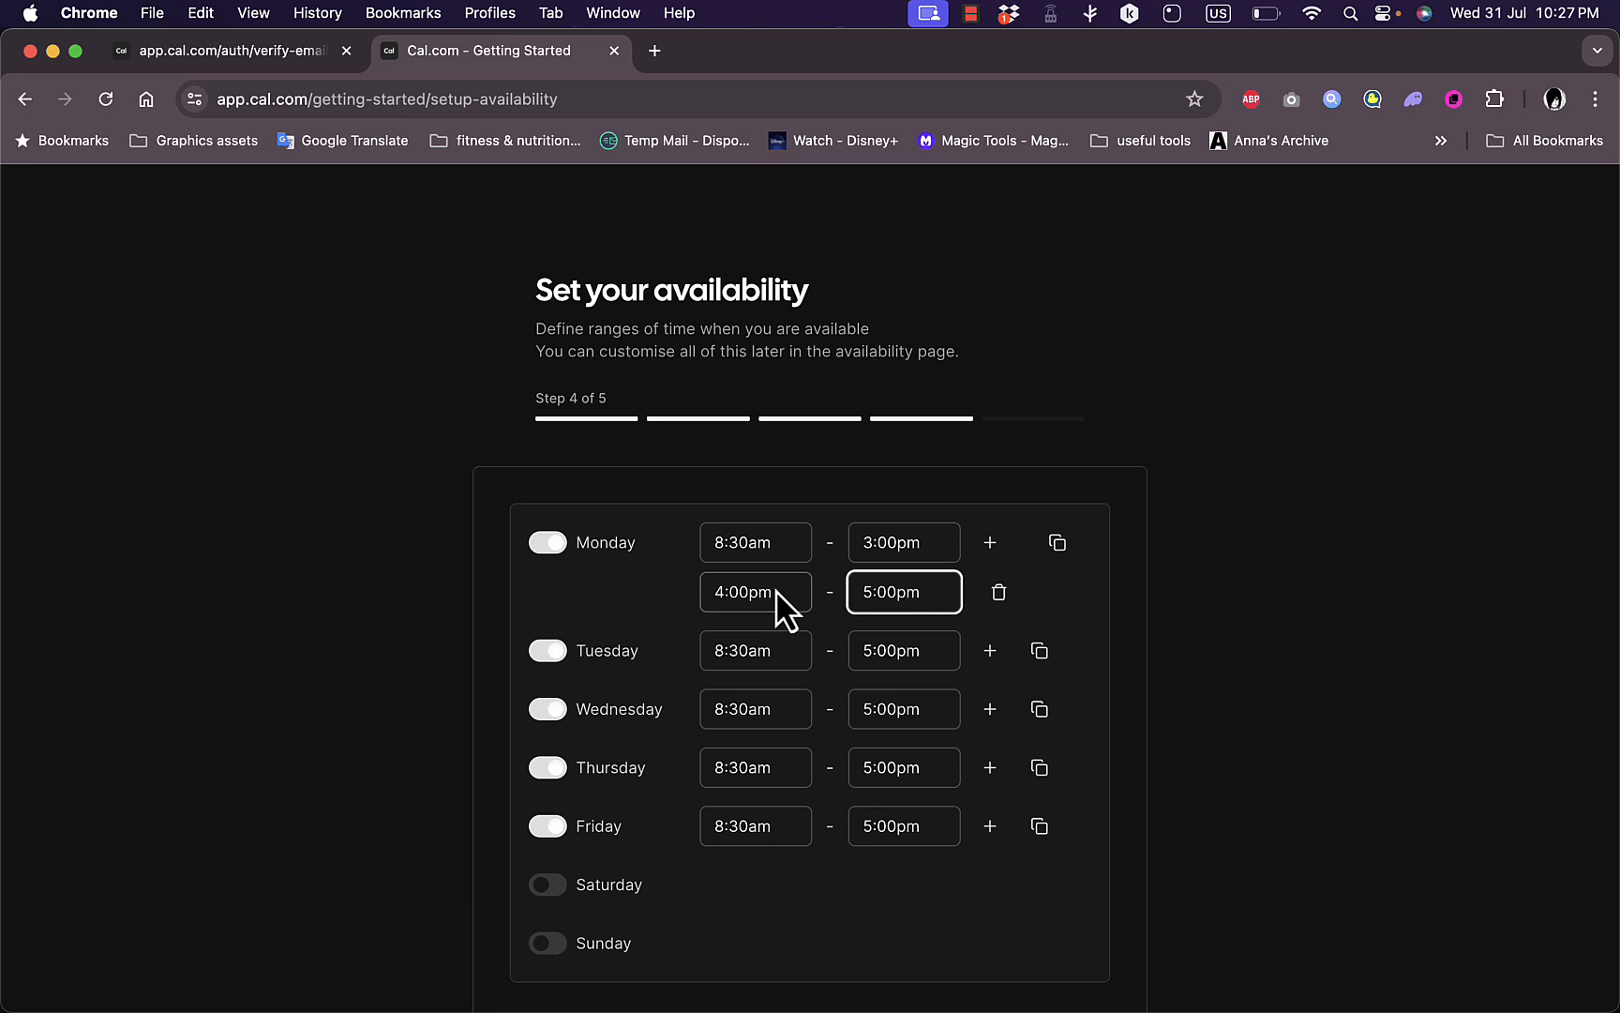
pyautogui.scroll(-3)
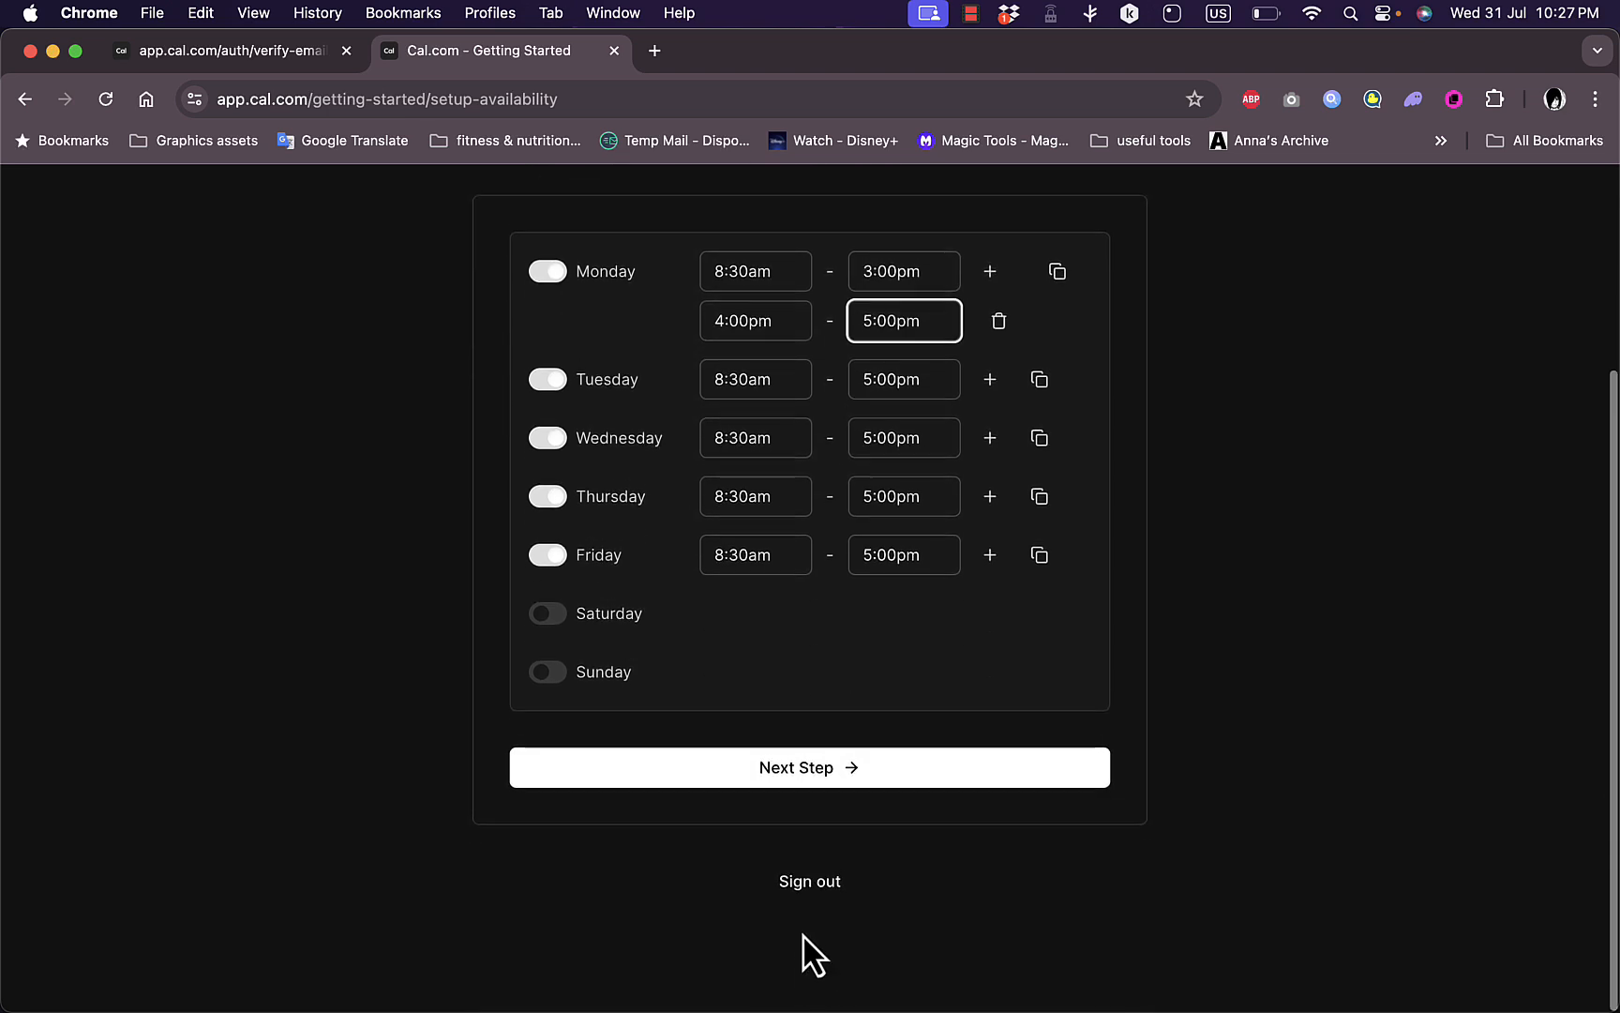
pyautogui.moveTo(827, 791)
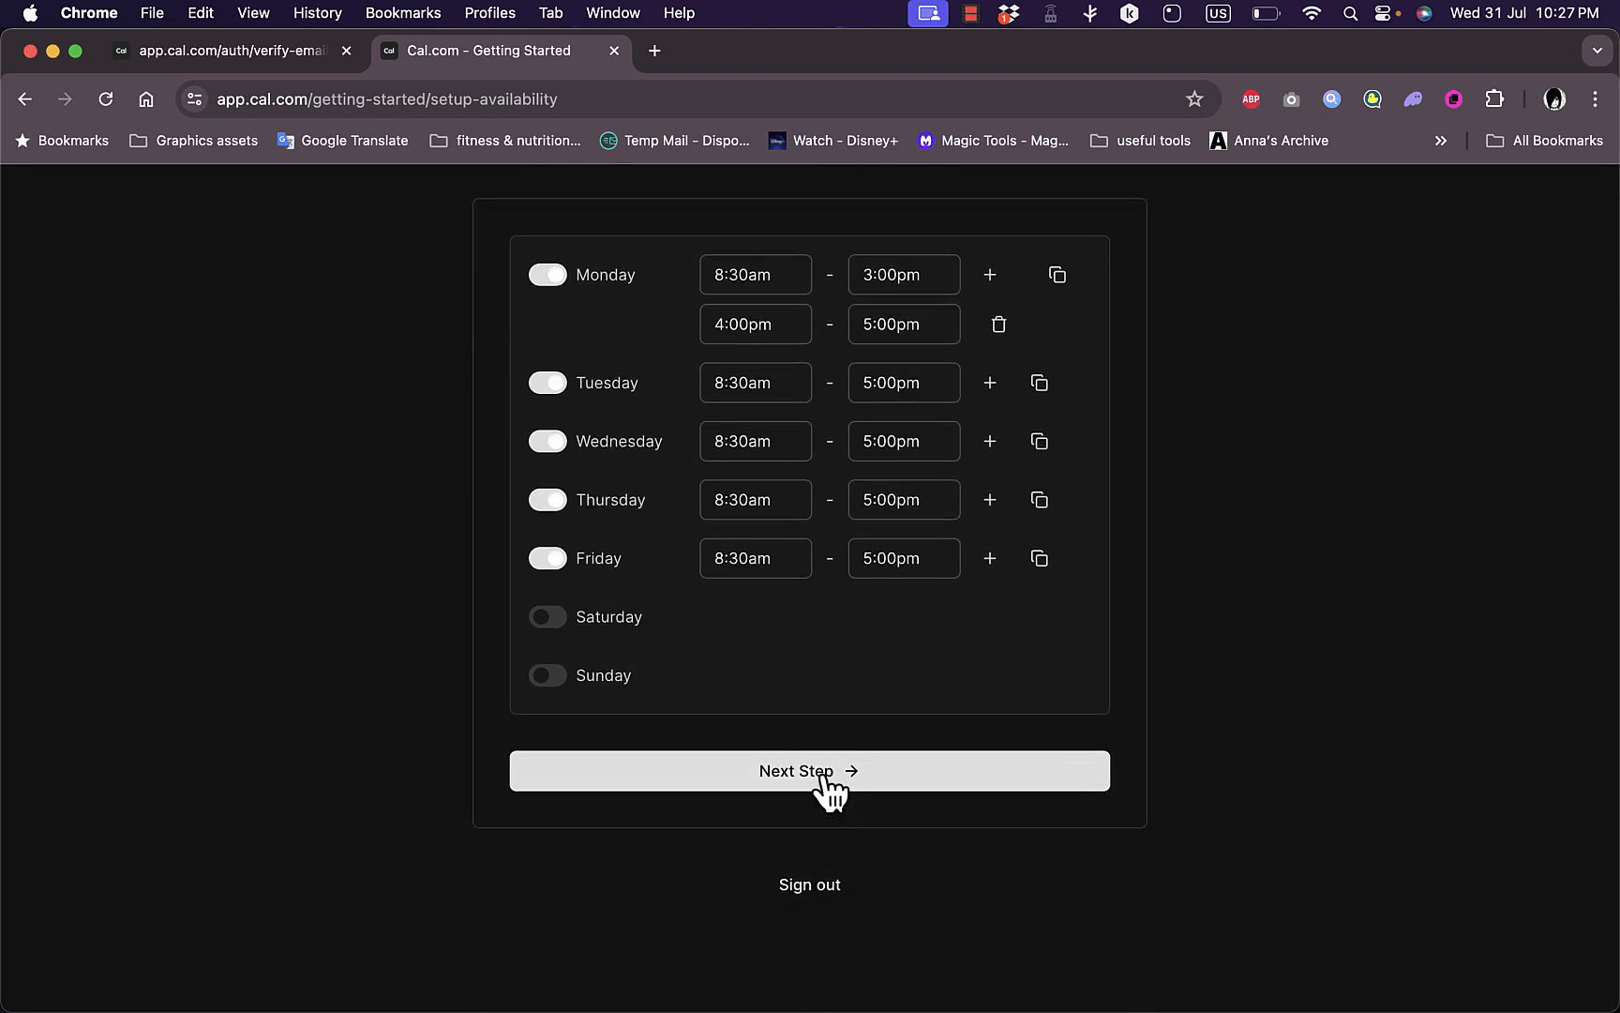
# - Continue to the final step, enter About text 'this is a test account' and finish onboarding
pyautogui.click(808, 771)
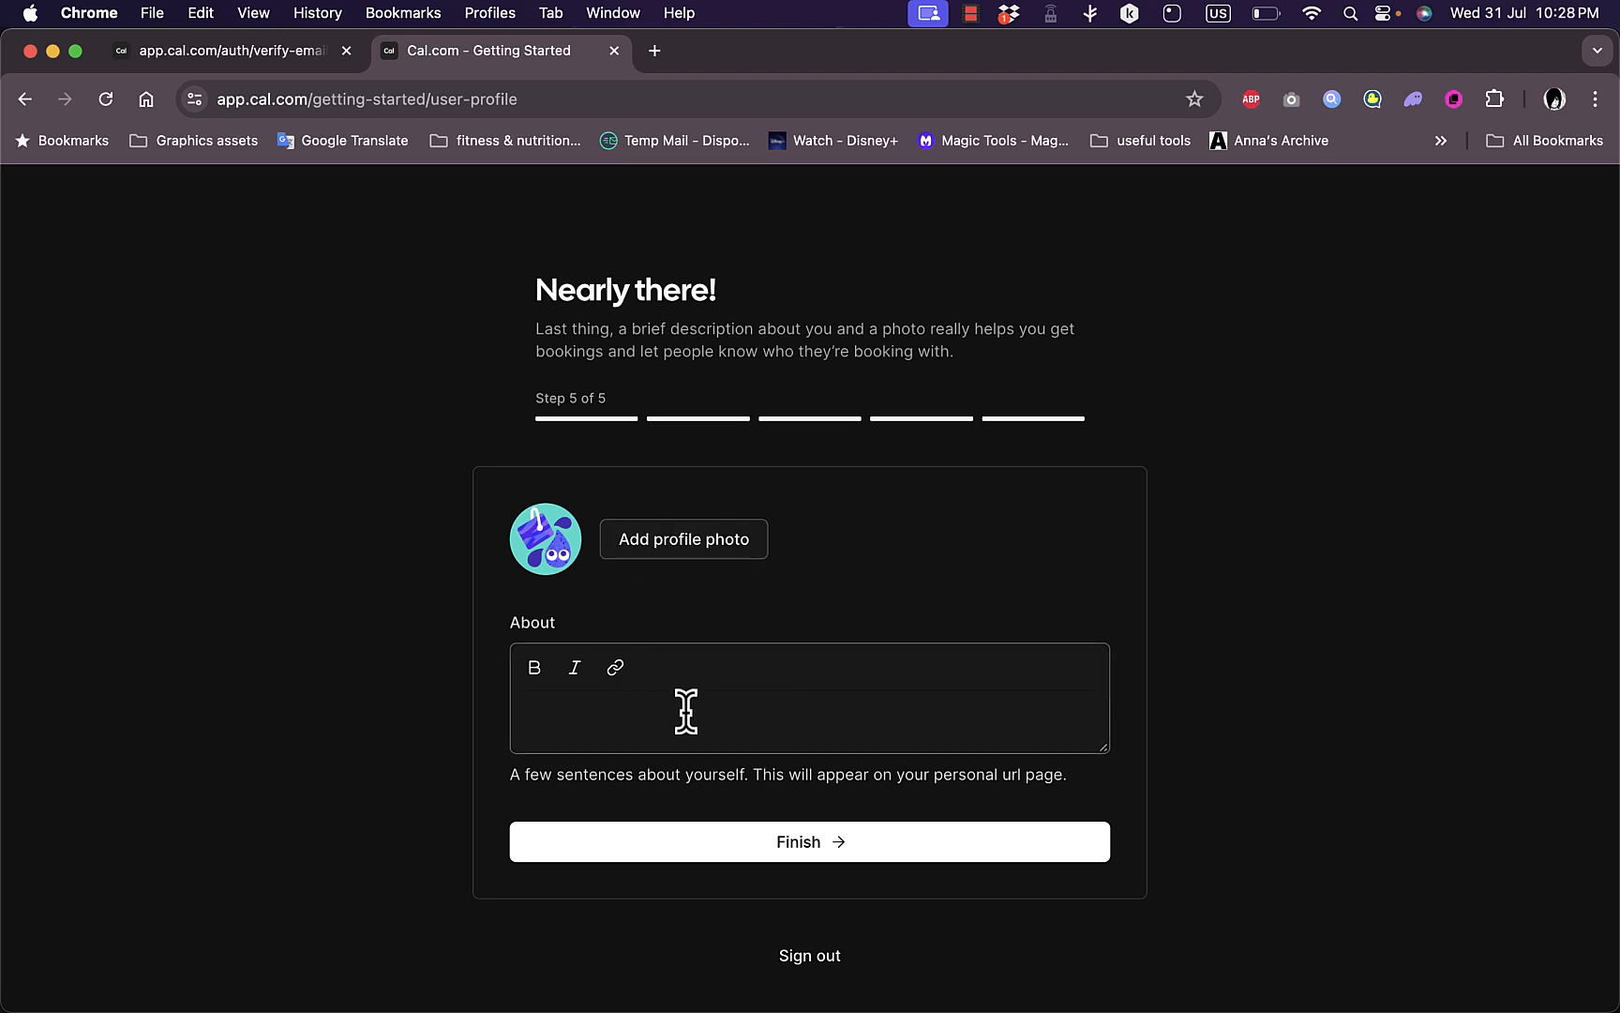
pyautogui.write('this is')
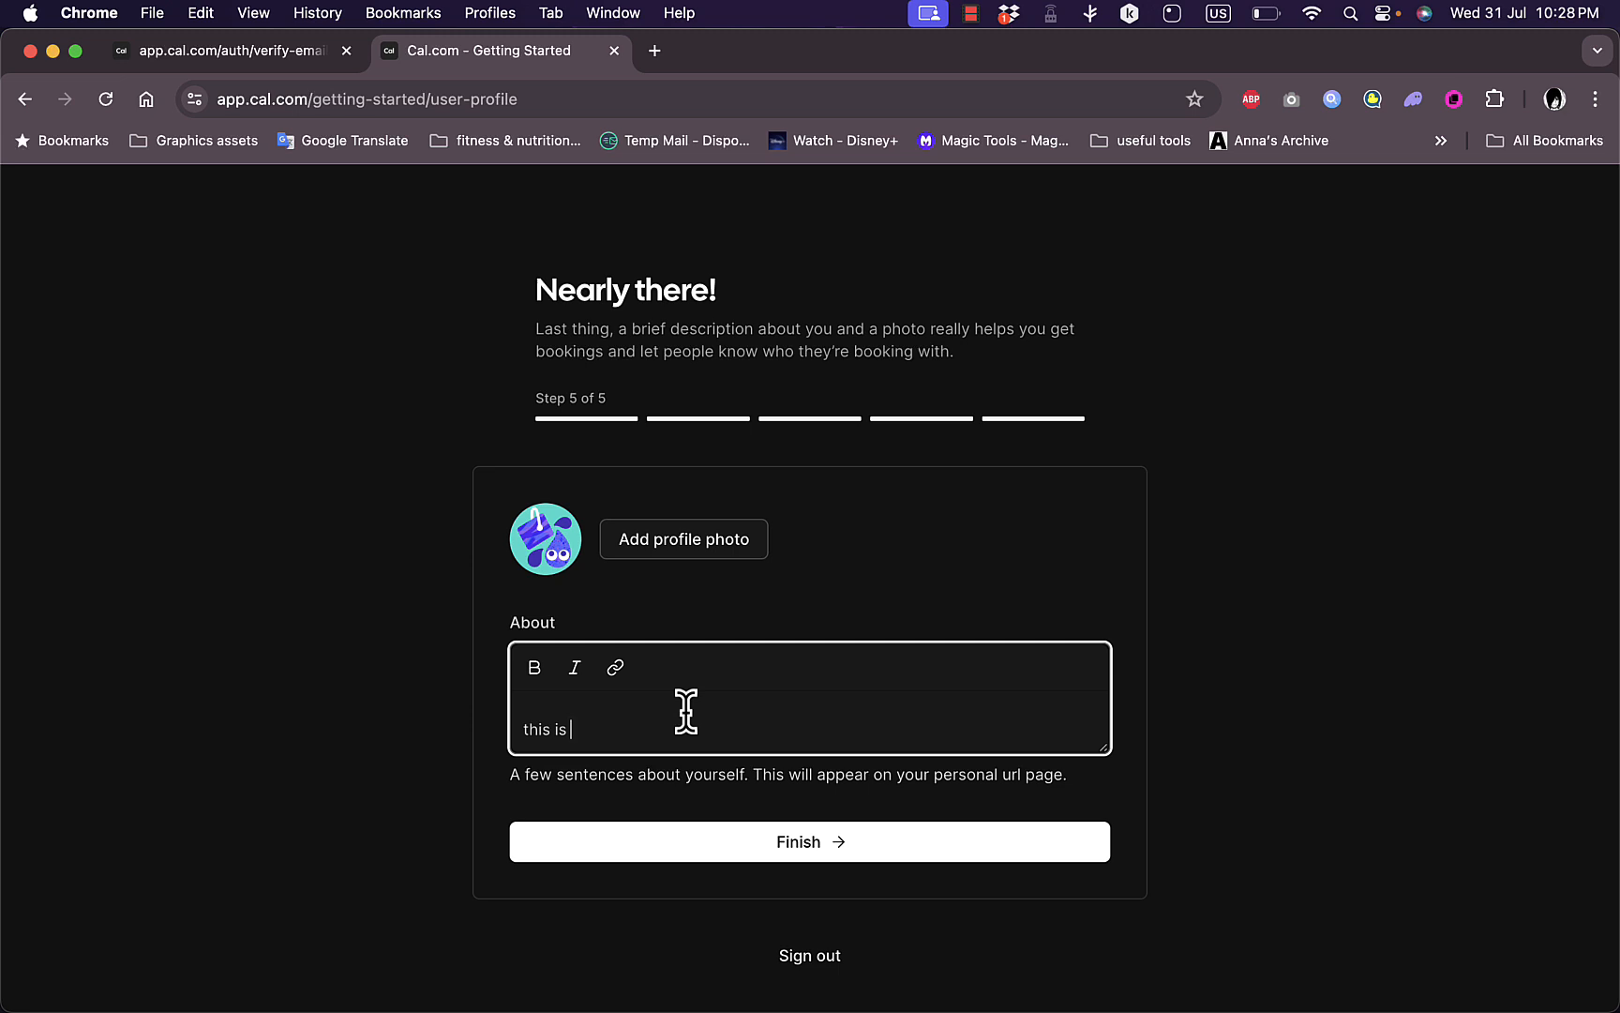
pyautogui.write('a test a')
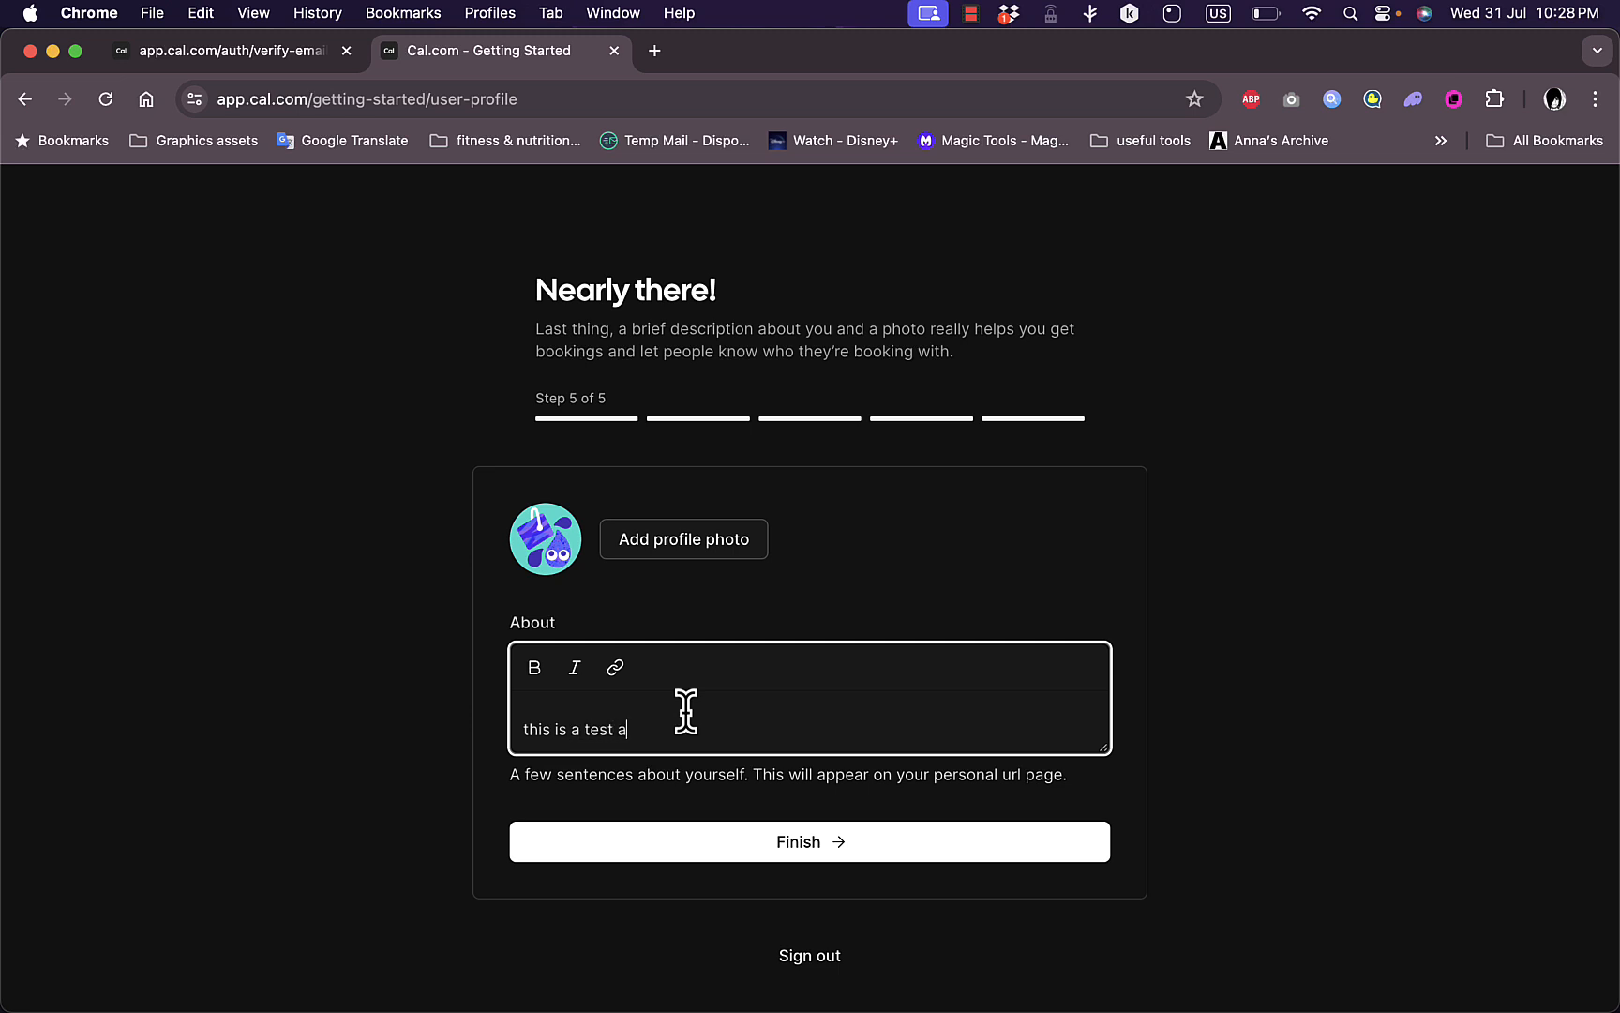
pyautogui.write('ccount')
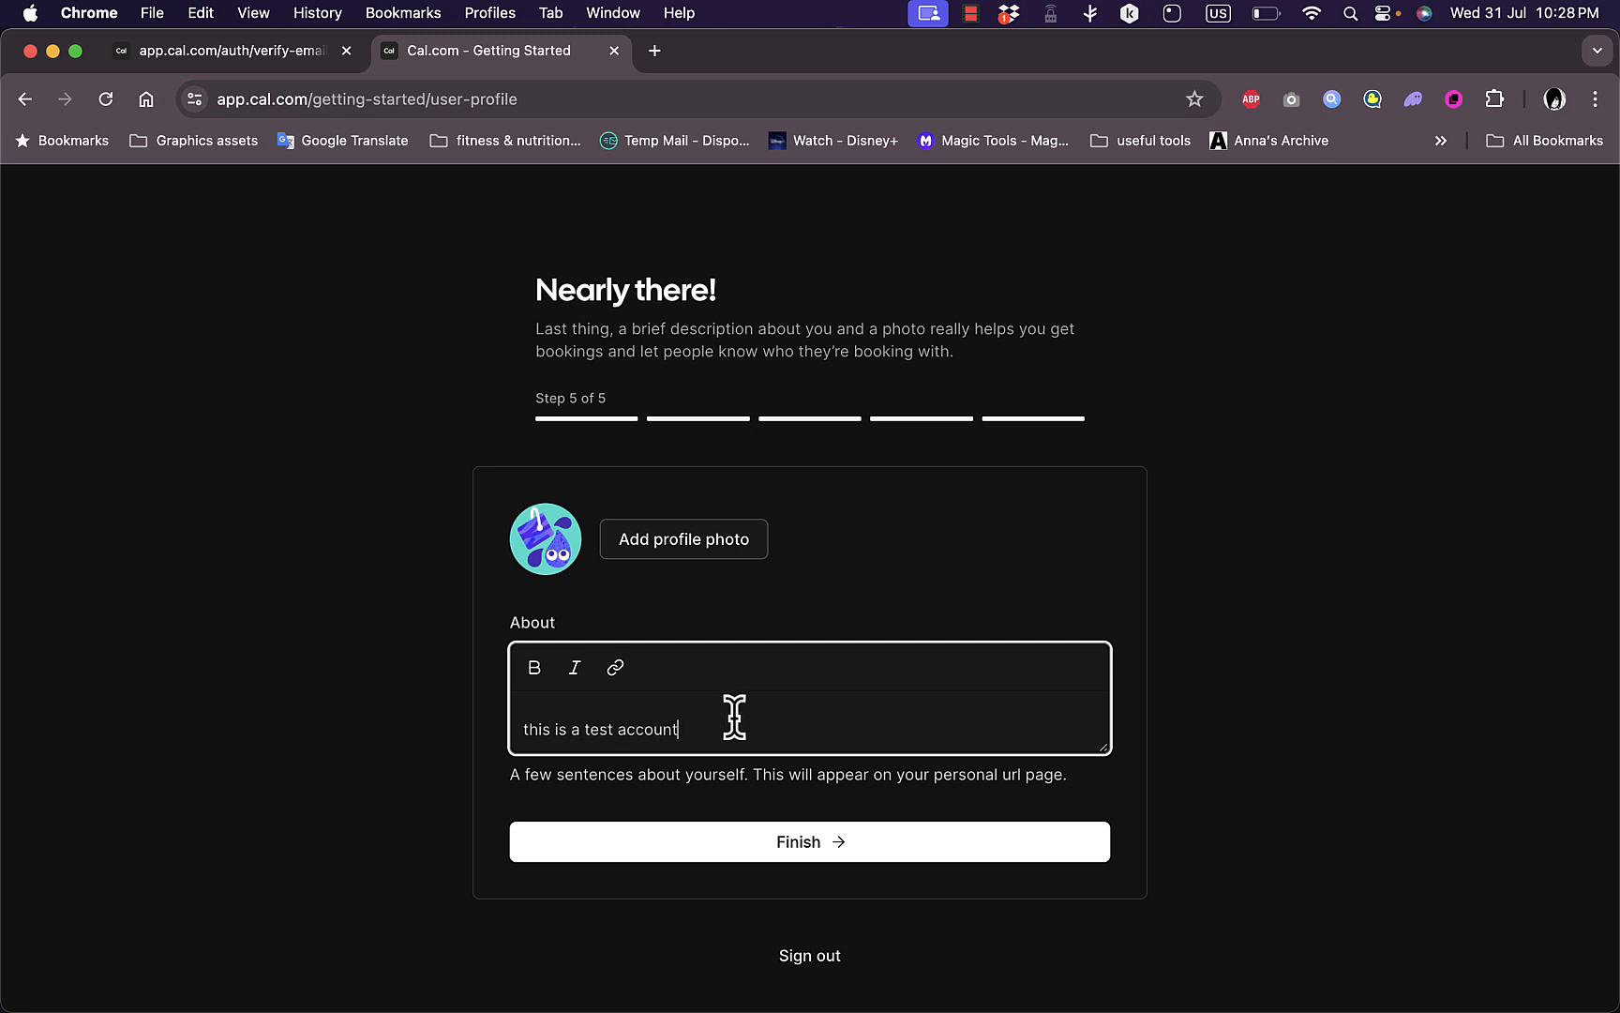
pyautogui.click(808, 840)
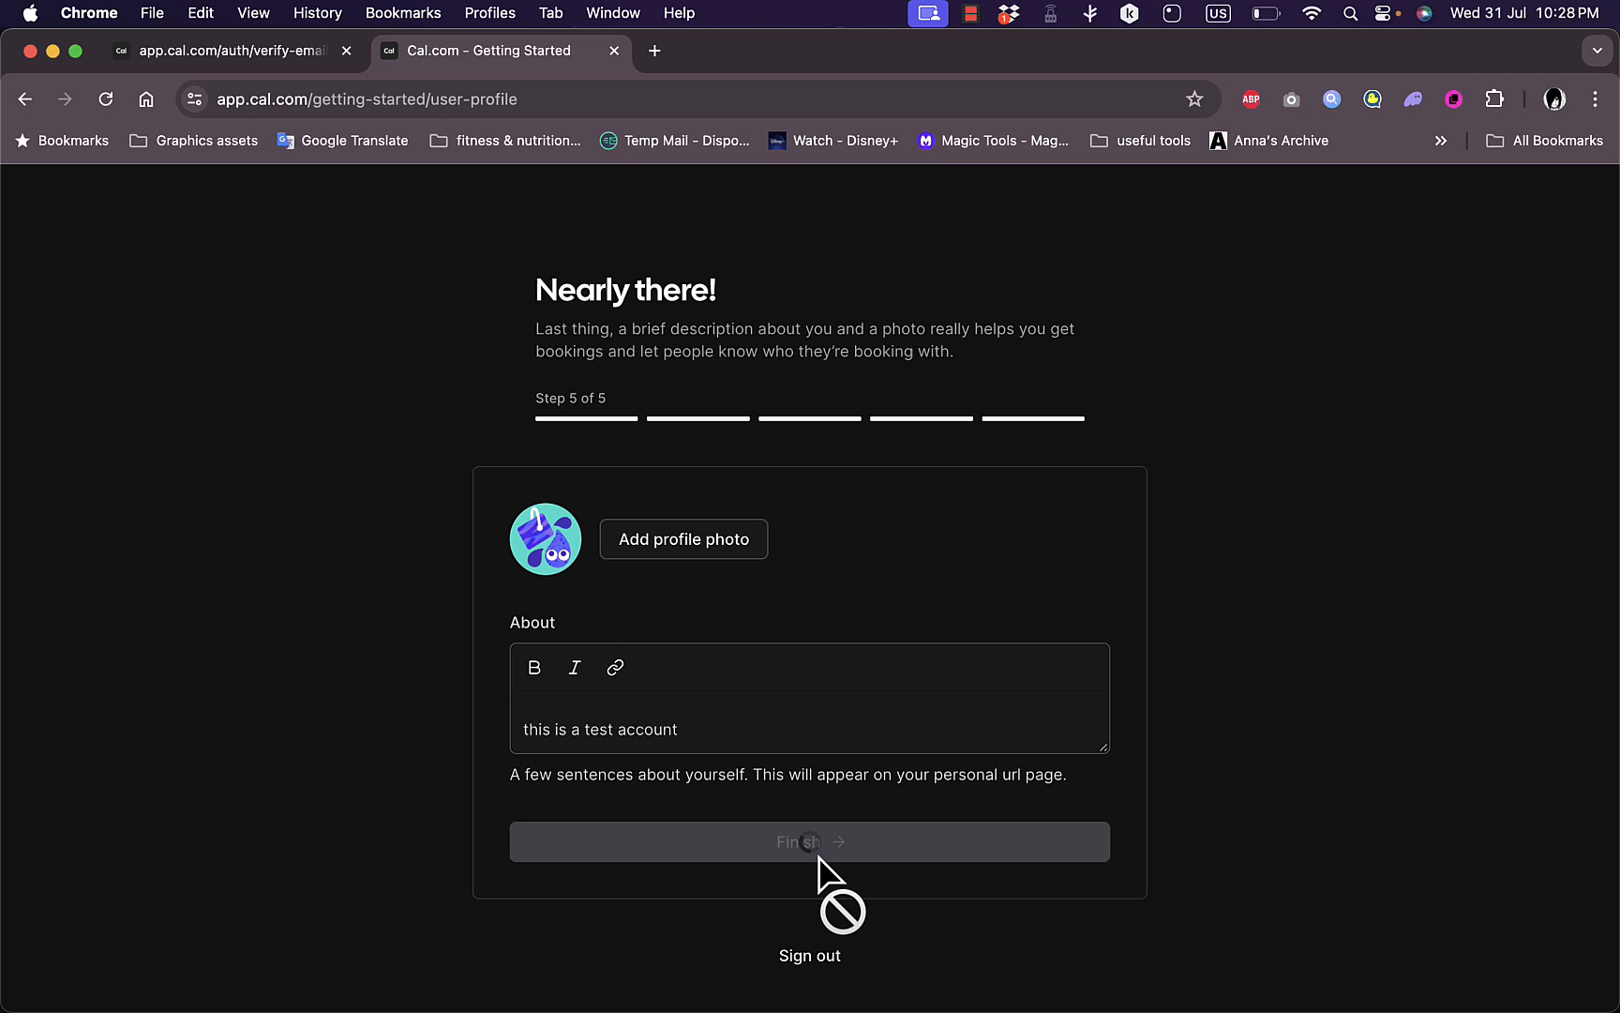
# - Confirm Finish so onboarding completes and the Event Types list with 15 Min, Secret and 30 Min appears
pyautogui.click(808, 840)
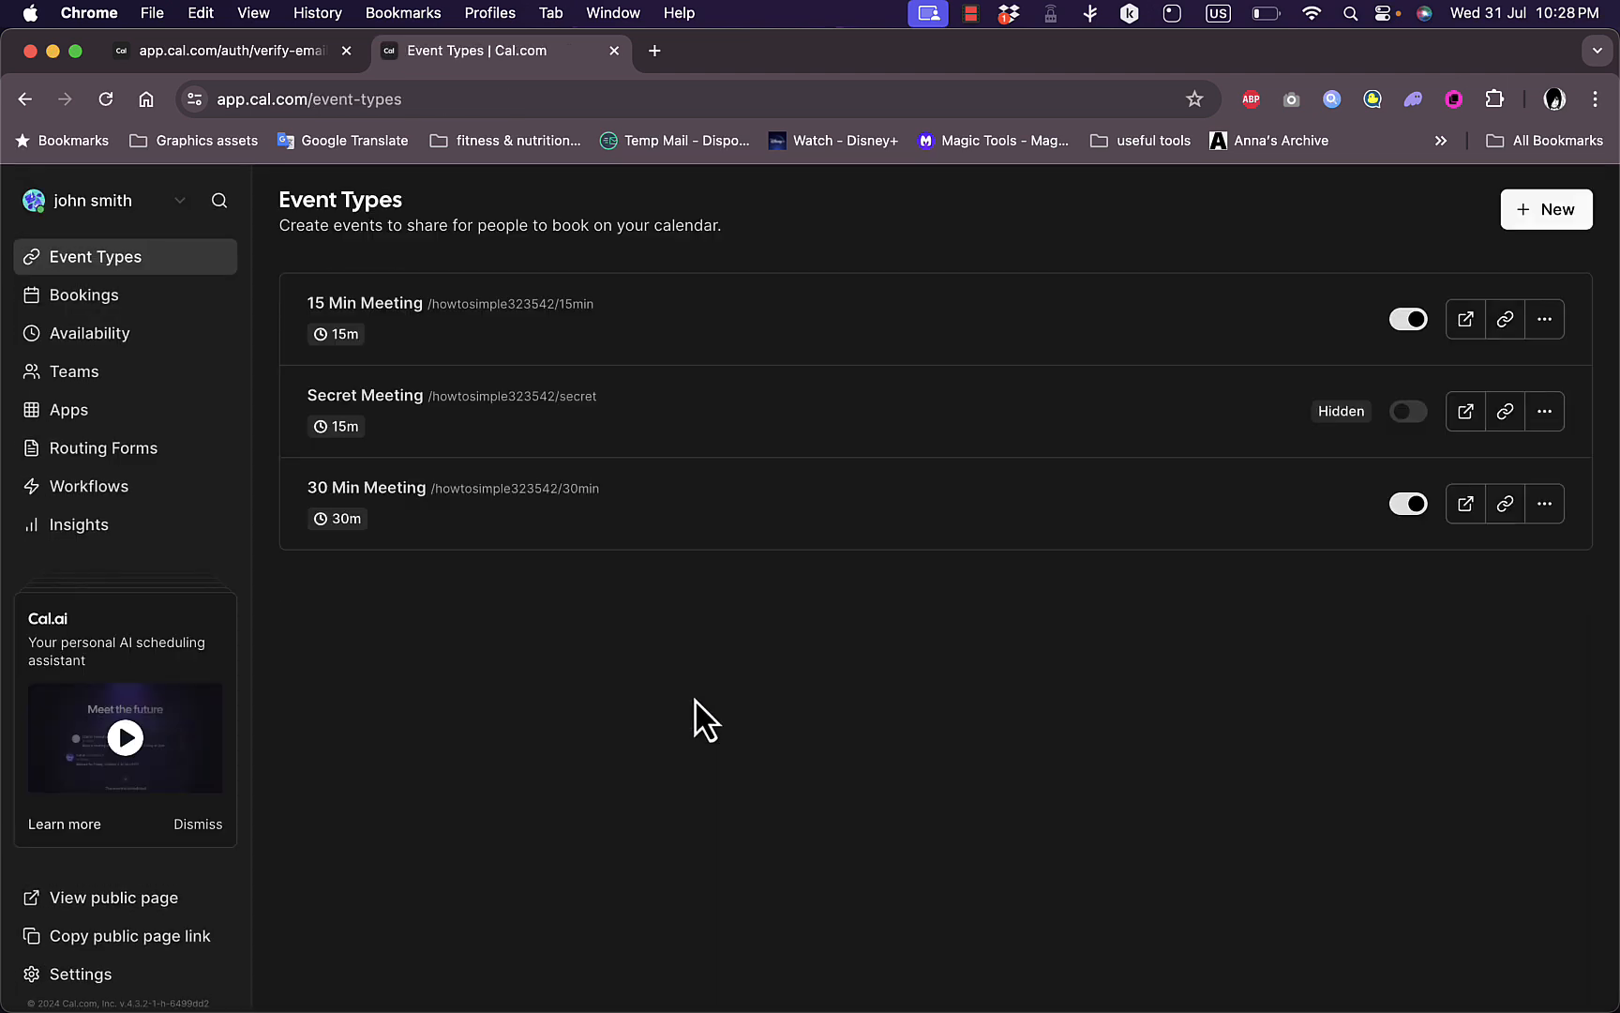
pyautogui.moveTo(711, 339)
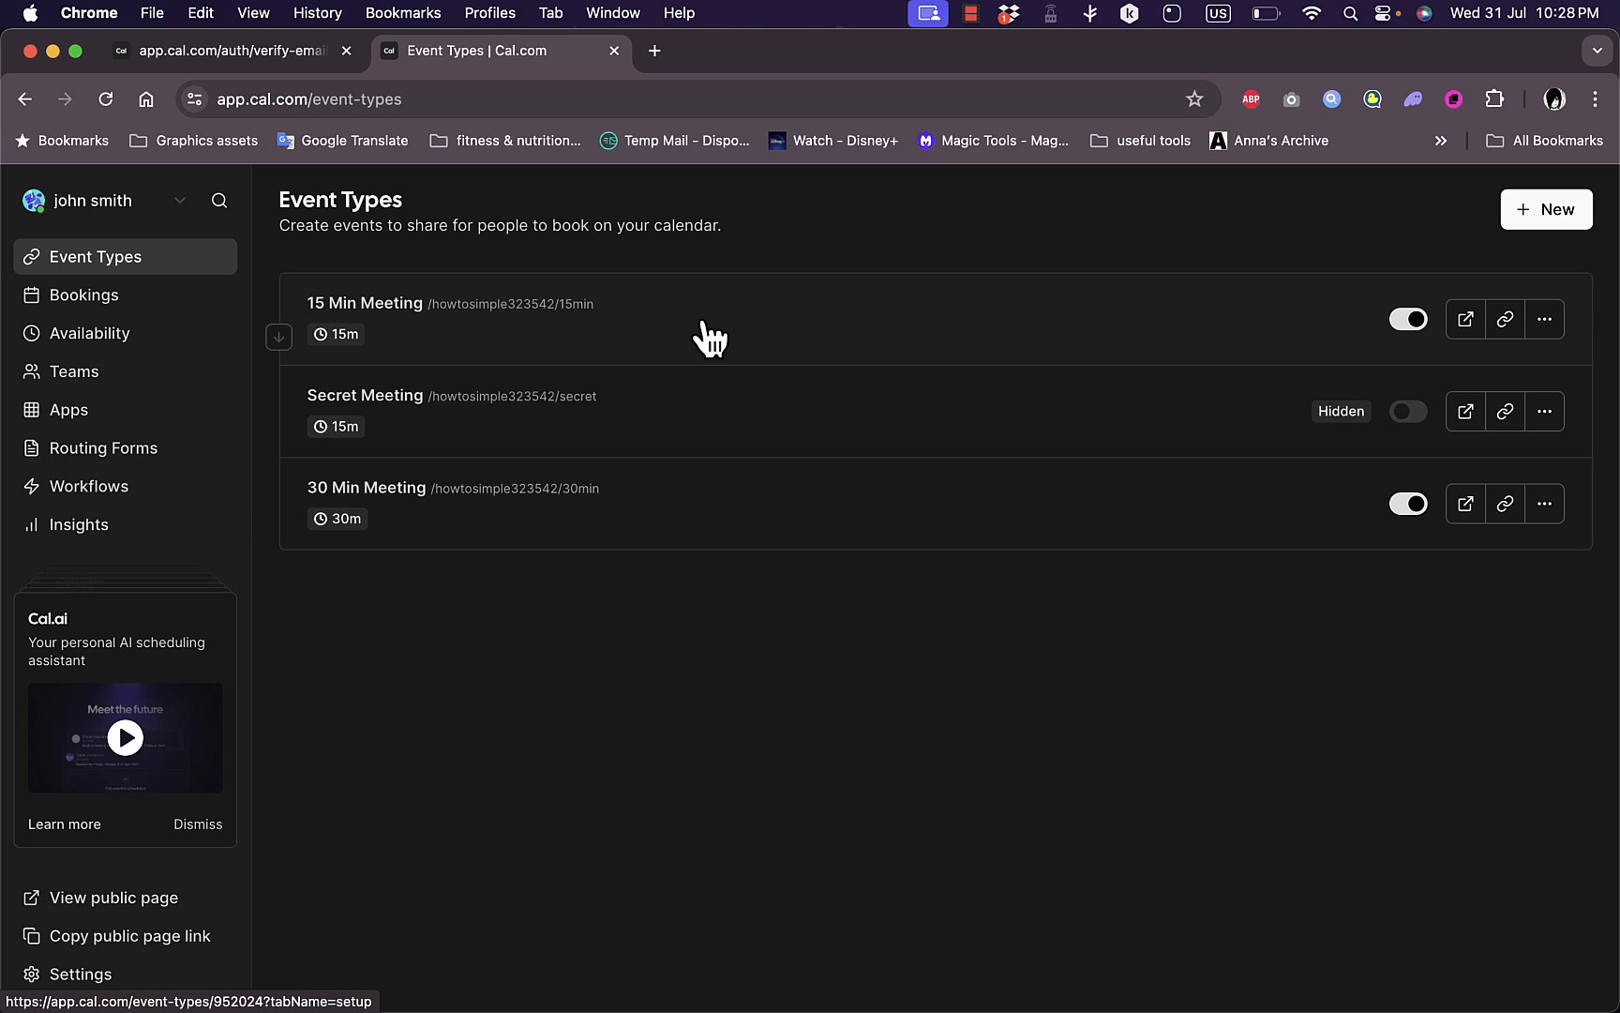
pyautogui.moveTo(505, 332)
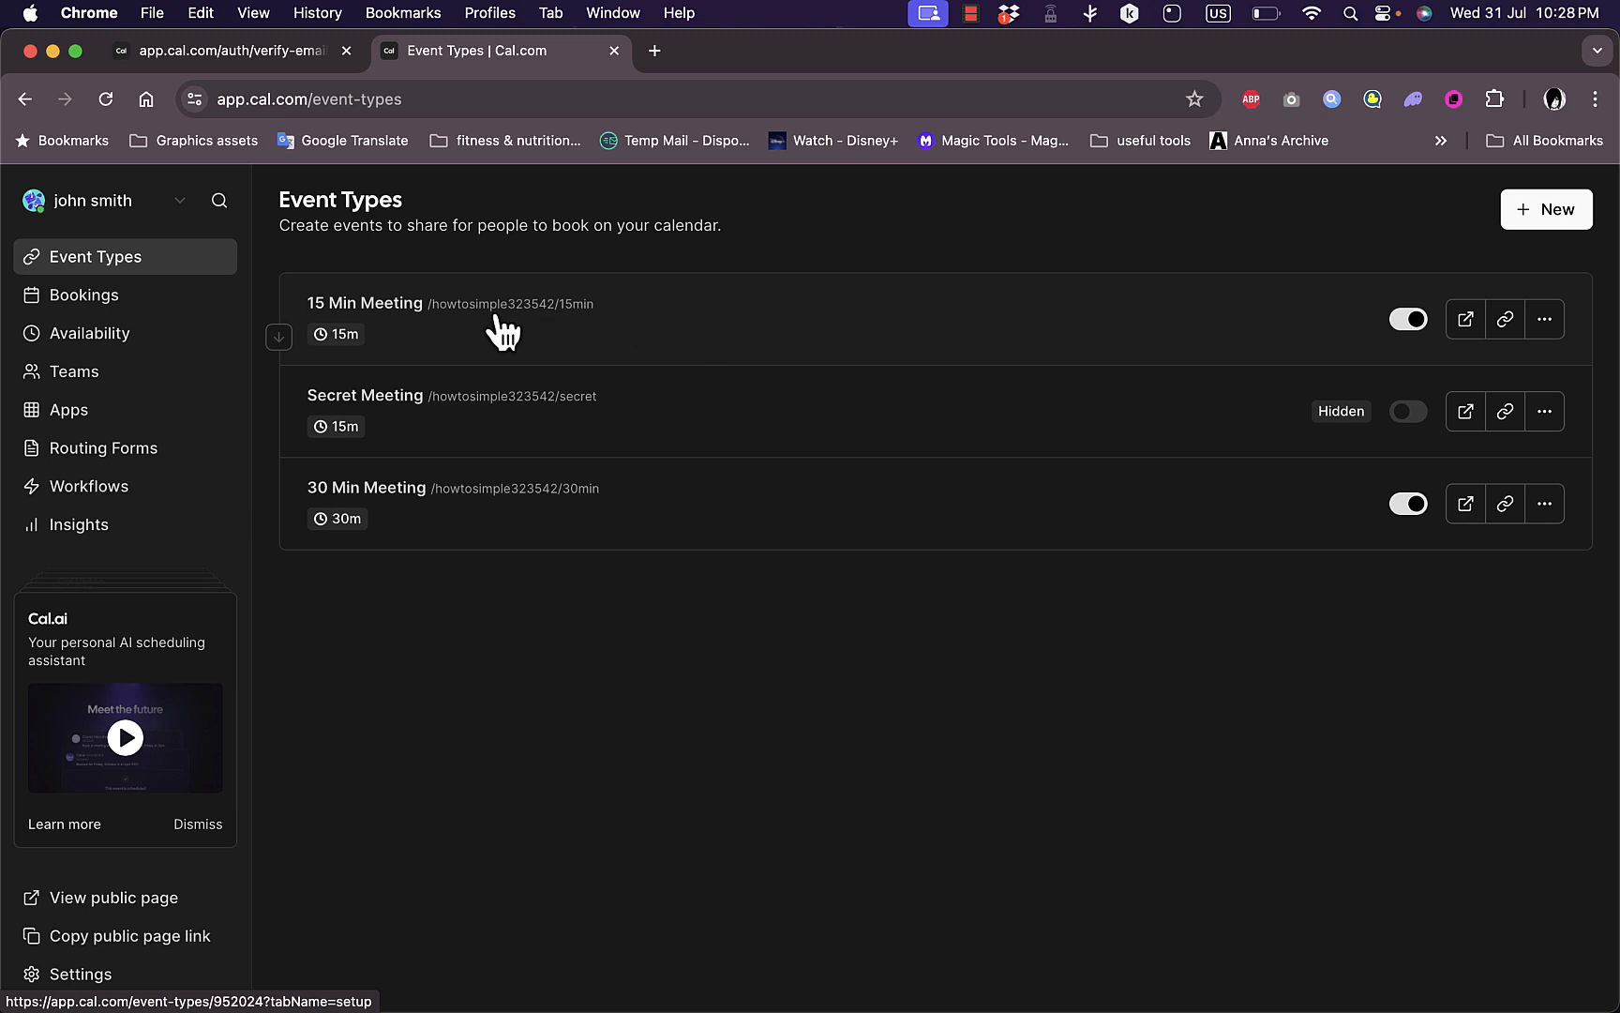
pyautogui.moveTo(448, 414)
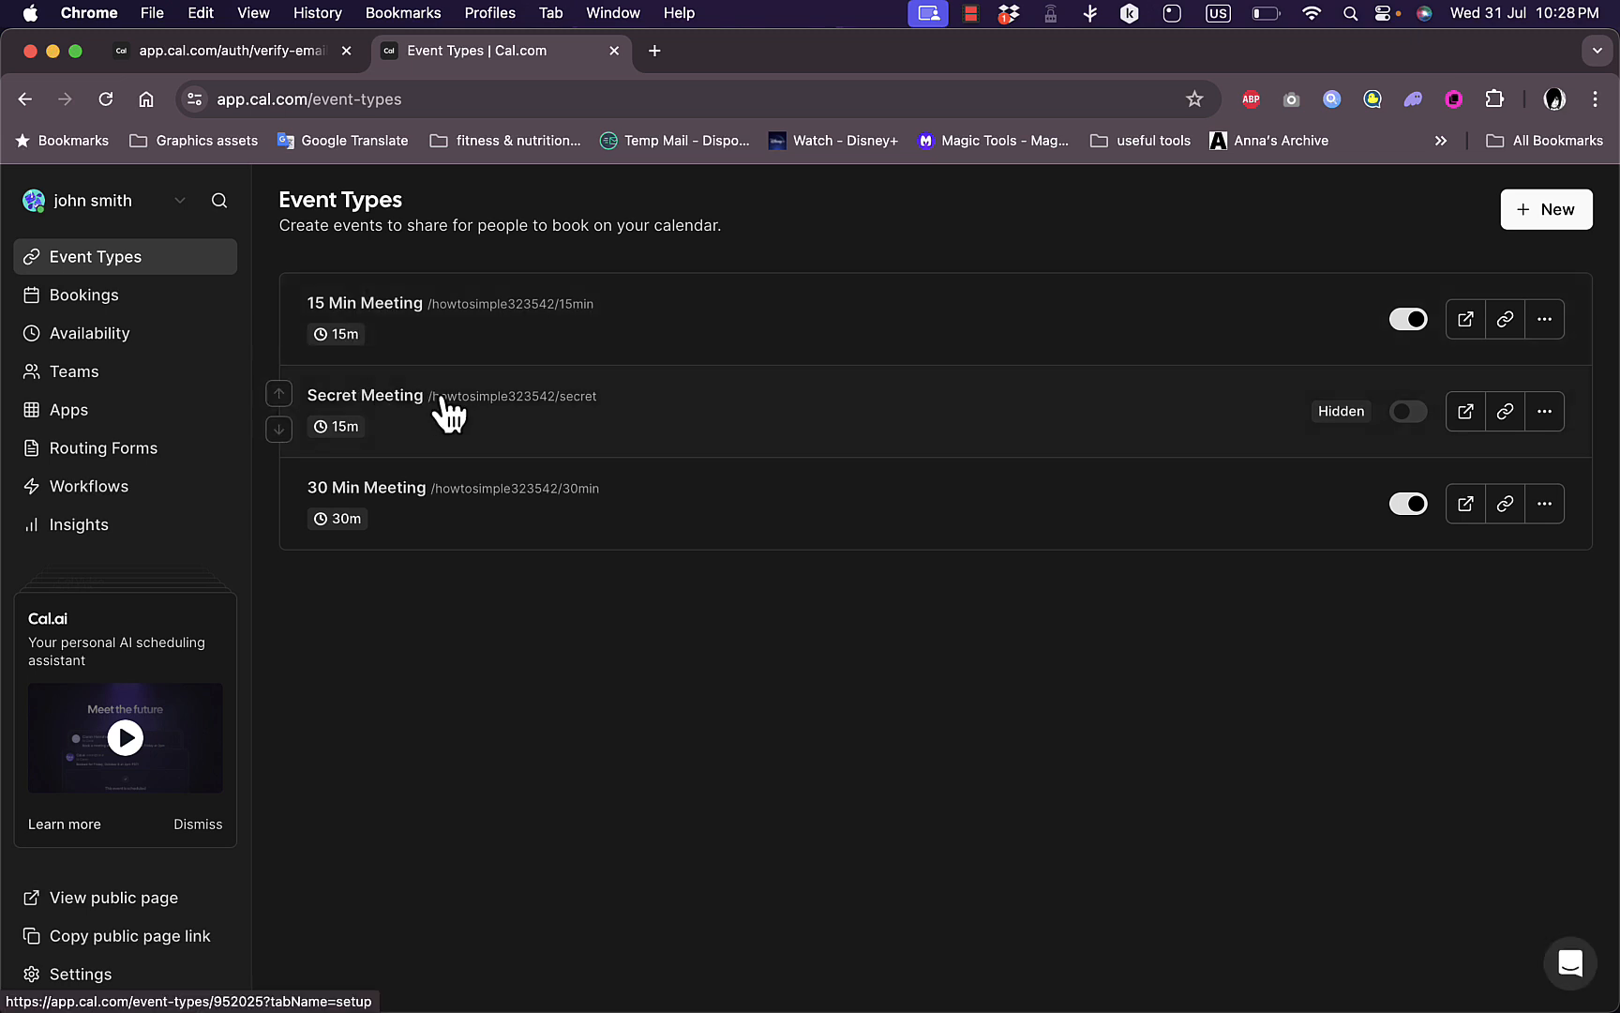
pyautogui.moveTo(696, 520)
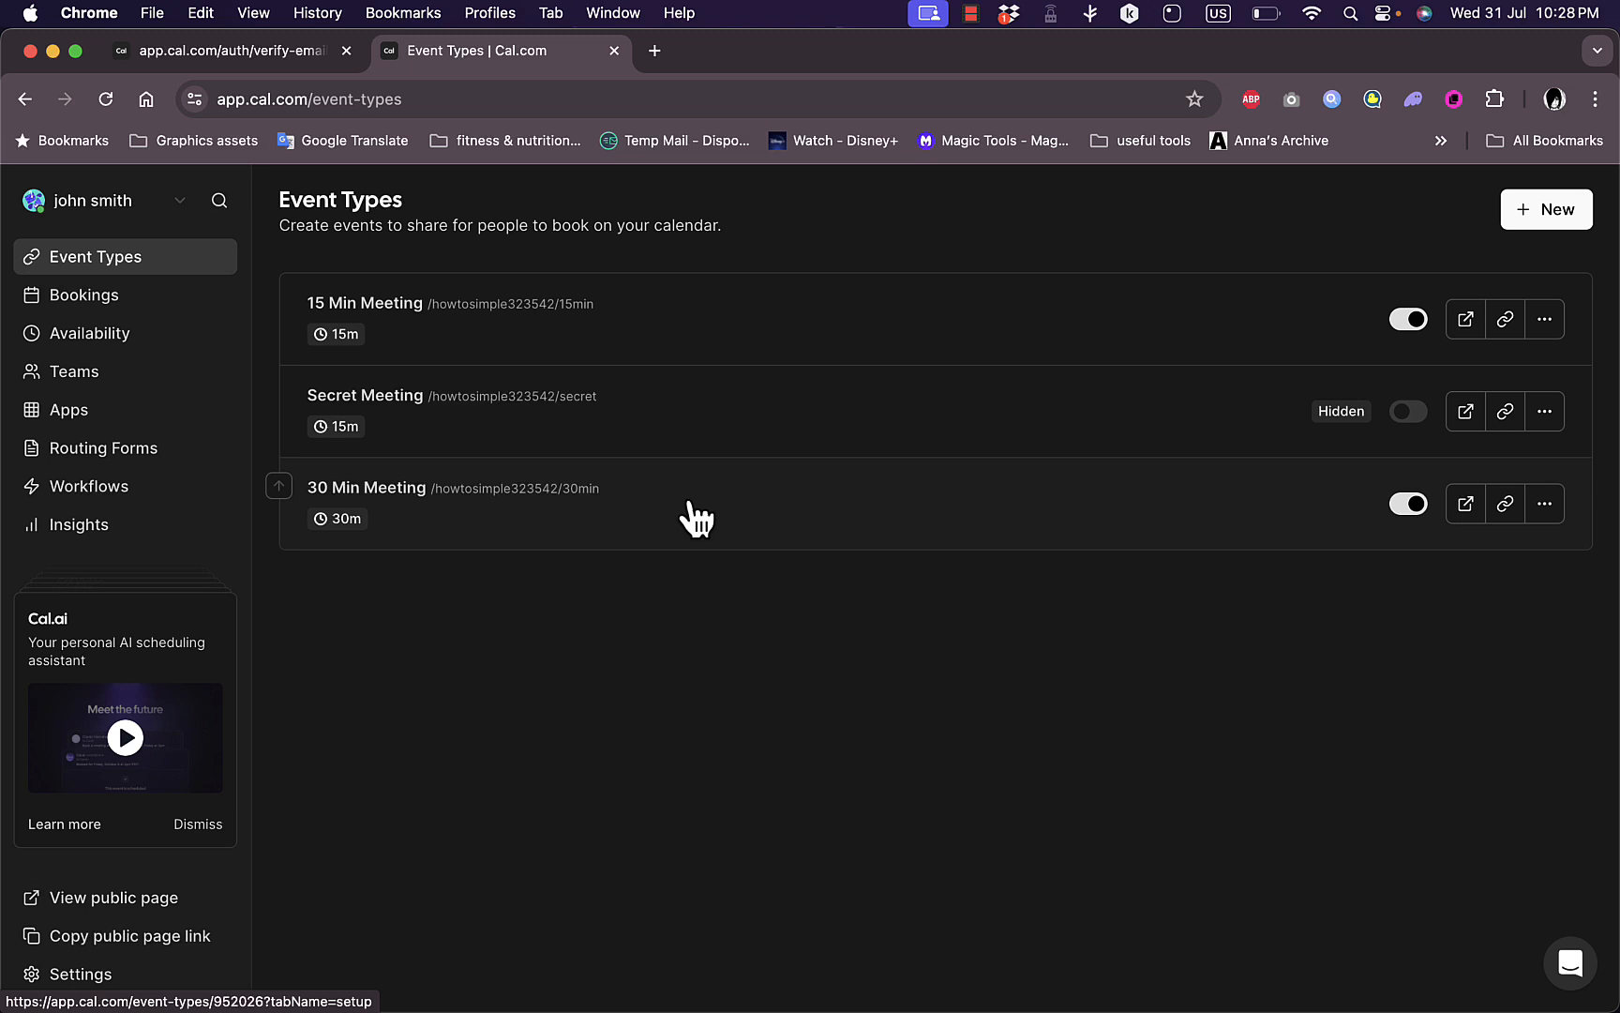
pyautogui.moveTo(1547, 208)
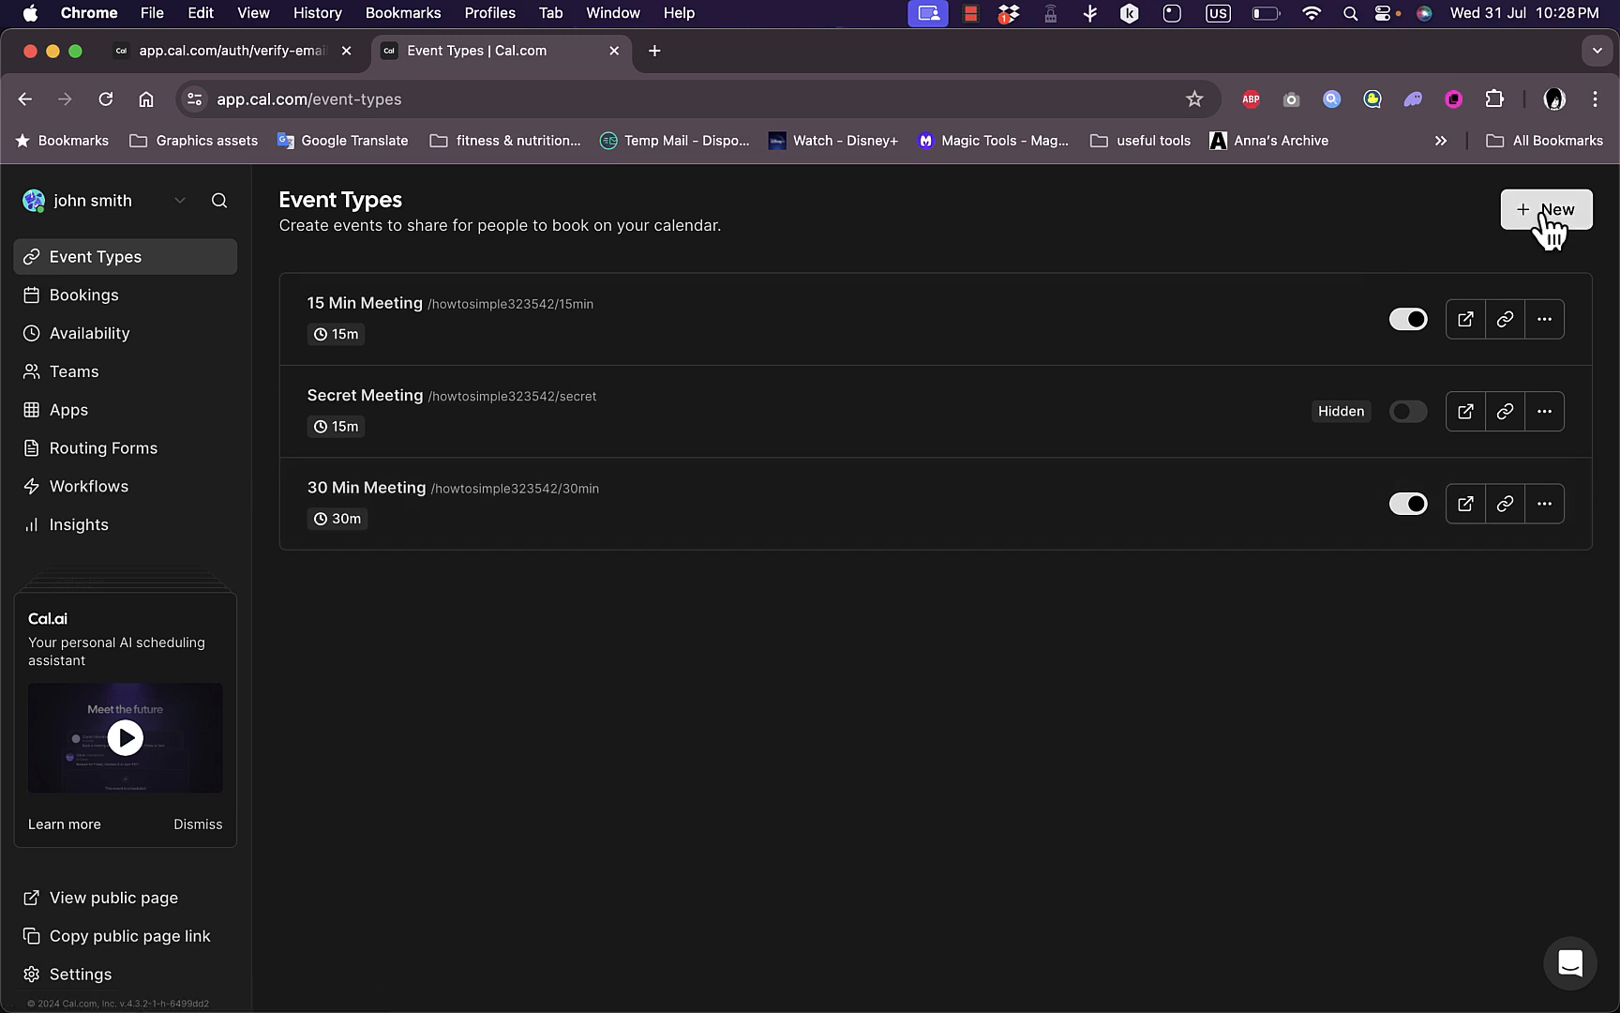
pyautogui.moveTo(1460, 245)
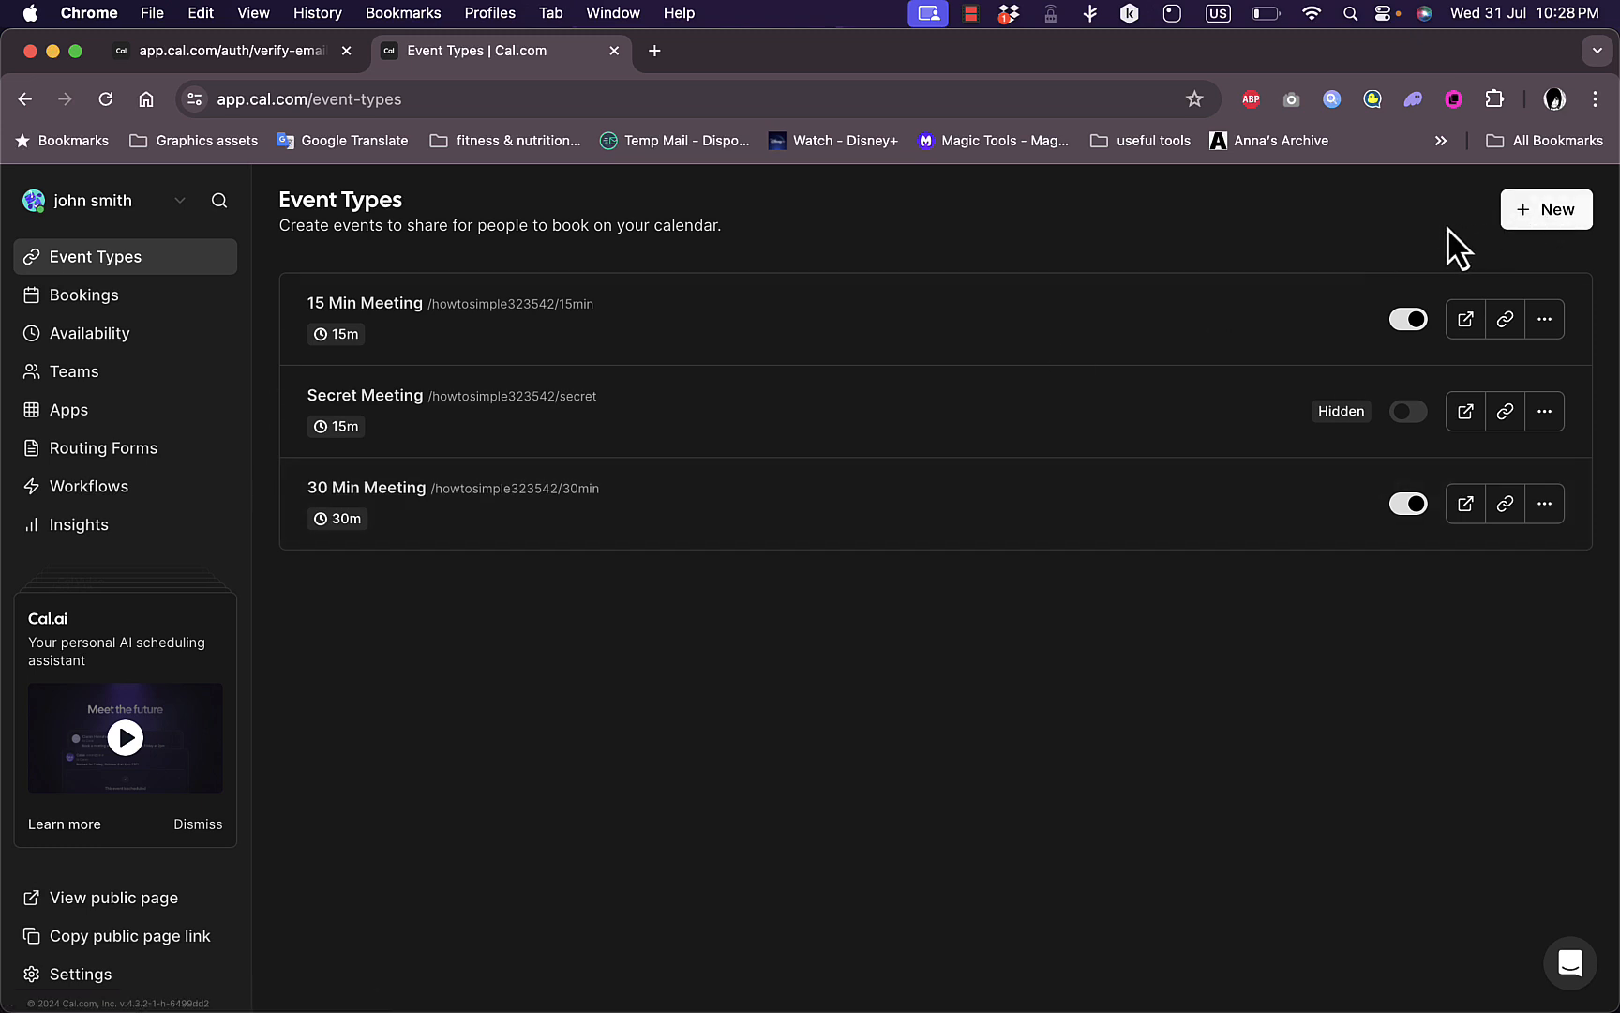
# - Create a new event type titled '1 hour meeting' with a 60-minute duration
pyautogui.click(1547, 208)
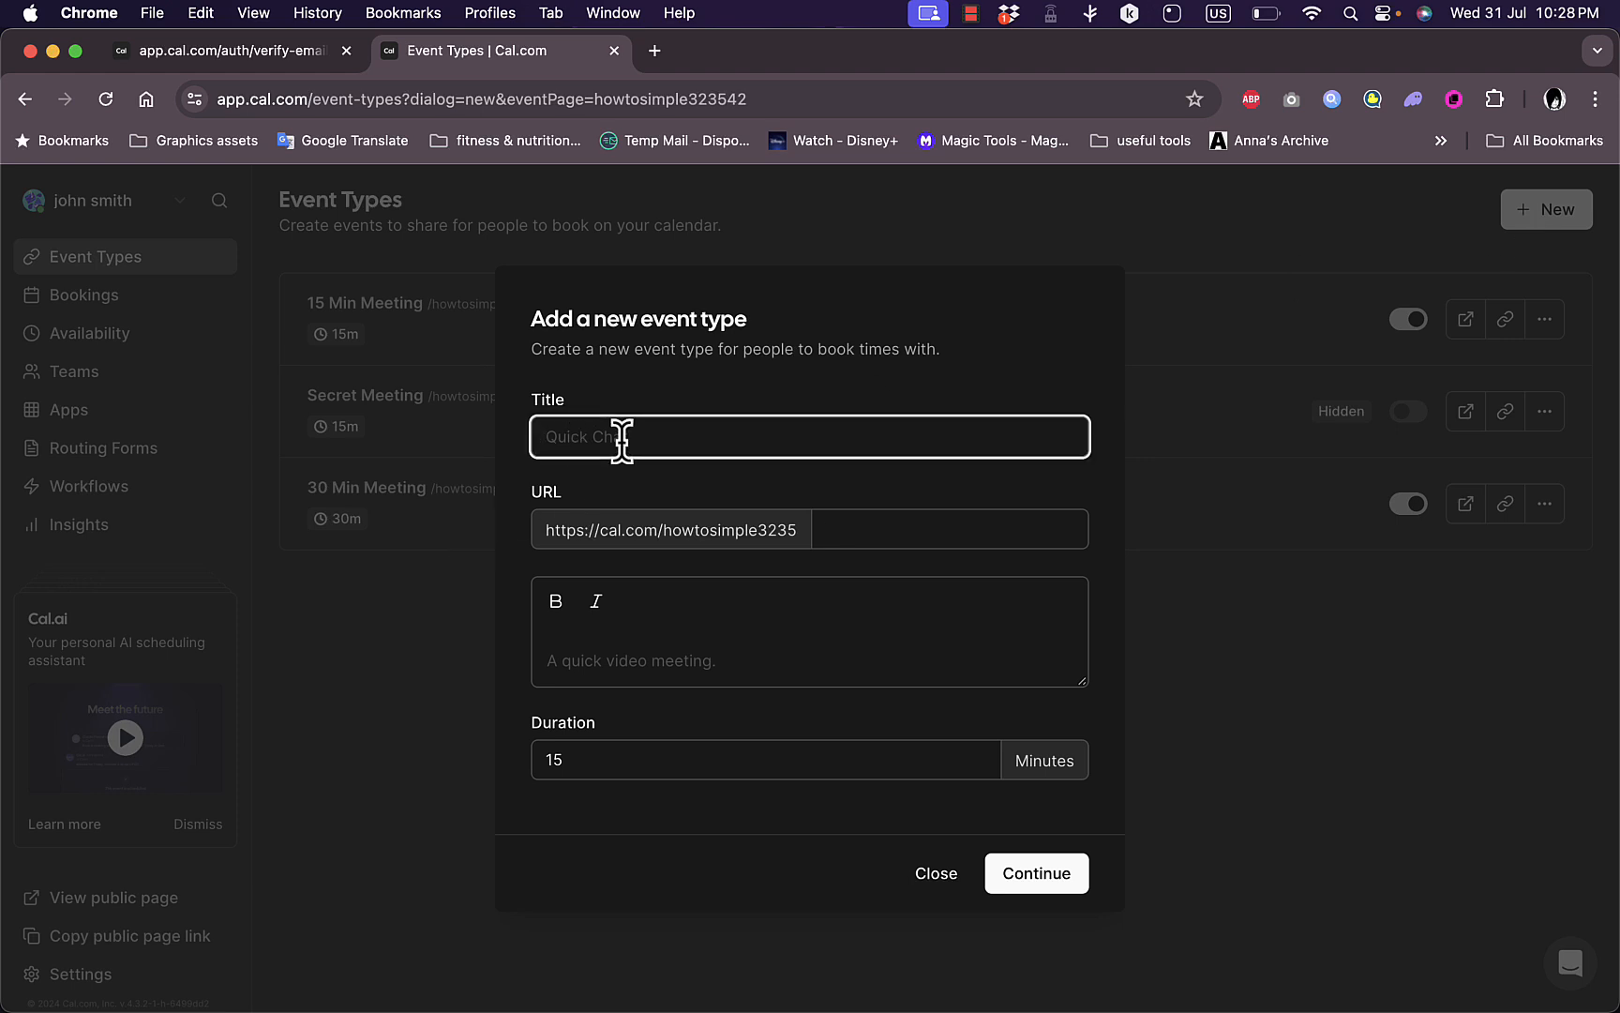
pyautogui.write('1 hou')
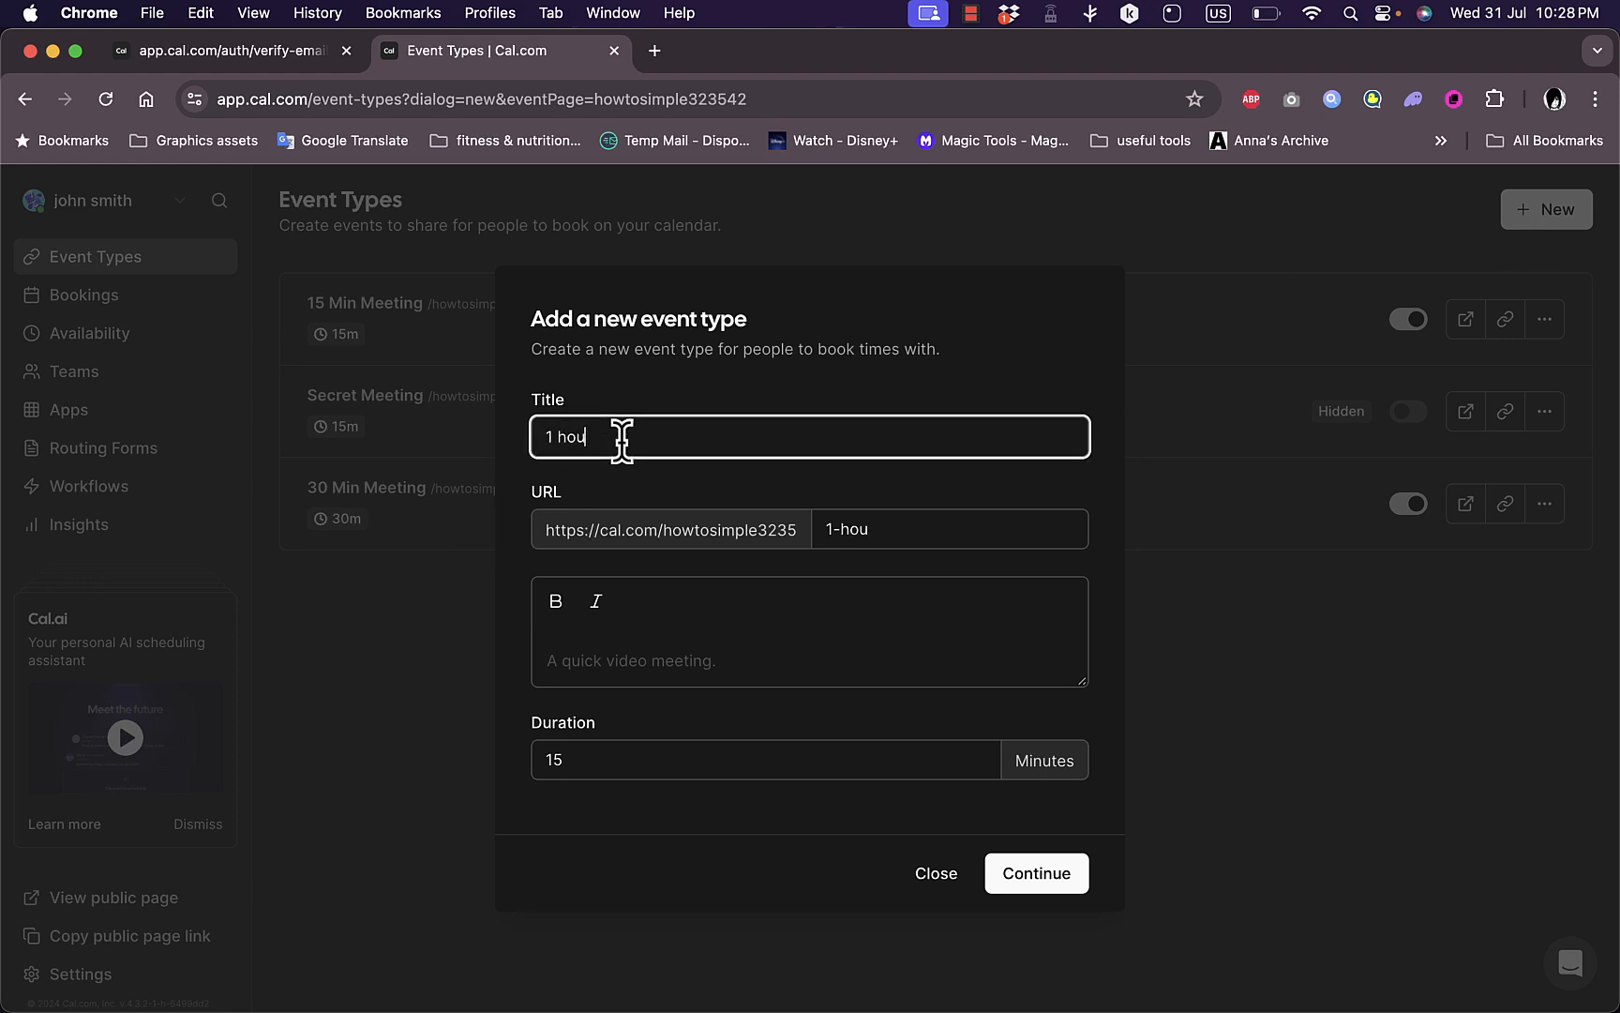
pyautogui.write('r meeting')
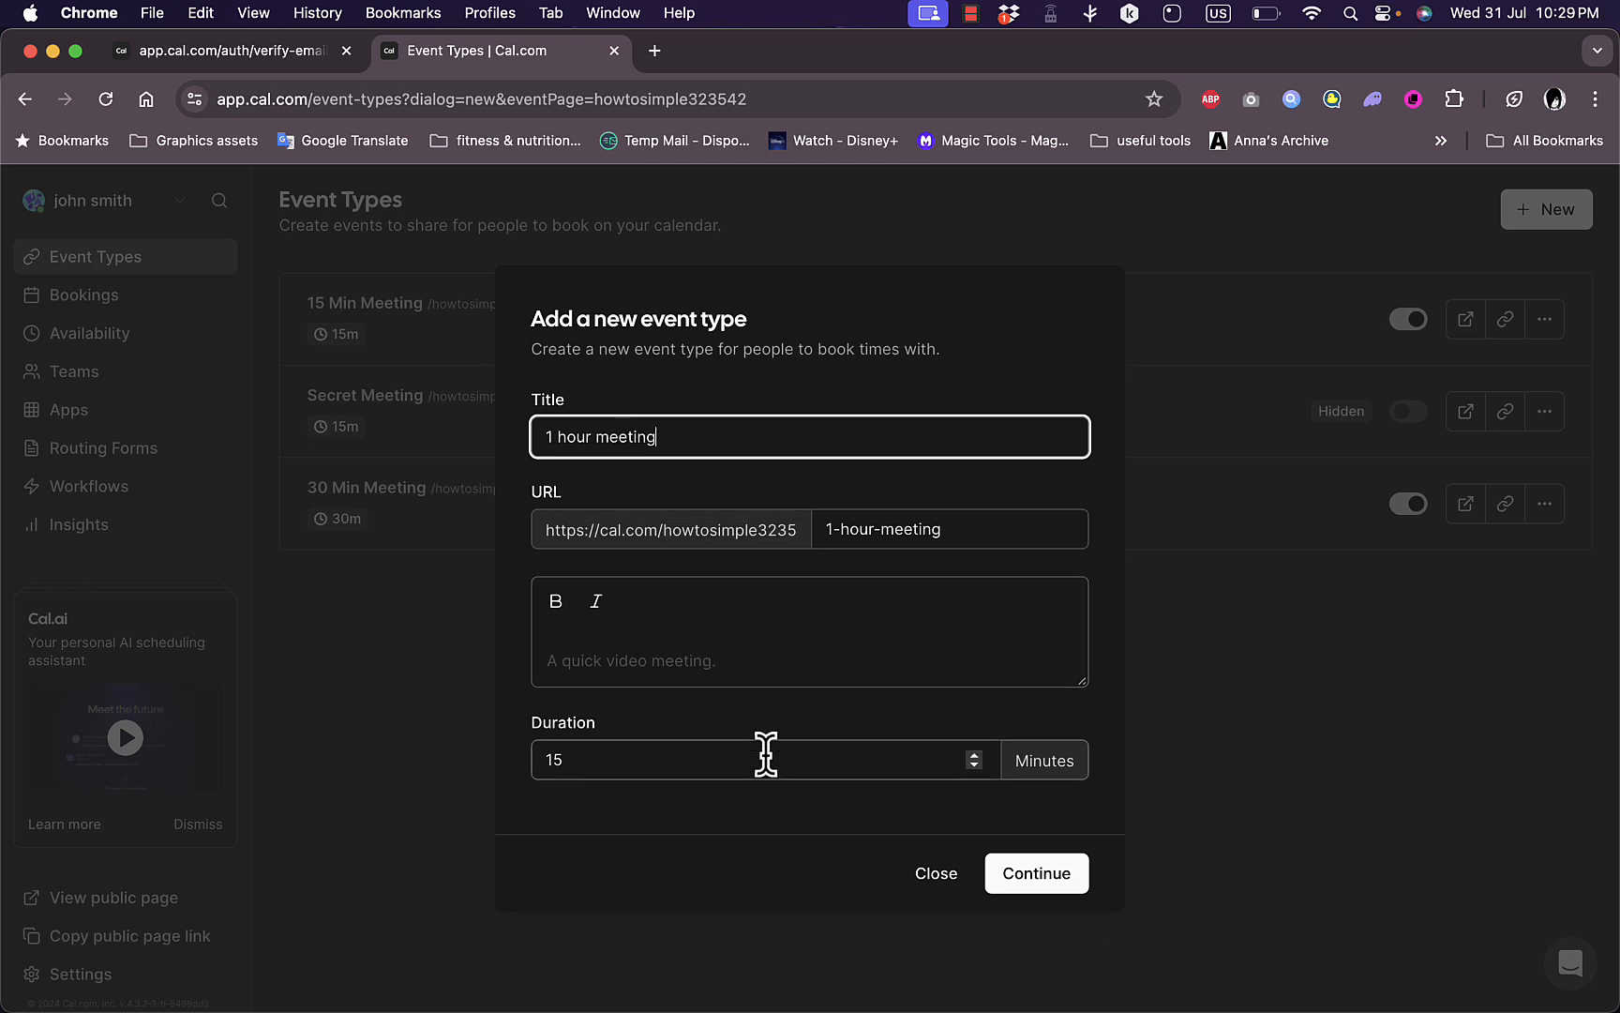
pyautogui.click(641, 759)
pyautogui.write('60')
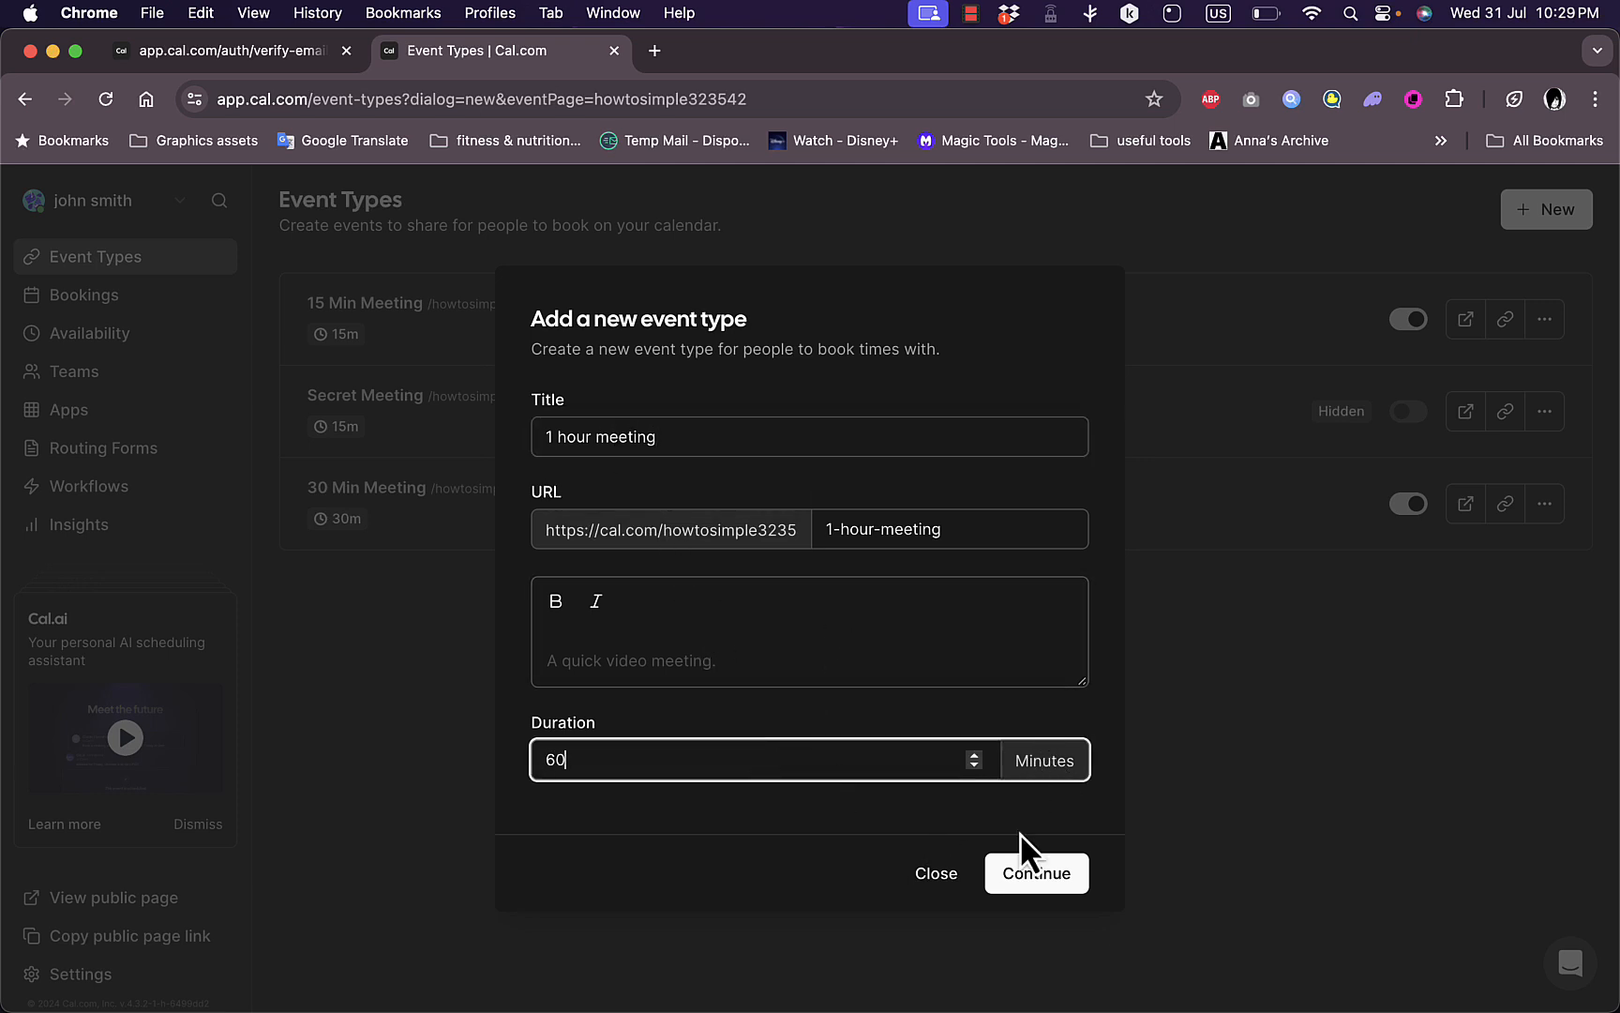
pyautogui.click(1035, 872)
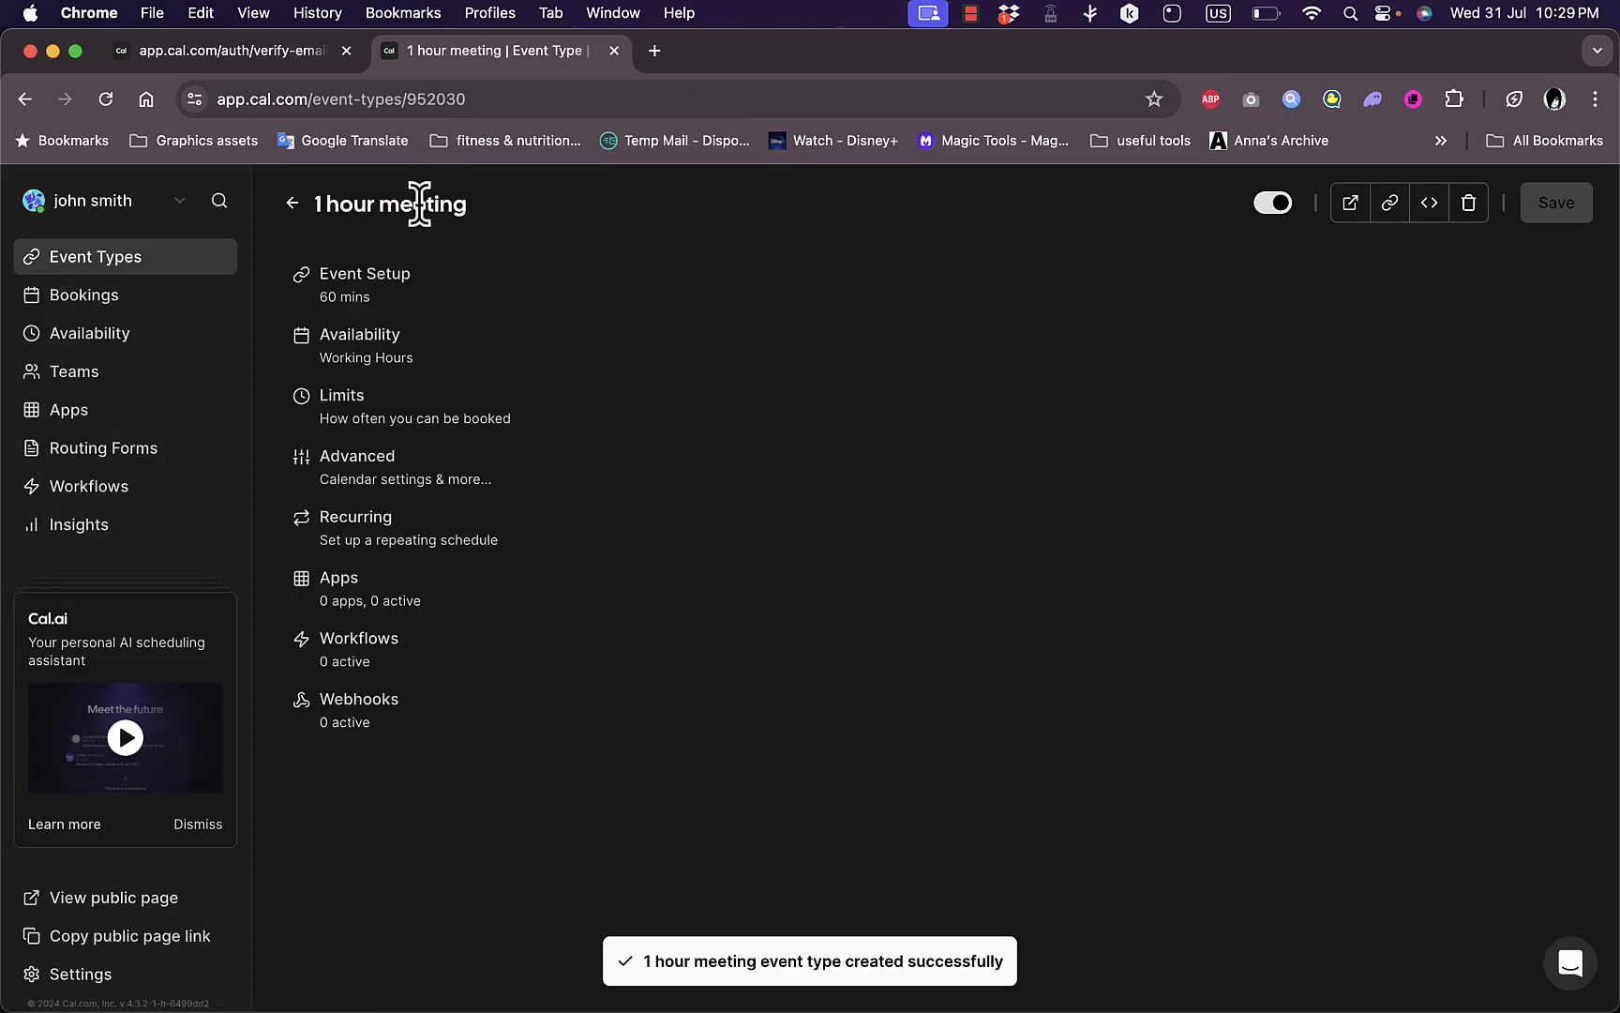
# - View the 1 hour meeting's Event Setup, its empty Apps section, then its empty Workflows section
pyautogui.click(392, 285)
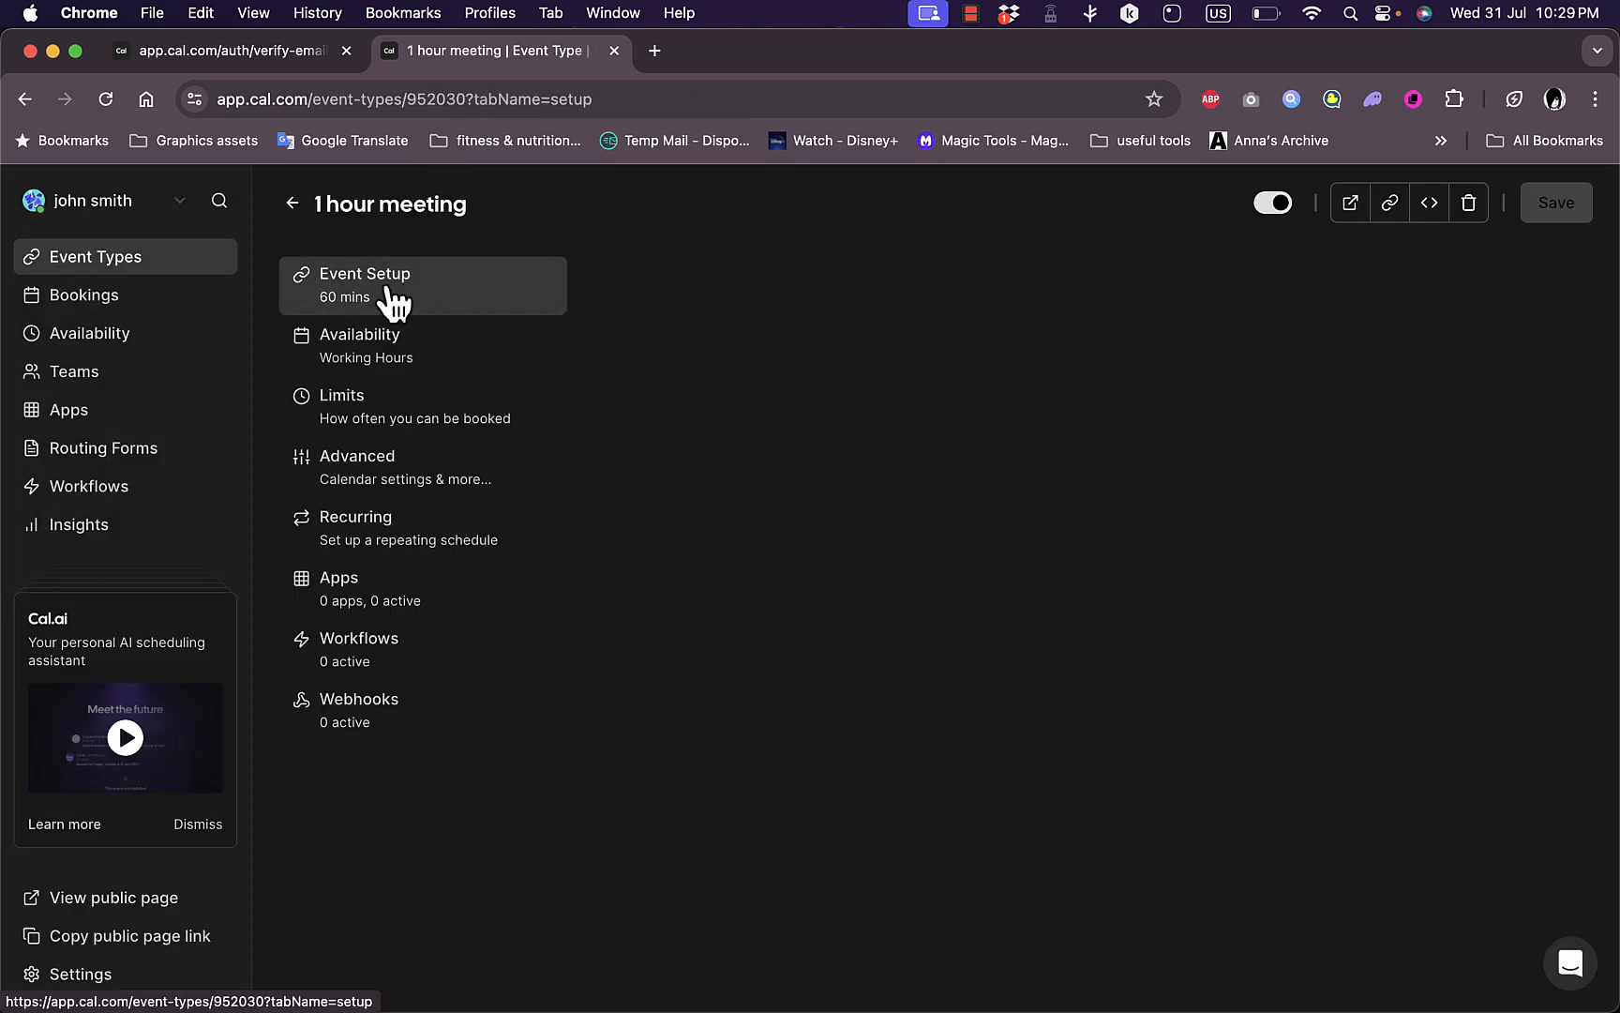
pyautogui.click(366, 274)
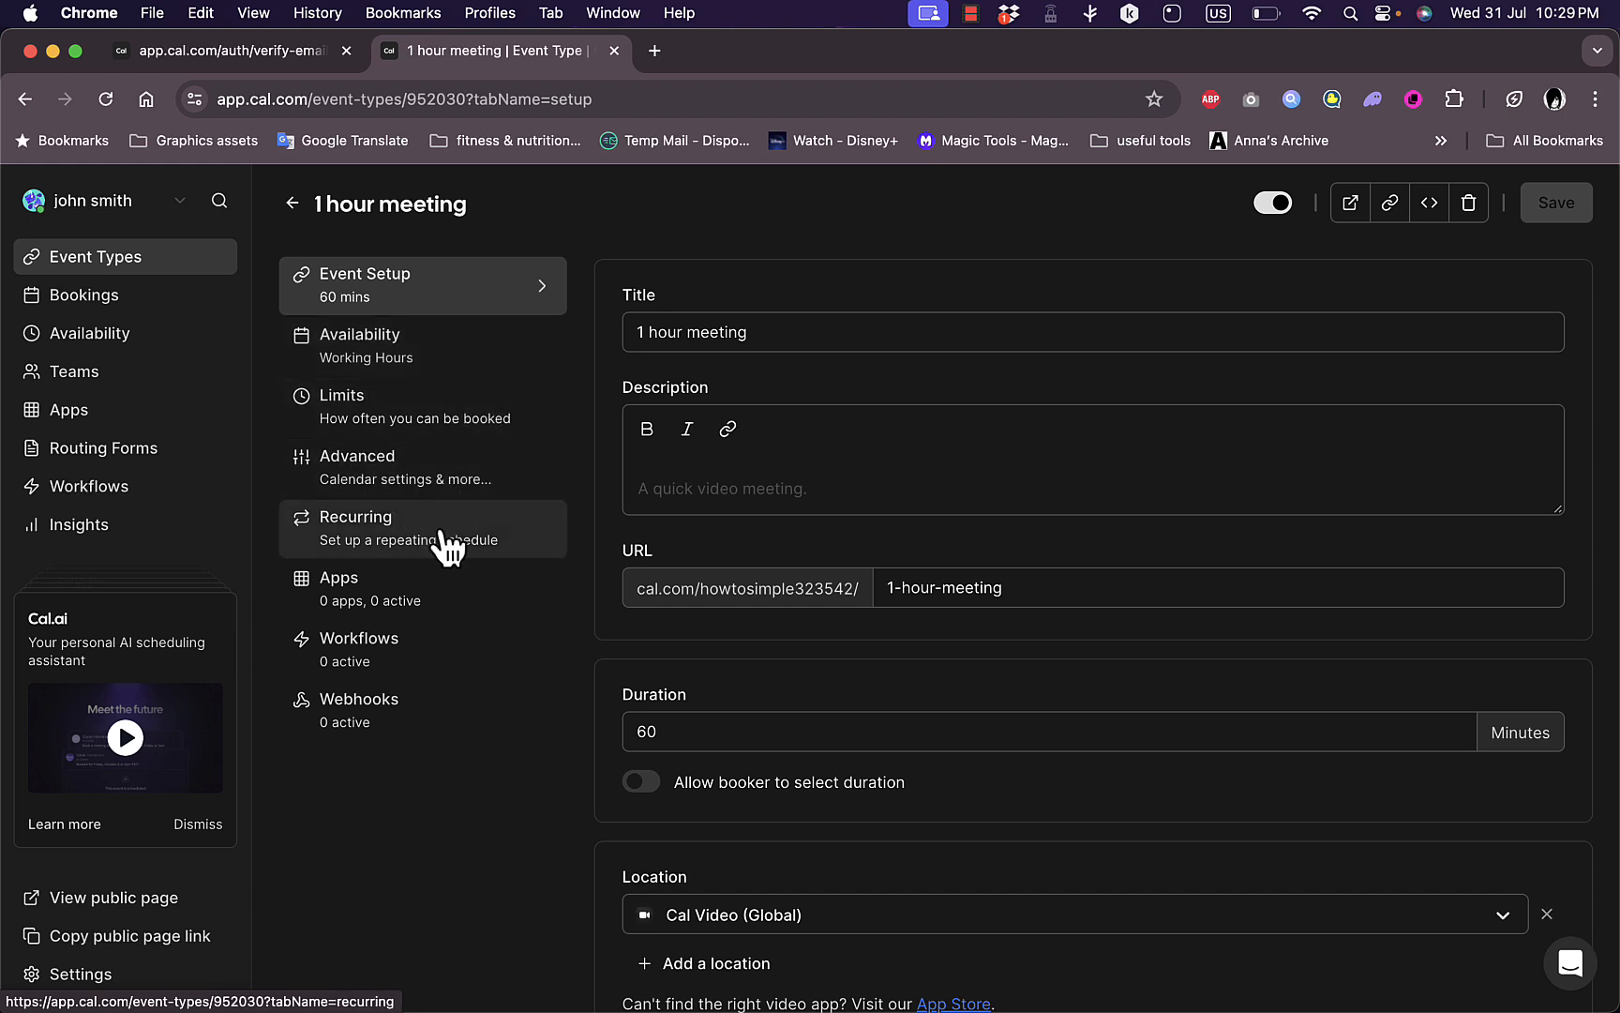
pyautogui.moveTo(471, 553)
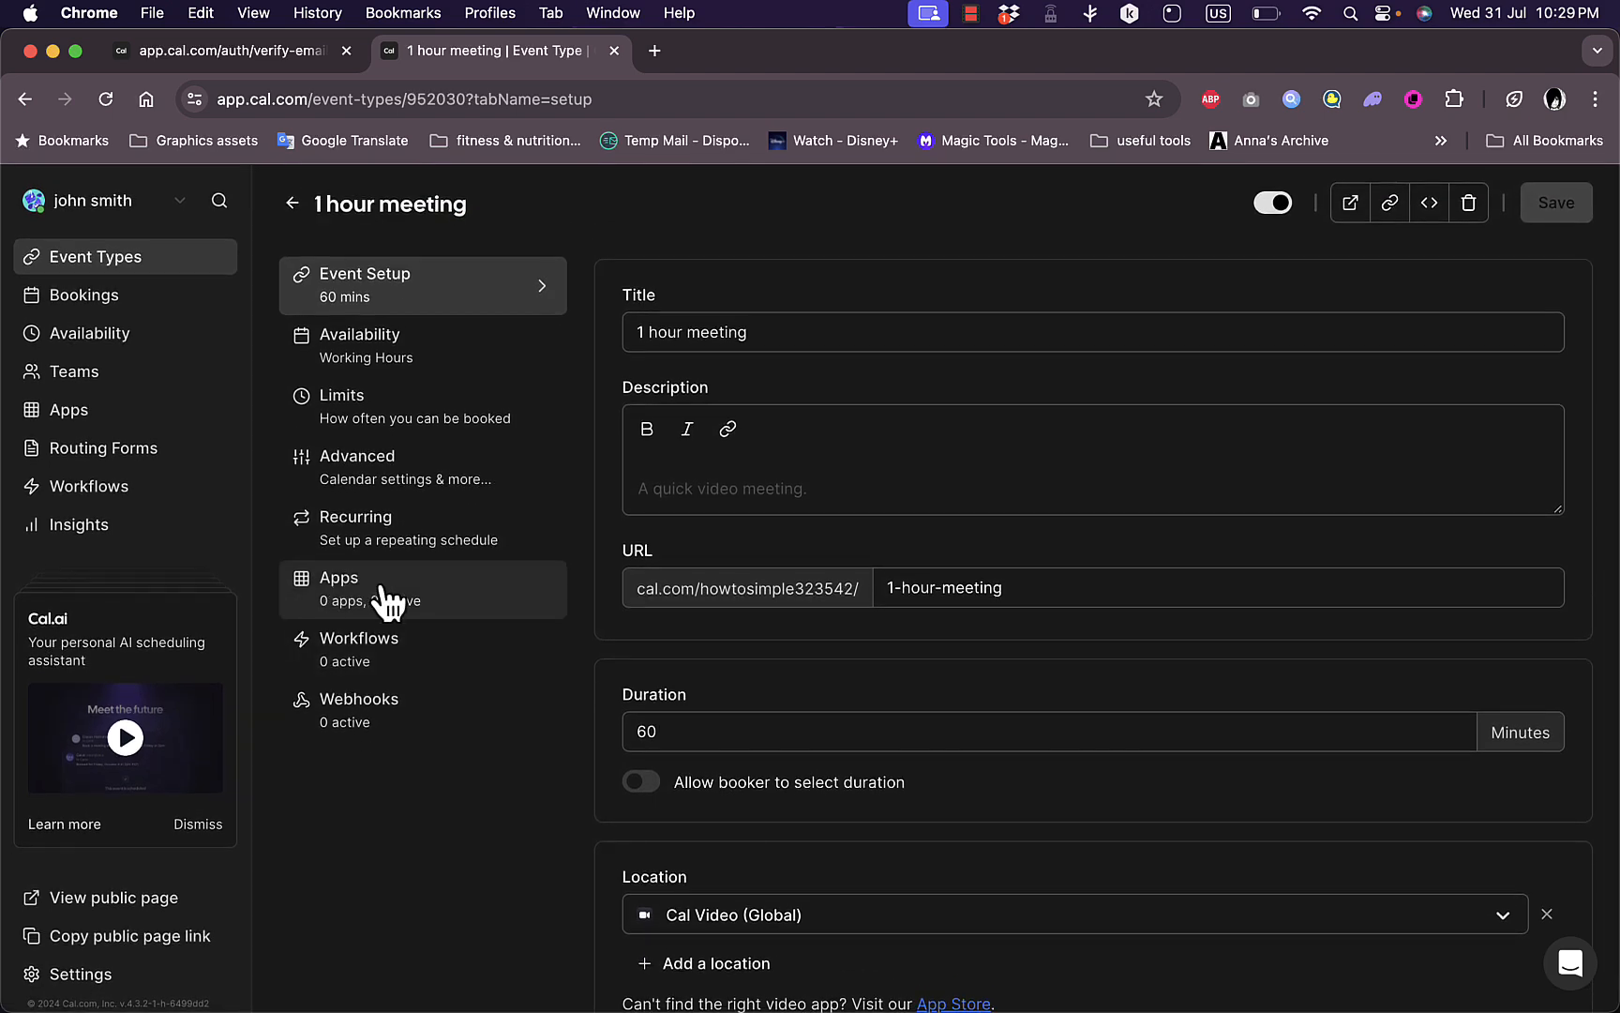
pyautogui.click(422, 589)
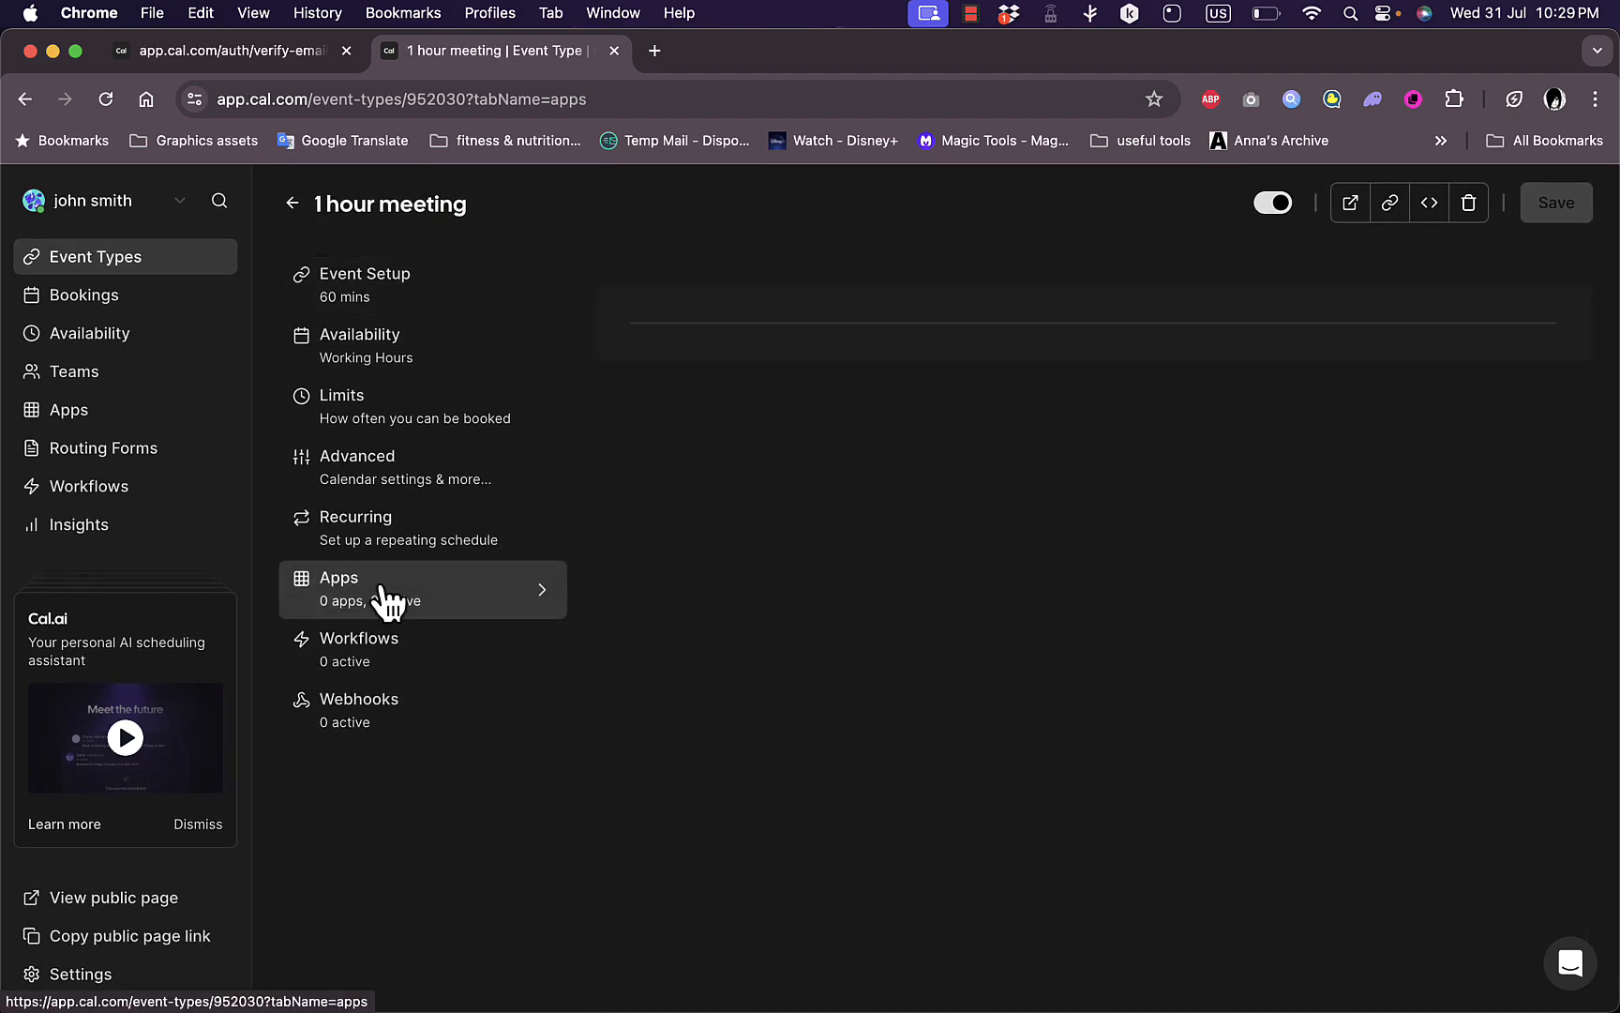
pyautogui.click(422, 589)
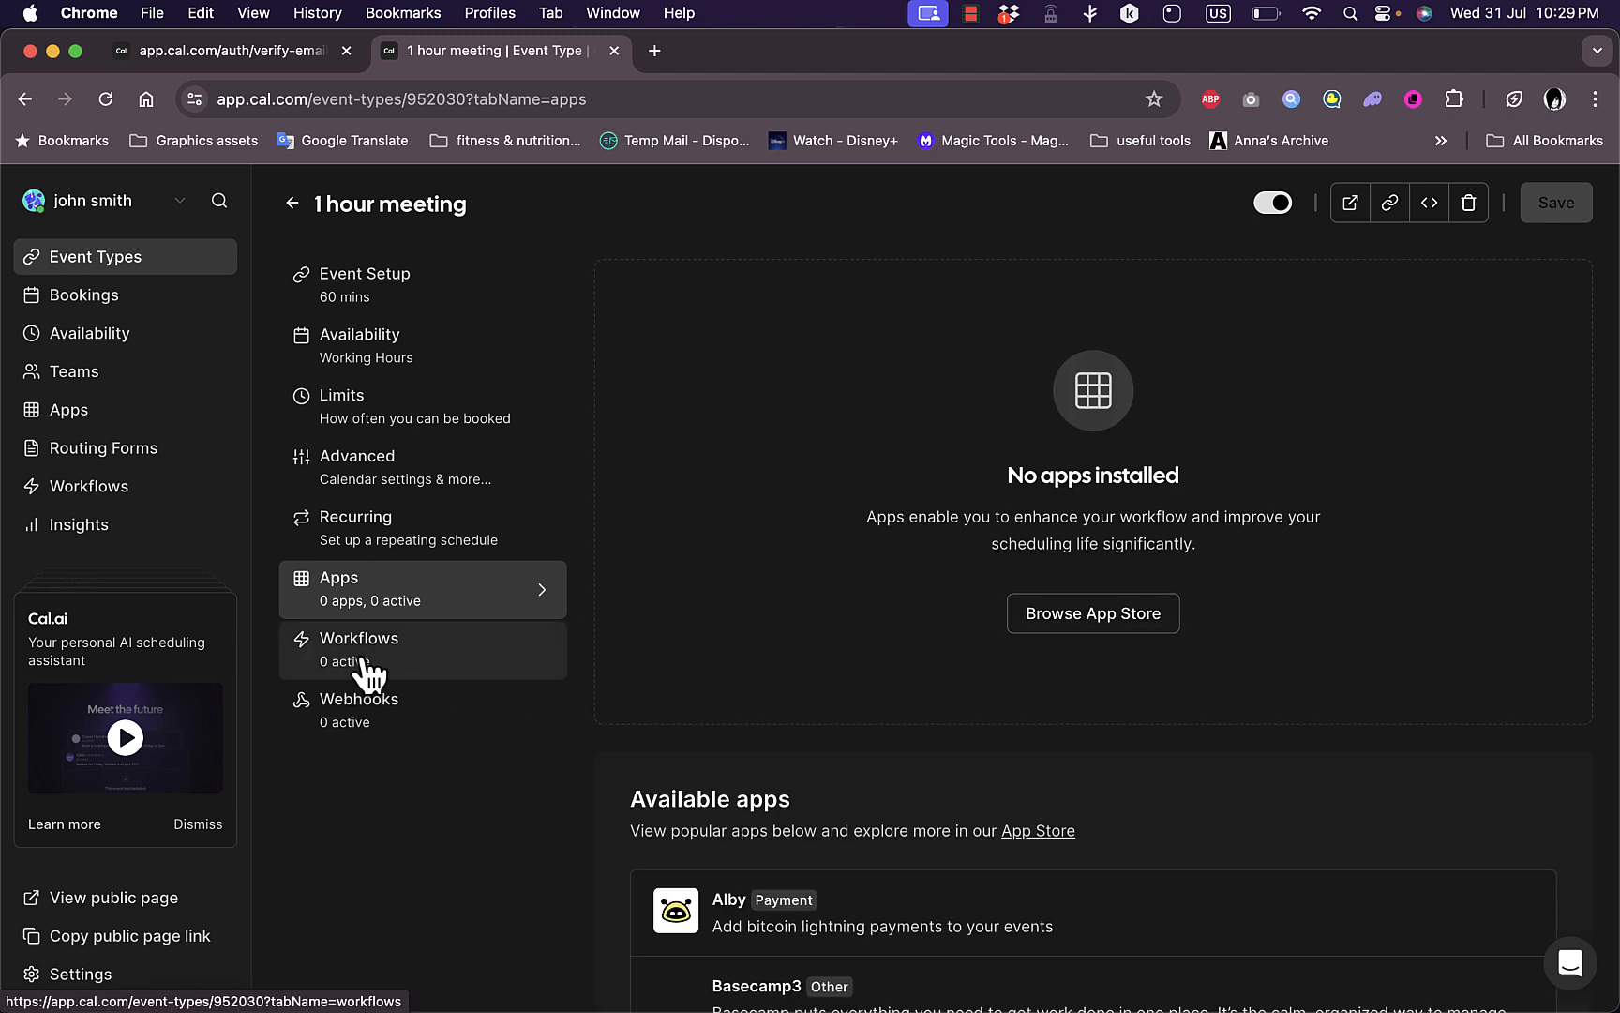
pyautogui.click(360, 647)
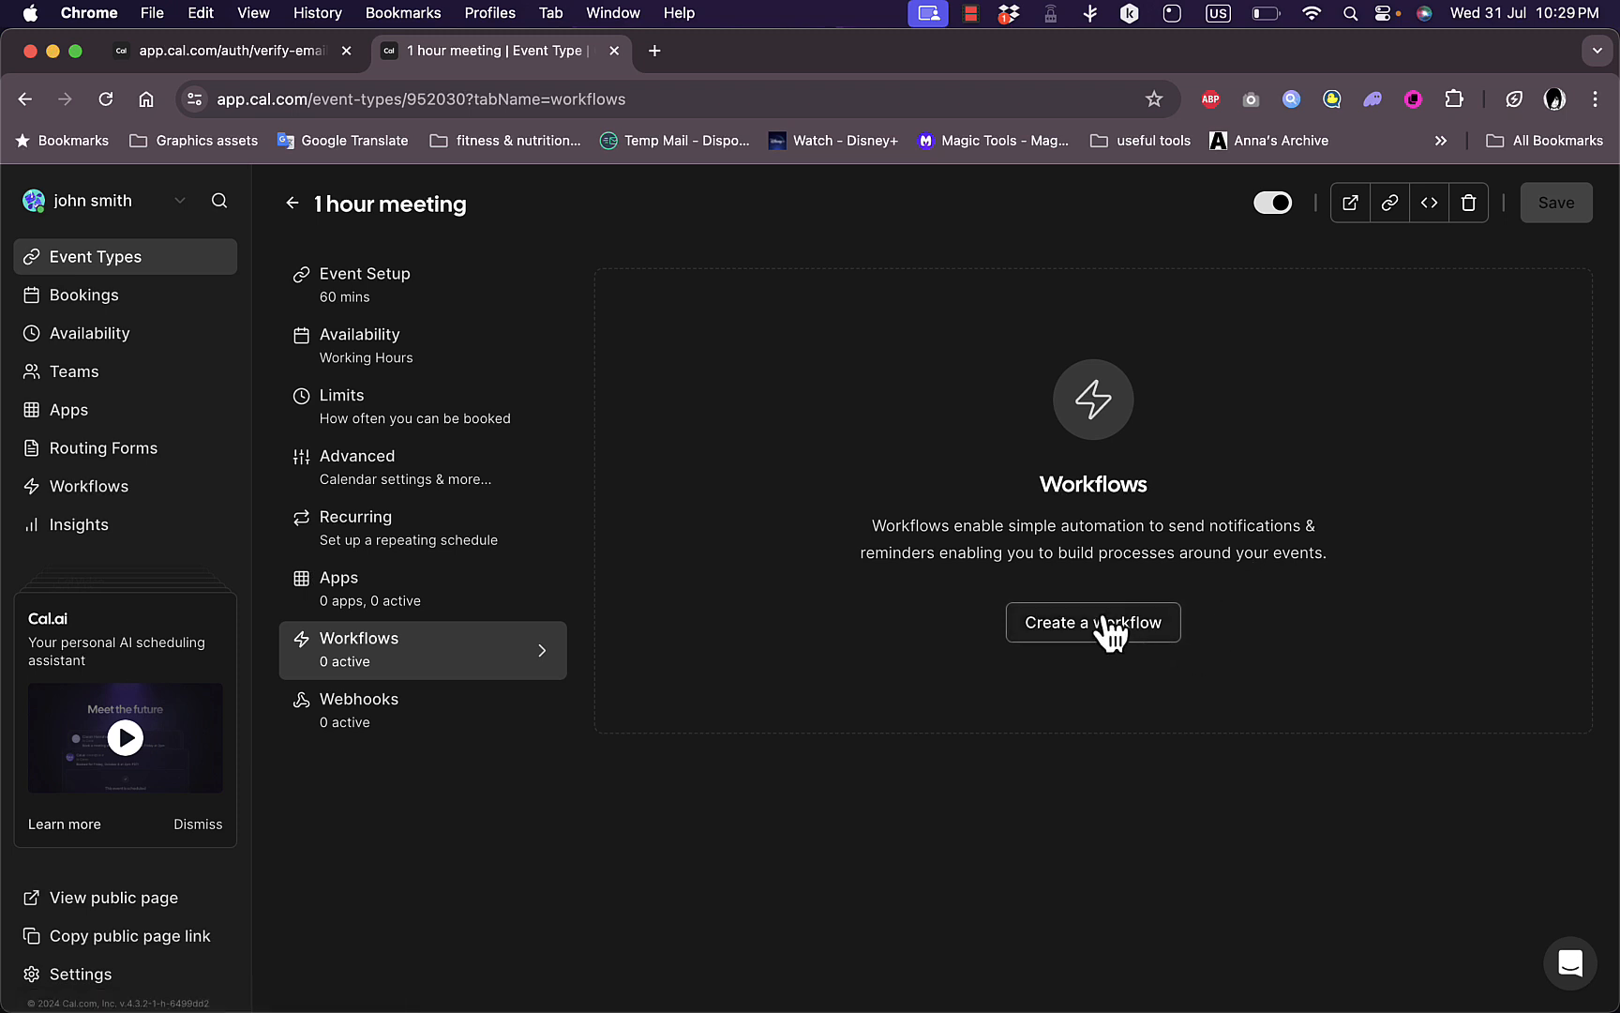
pyautogui.moveTo(1093, 622)
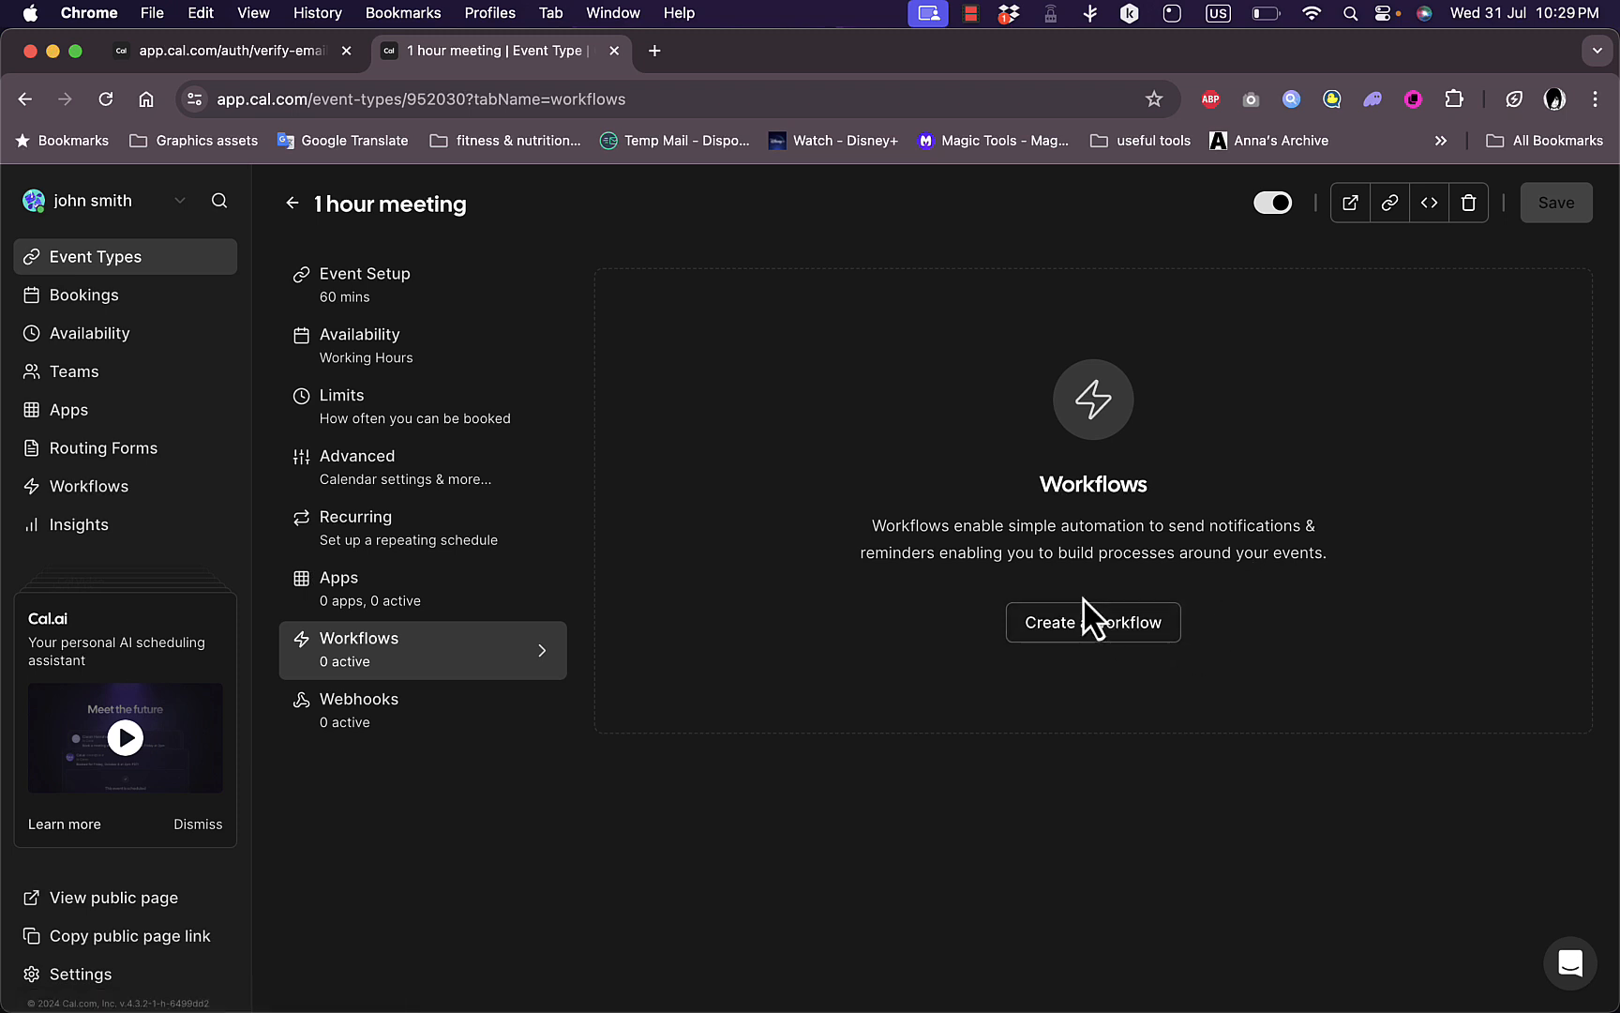
pyautogui.moveTo(923, 503)
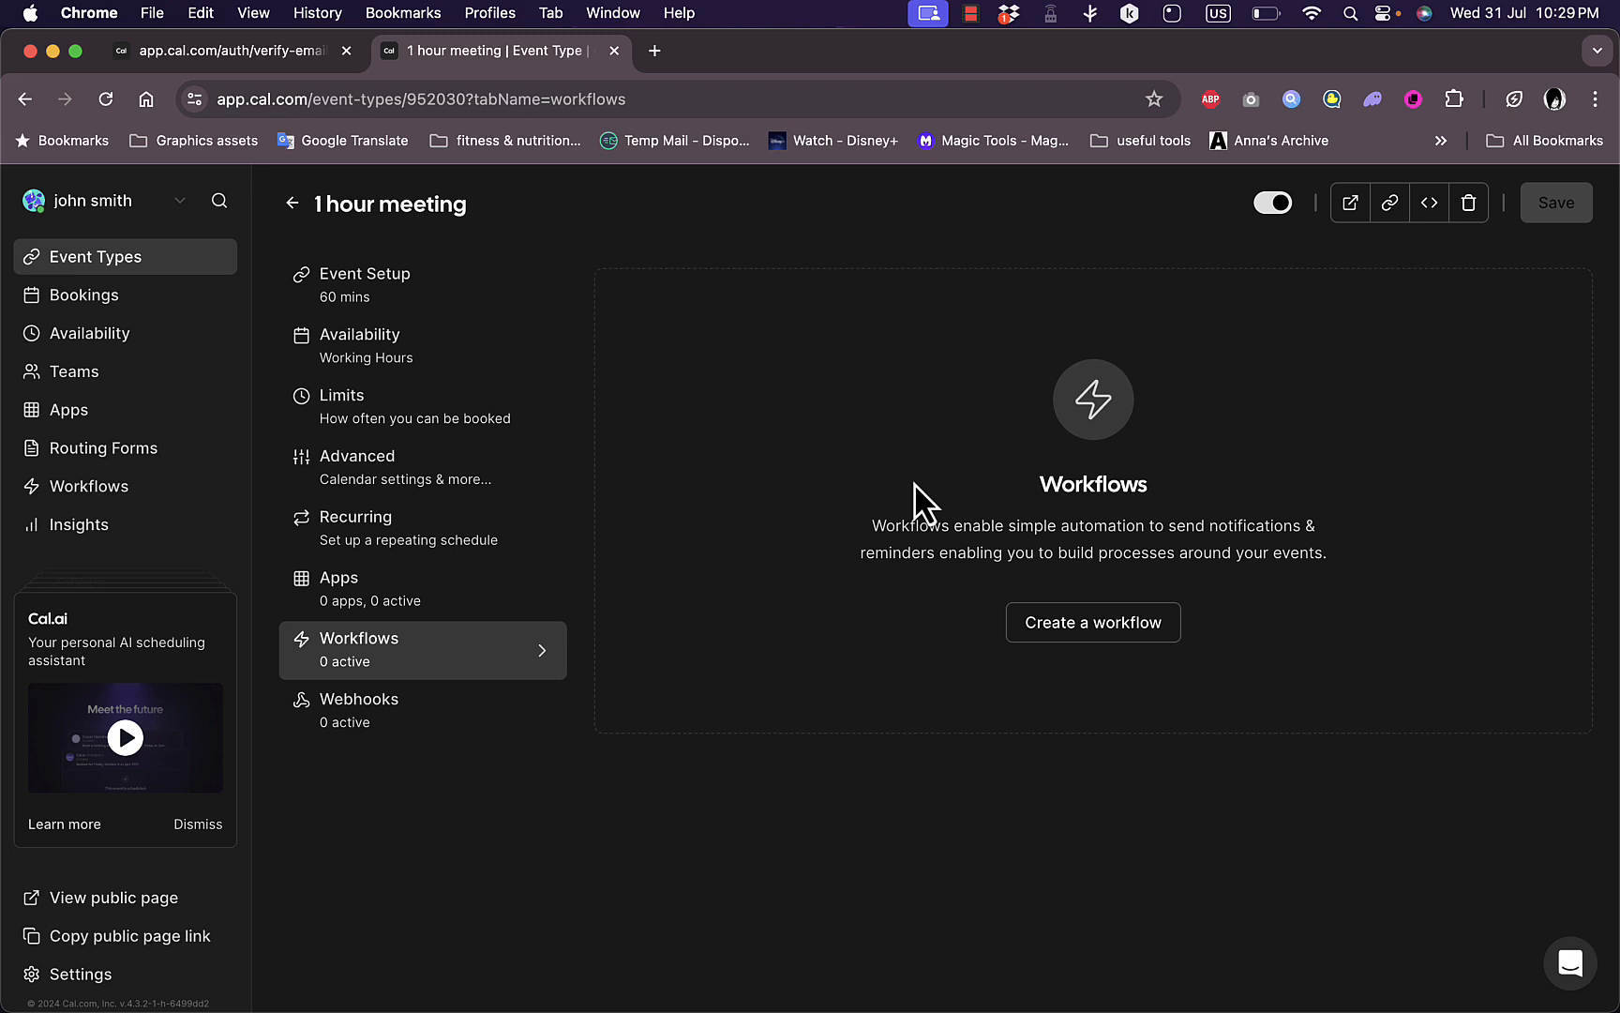
pyautogui.moveTo(109, 269)
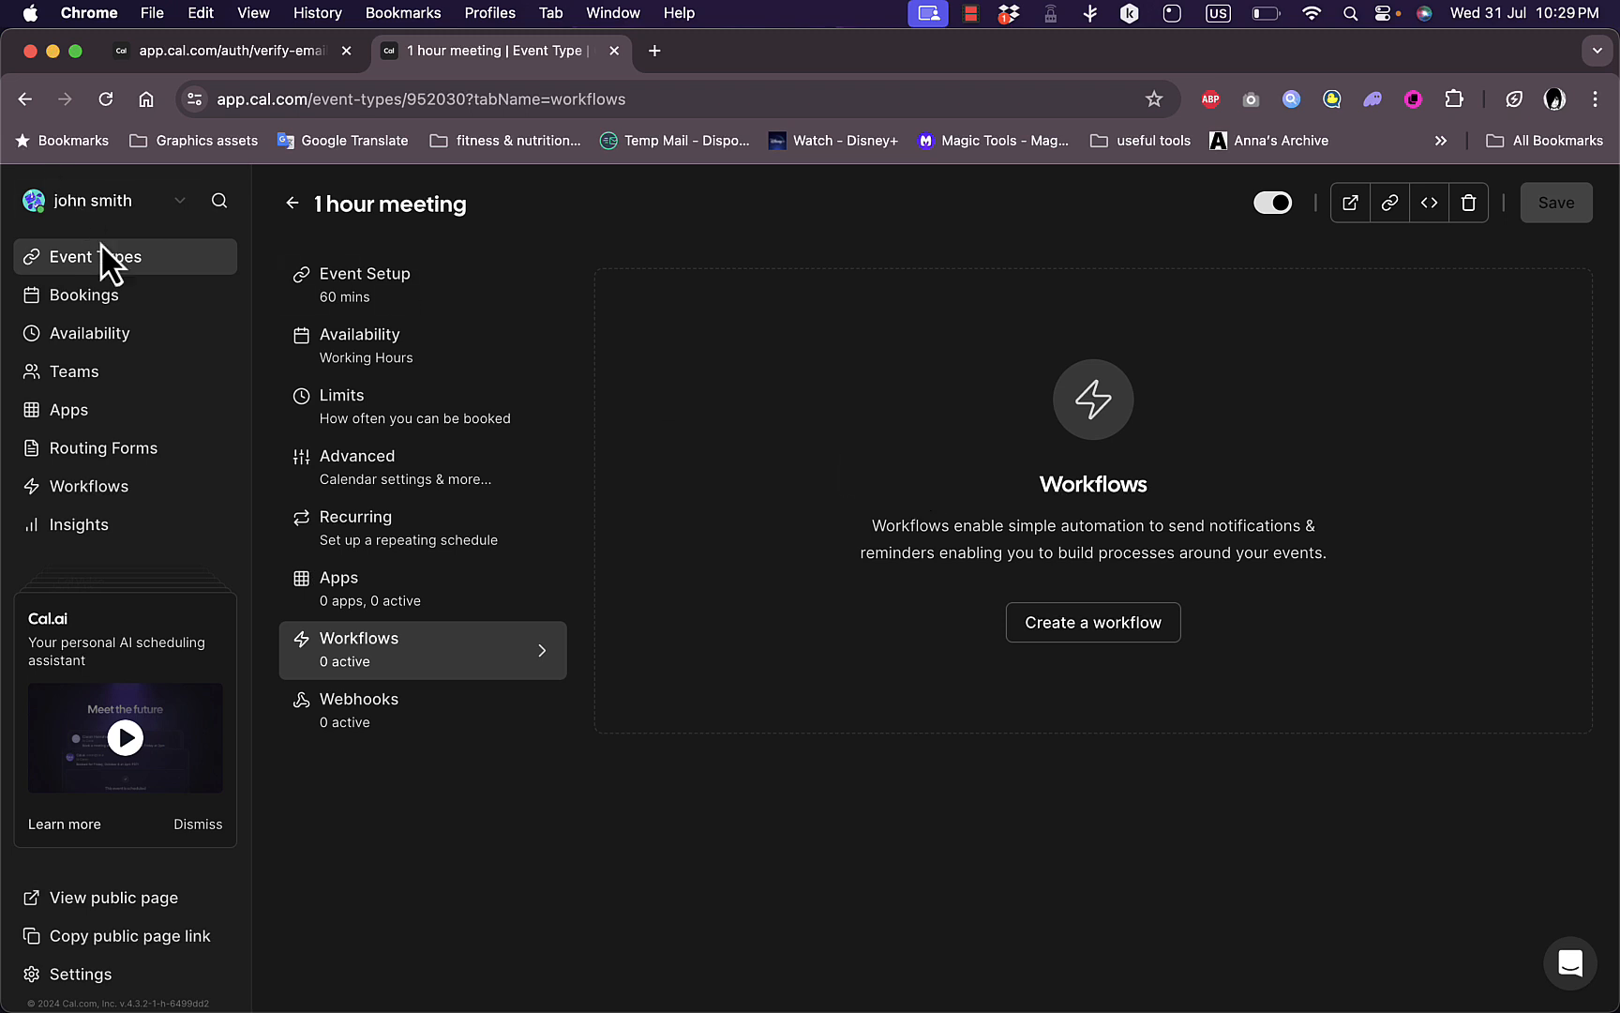
pyautogui.moveTo(83, 294)
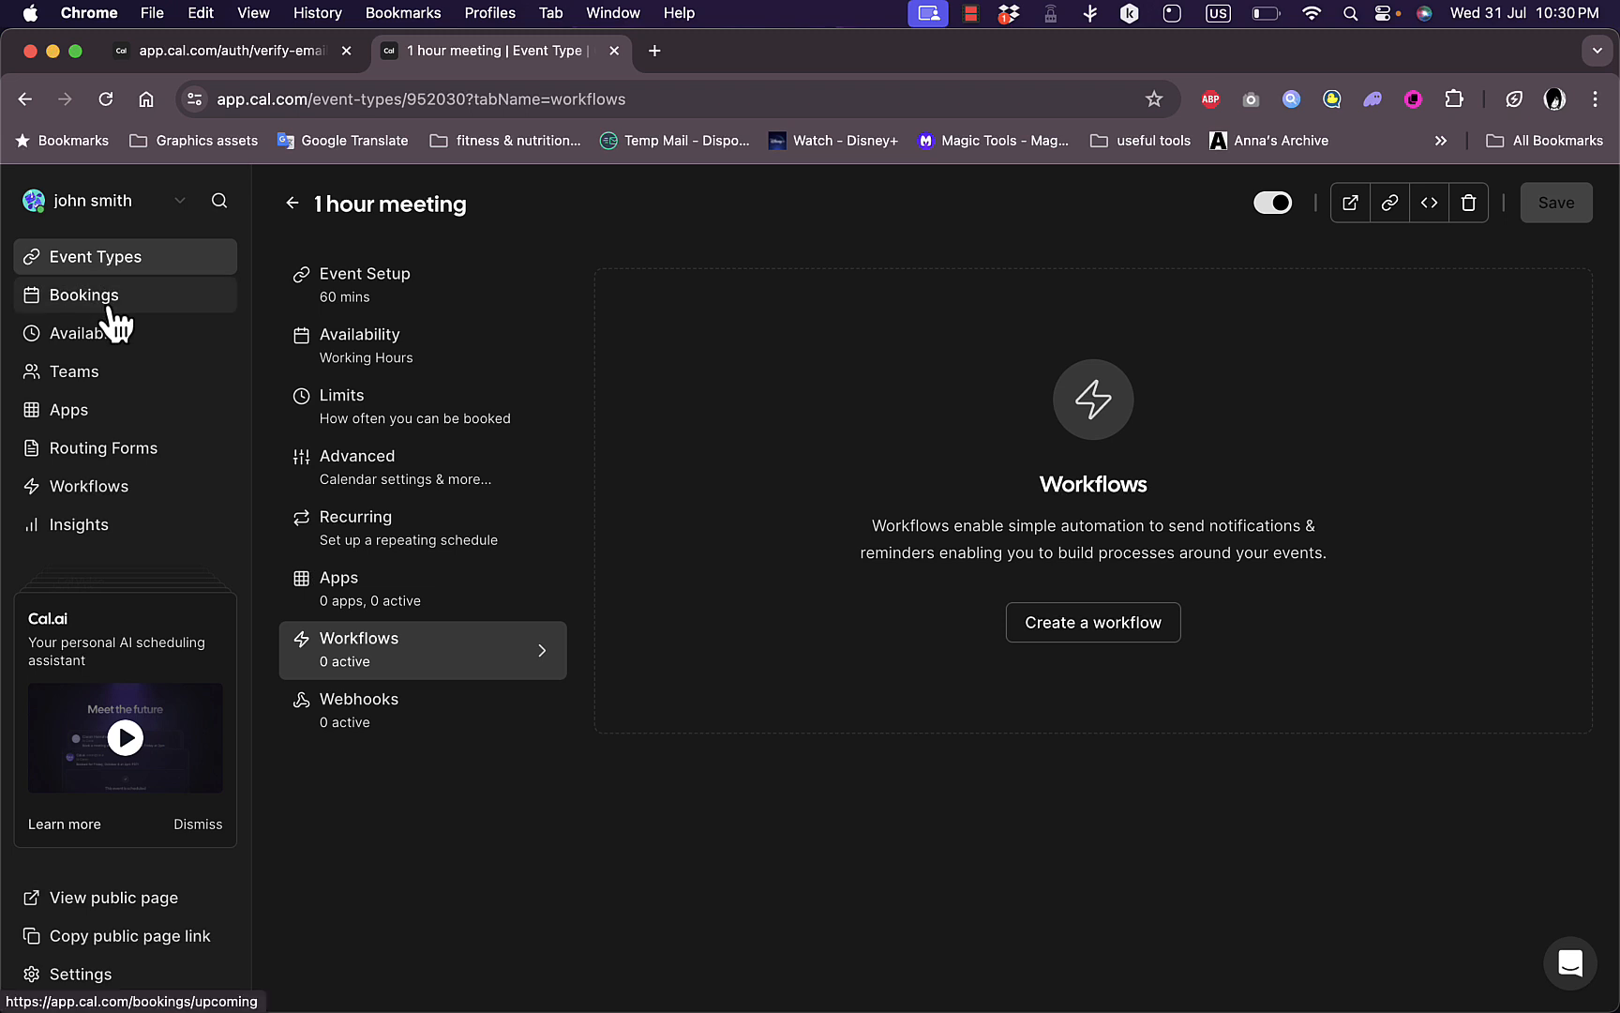
# - Go to the Bookings page showing the empty Upcoming list
pyautogui.click(85, 294)
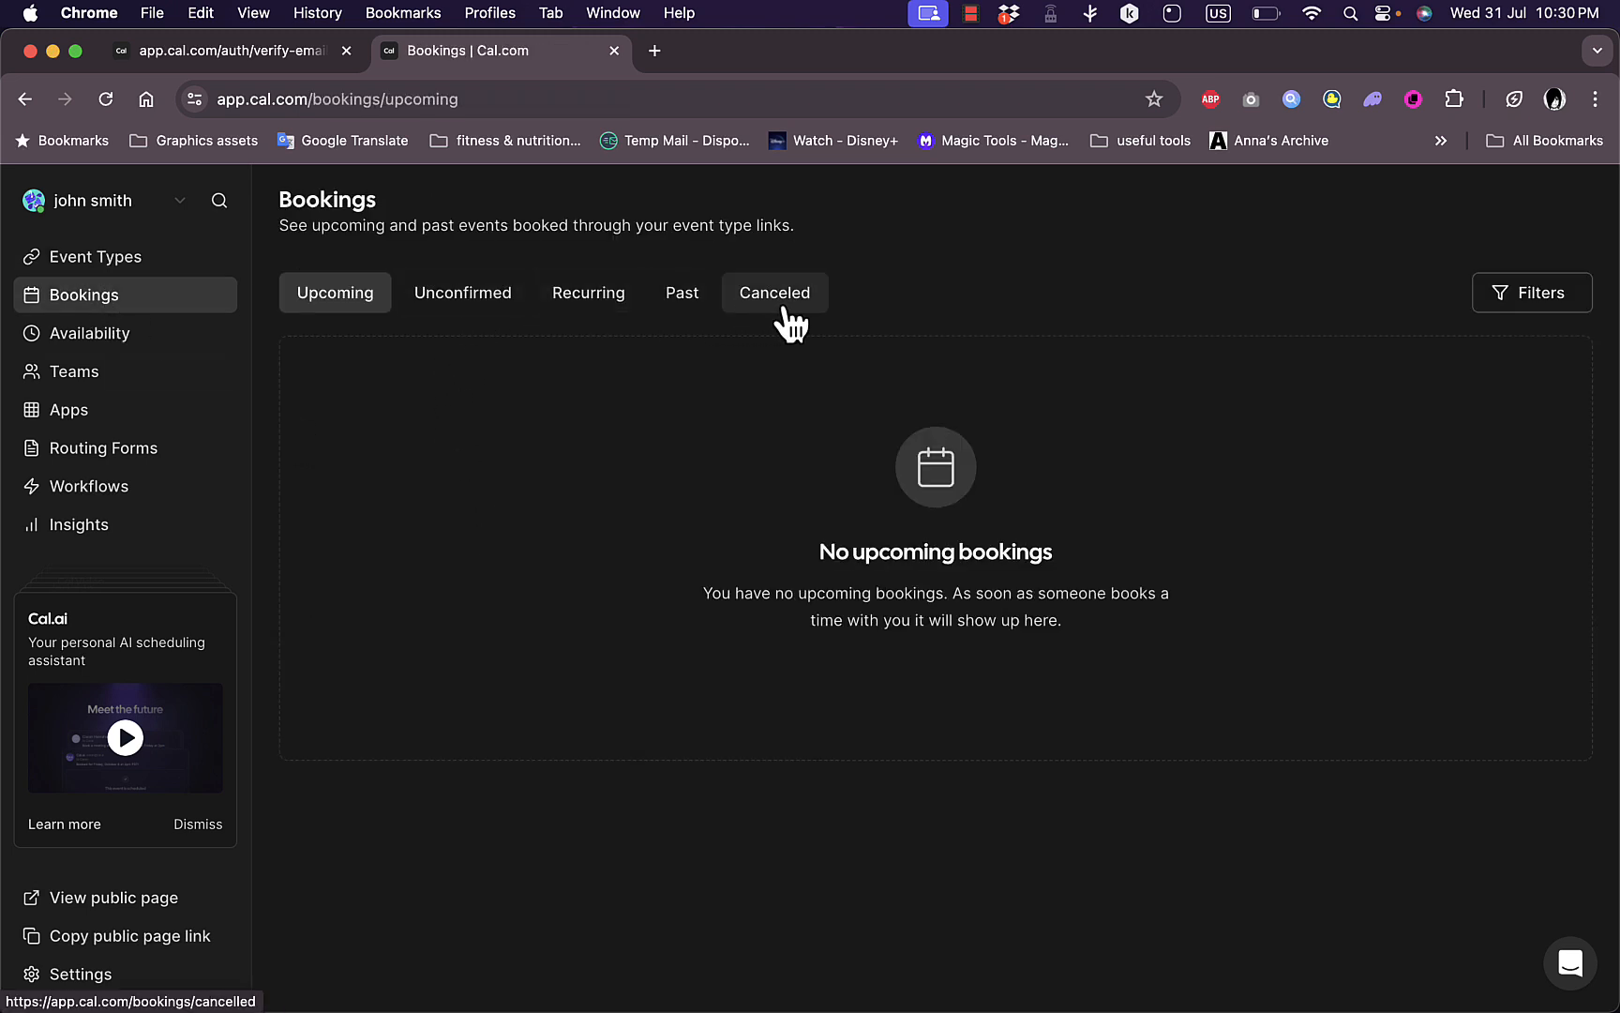
pyautogui.moveTo(1027, 538)
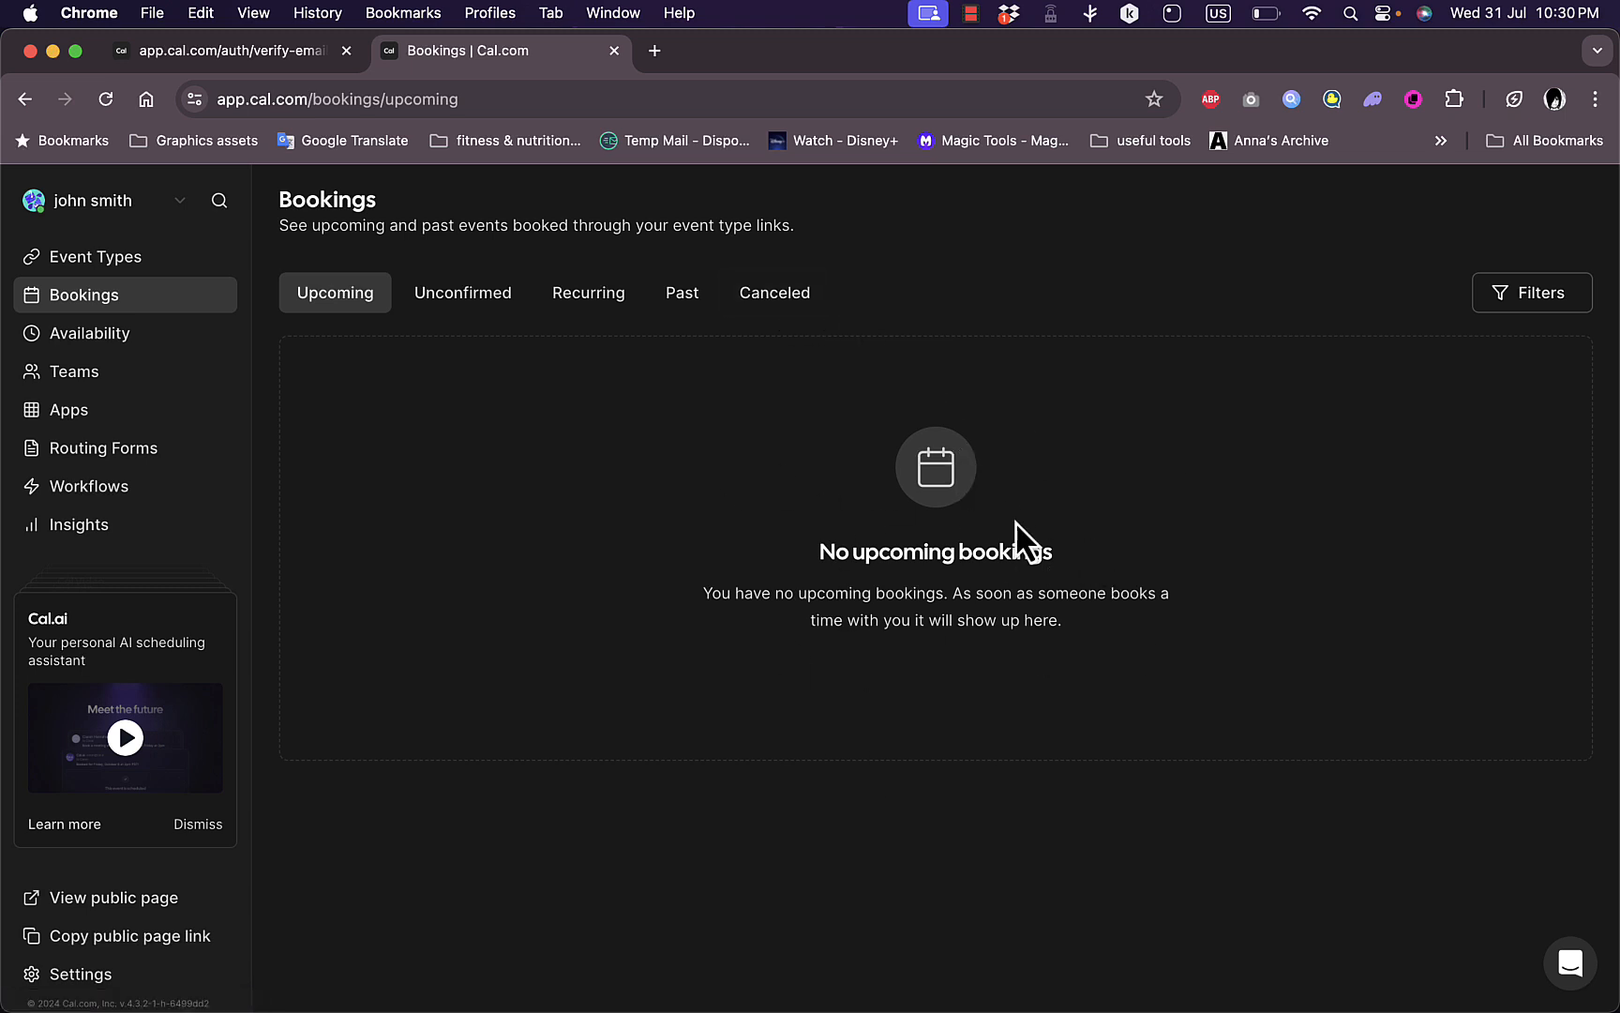
pyautogui.moveTo(772, 705)
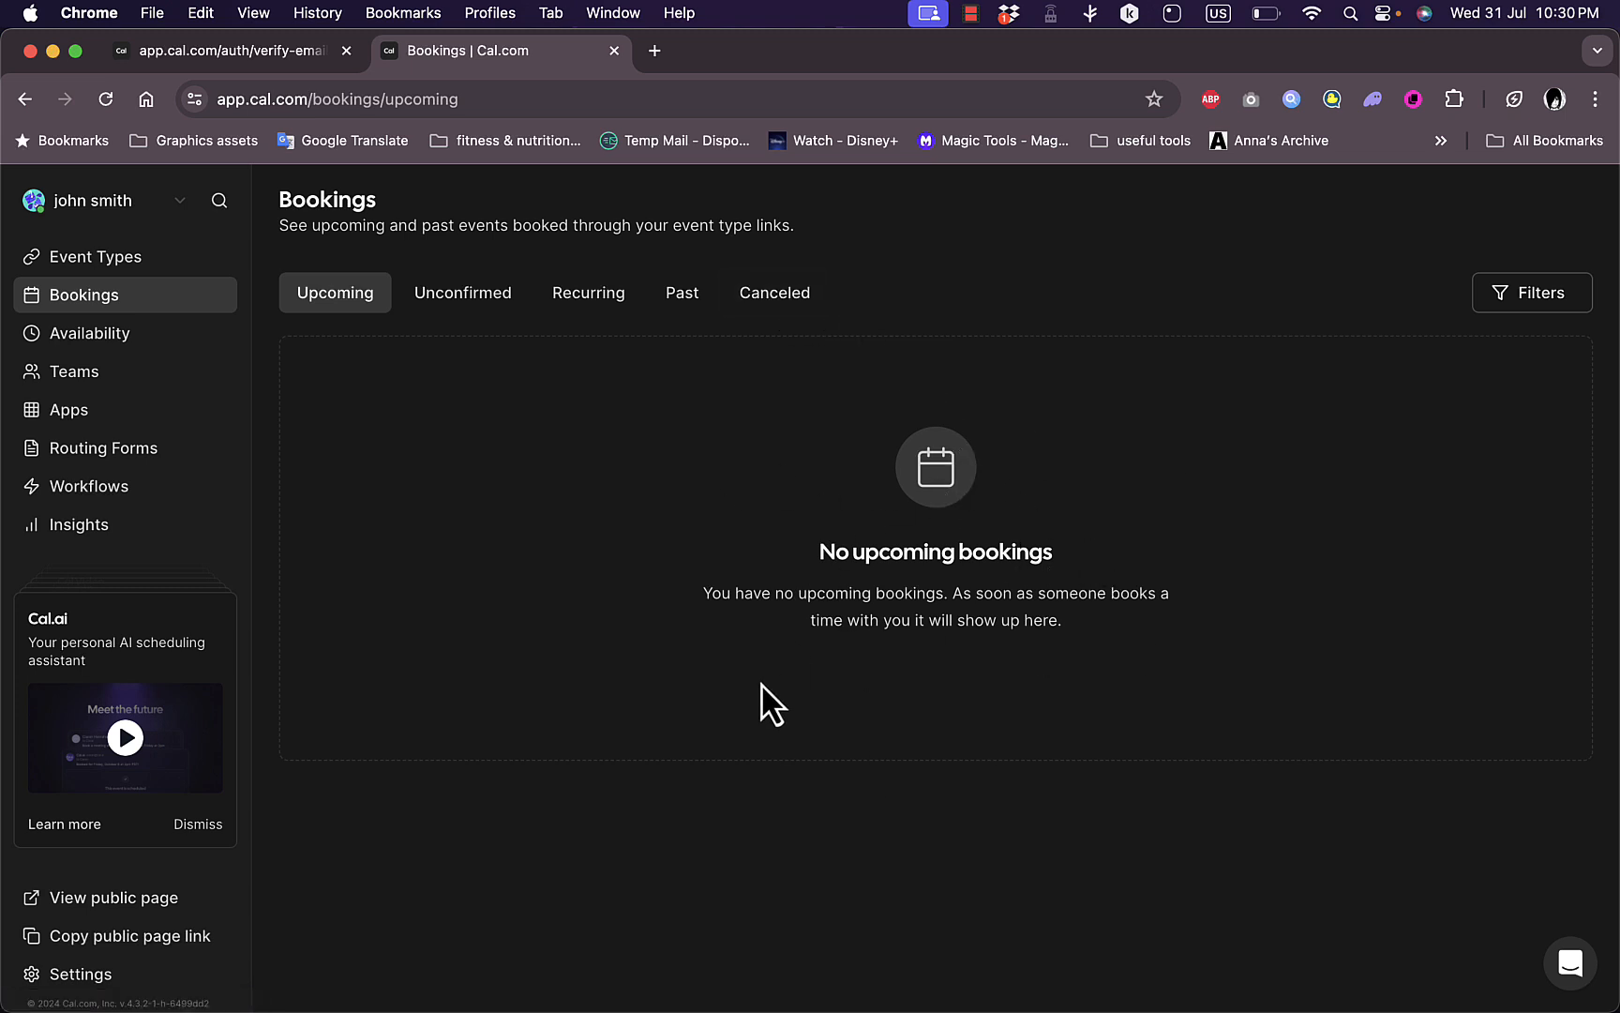
pyautogui.moveTo(88, 331)
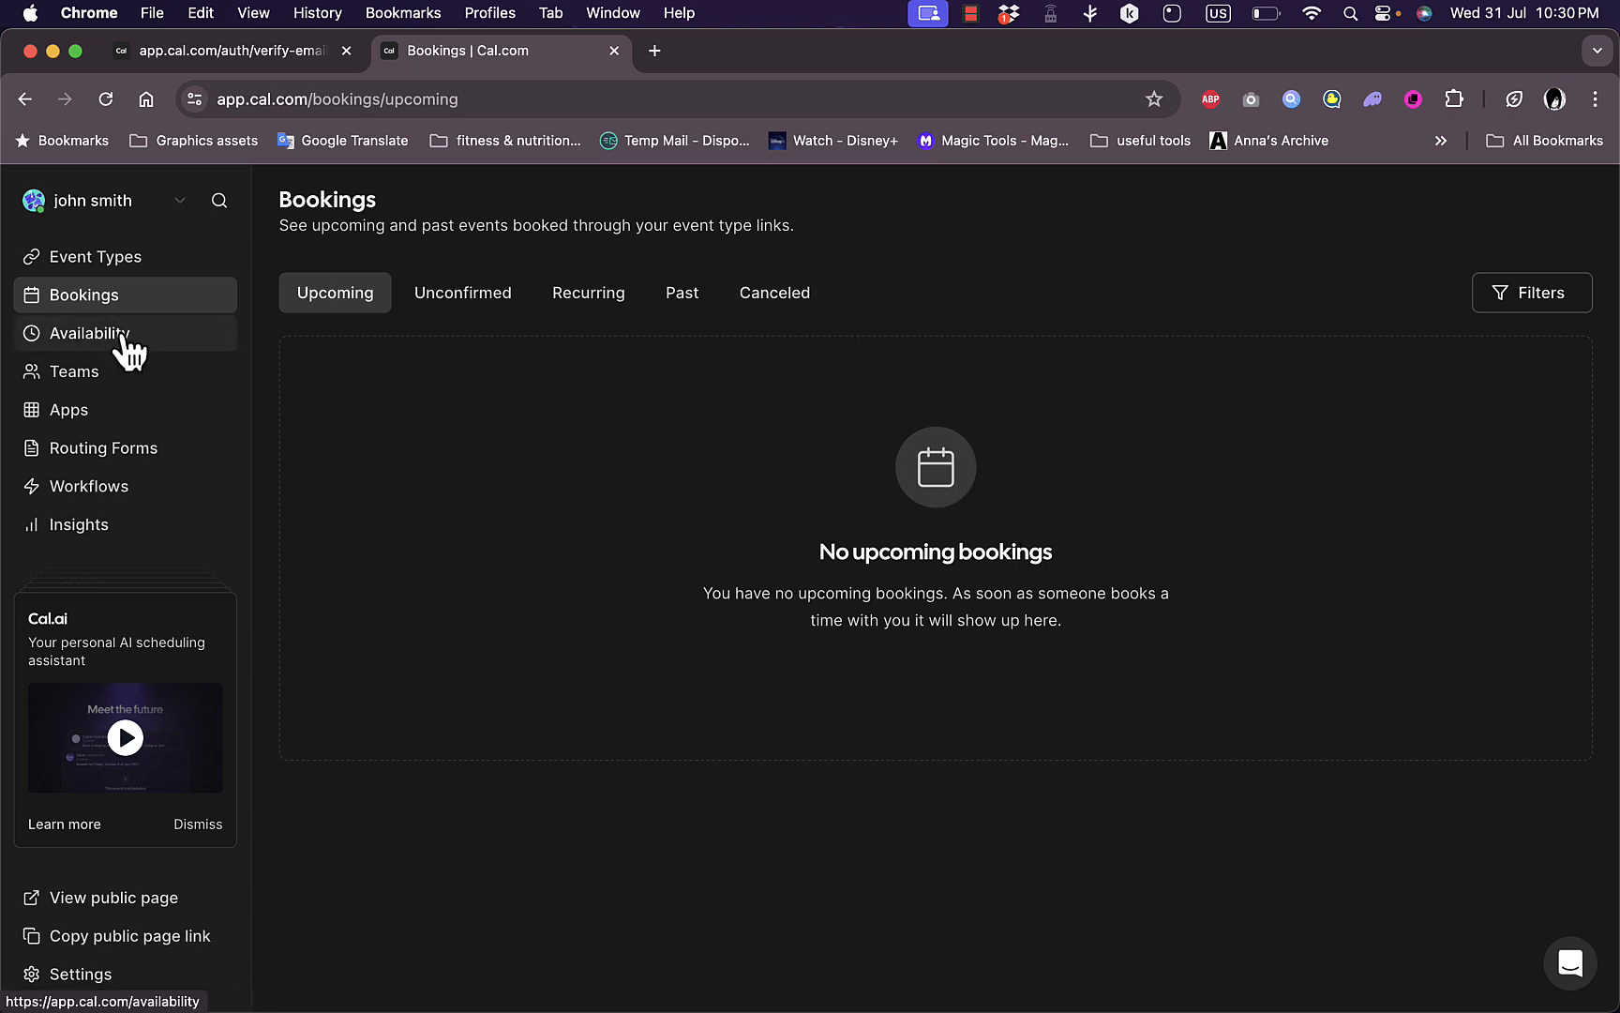
# - Go to Availability, start a new schedule from the Working Hours menu, then close it without creating one
pyautogui.click(86, 332)
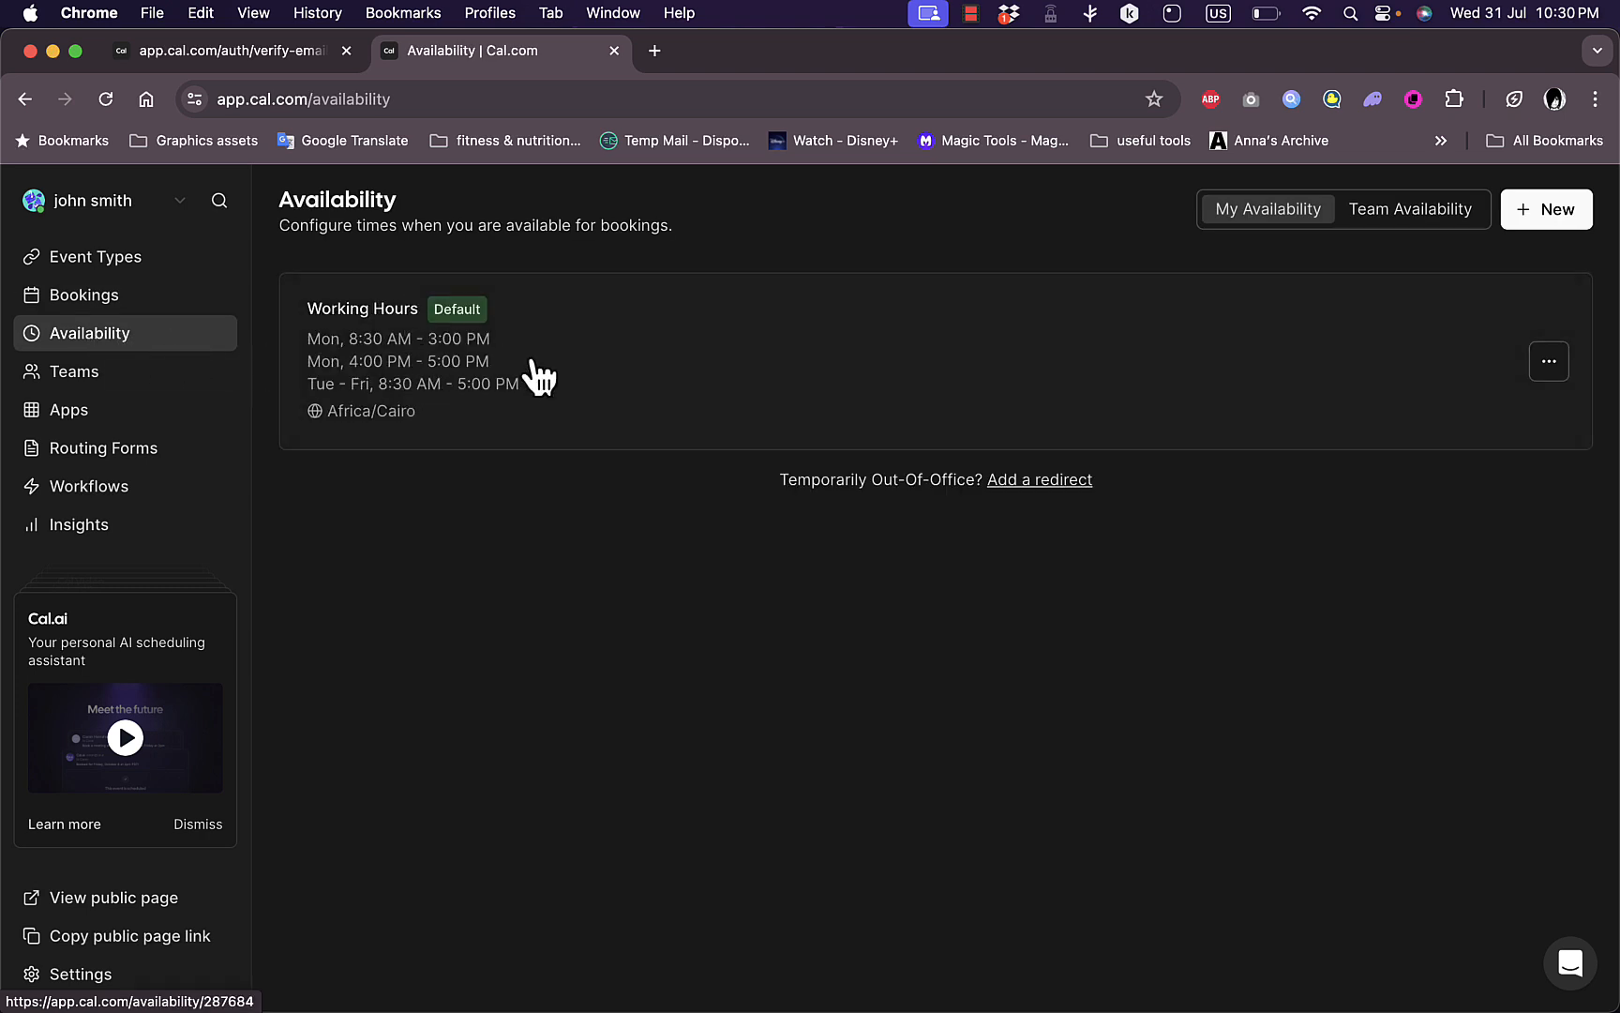
pyautogui.moveTo(1151, 544)
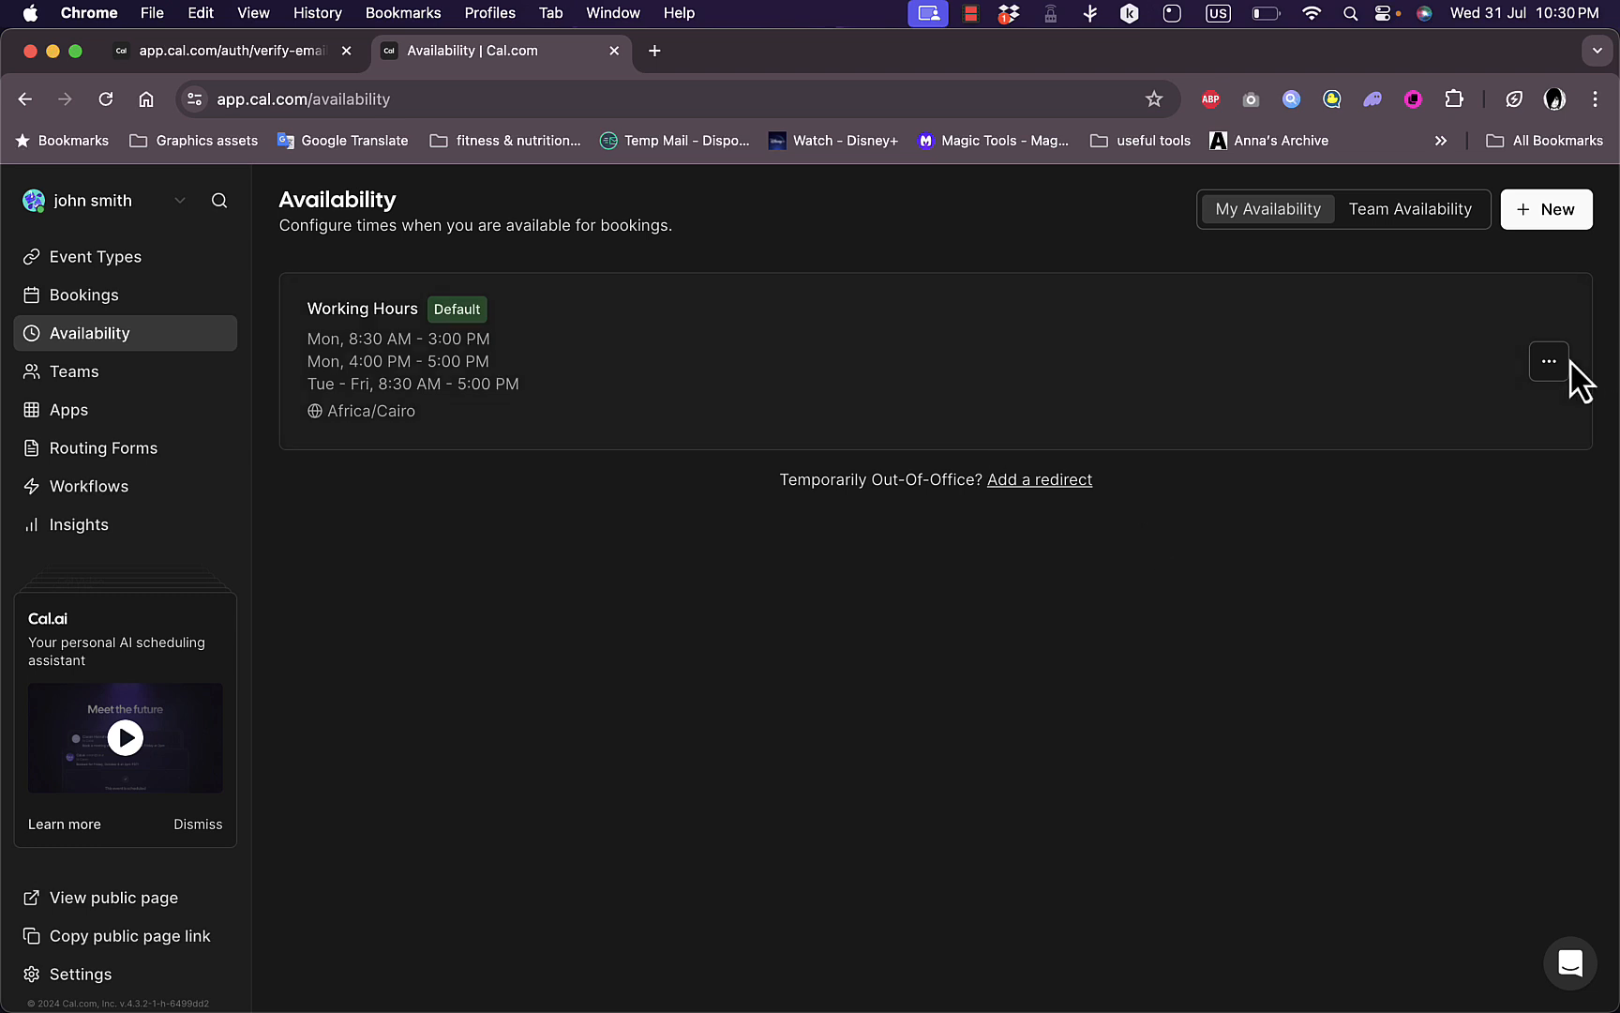
pyautogui.click(1547, 360)
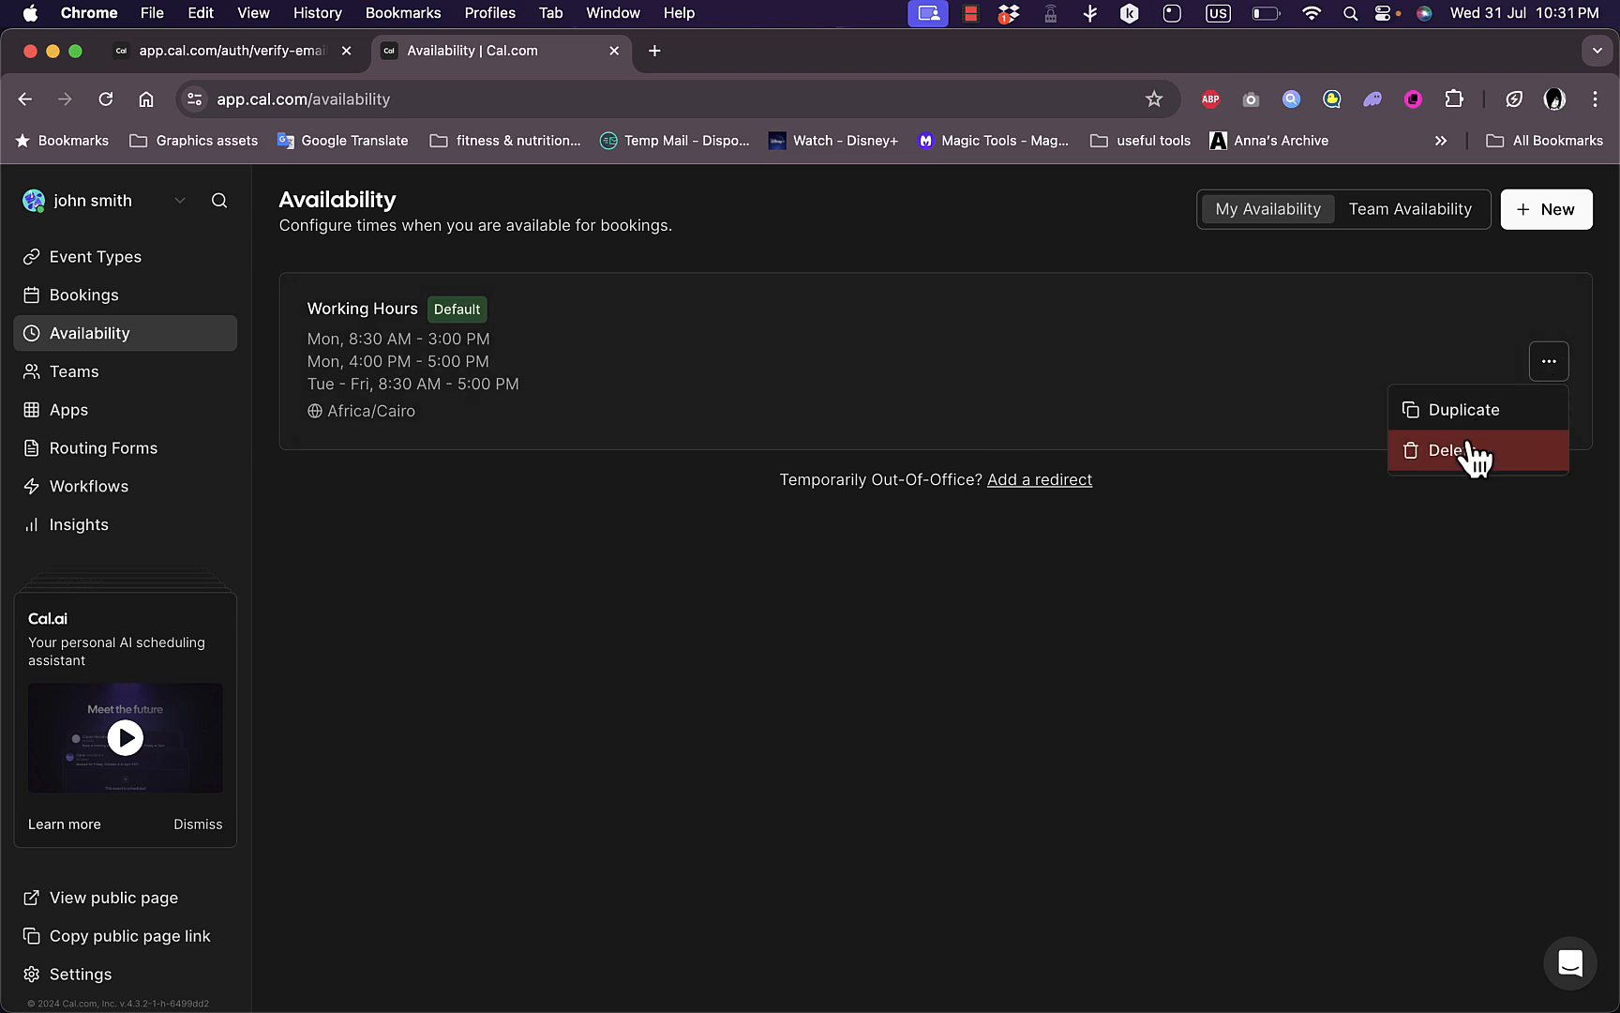
pyautogui.moveTo(1564, 240)
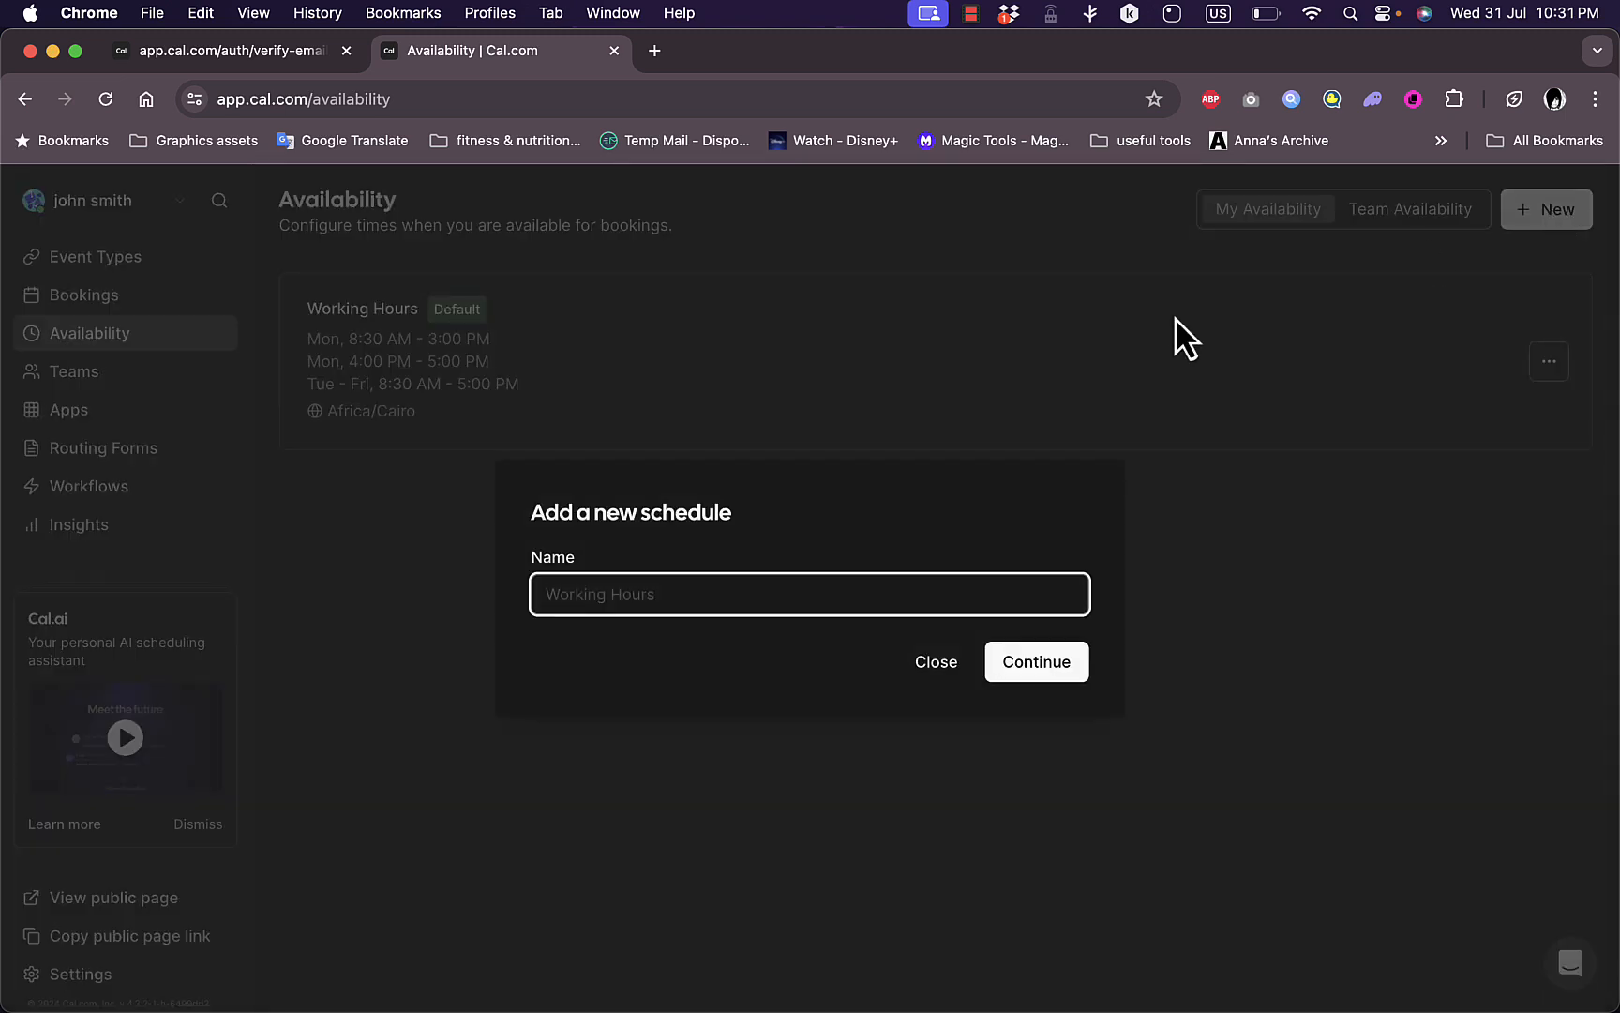
pyautogui.click(1035, 662)
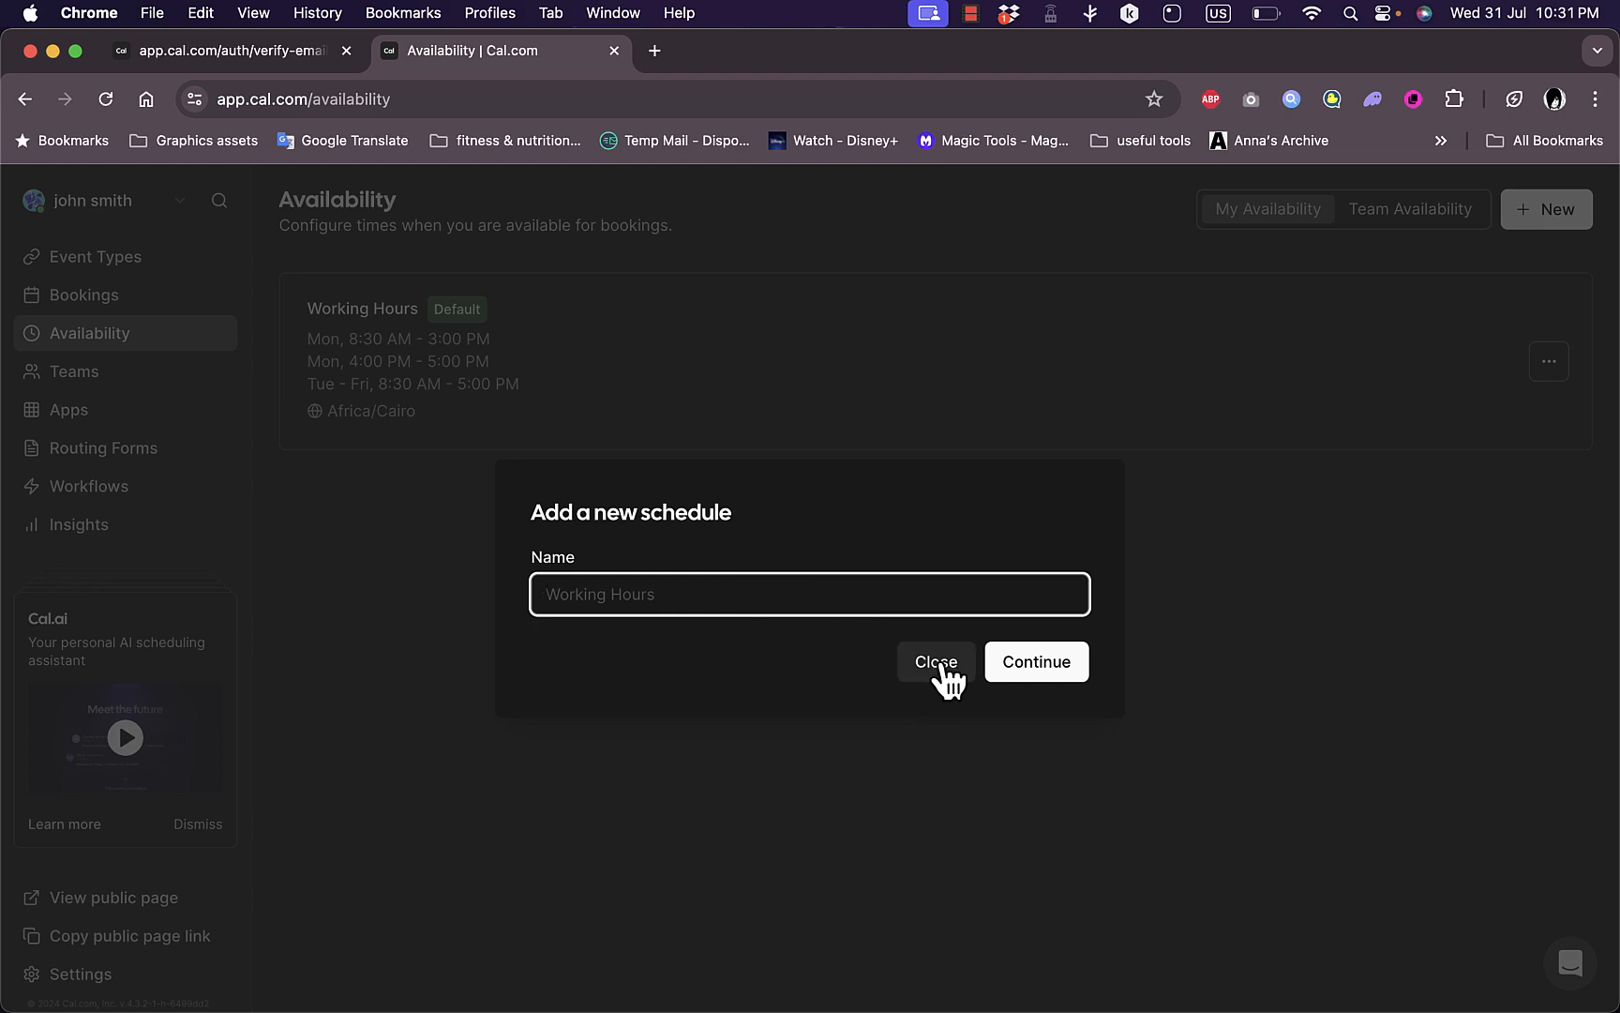
pyautogui.click(934, 662)
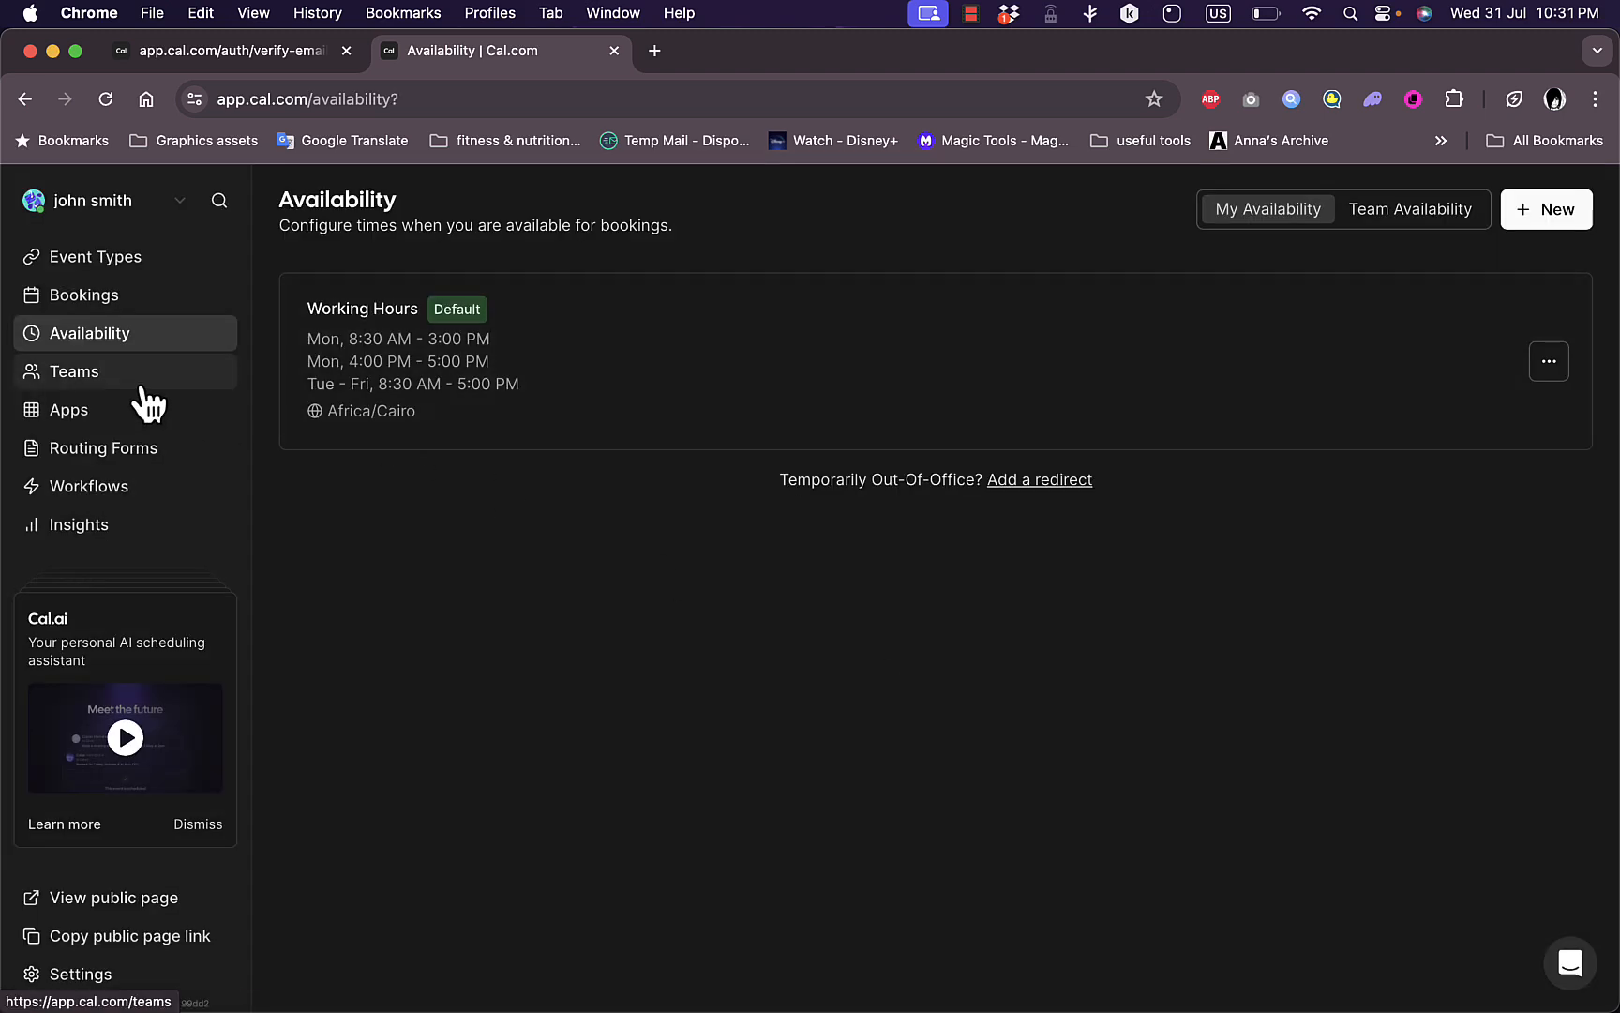
# - Go to the Teams overview page
pyautogui.click(73, 371)
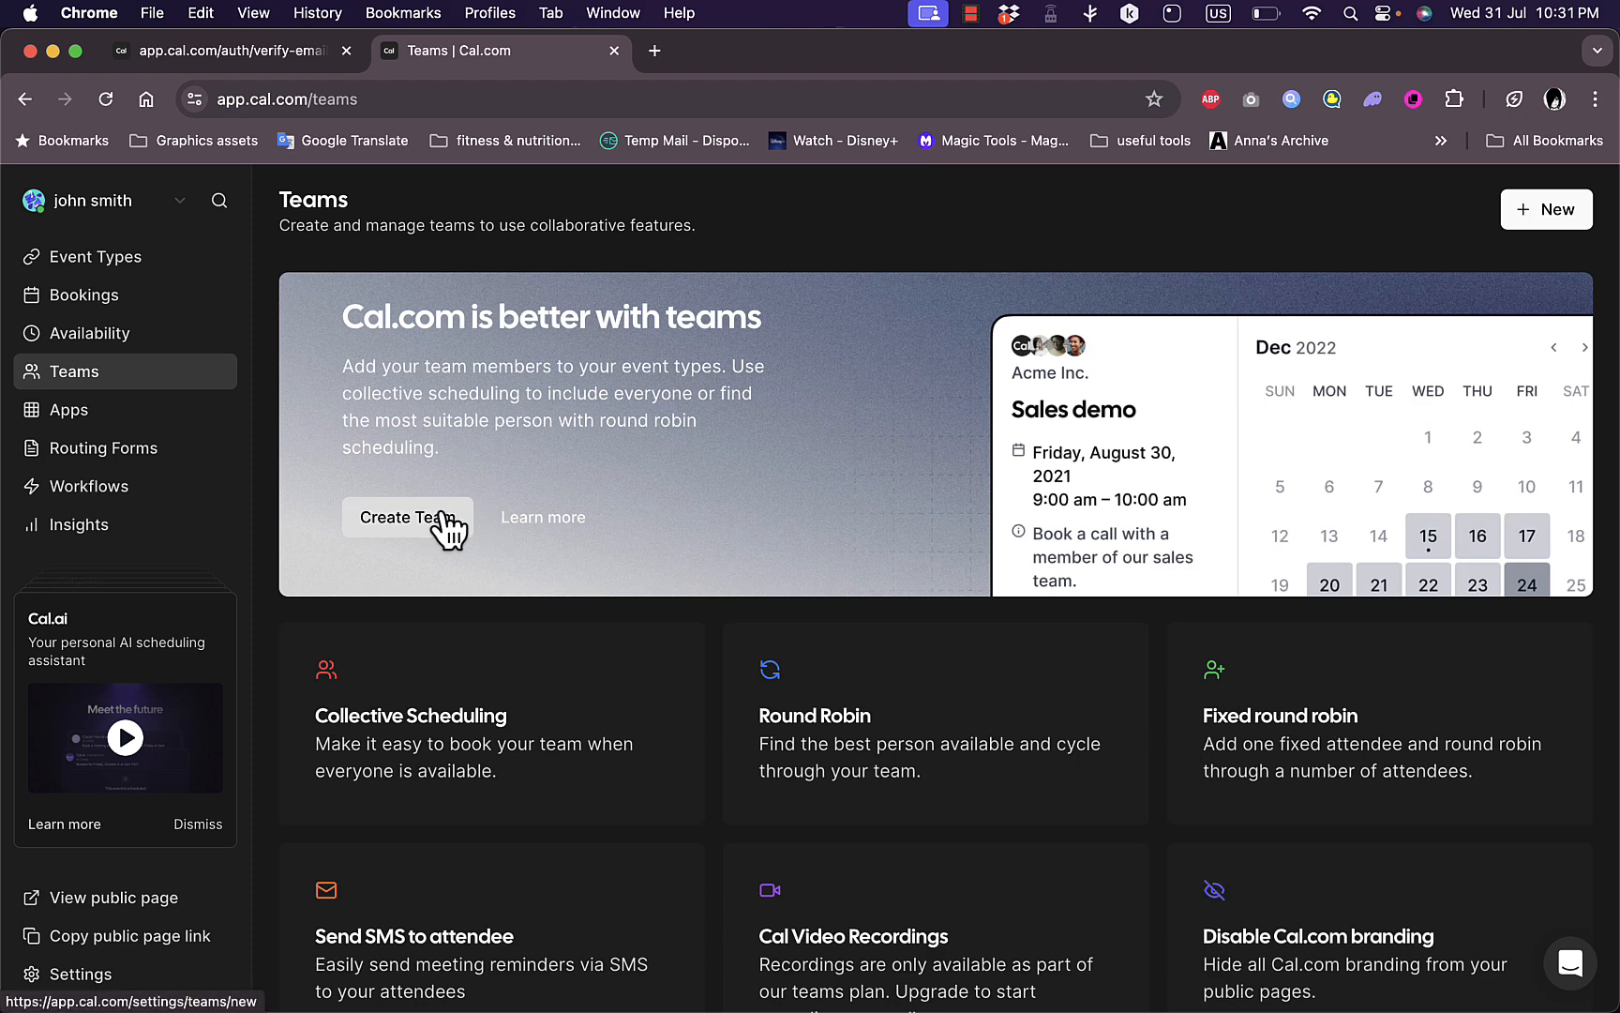
pyautogui.moveTo(720, 711)
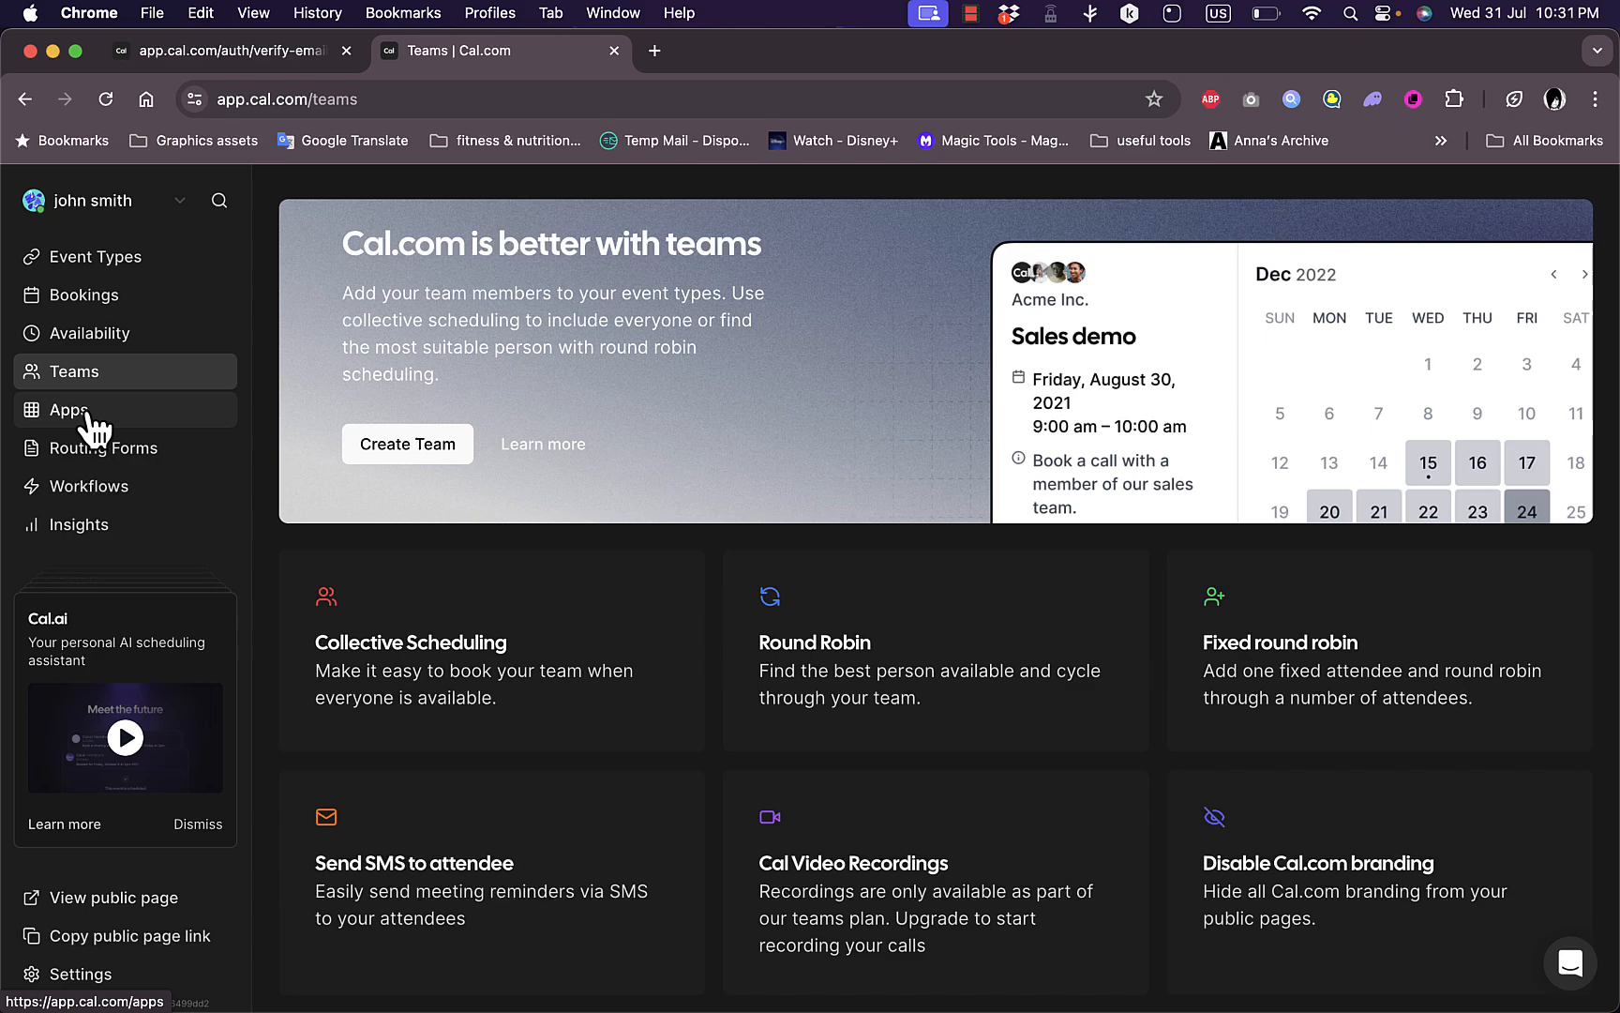
# - Browse the App Store's automation apps, then go to Routing Forms, which requires a Teams plan
pyautogui.click(67, 408)
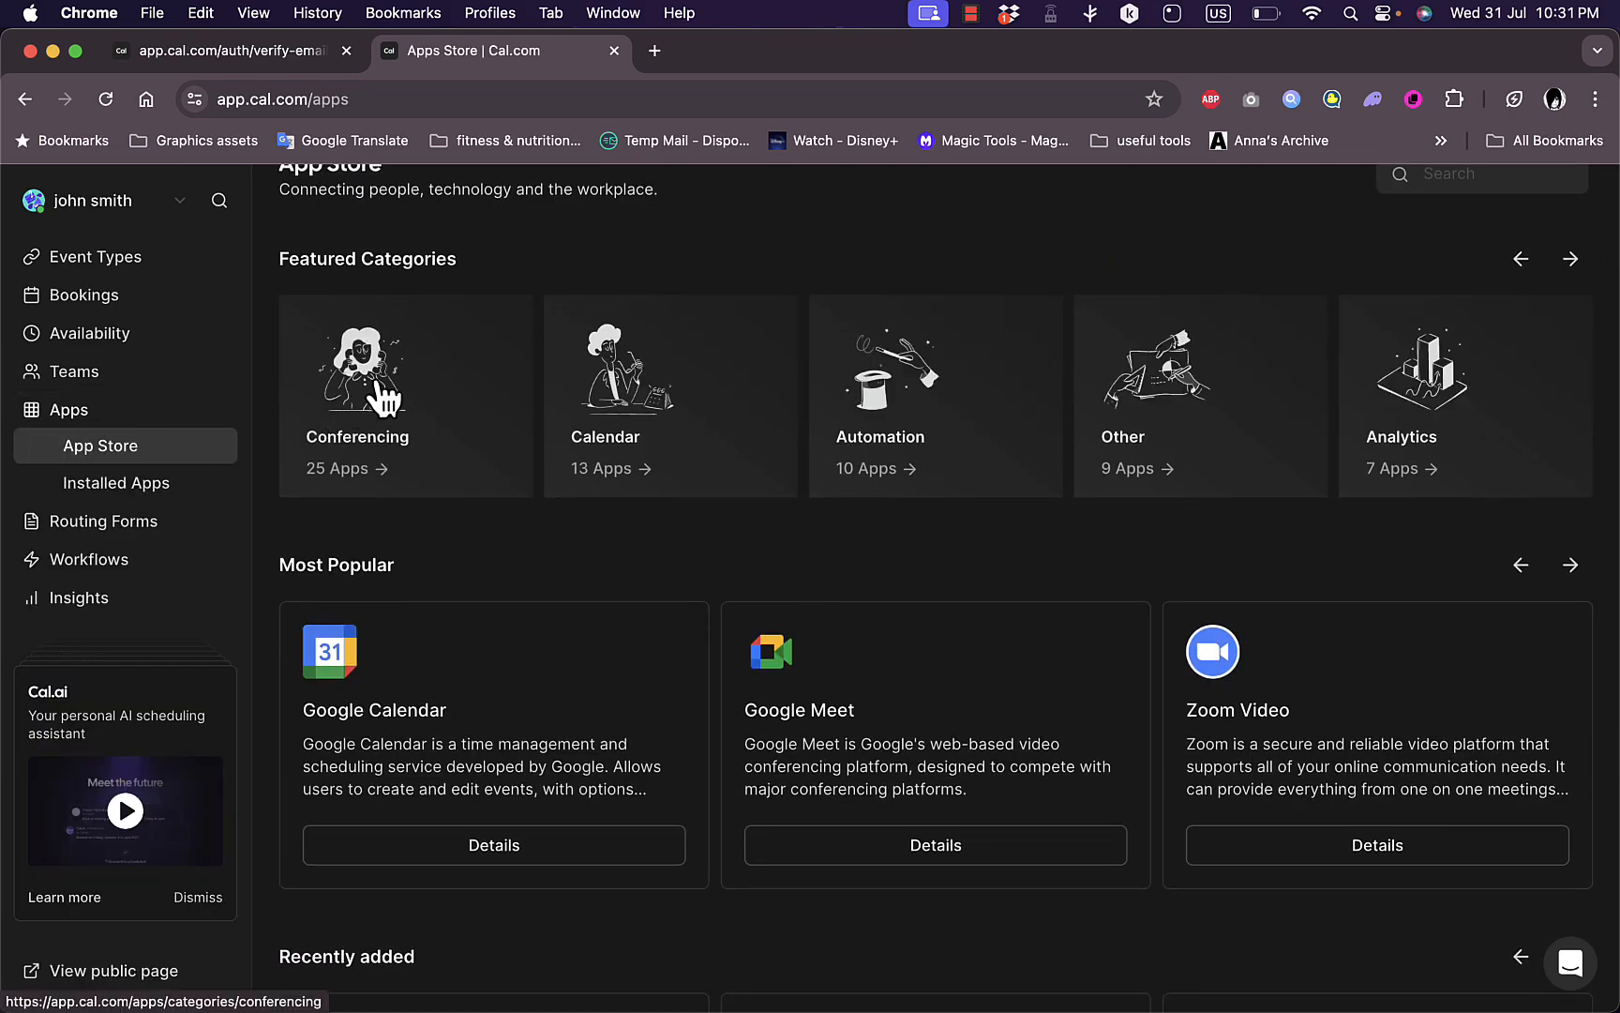
pyautogui.moveTo(1089, 413)
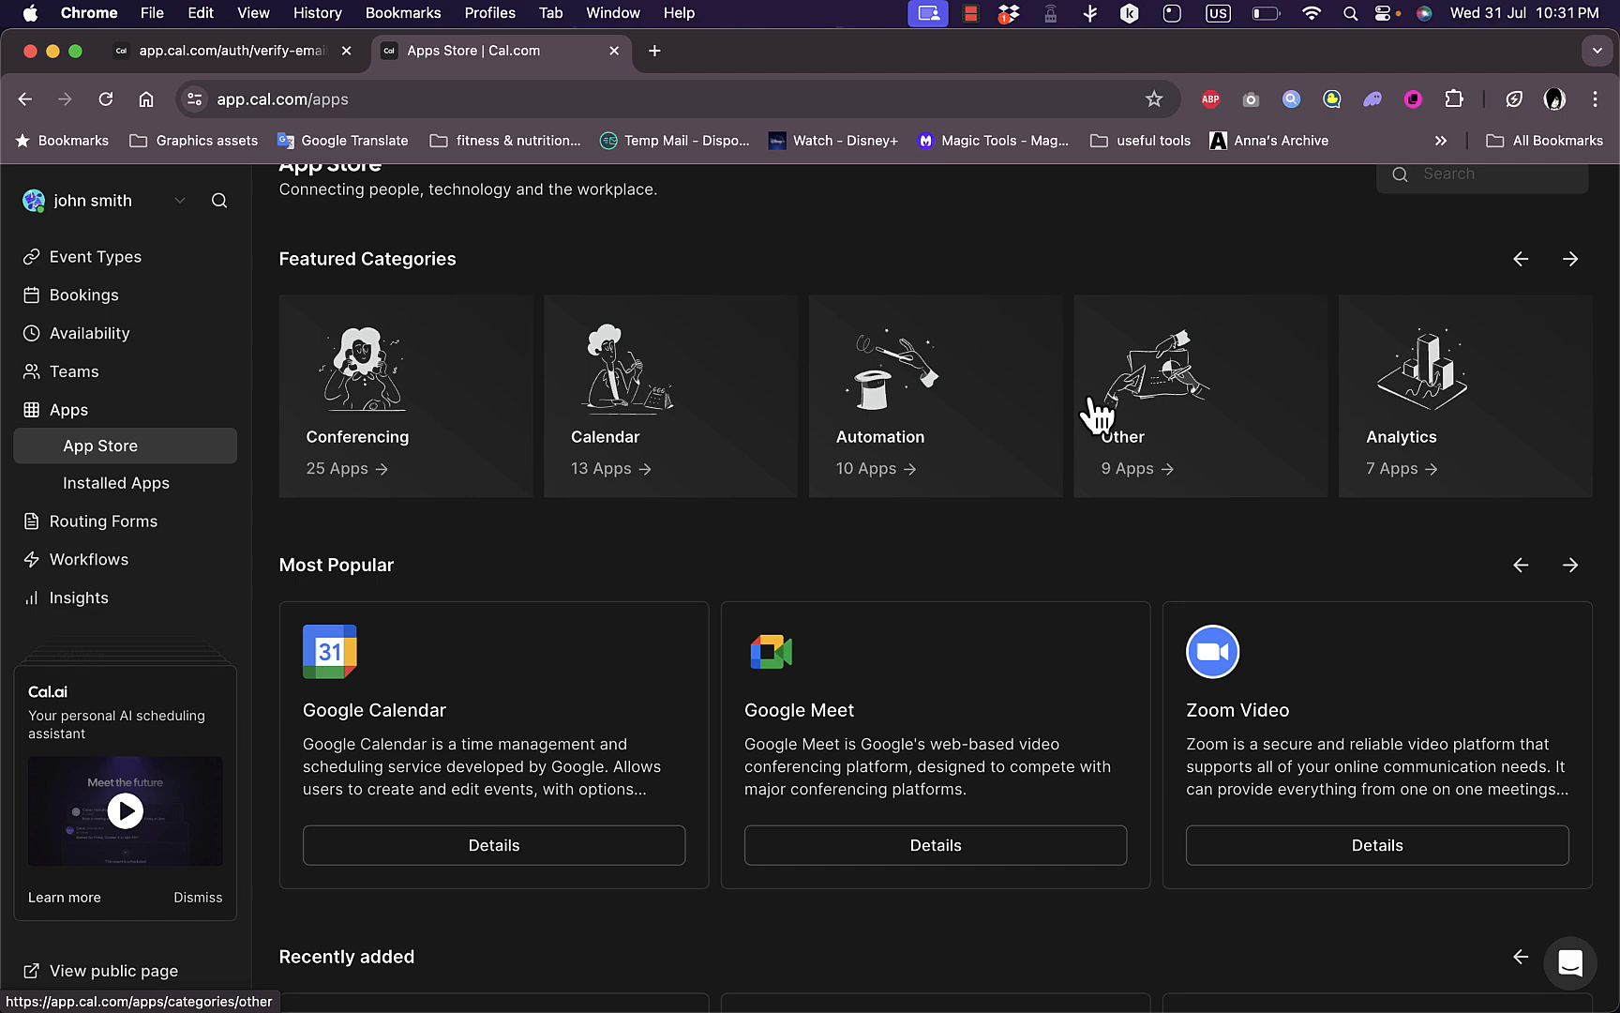
pyautogui.moveTo(917, 440)
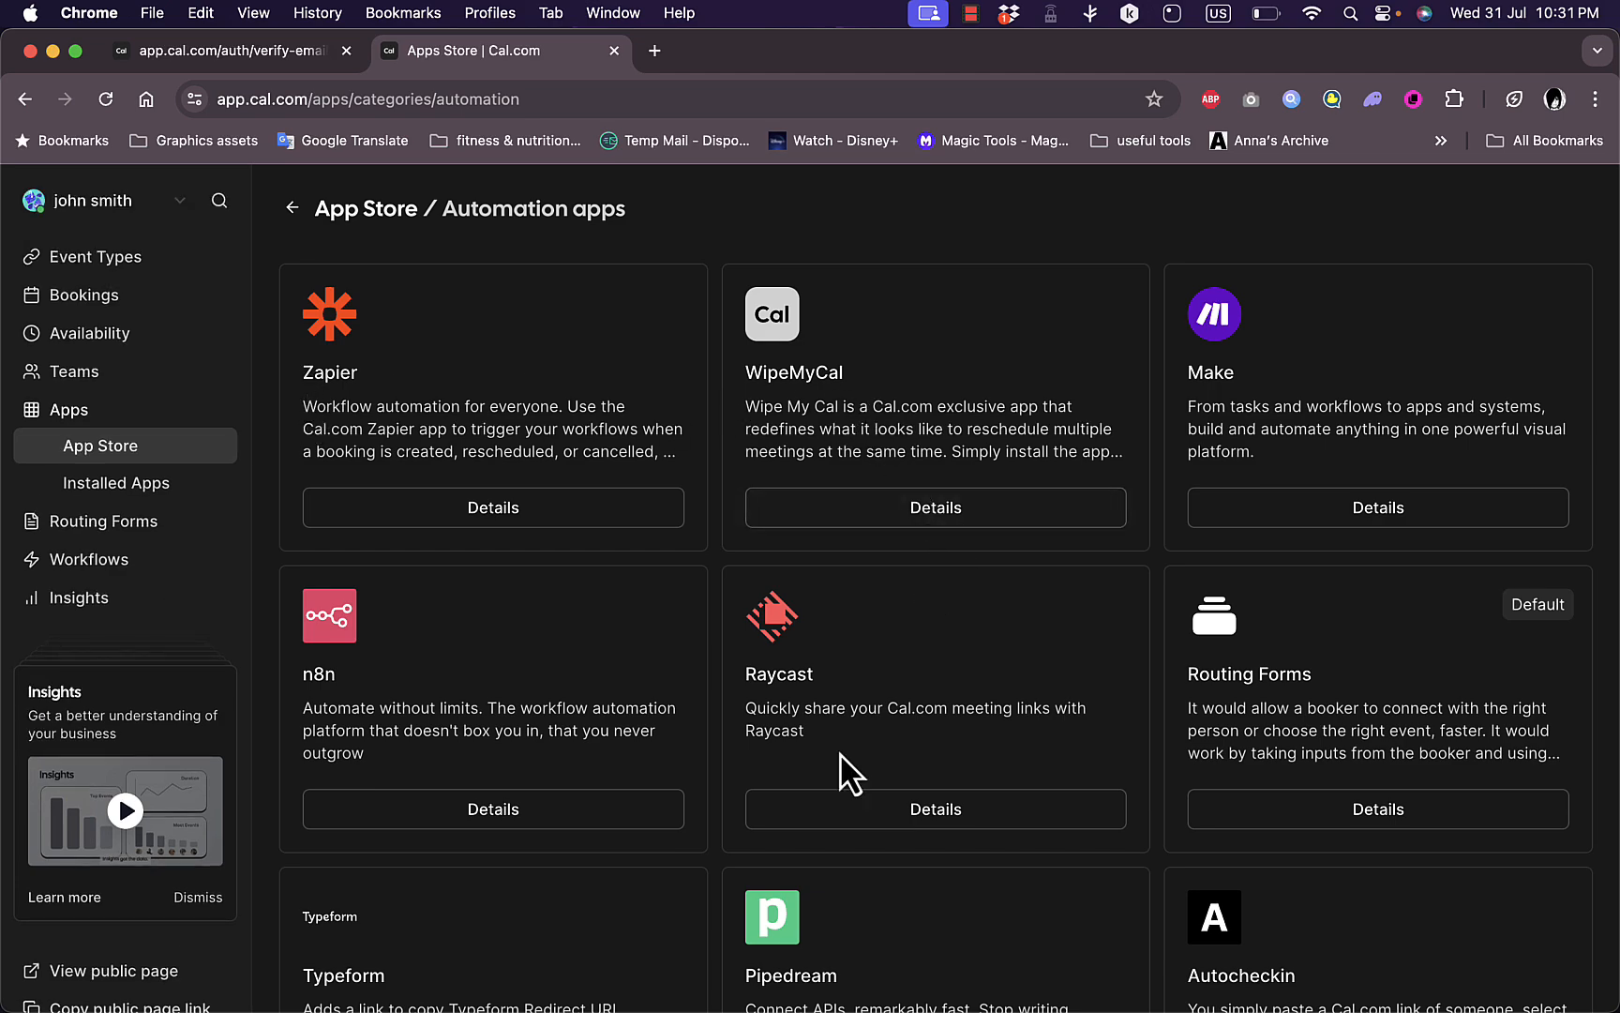
pyautogui.moveTo(287, 552)
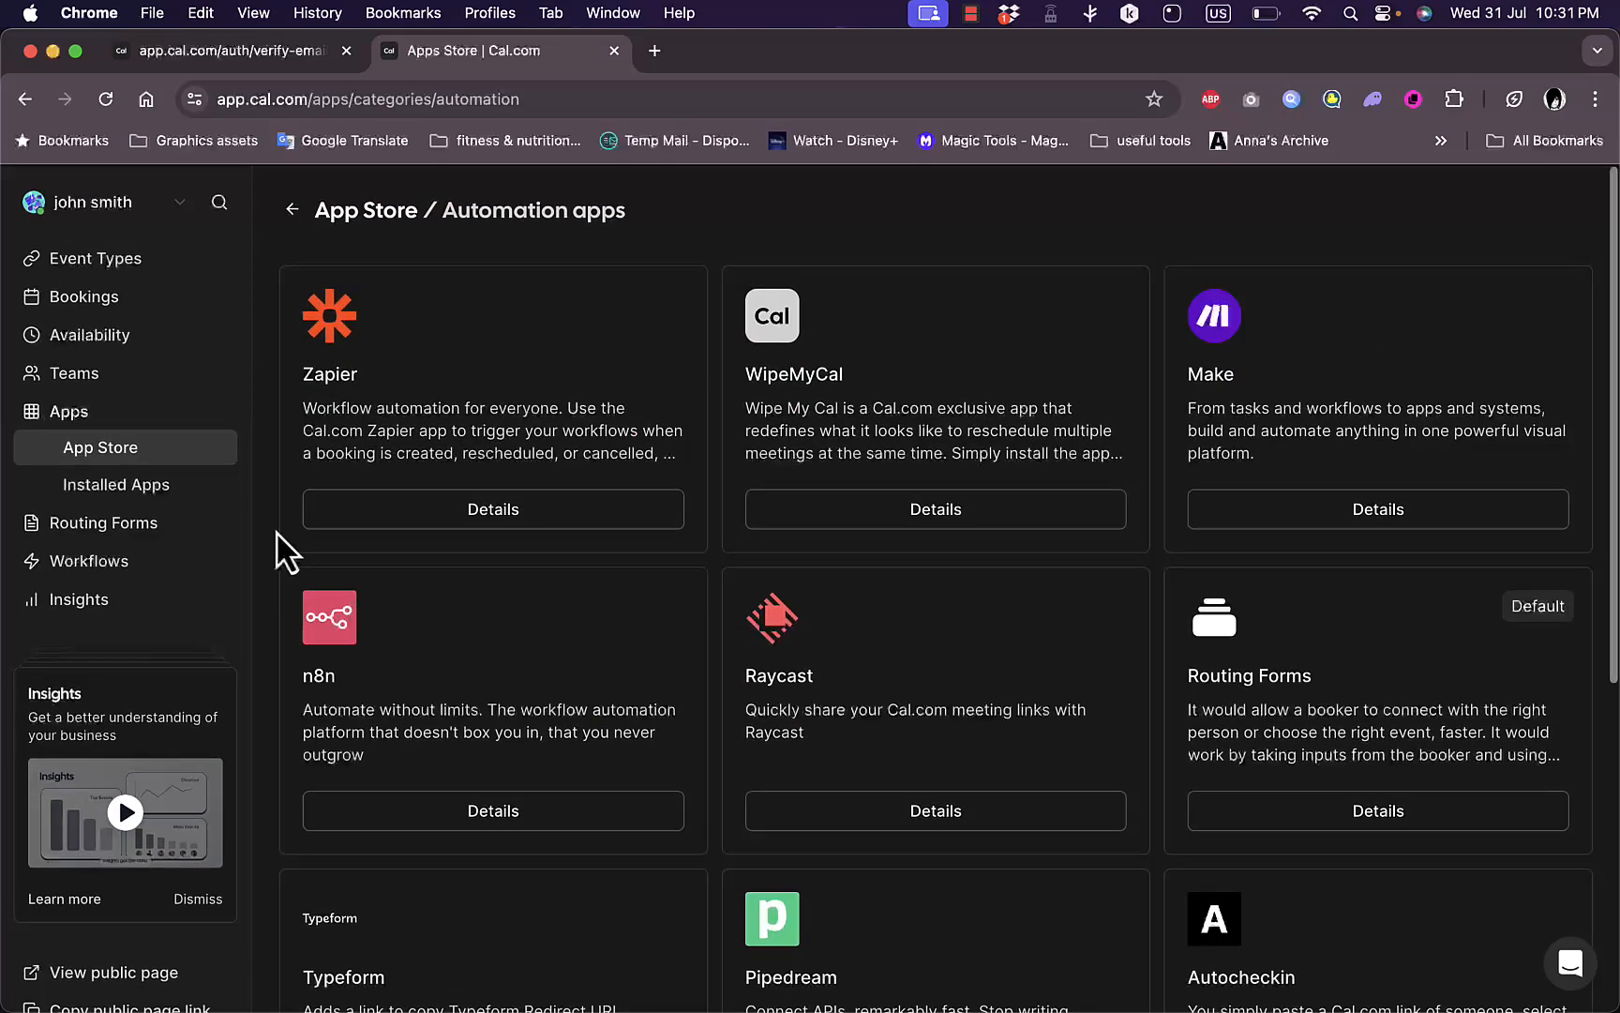
pyautogui.moveTo(105, 521)
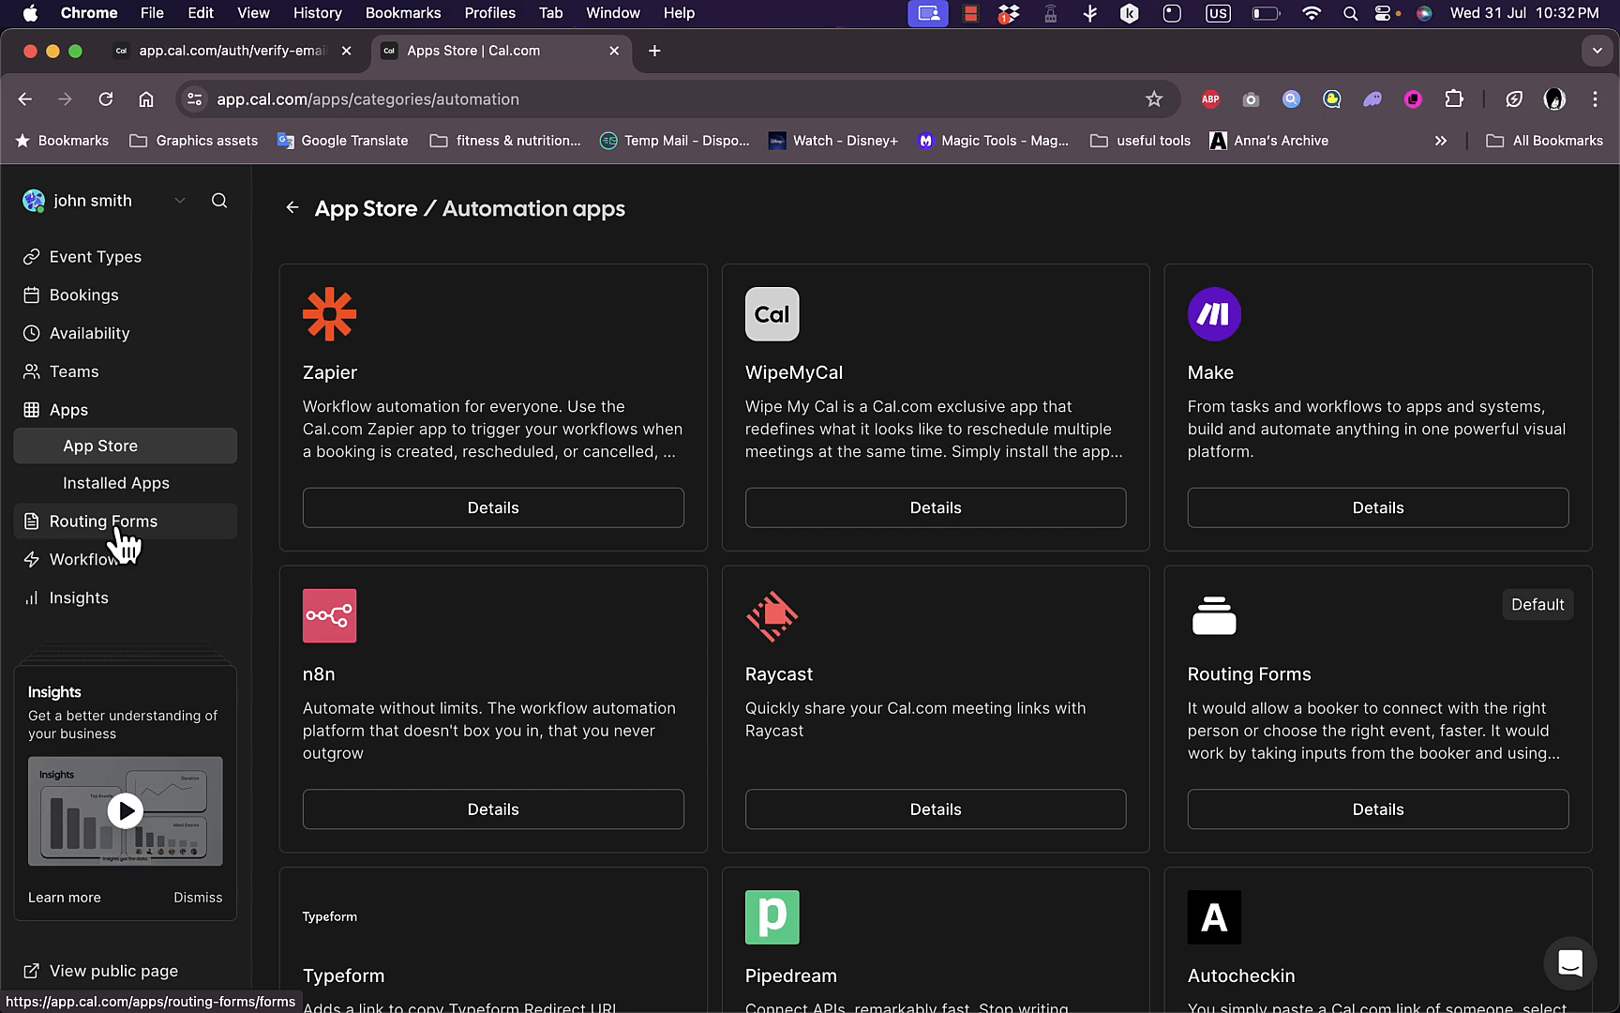
pyautogui.click(105, 519)
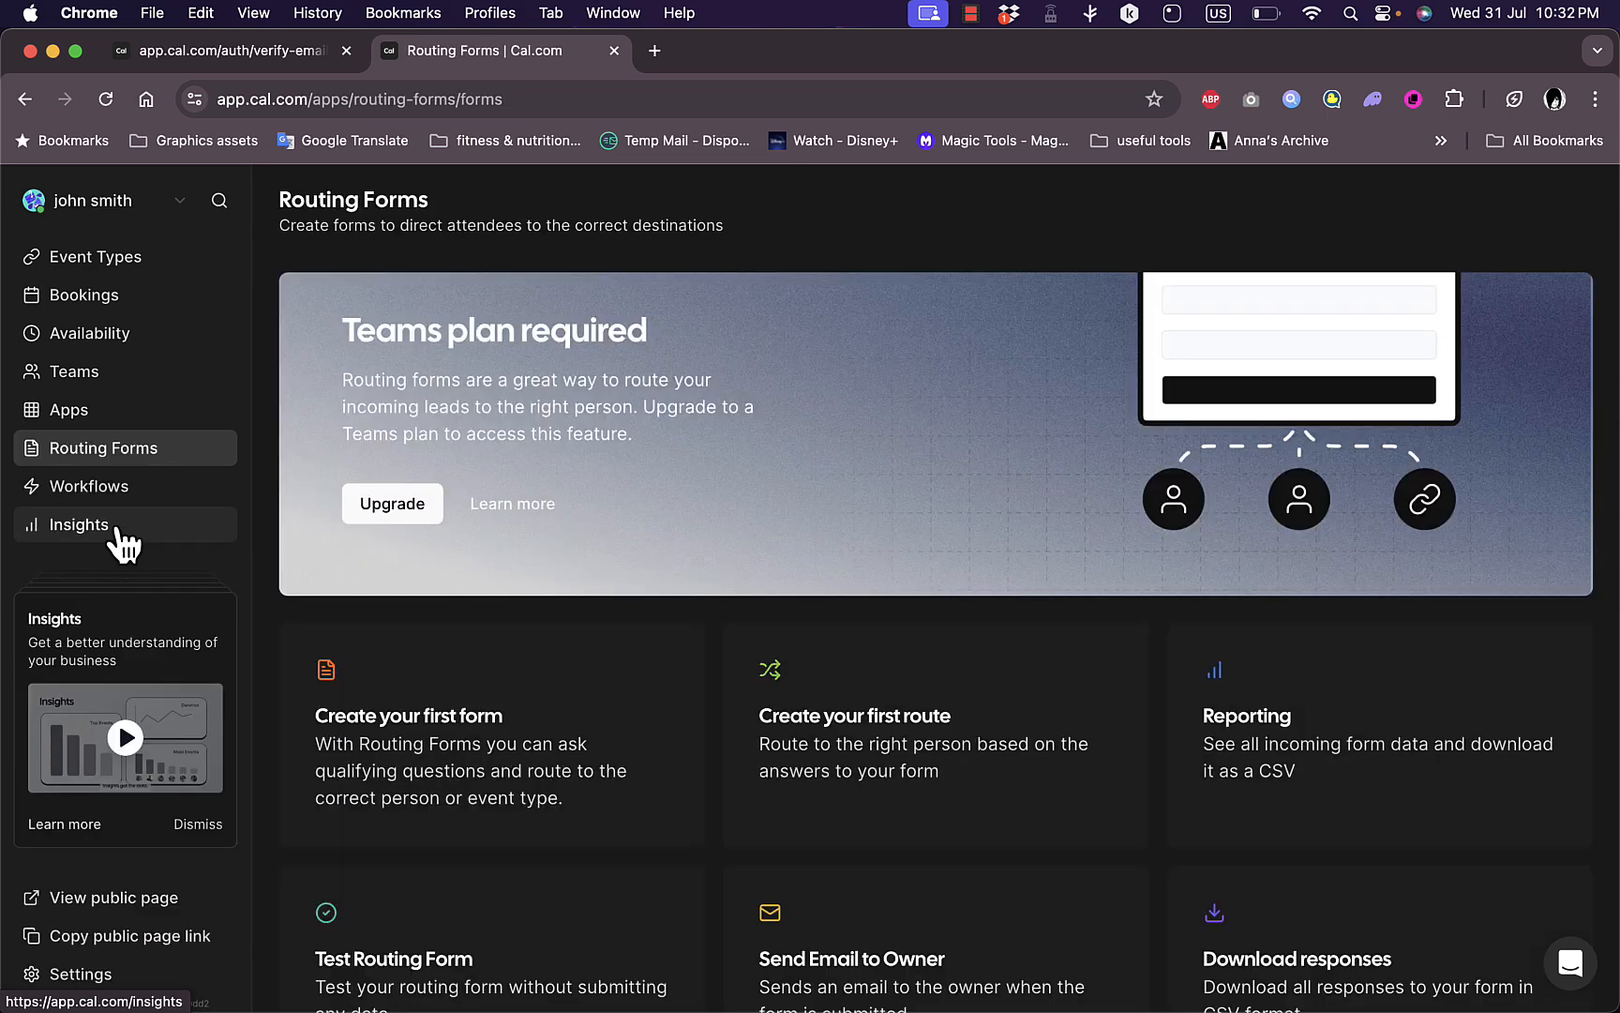
pyautogui.moveTo(823, 431)
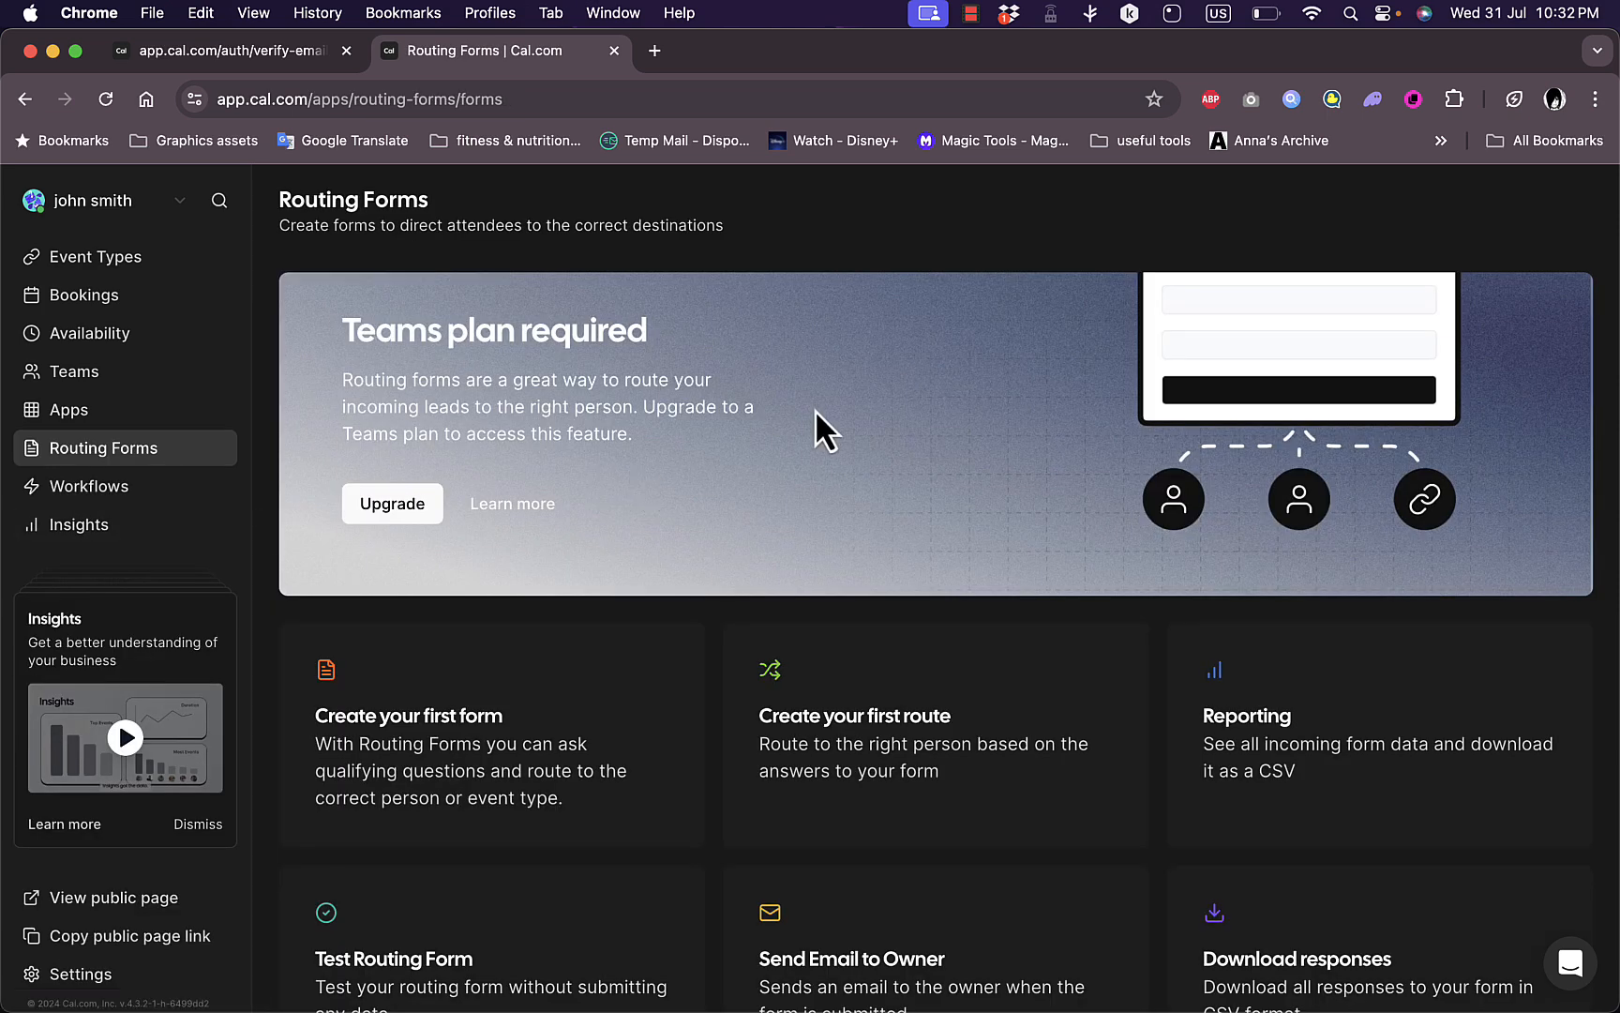
# - Go to the Workflows page with its reminder templates
pyautogui.click(90, 485)
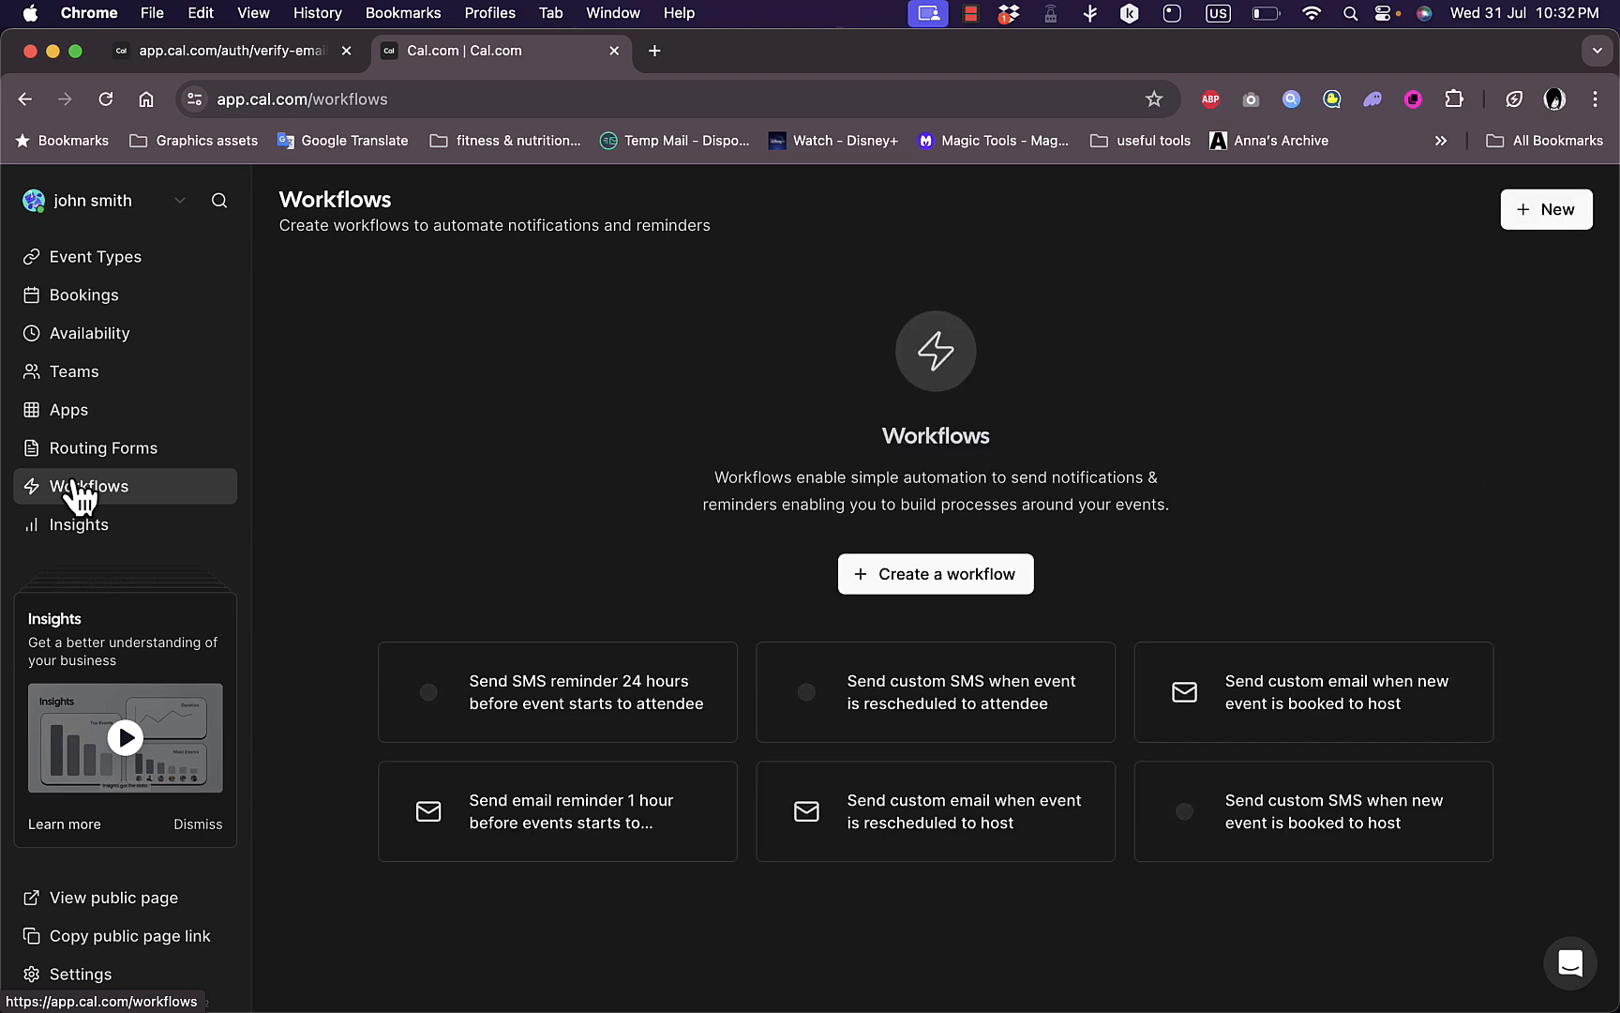
pyautogui.moveTo(589, 630)
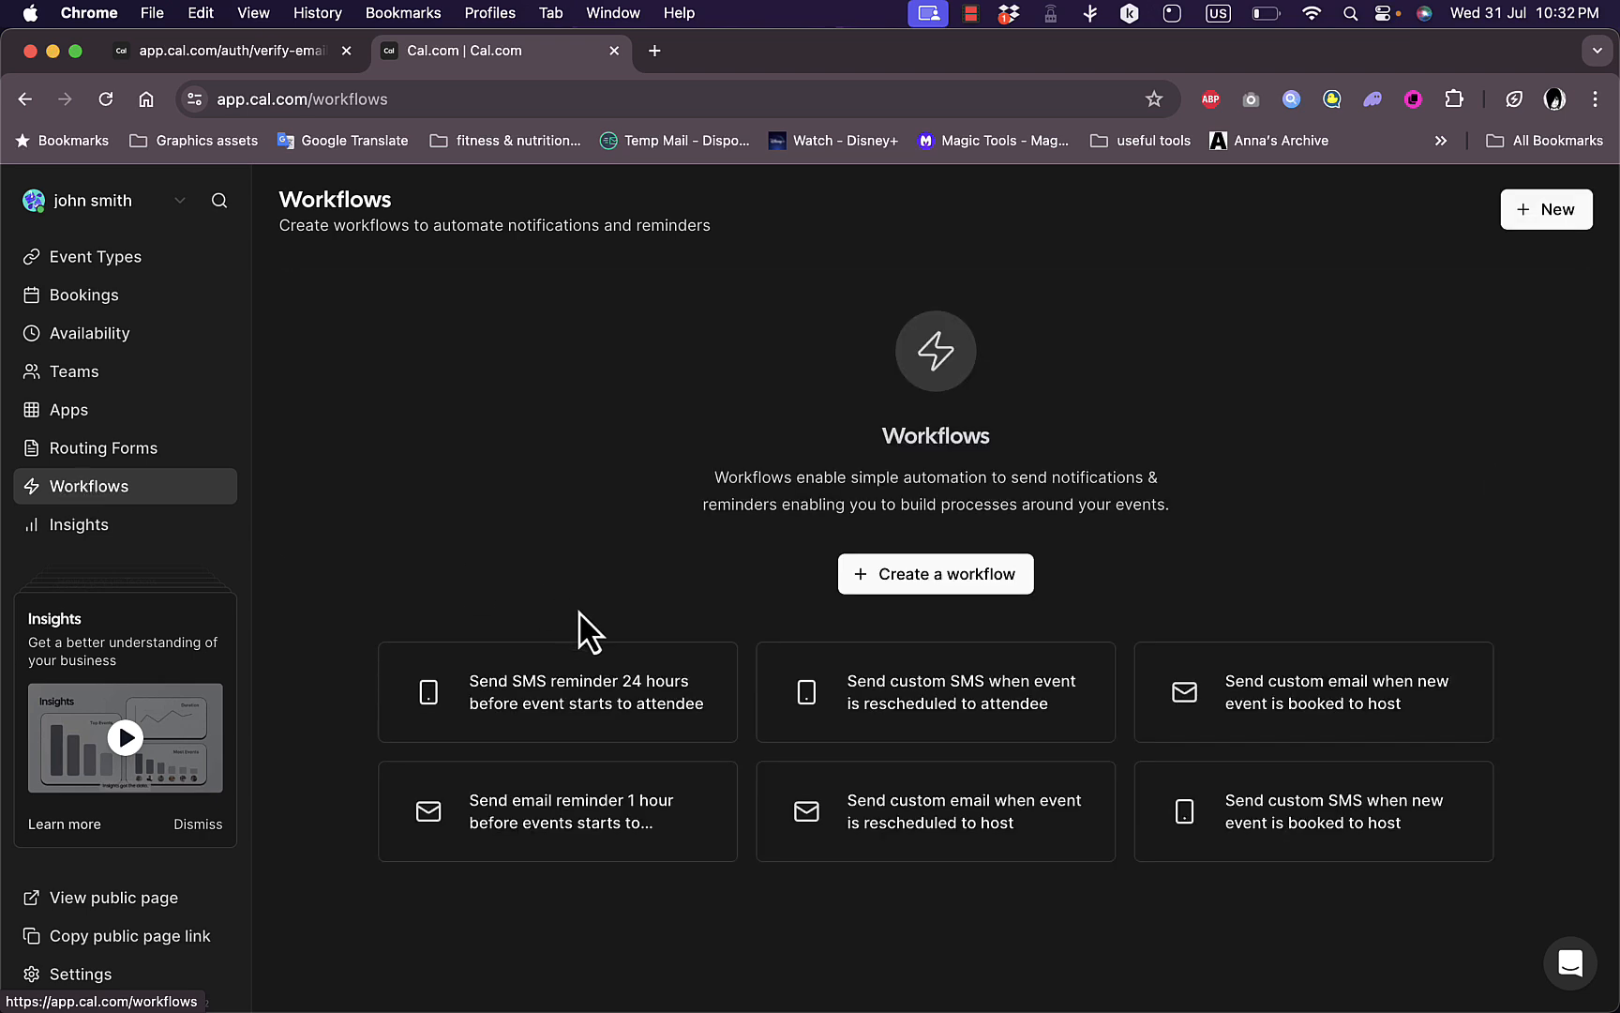
pyautogui.moveTo(590, 690)
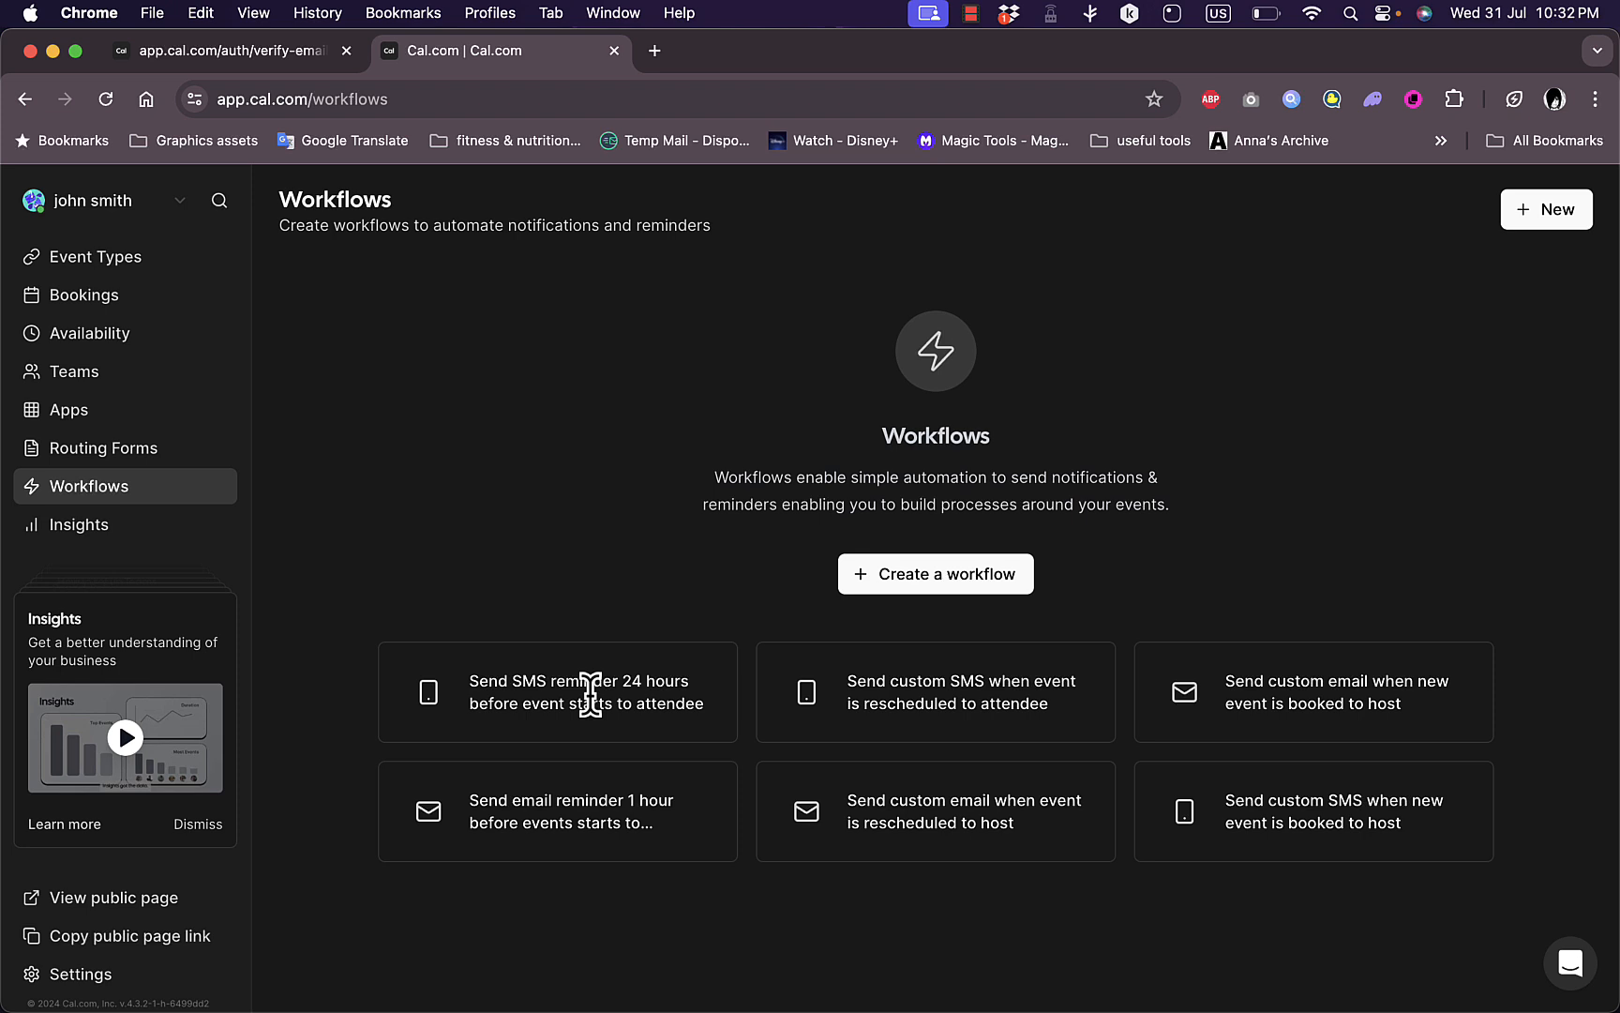
pyautogui.moveTo(1223, 811)
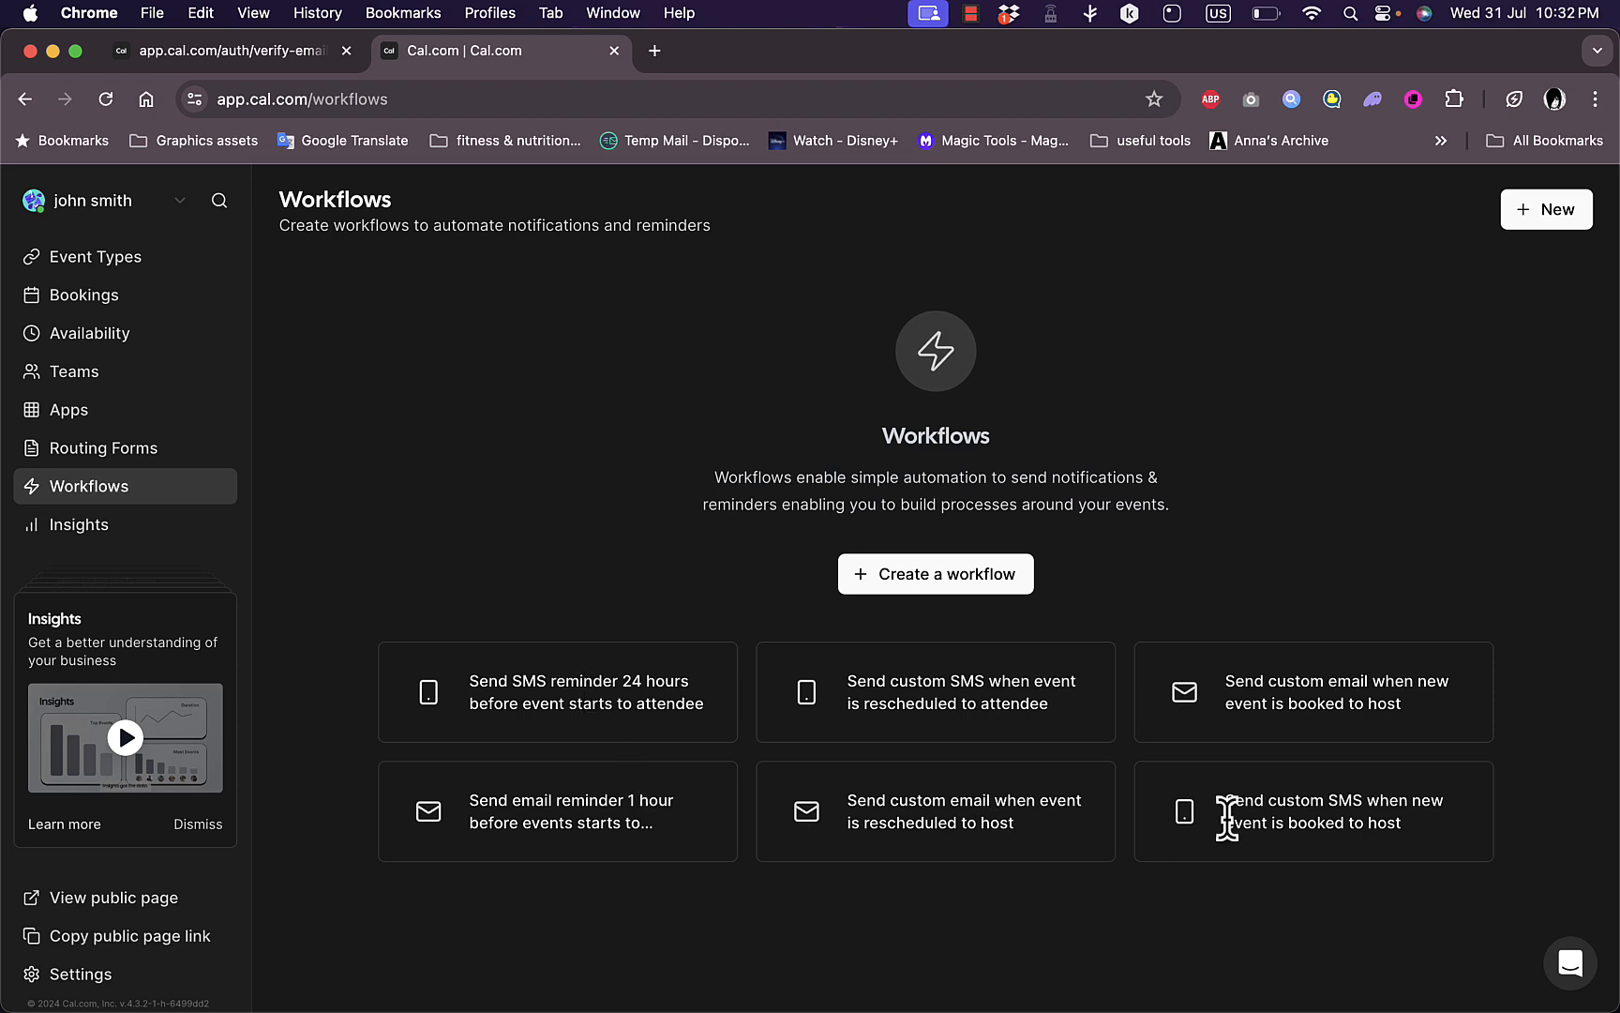
pyautogui.moveTo(1339, 812)
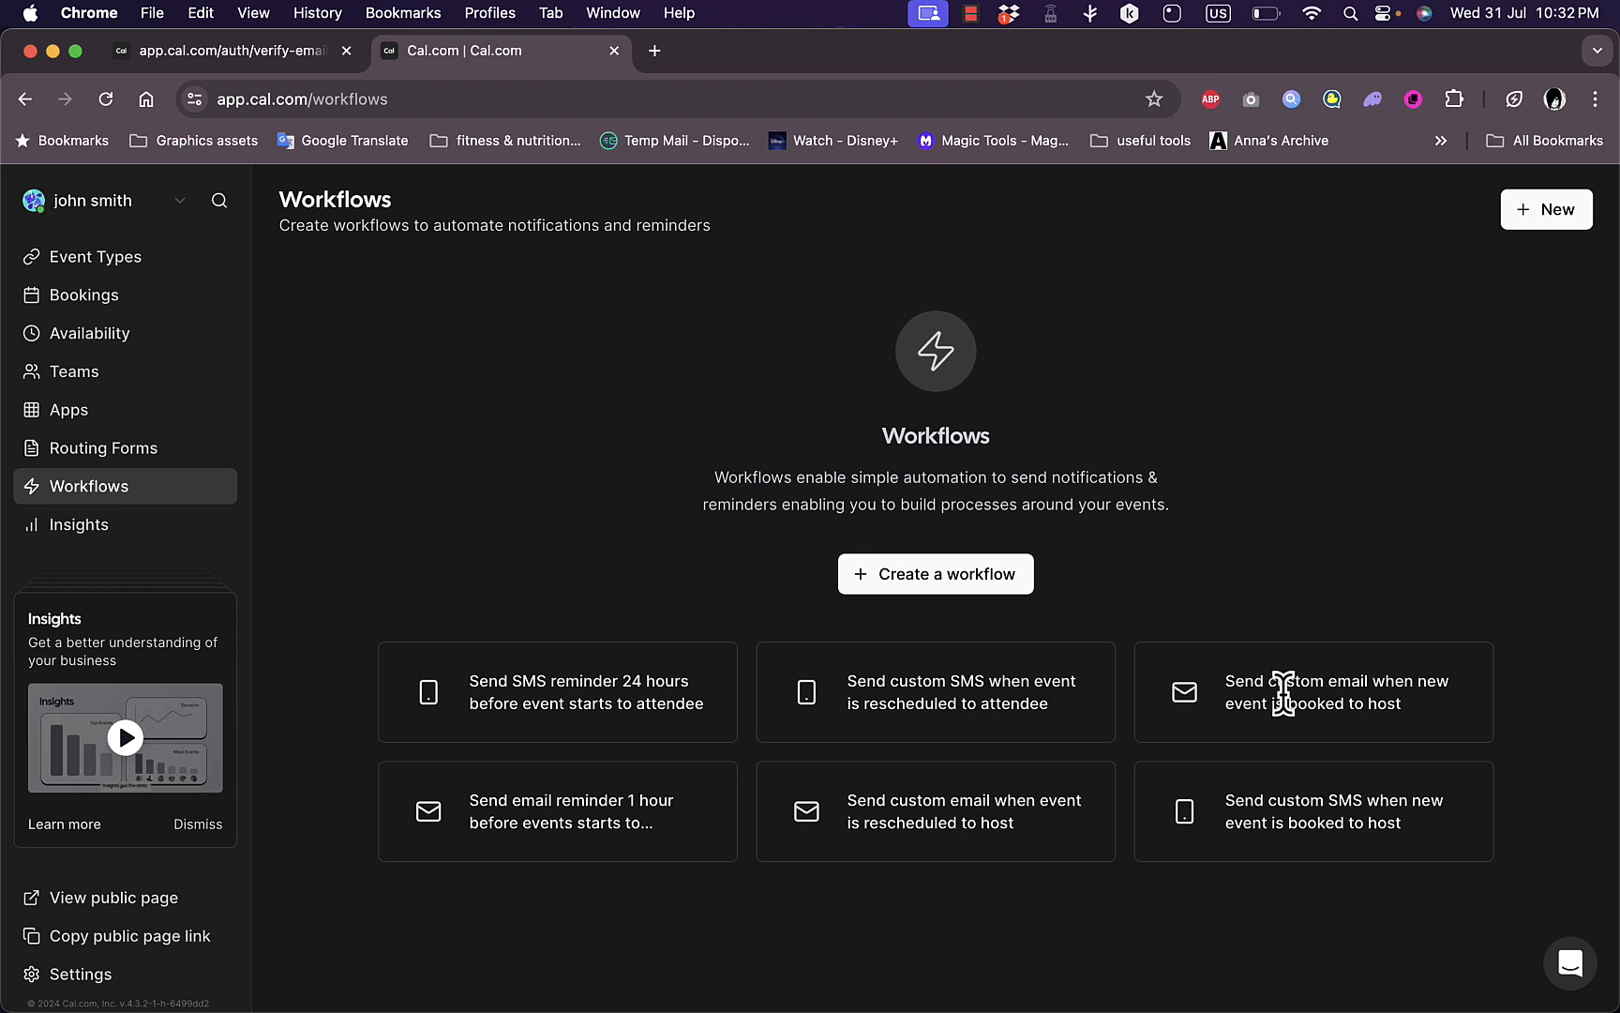
pyautogui.moveTo(928, 703)
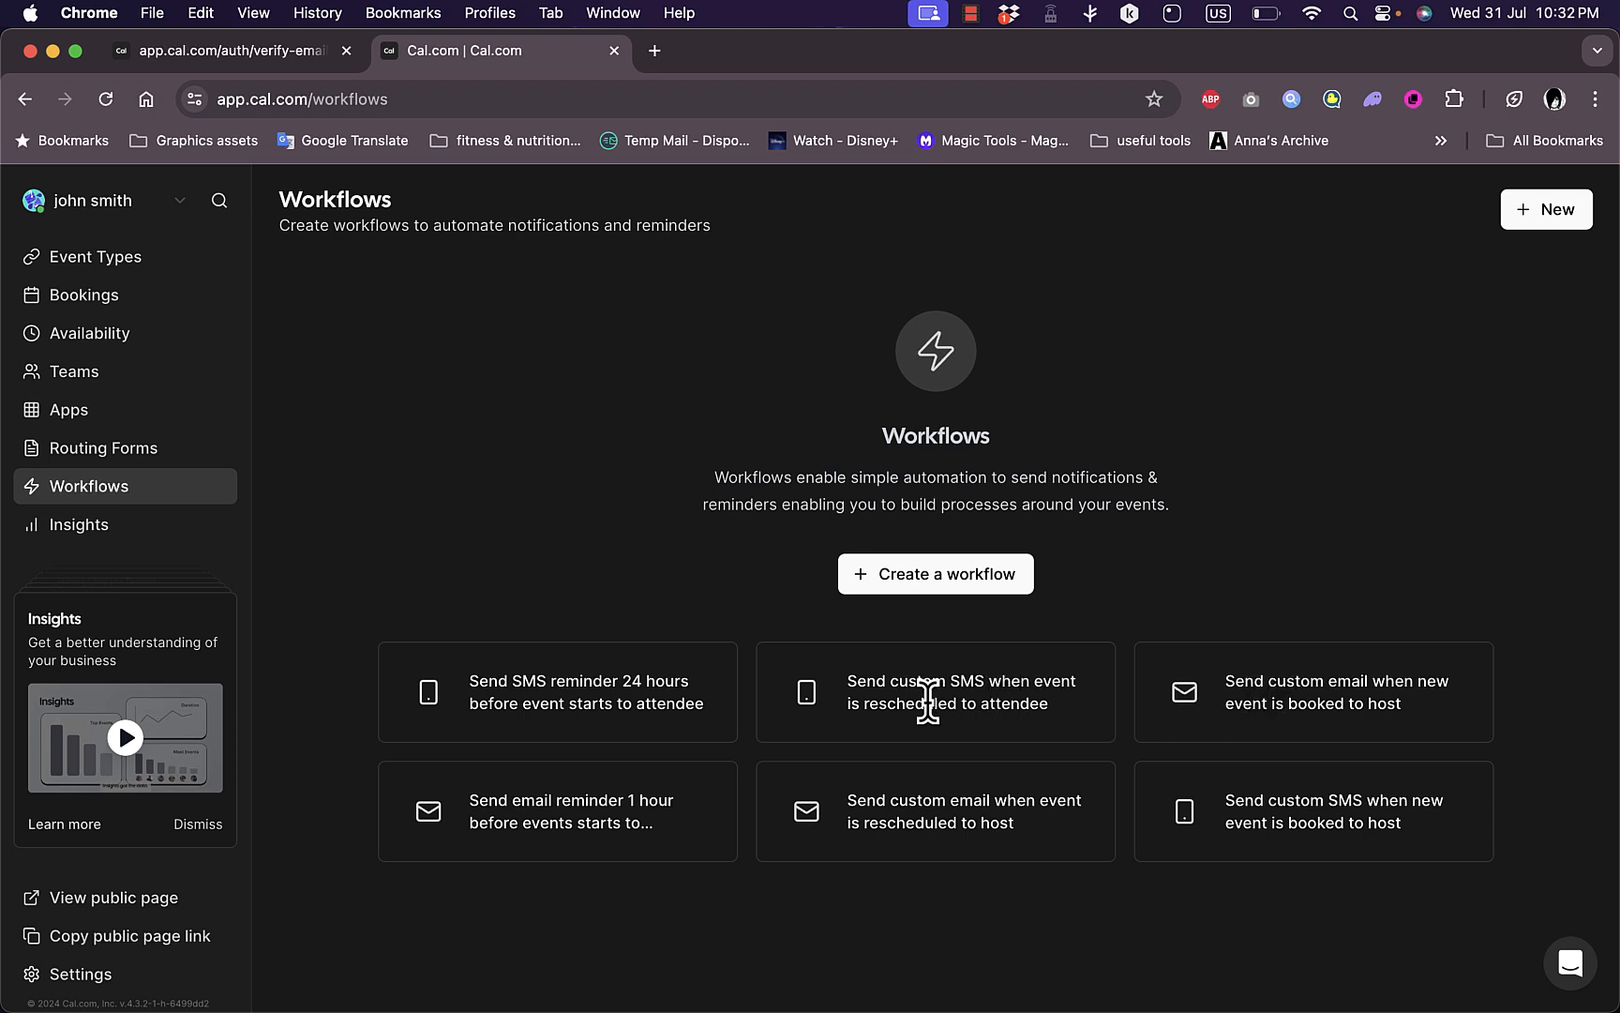
pyautogui.moveTo(936, 574)
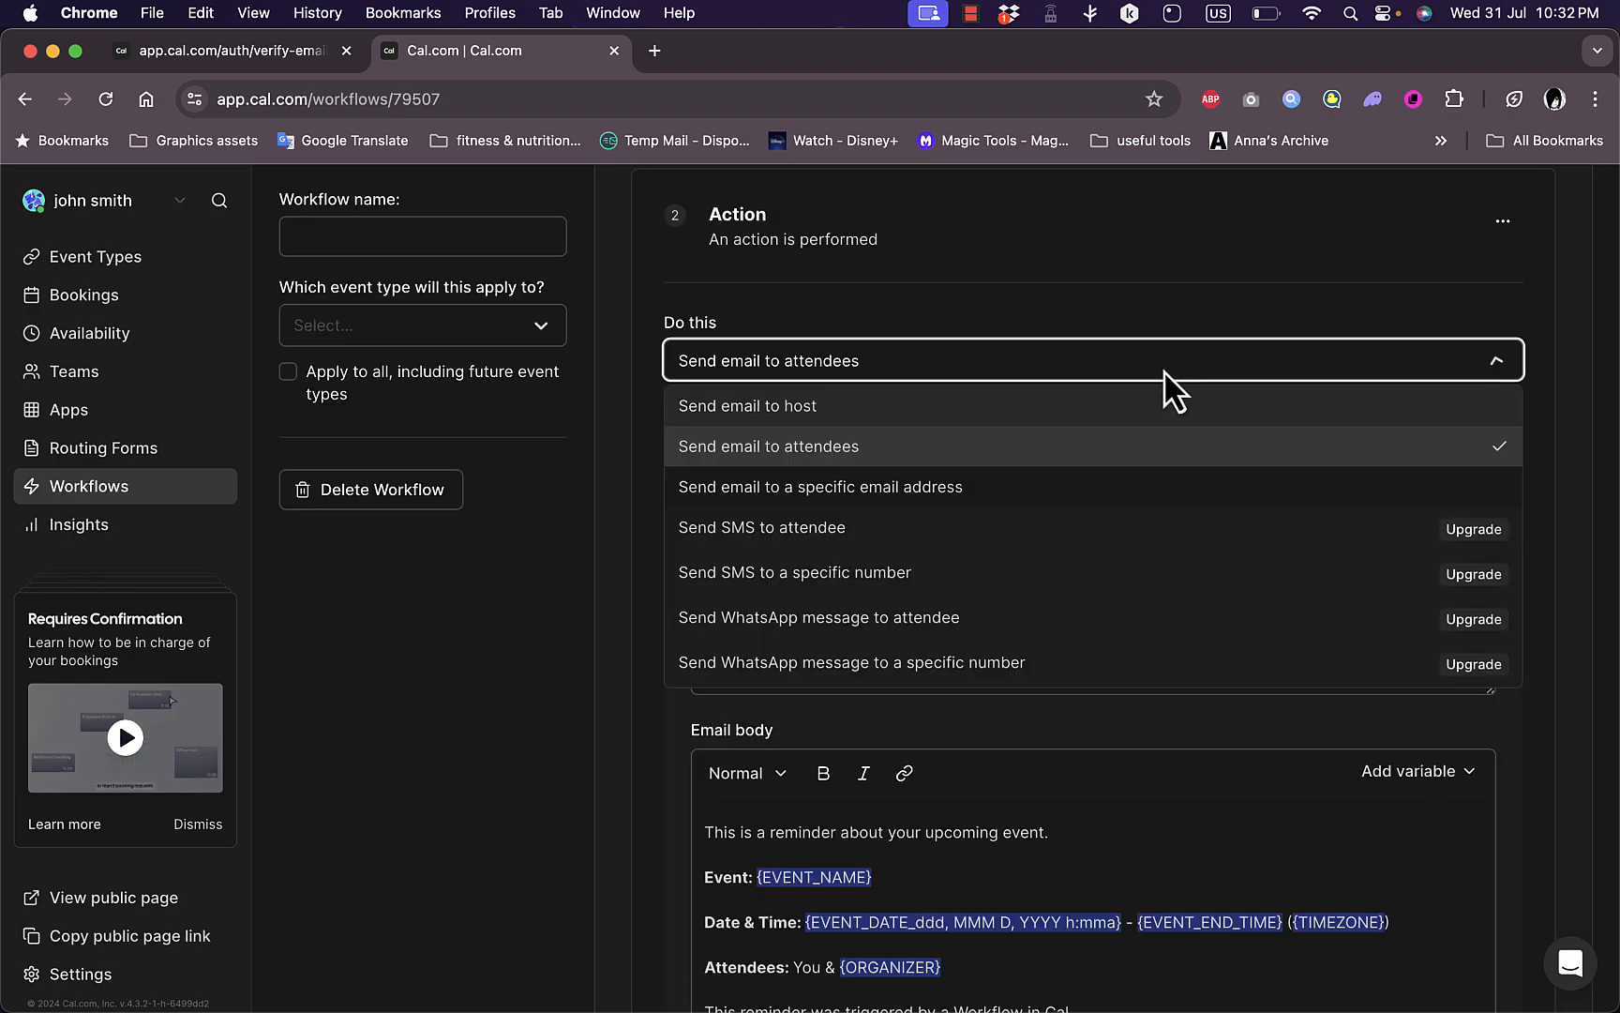
# - Keep 'Send email to attendees' with the Reminder template and include a calendar event
pyautogui.click(767, 445)
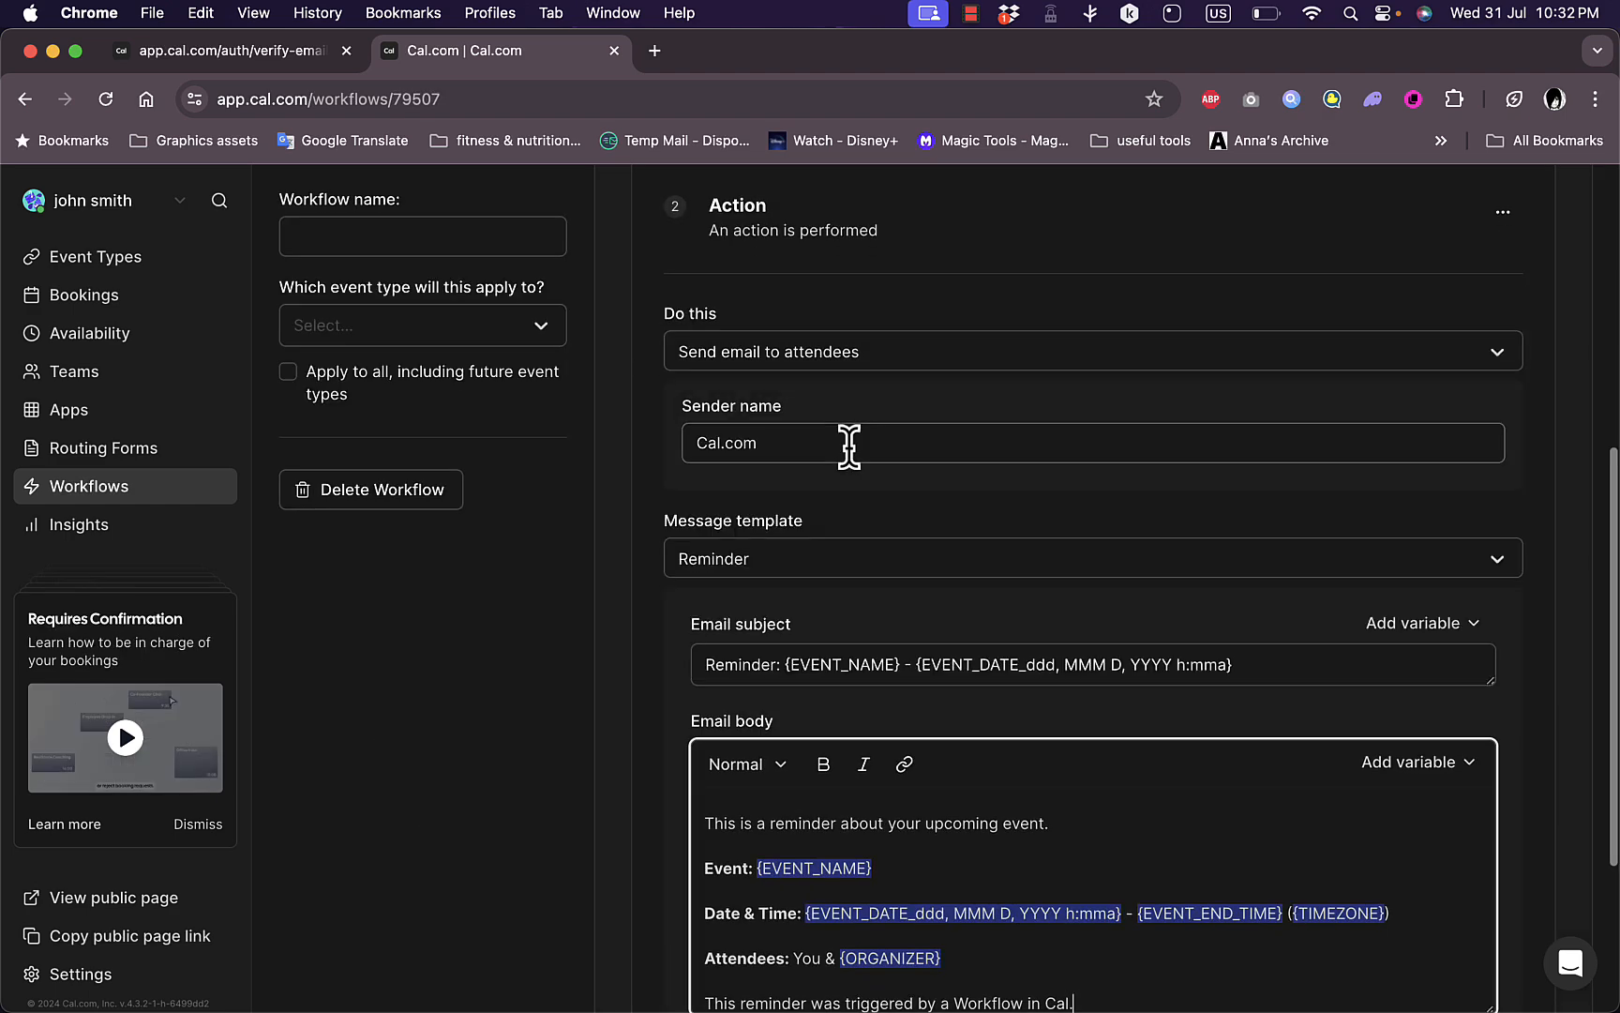
pyautogui.moveTo(964, 499)
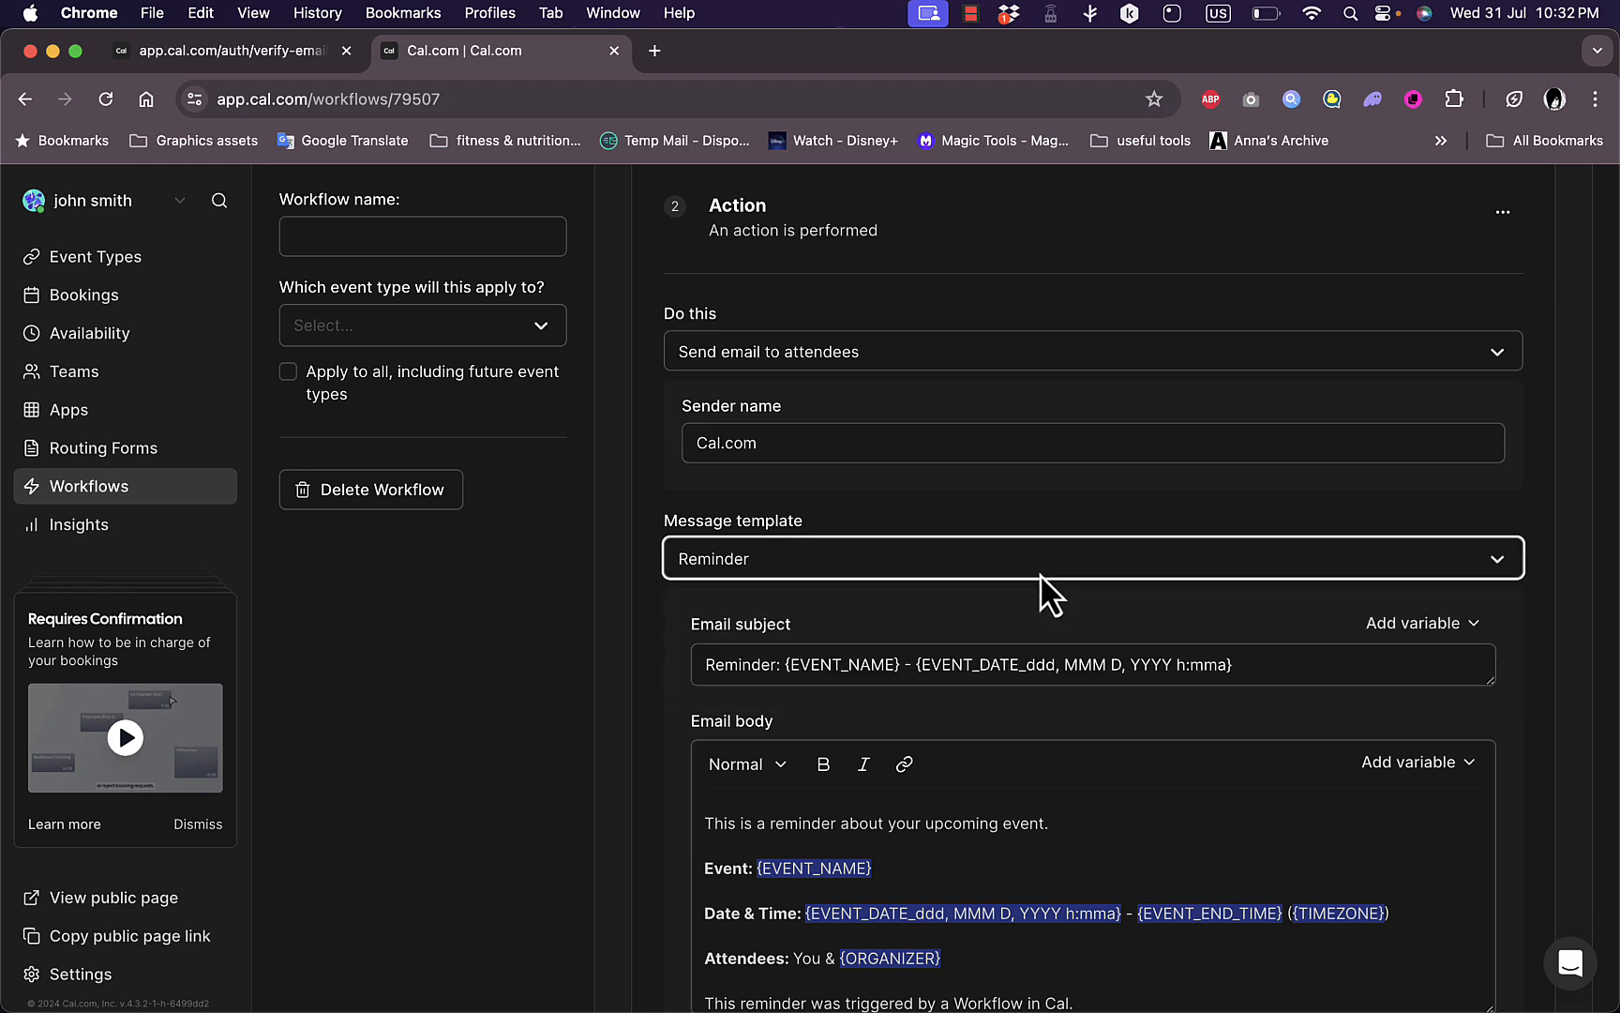
pyautogui.scroll(-3)
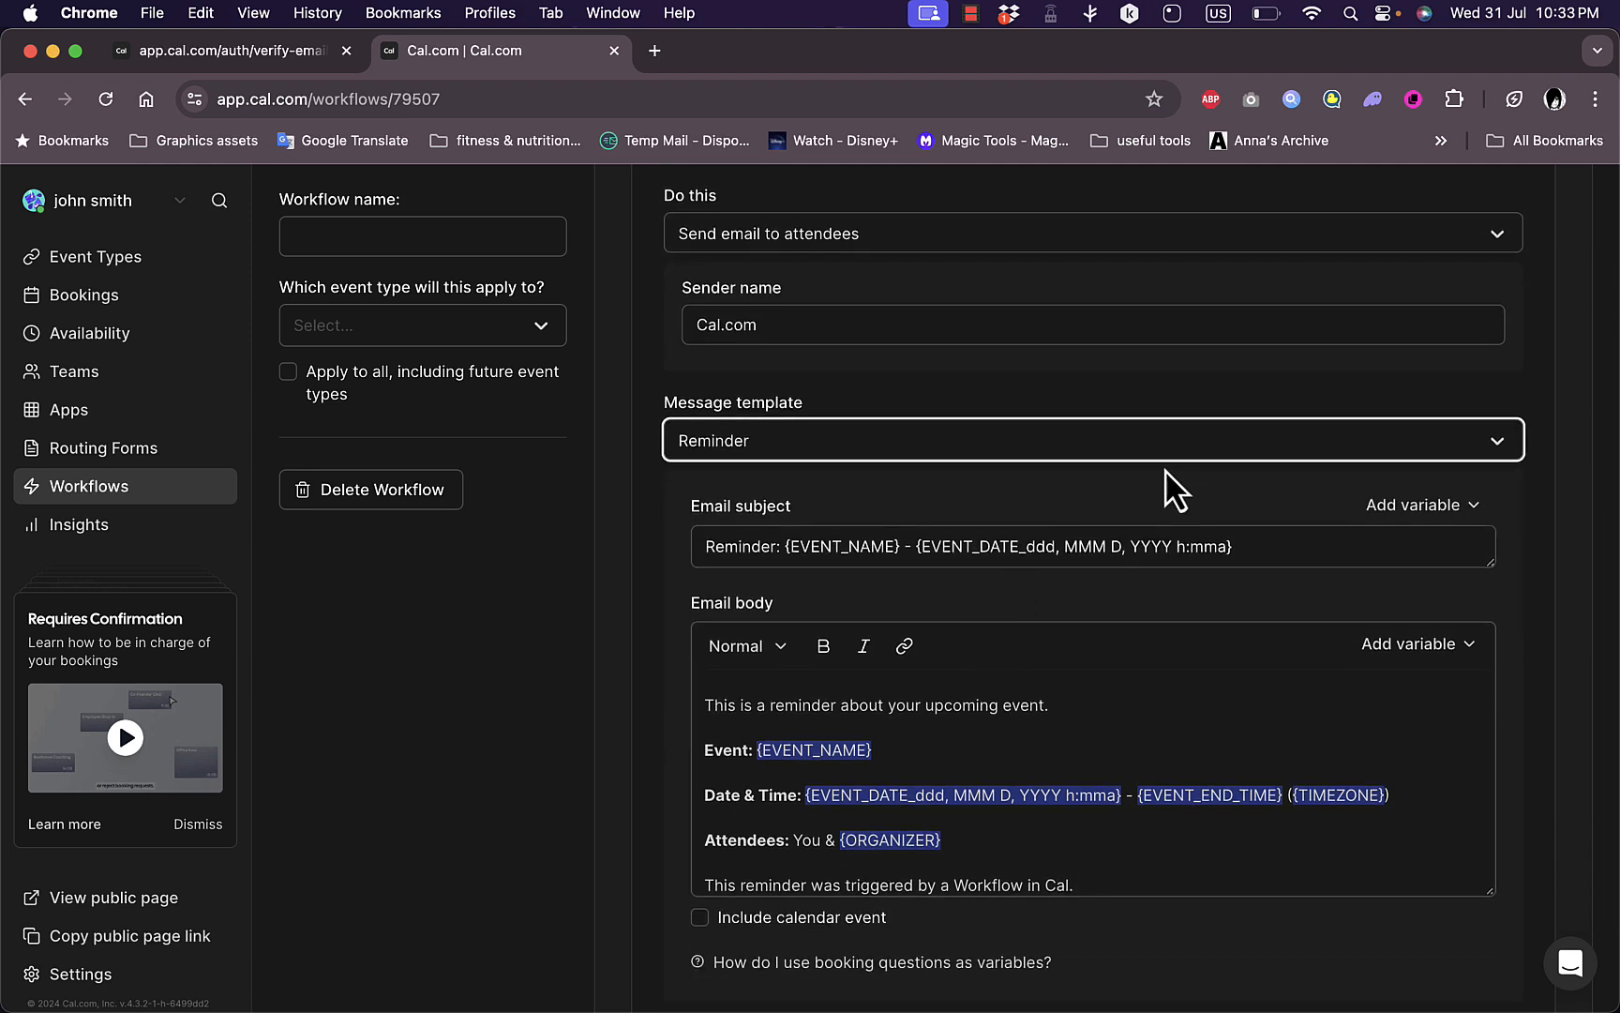
pyautogui.moveTo(912, 726)
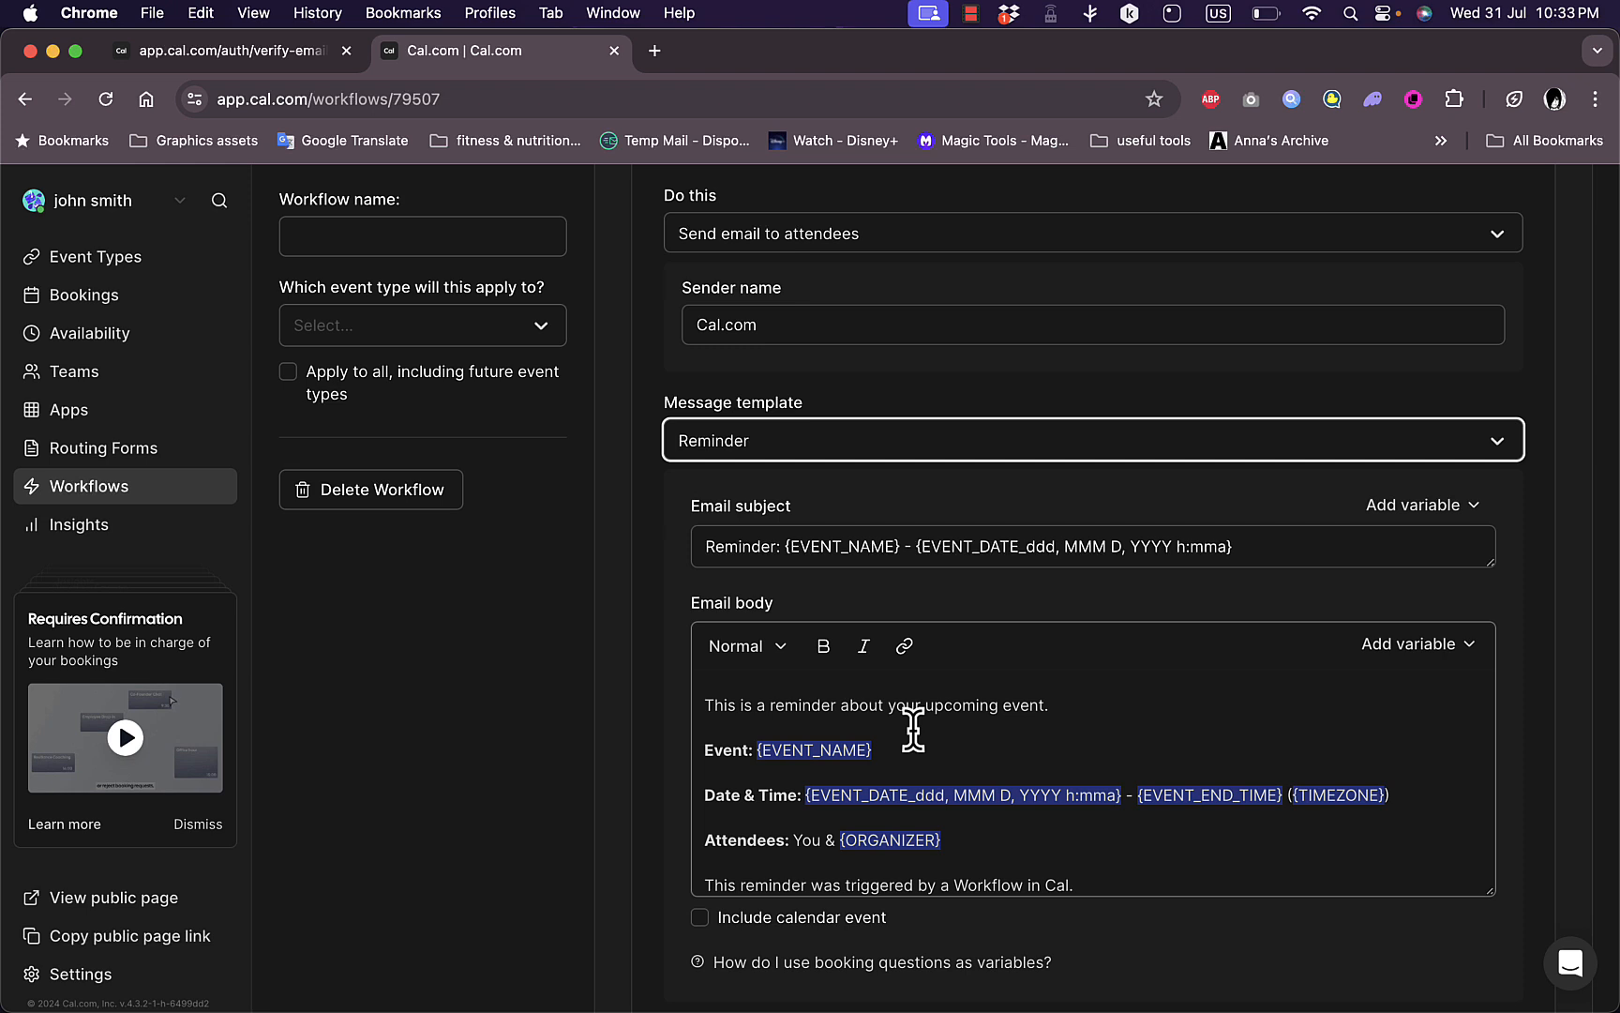
pyautogui.moveTo(1030, 710)
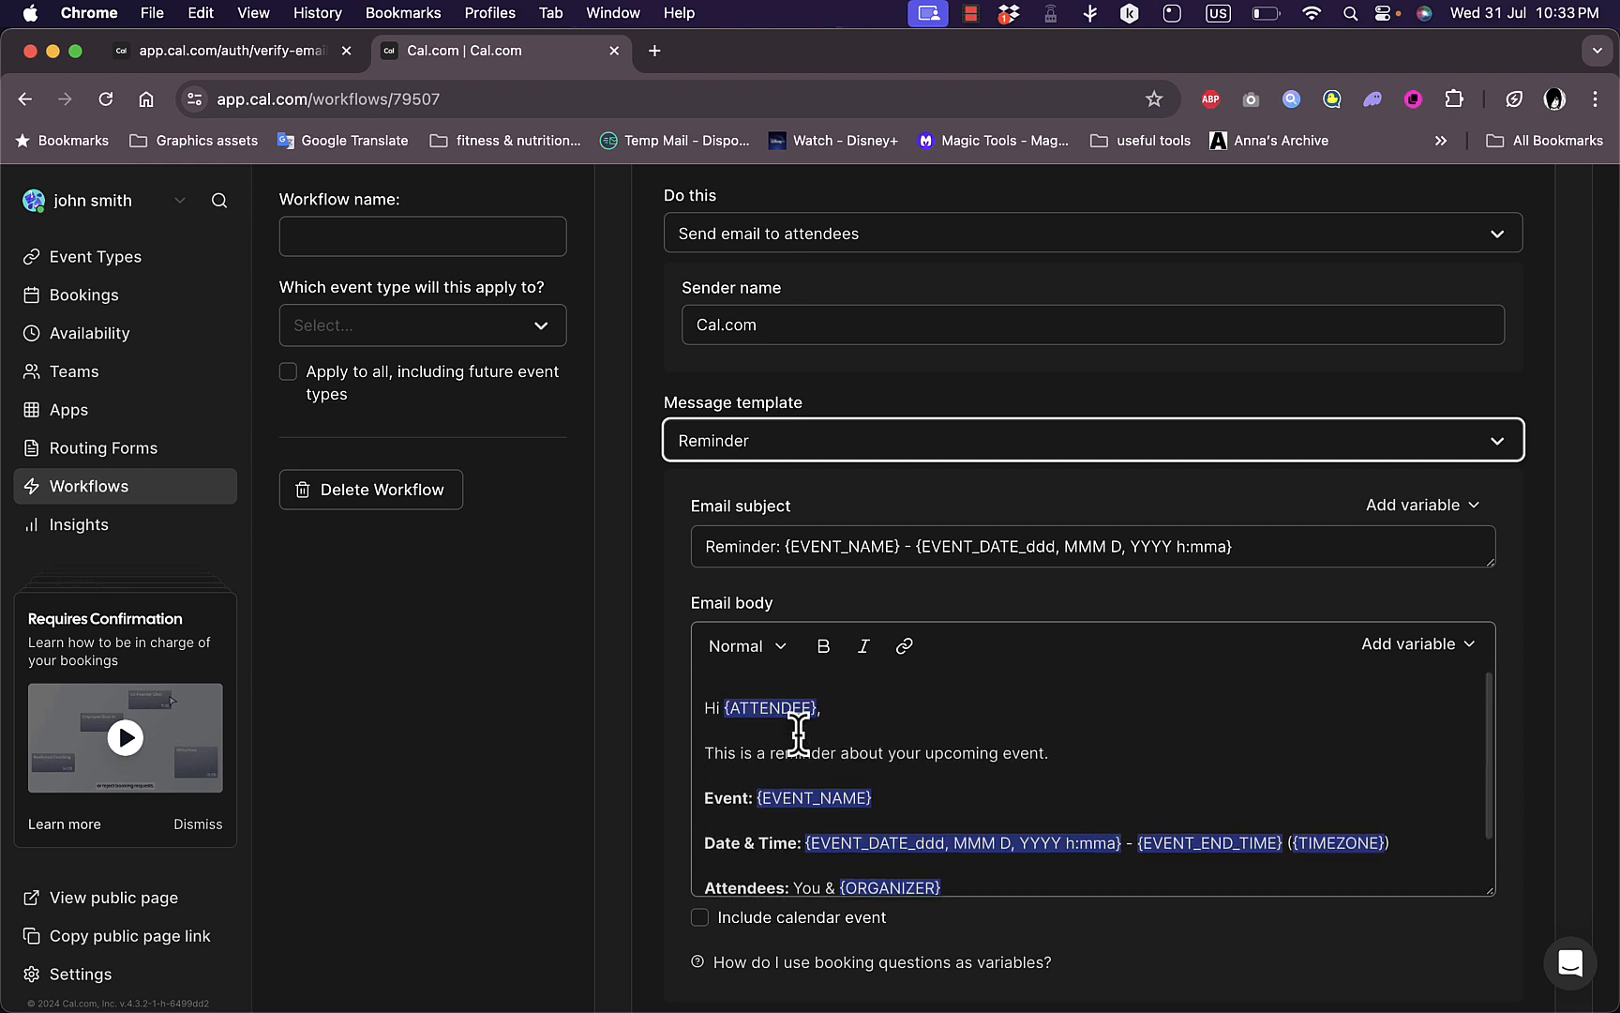
pyautogui.scroll(-3)
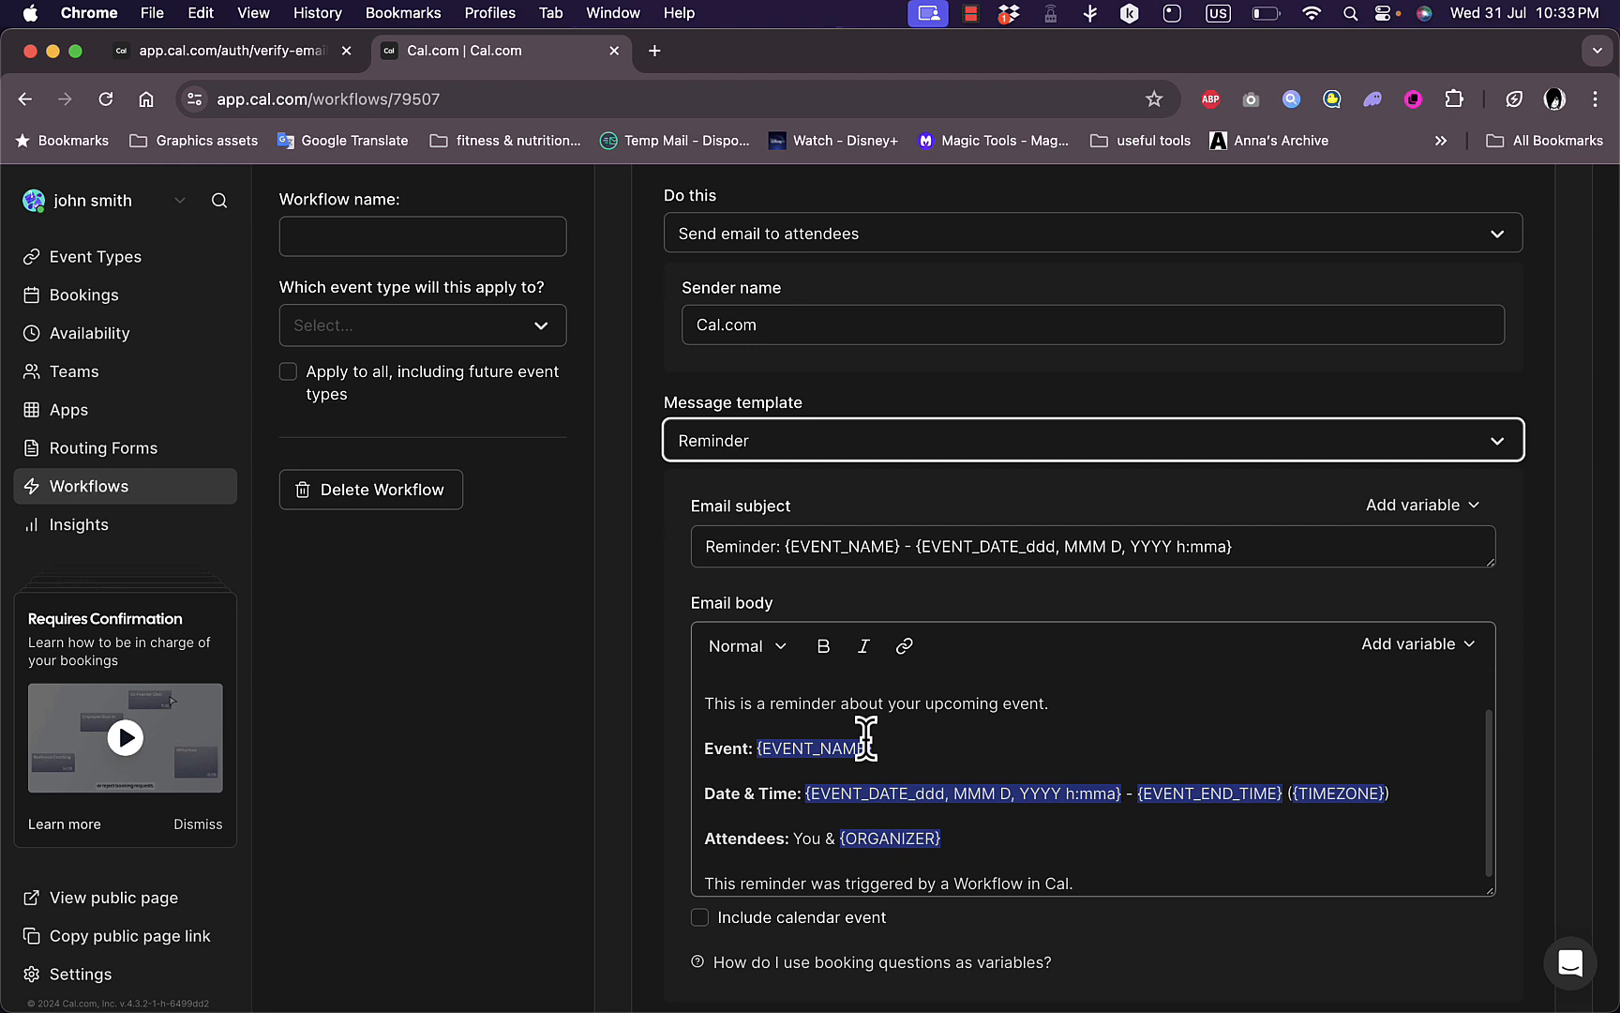
pyautogui.moveTo(839, 863)
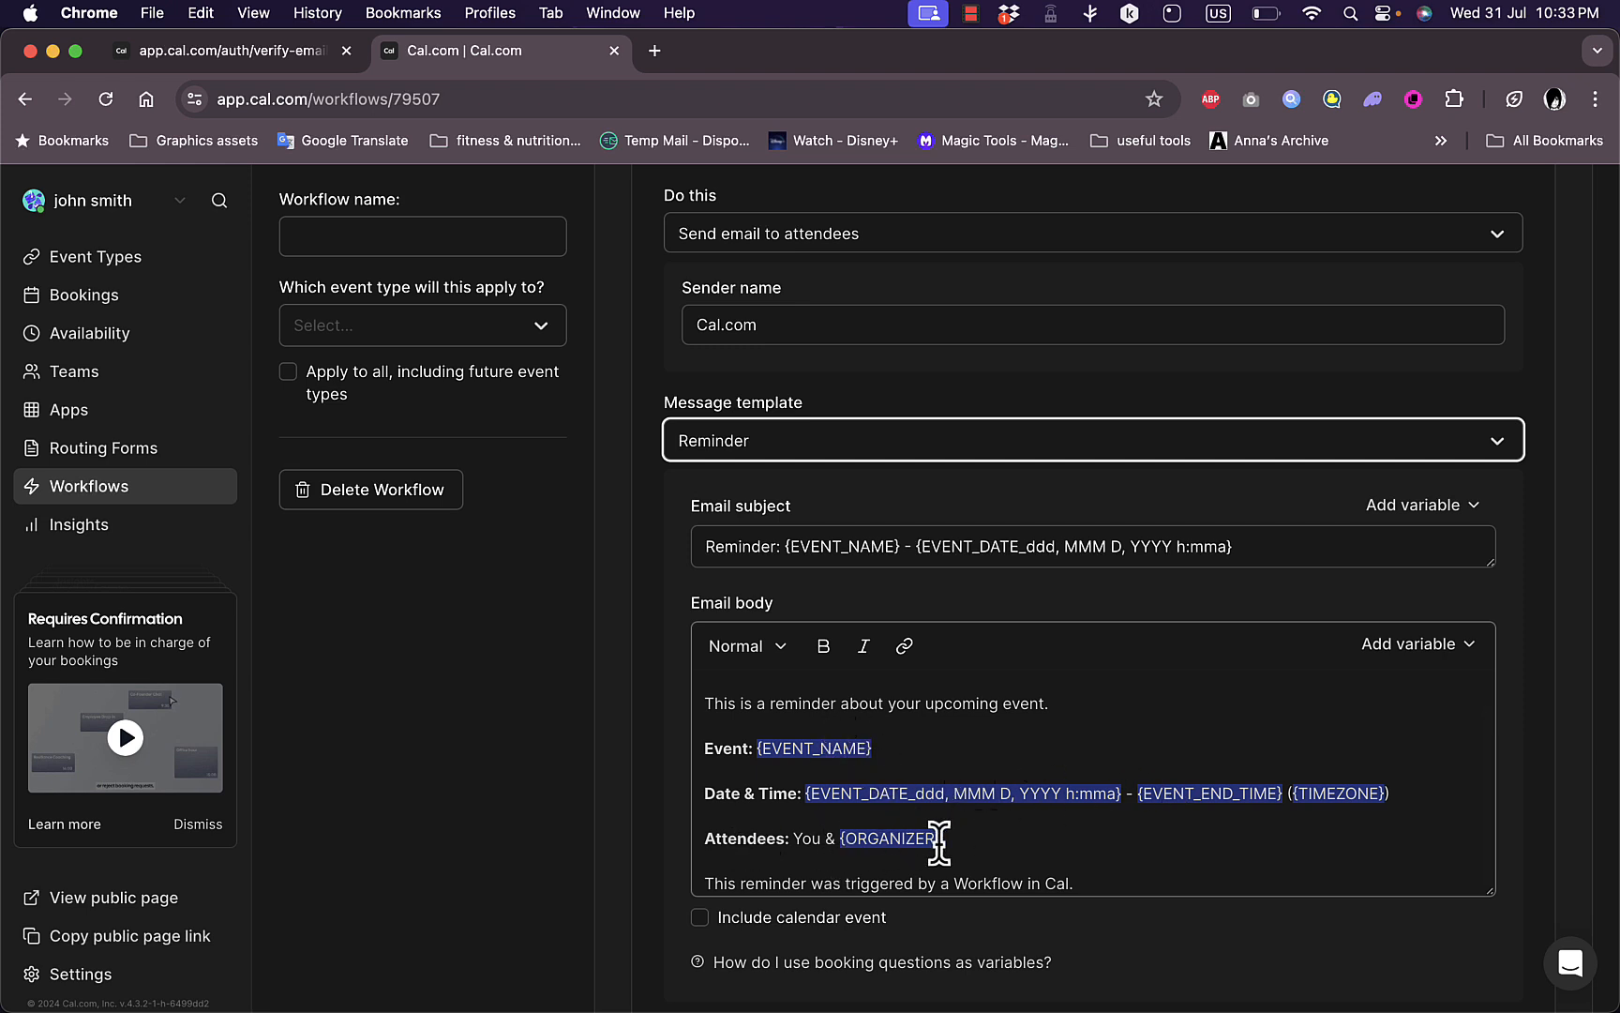
pyautogui.click(699, 917)
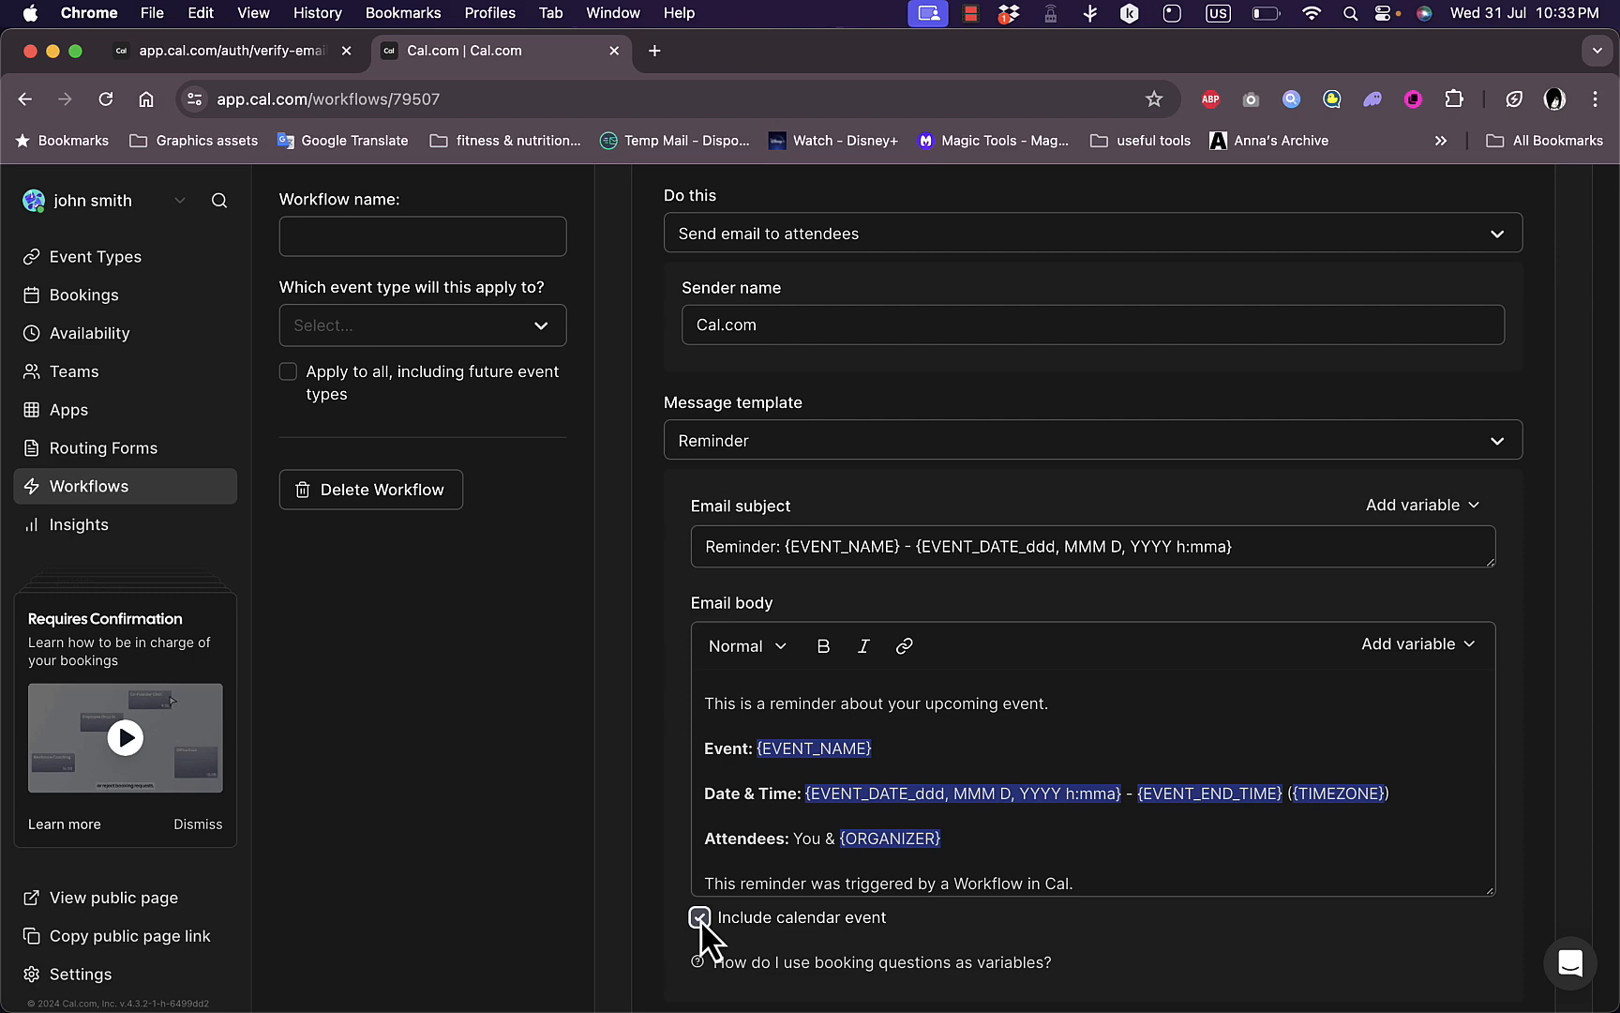
pyautogui.scroll(-3)
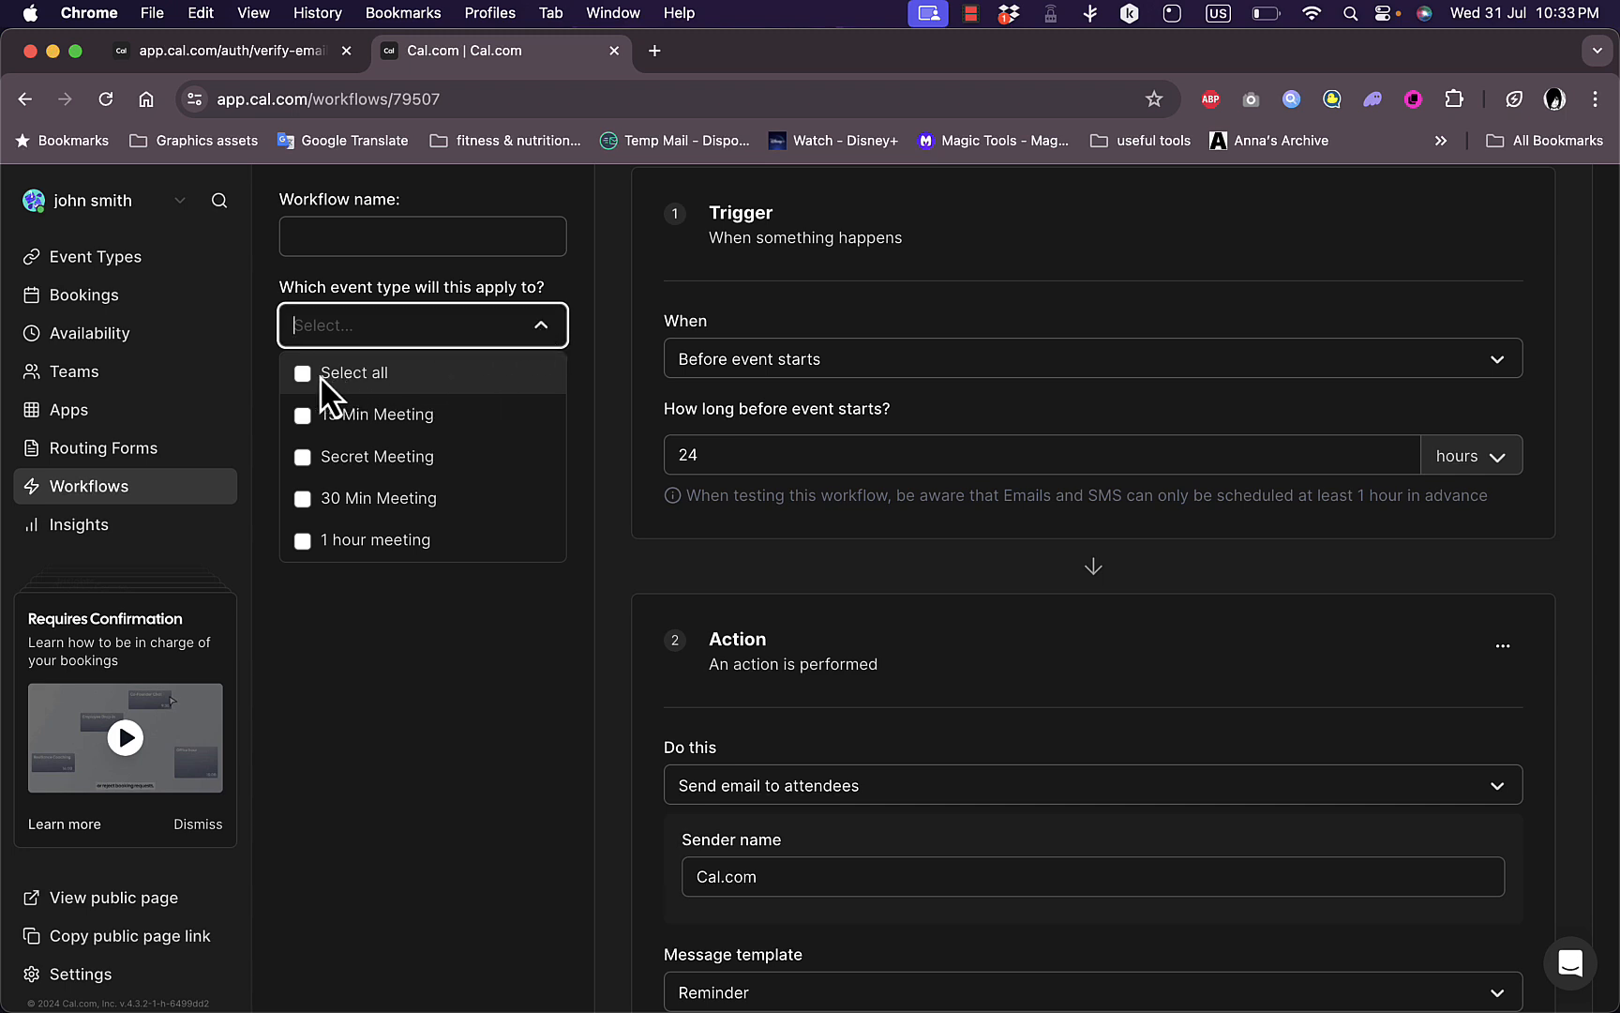
# - Add the 1 hour meeting so the workflow covers 15 Min, Secret, 30 Min and 1 hour meeting
pyautogui.click(302, 373)
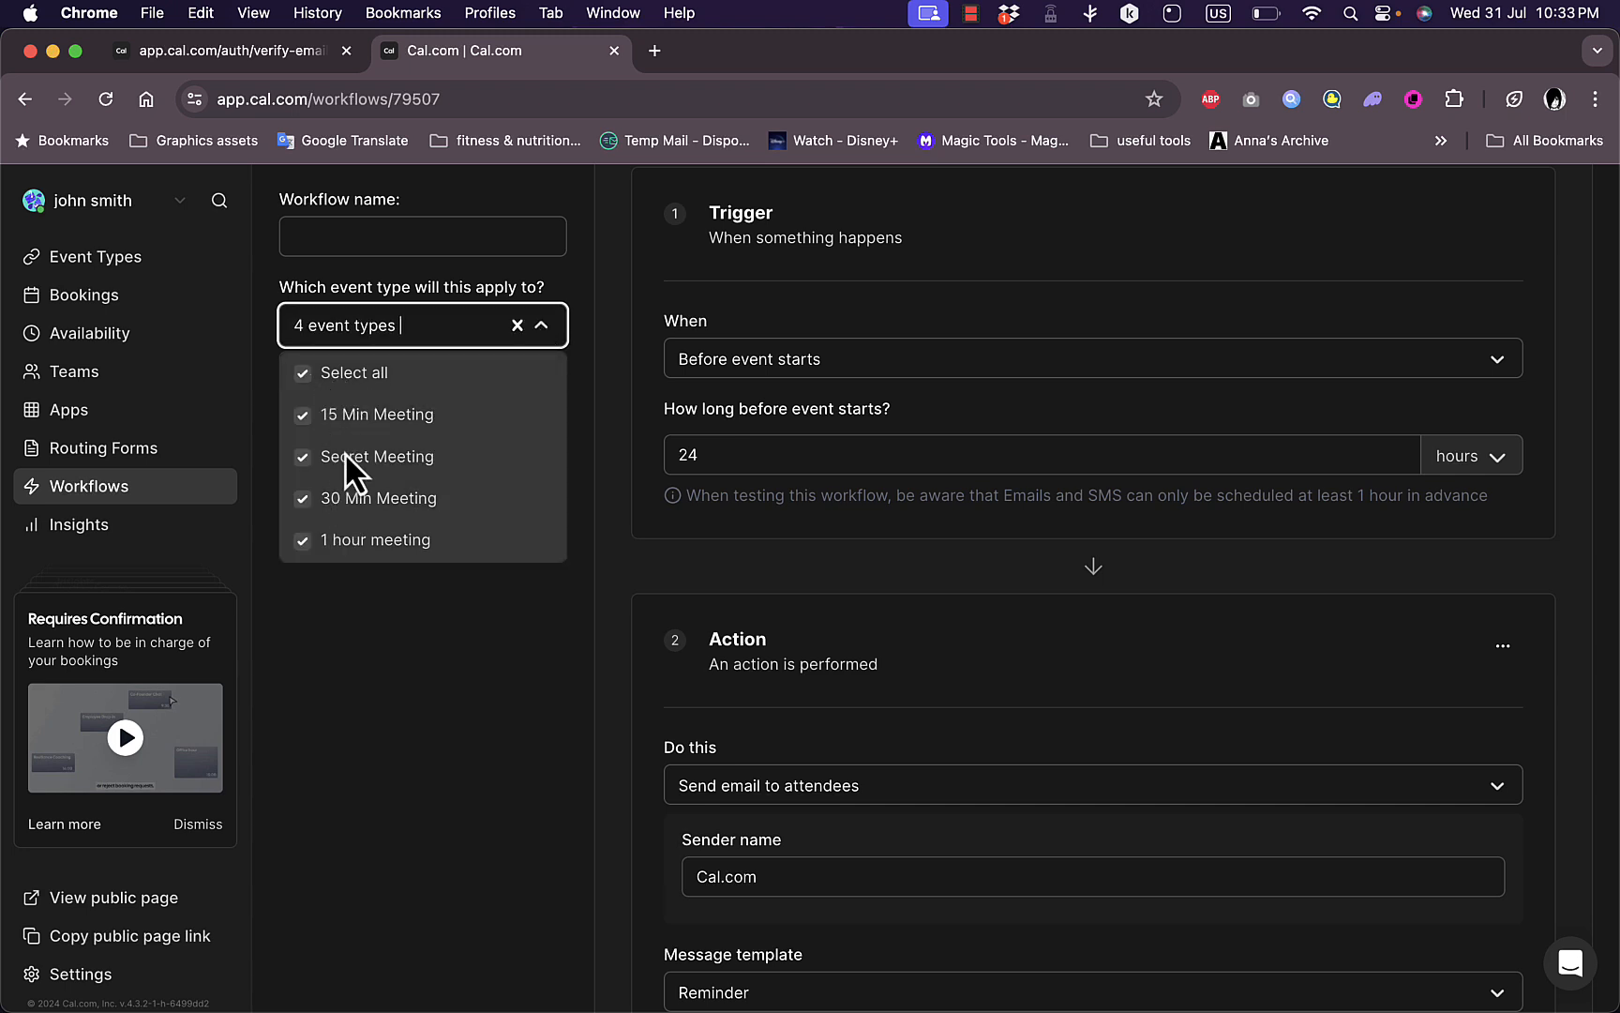
pyautogui.moveTo(371, 547)
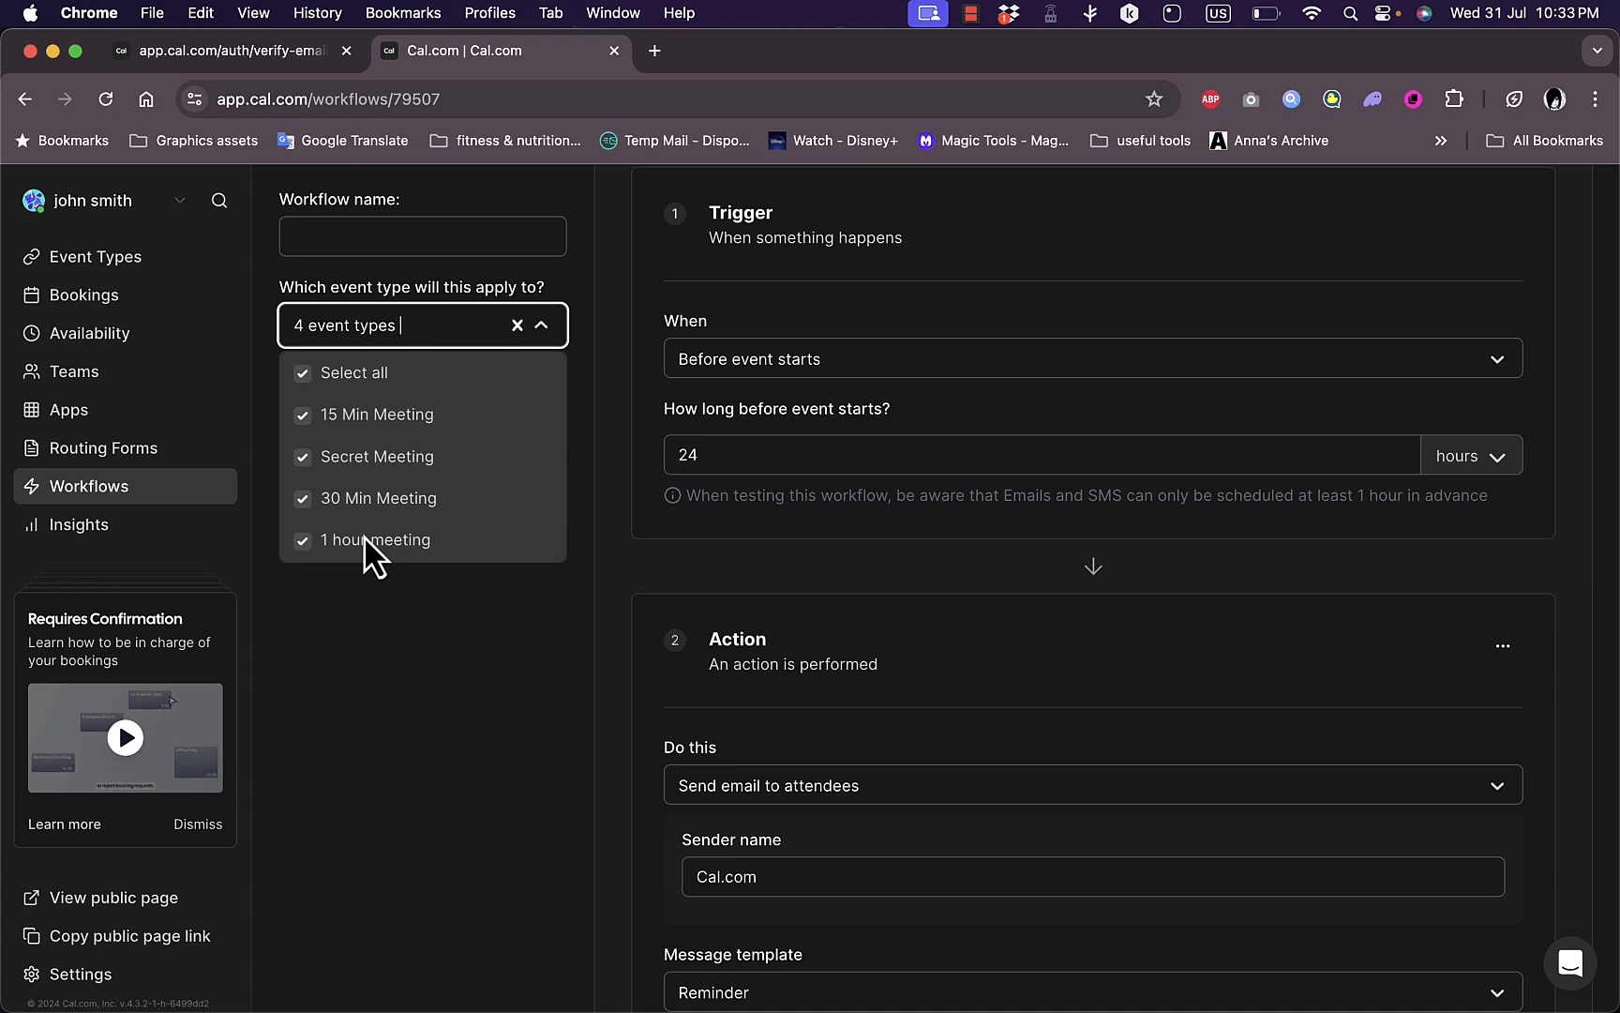
pyautogui.moveTo(367, 572)
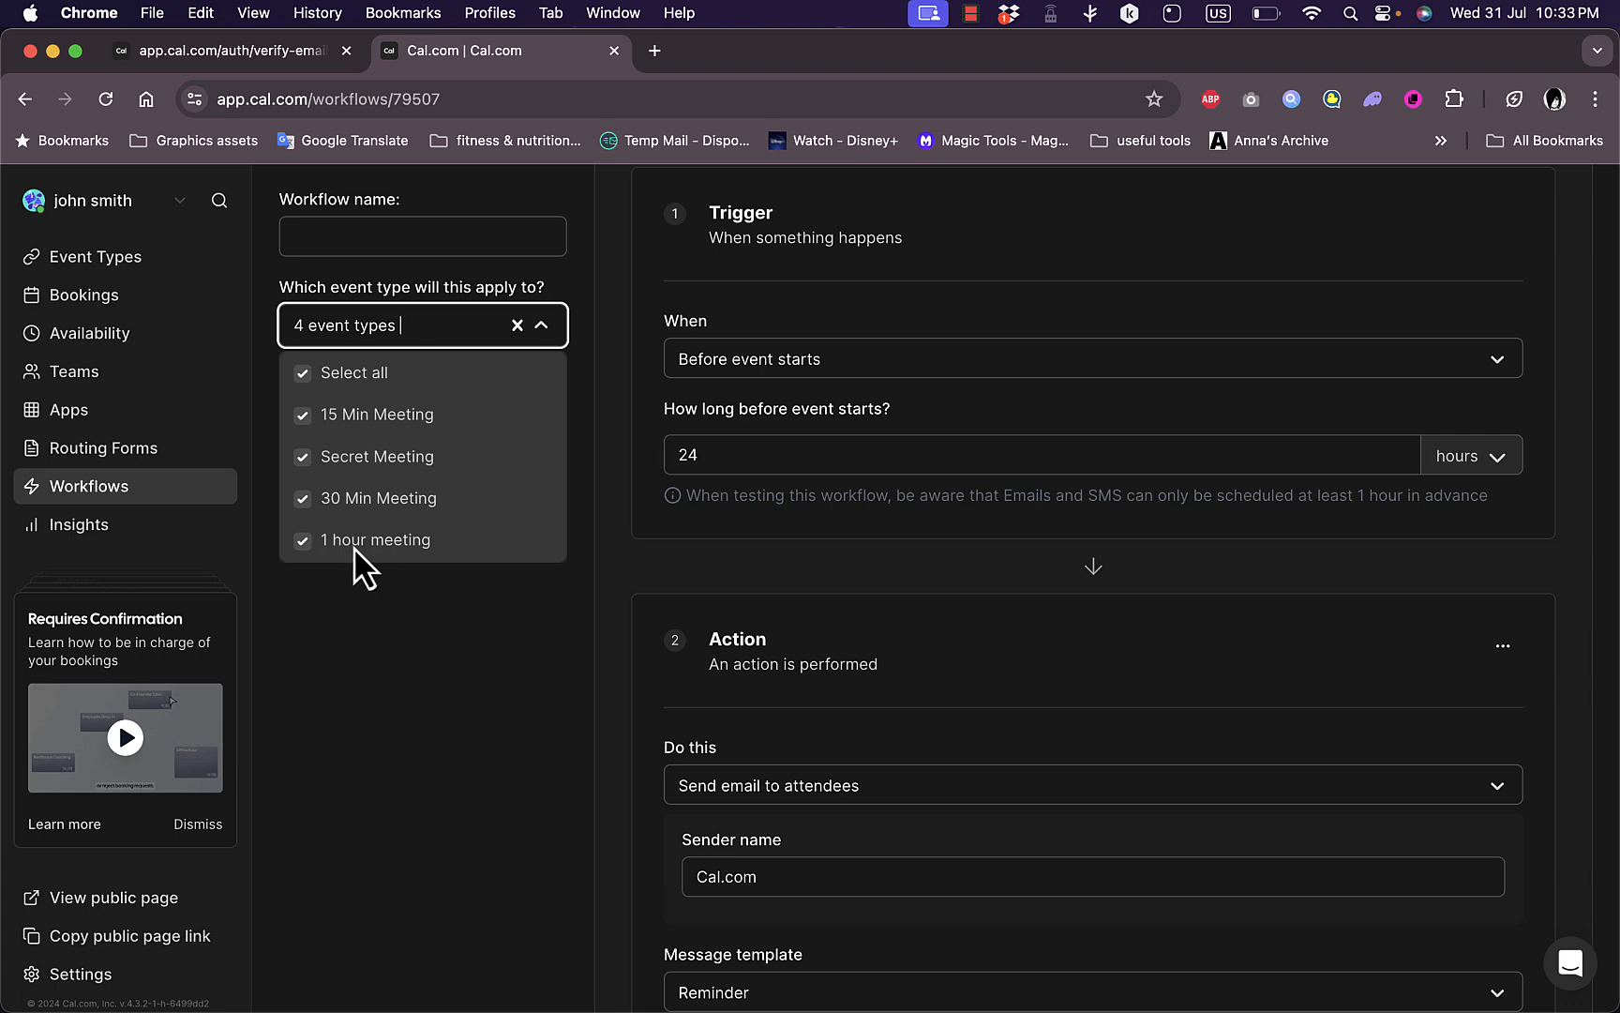
pyautogui.click(540, 326)
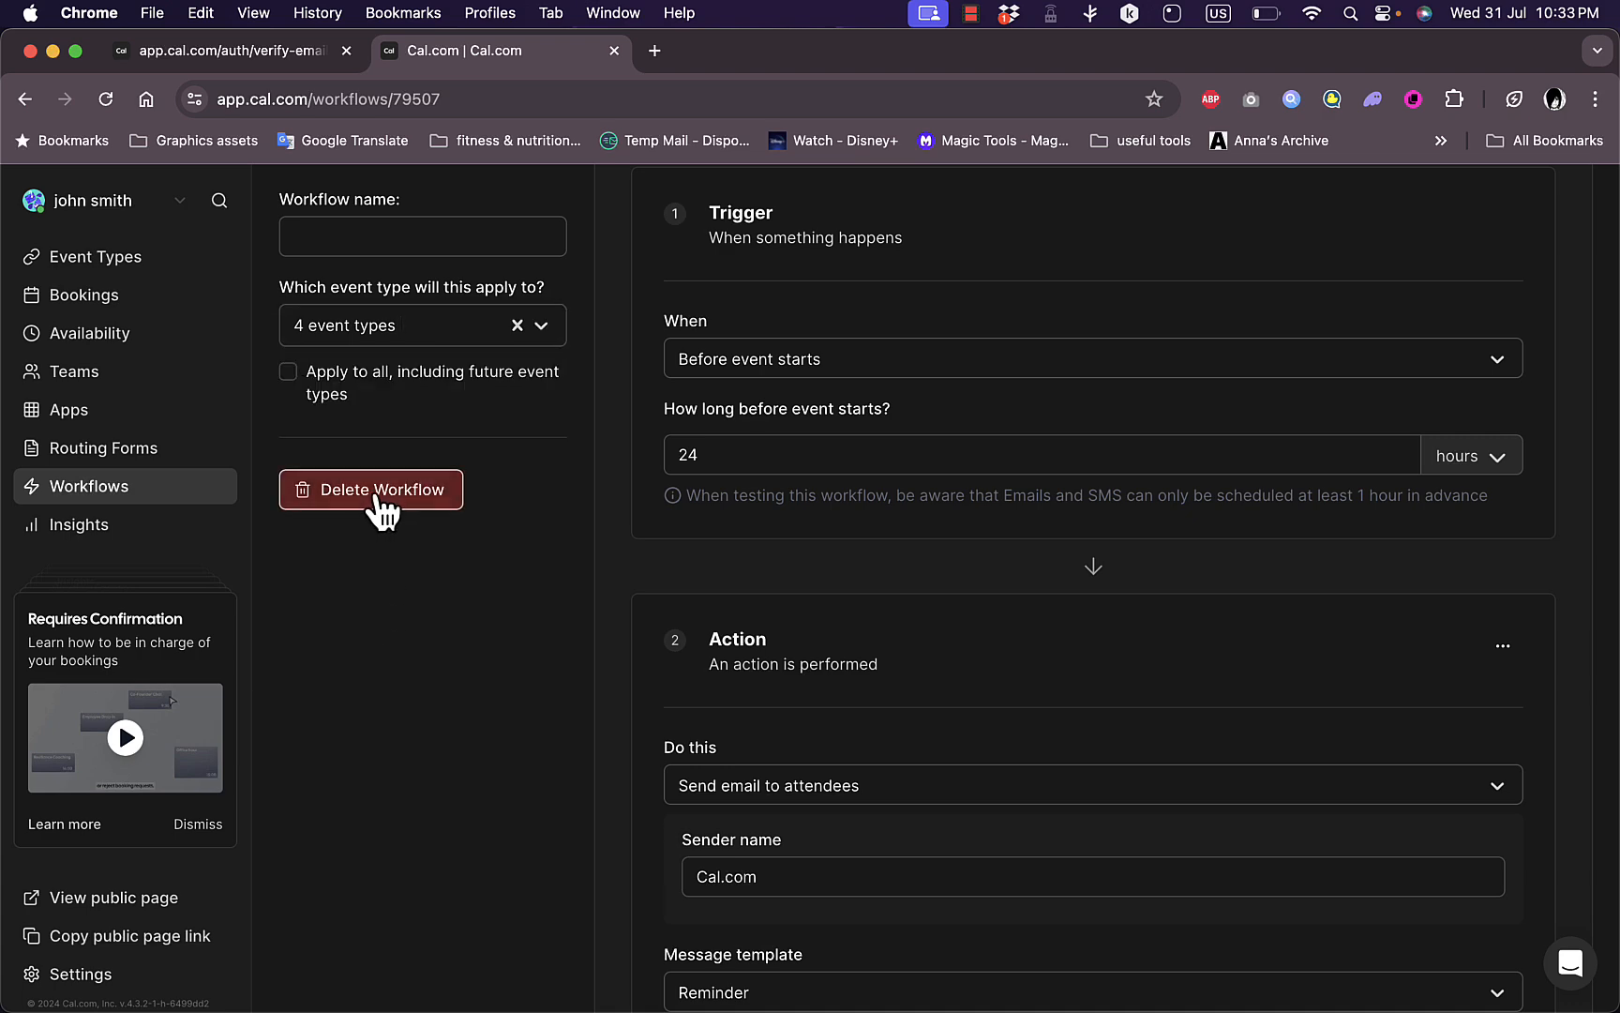
pyautogui.scroll(-3)
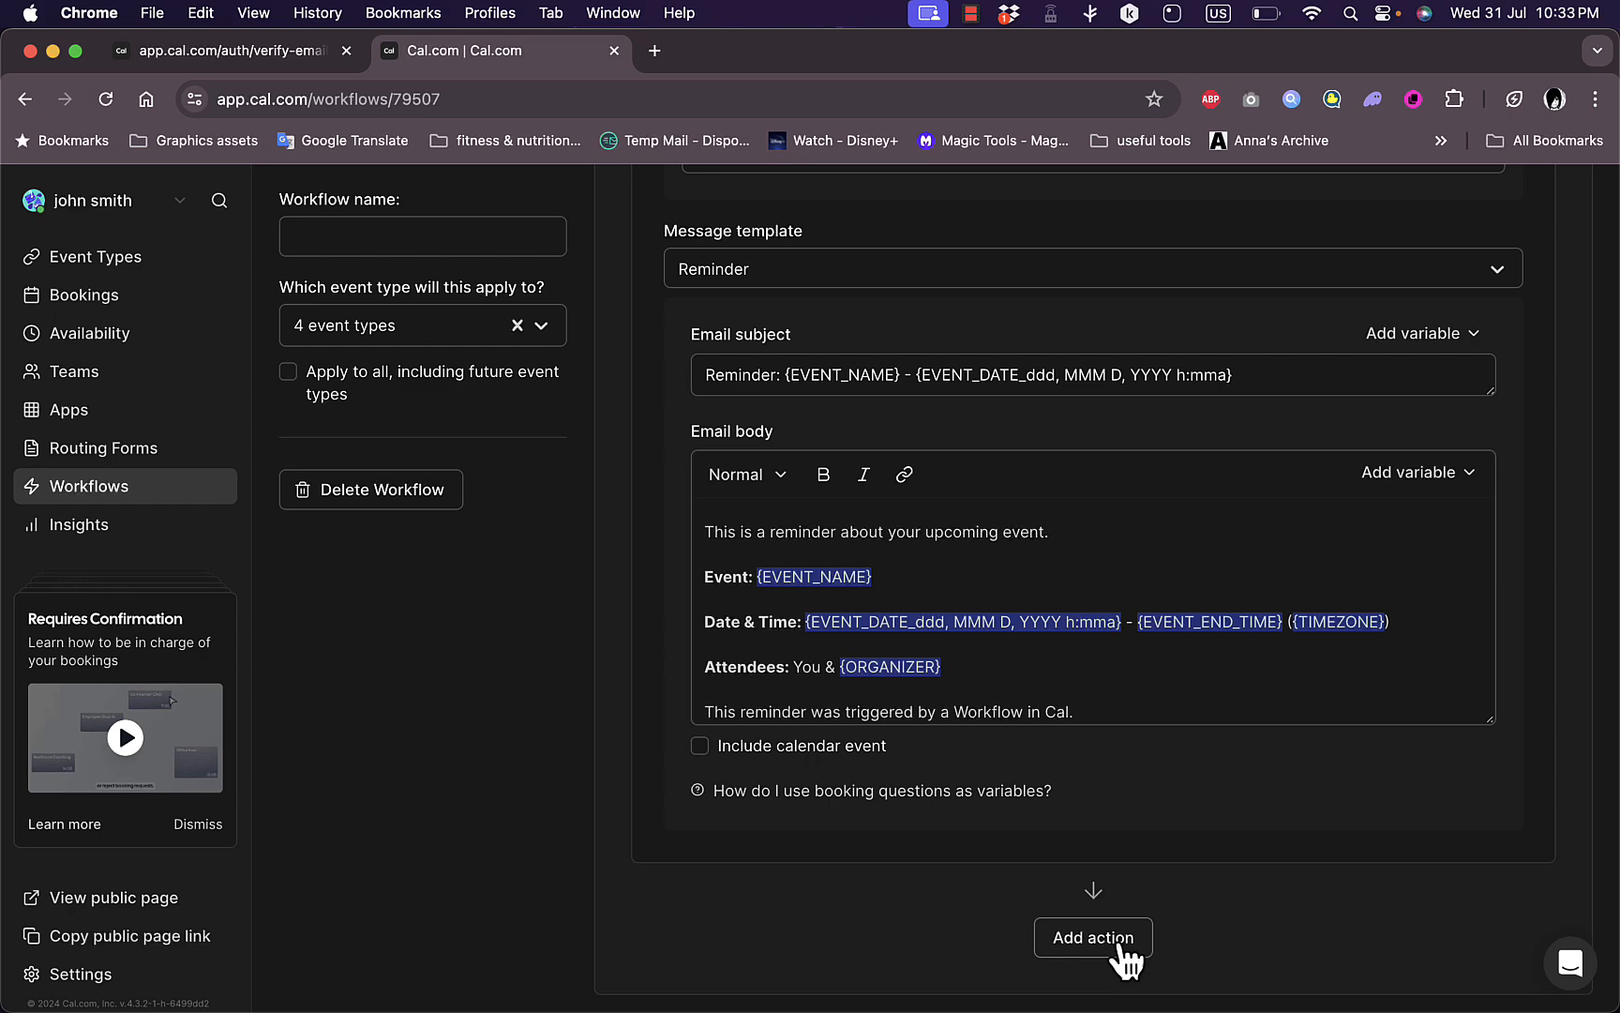
# - Add a 'Send email to host' action to the workflow
pyautogui.click(1091, 937)
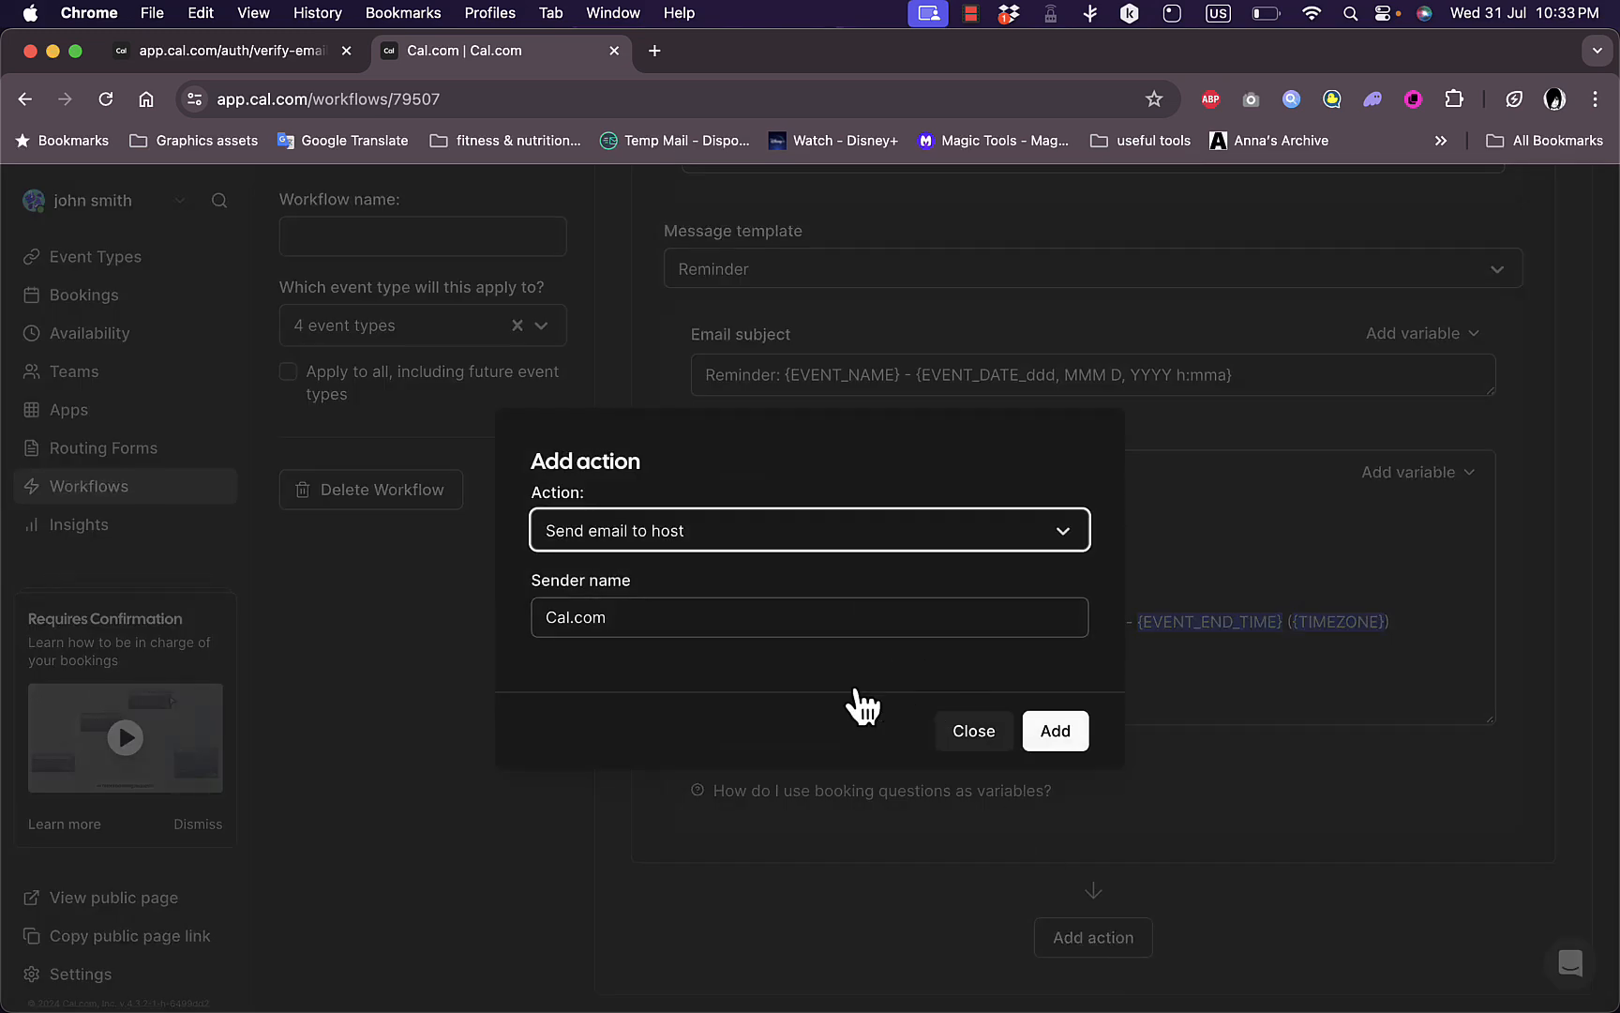
pyautogui.click(1053, 731)
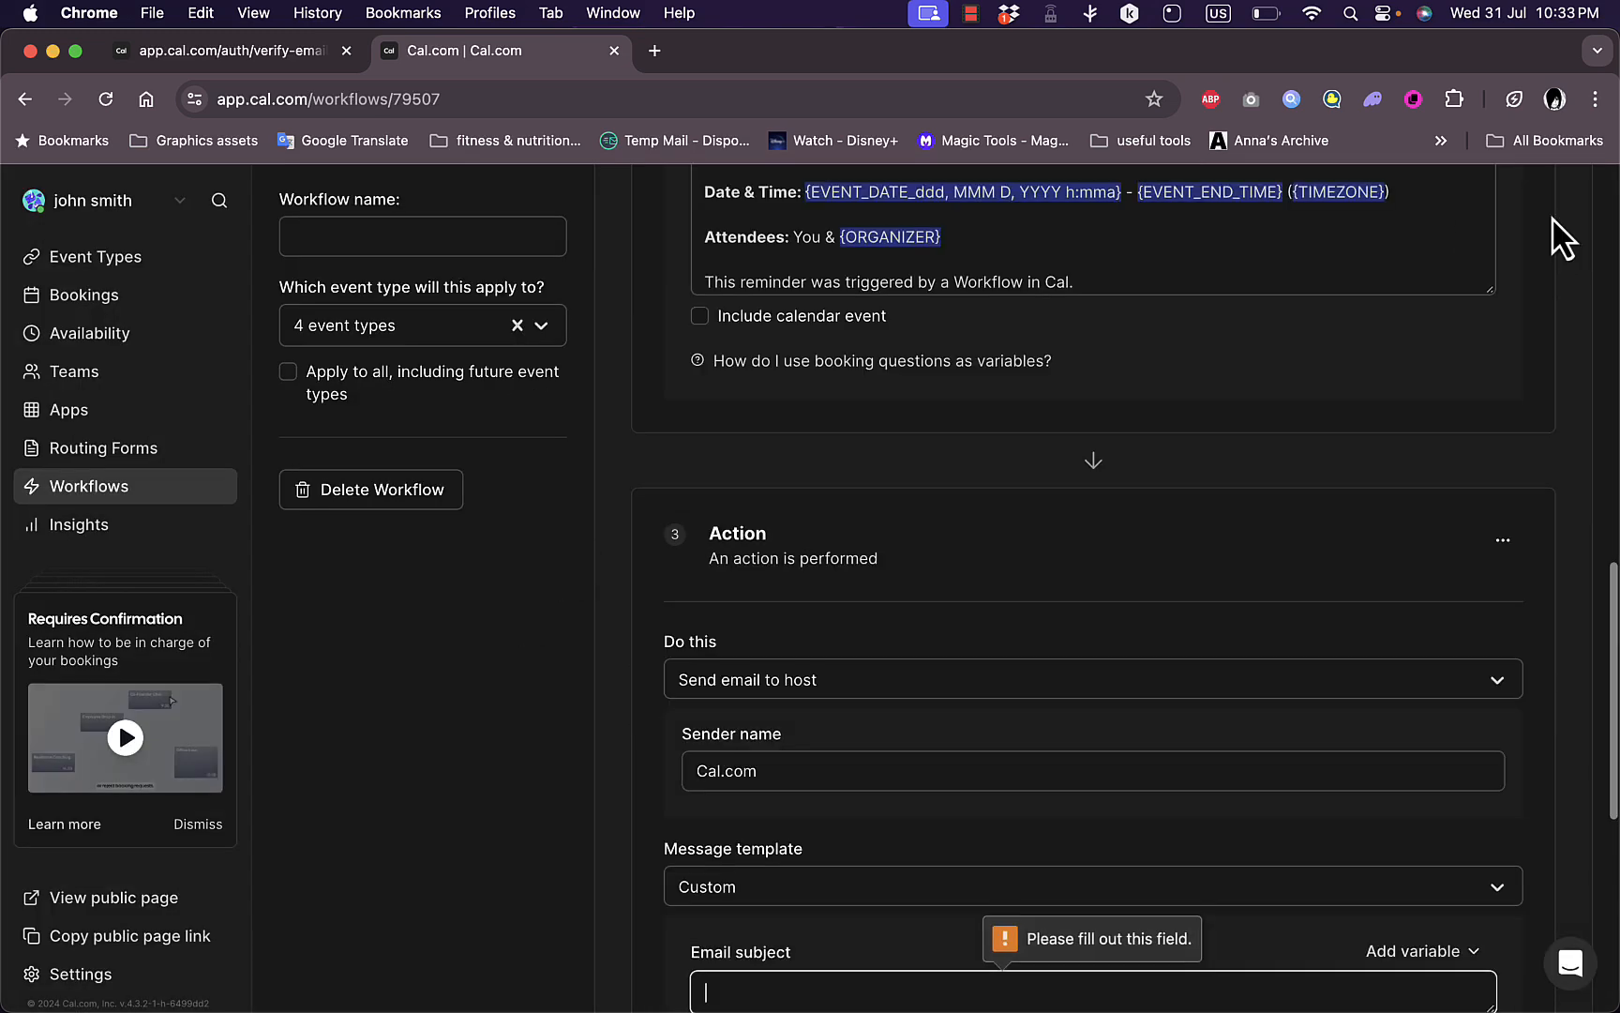
pyautogui.scroll(-3)
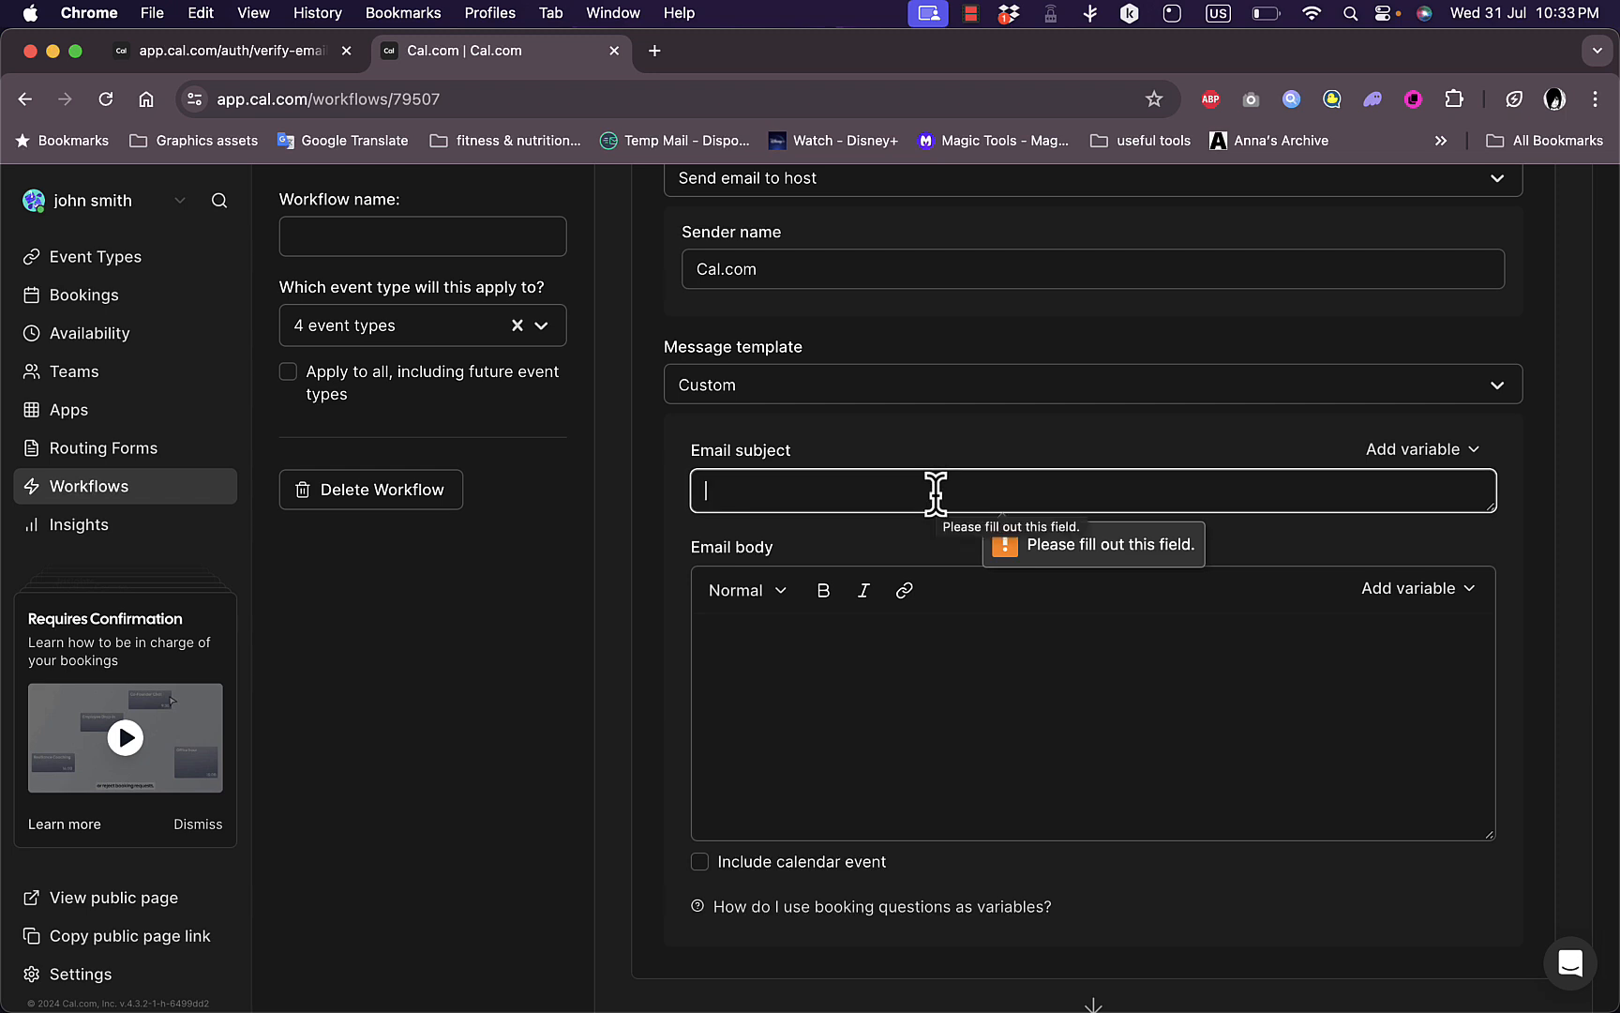
# - Set the host email's subject and body both to 'meeting reminder'
pyautogui.write('meeting re')
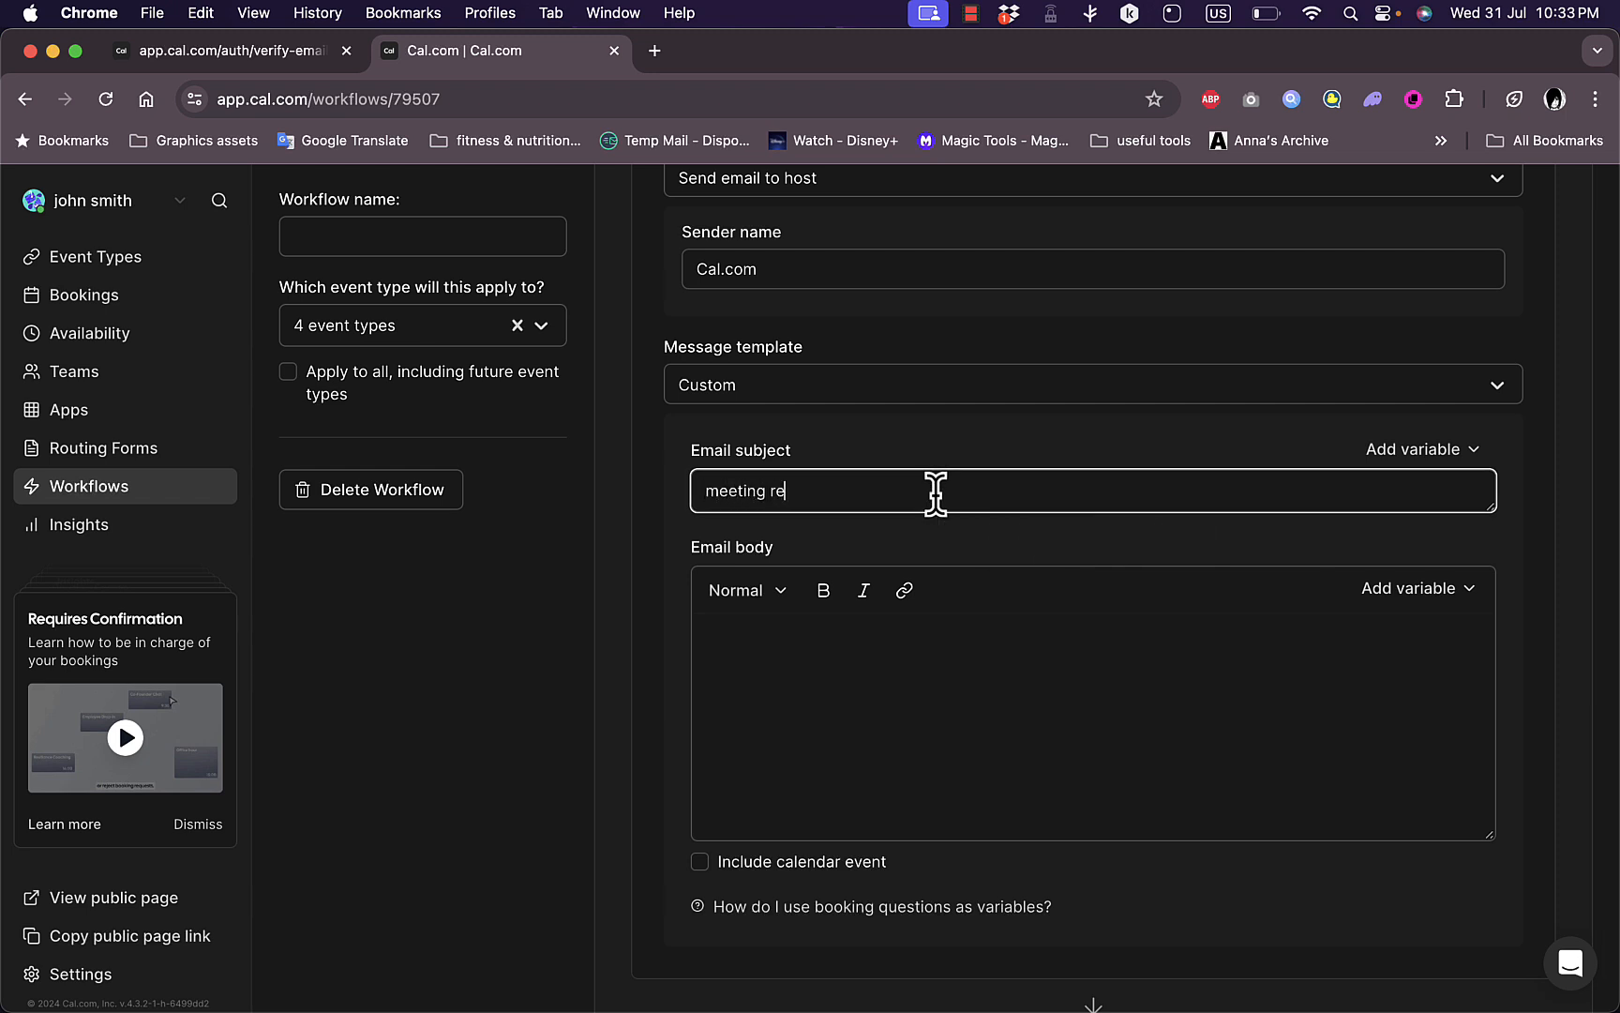
pyautogui.write('minder')
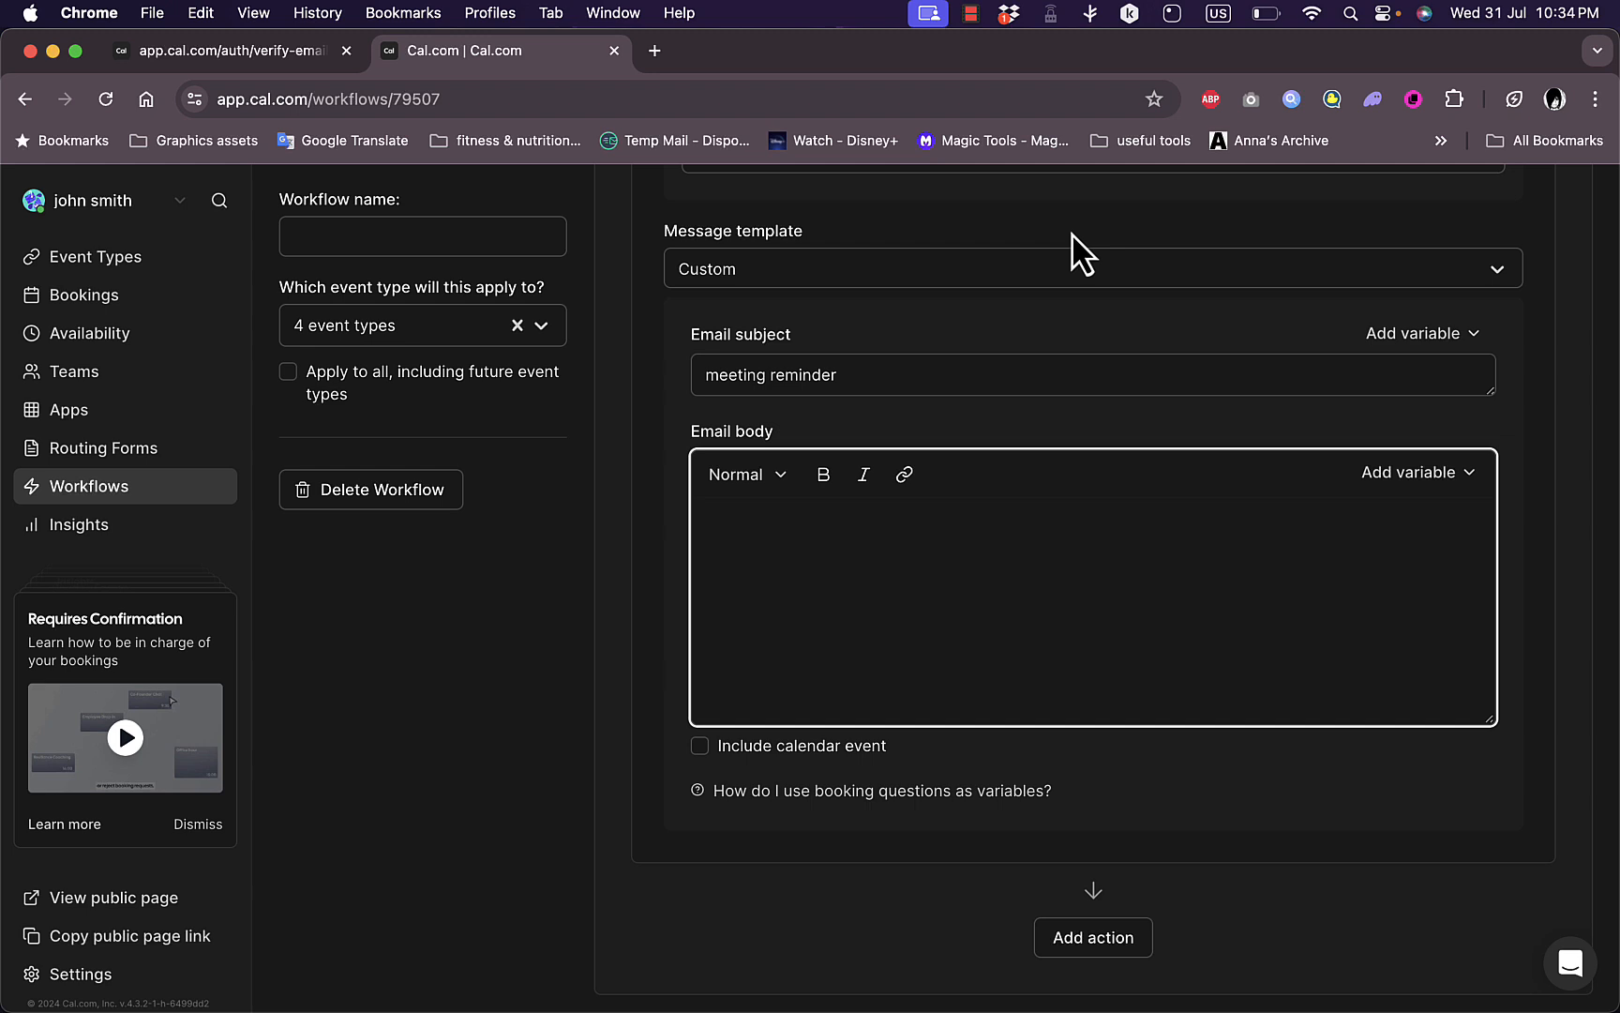
pyautogui.write('m')
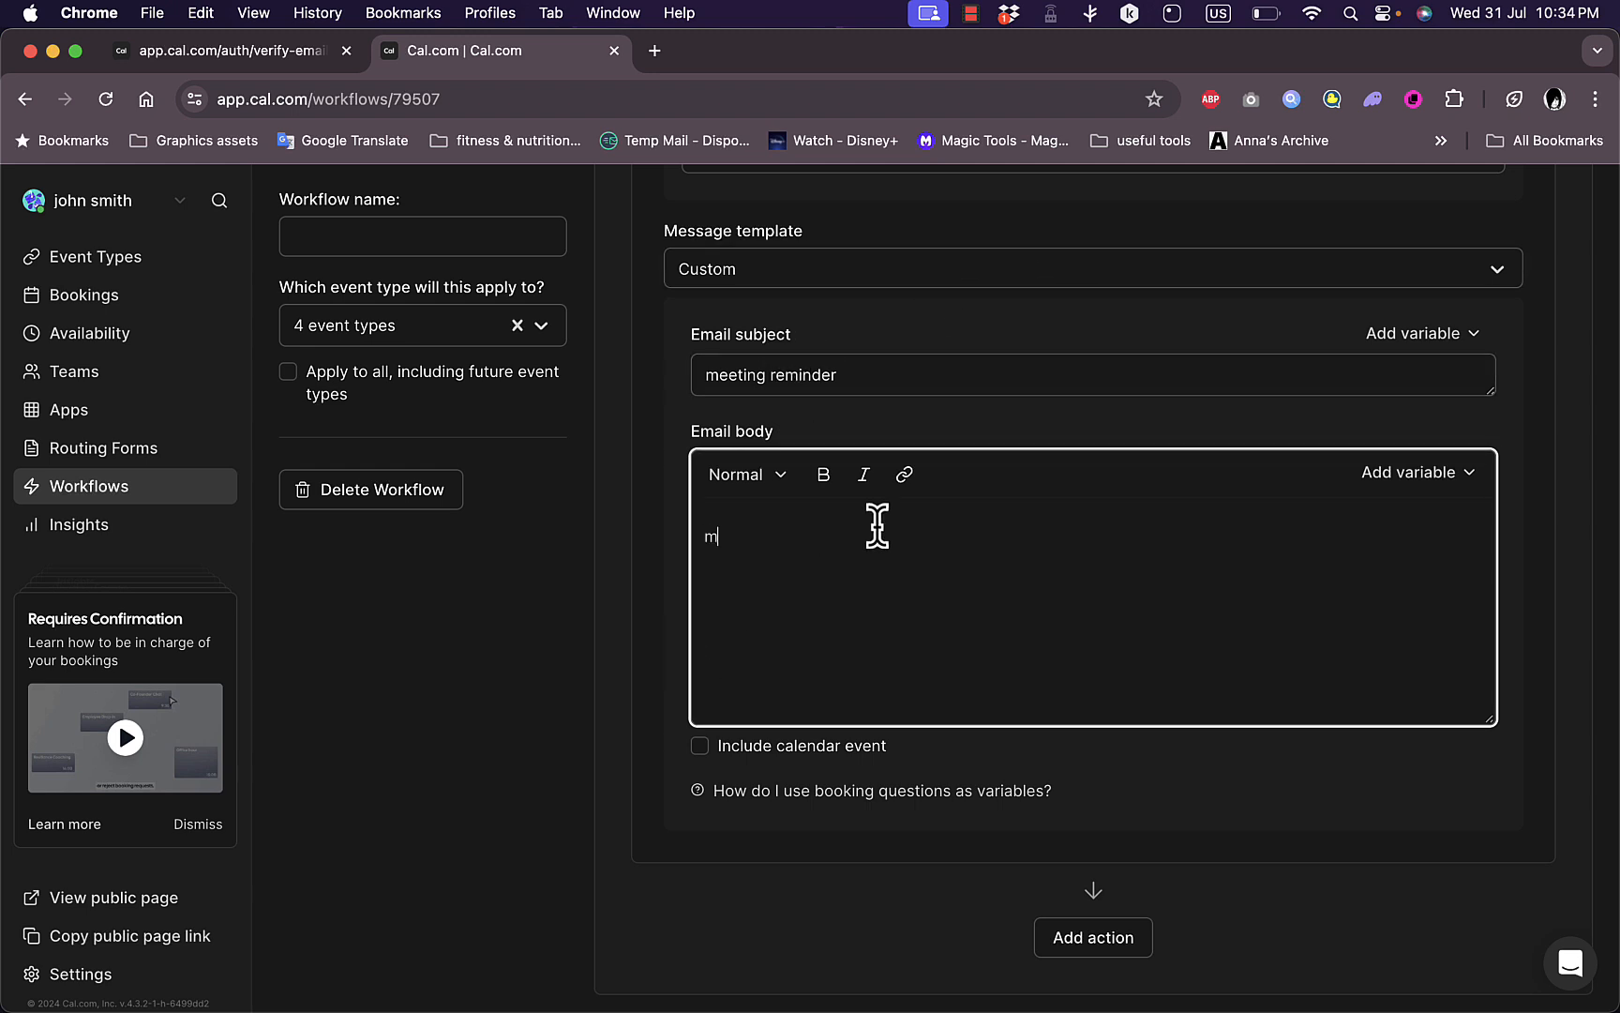
pyautogui.write('eeting re')
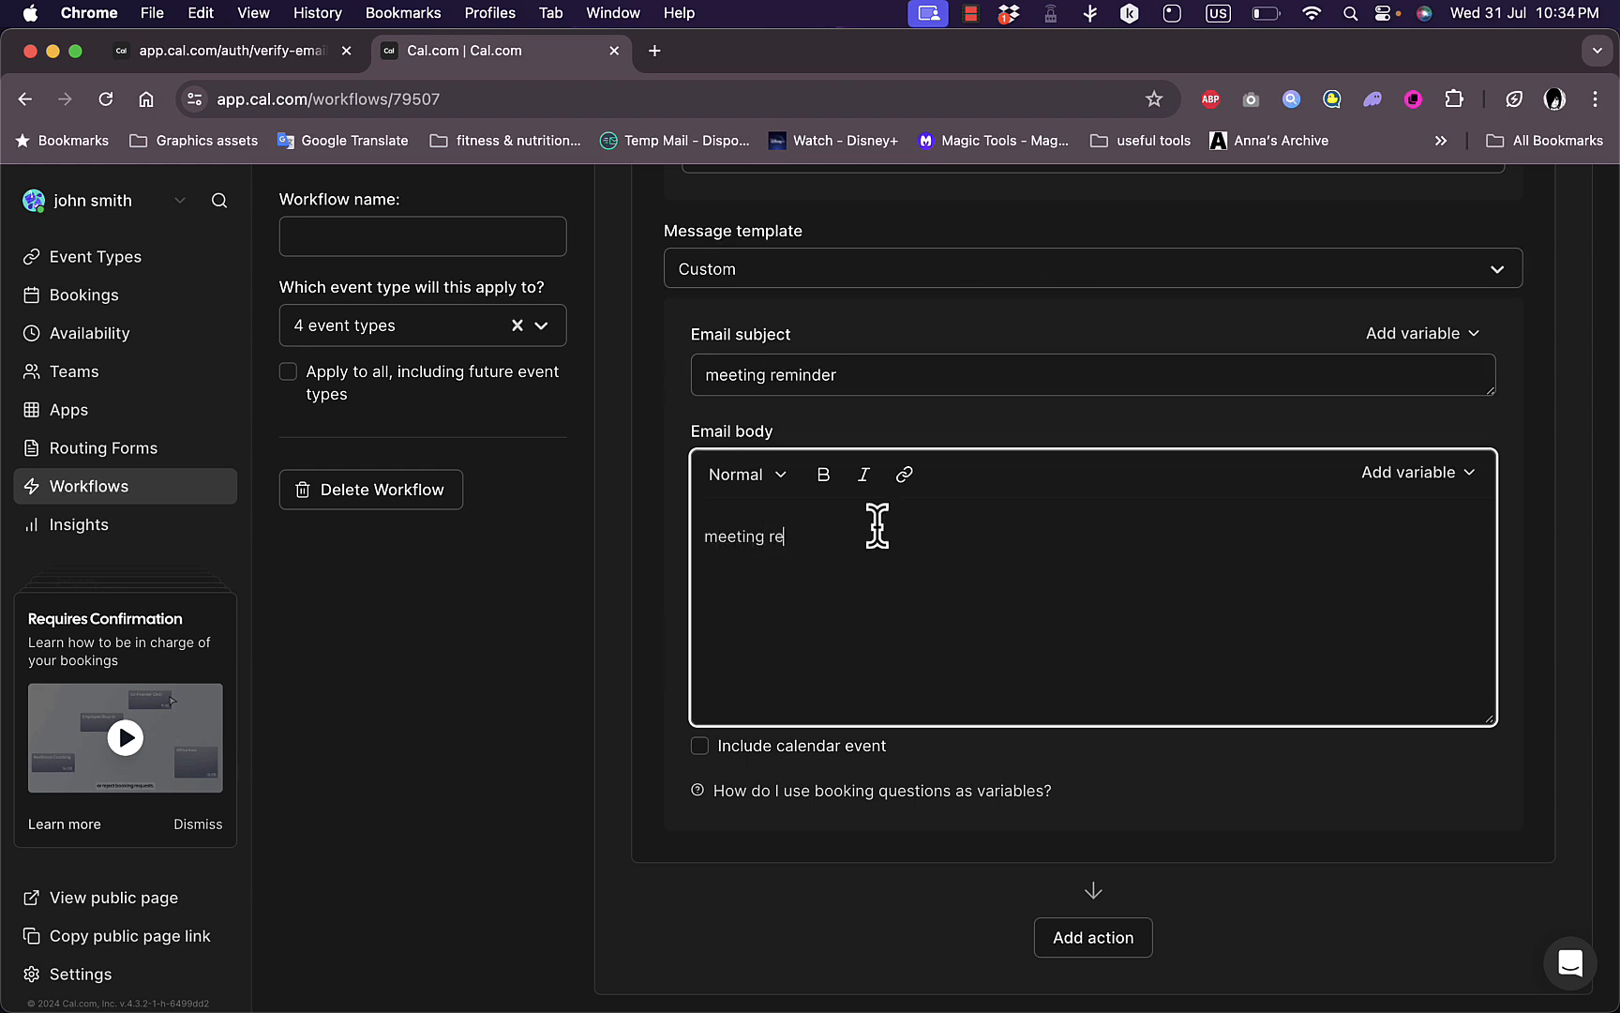
pyautogui.write('minder')
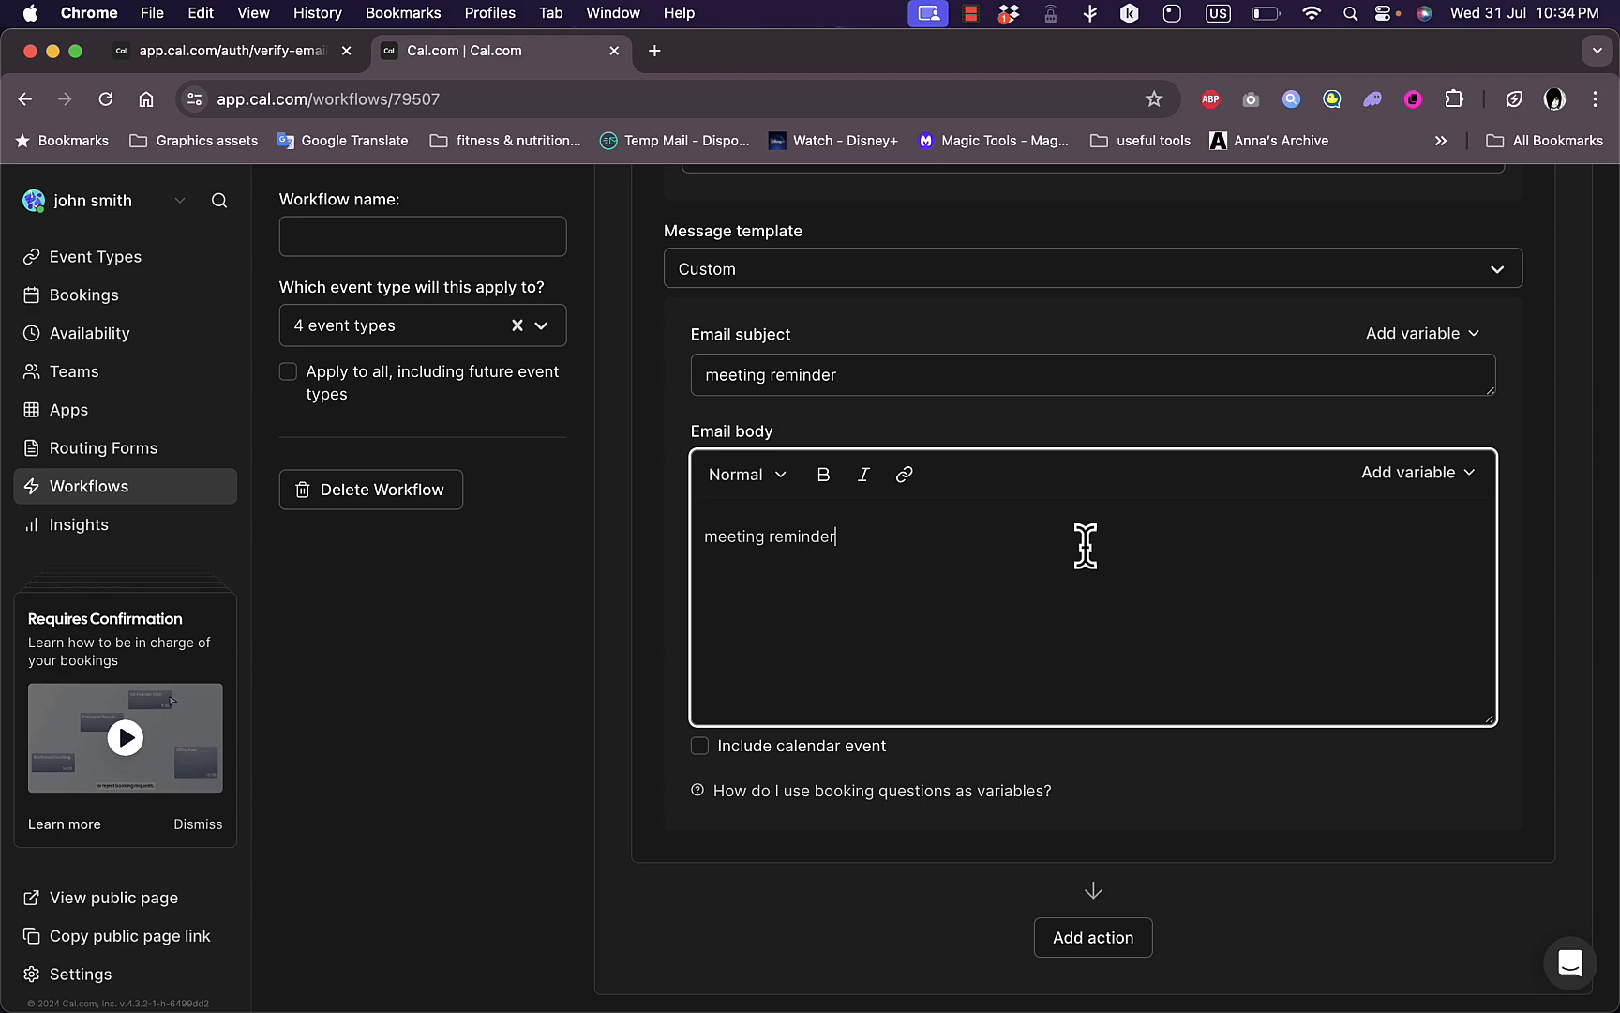
pyautogui.moveTo(834, 813)
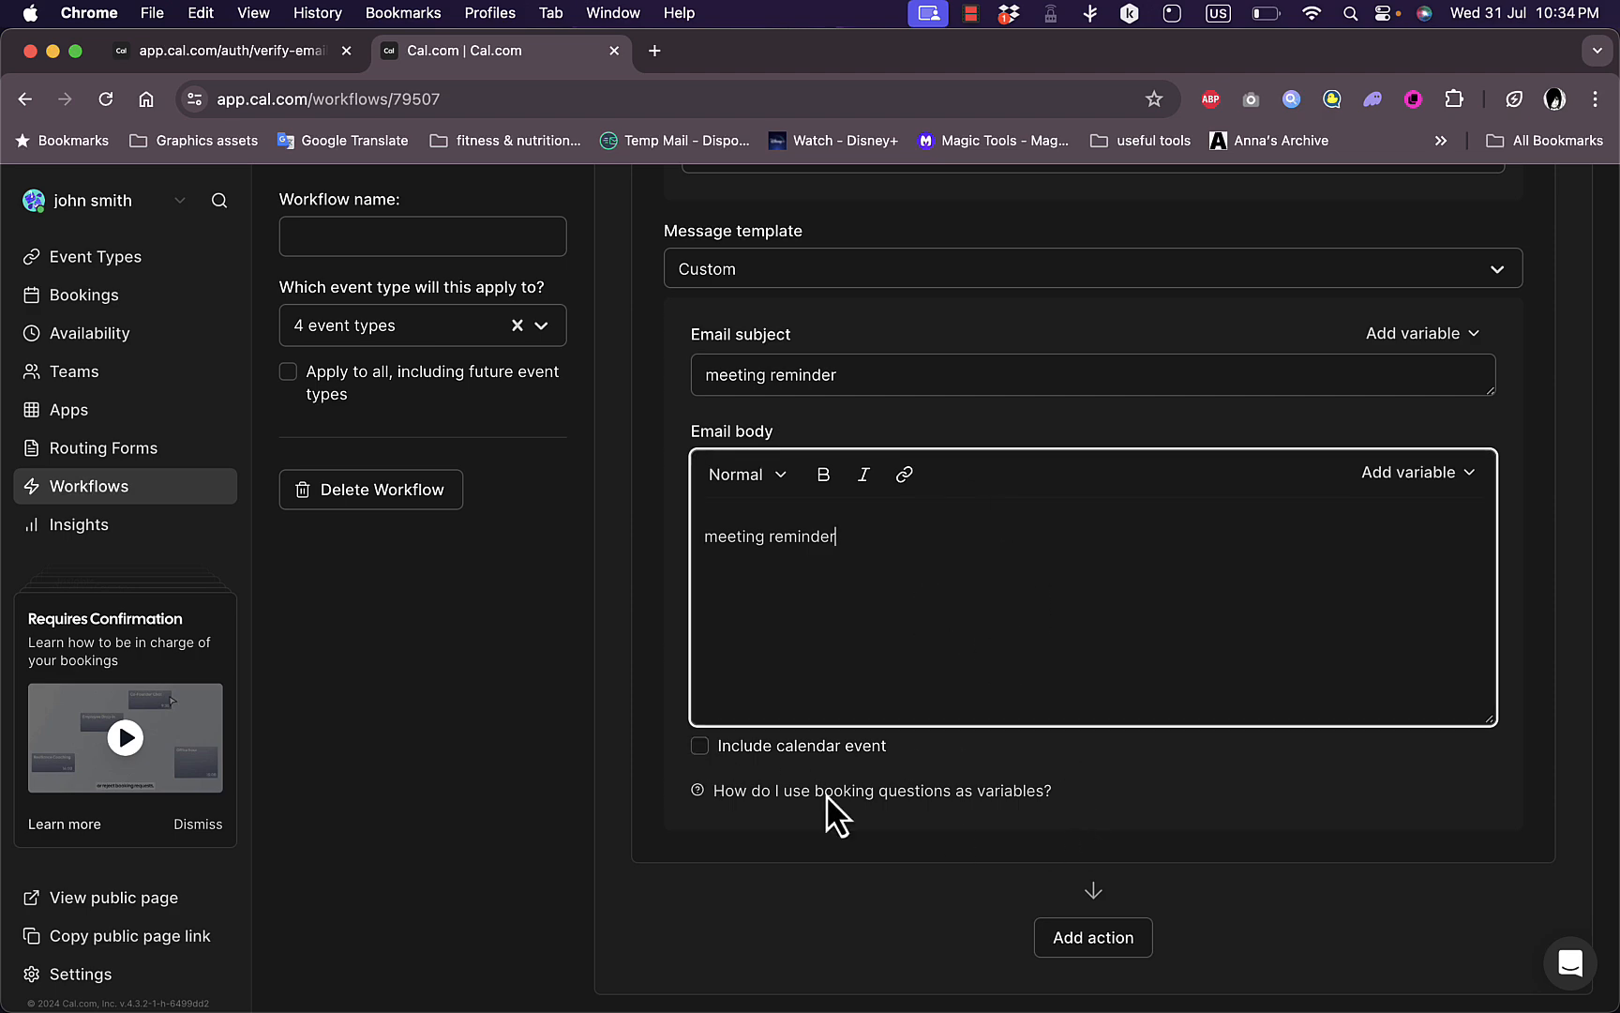
pyautogui.click(700, 744)
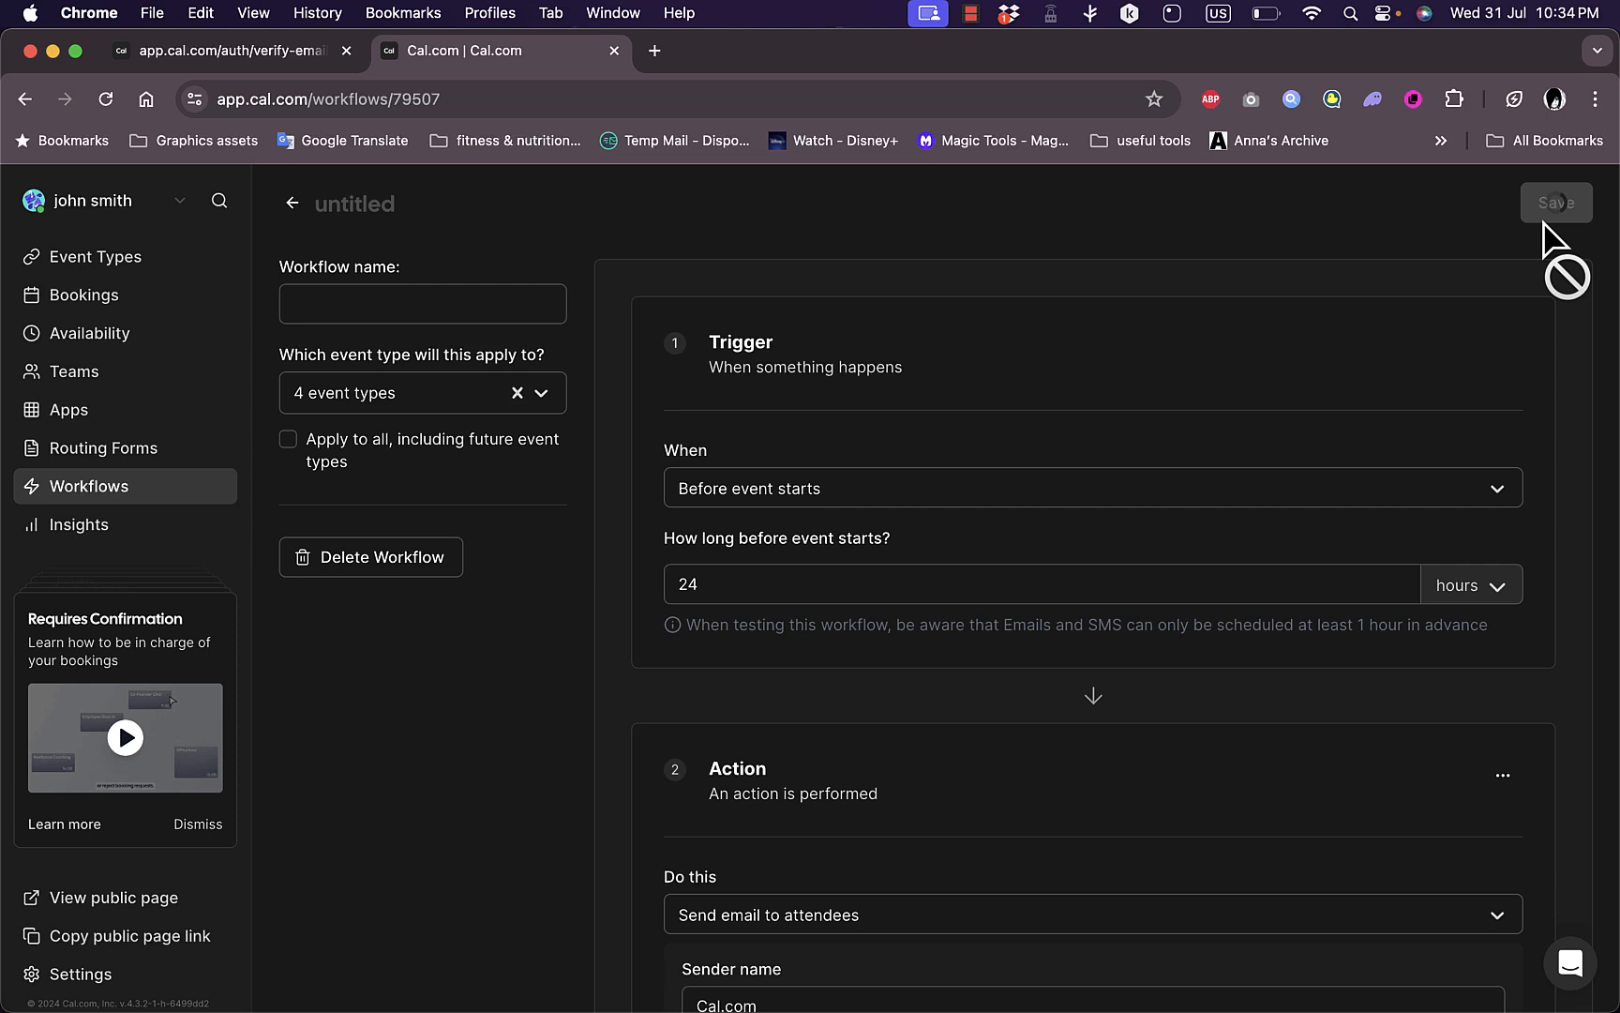
# - Save the workflow, confirmed by the 'workflow updated successfully' toast
pyautogui.click(1554, 201)
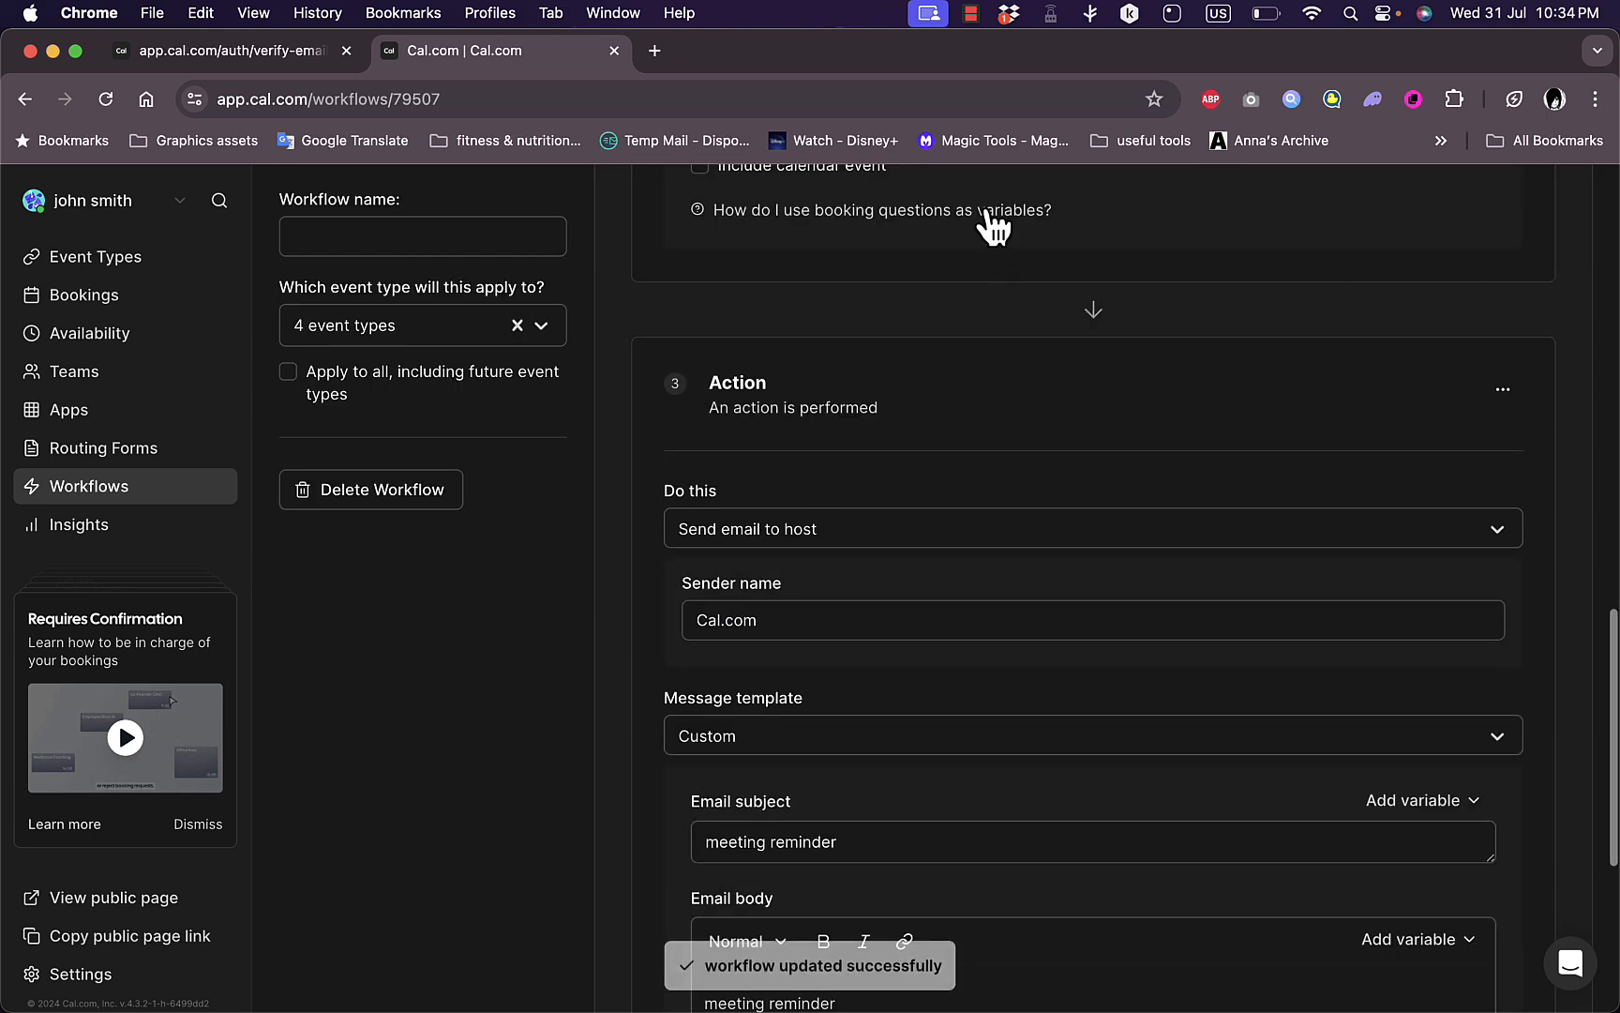
pyautogui.moveTo(559, 754)
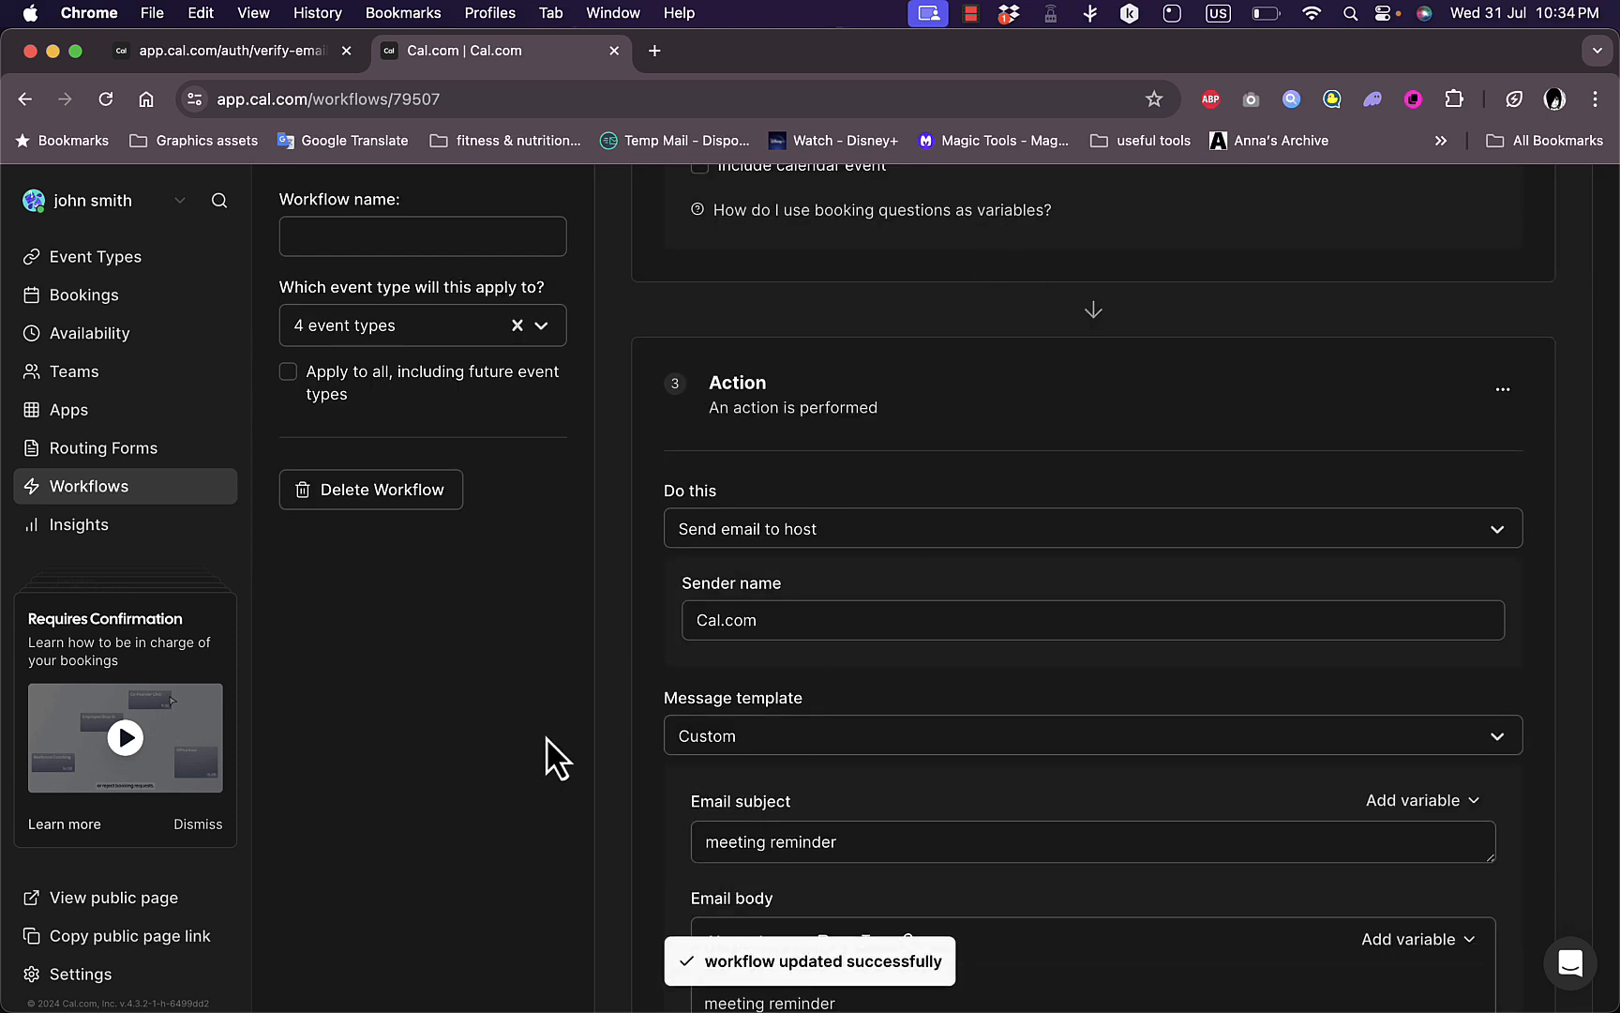
pyautogui.moveTo(77, 523)
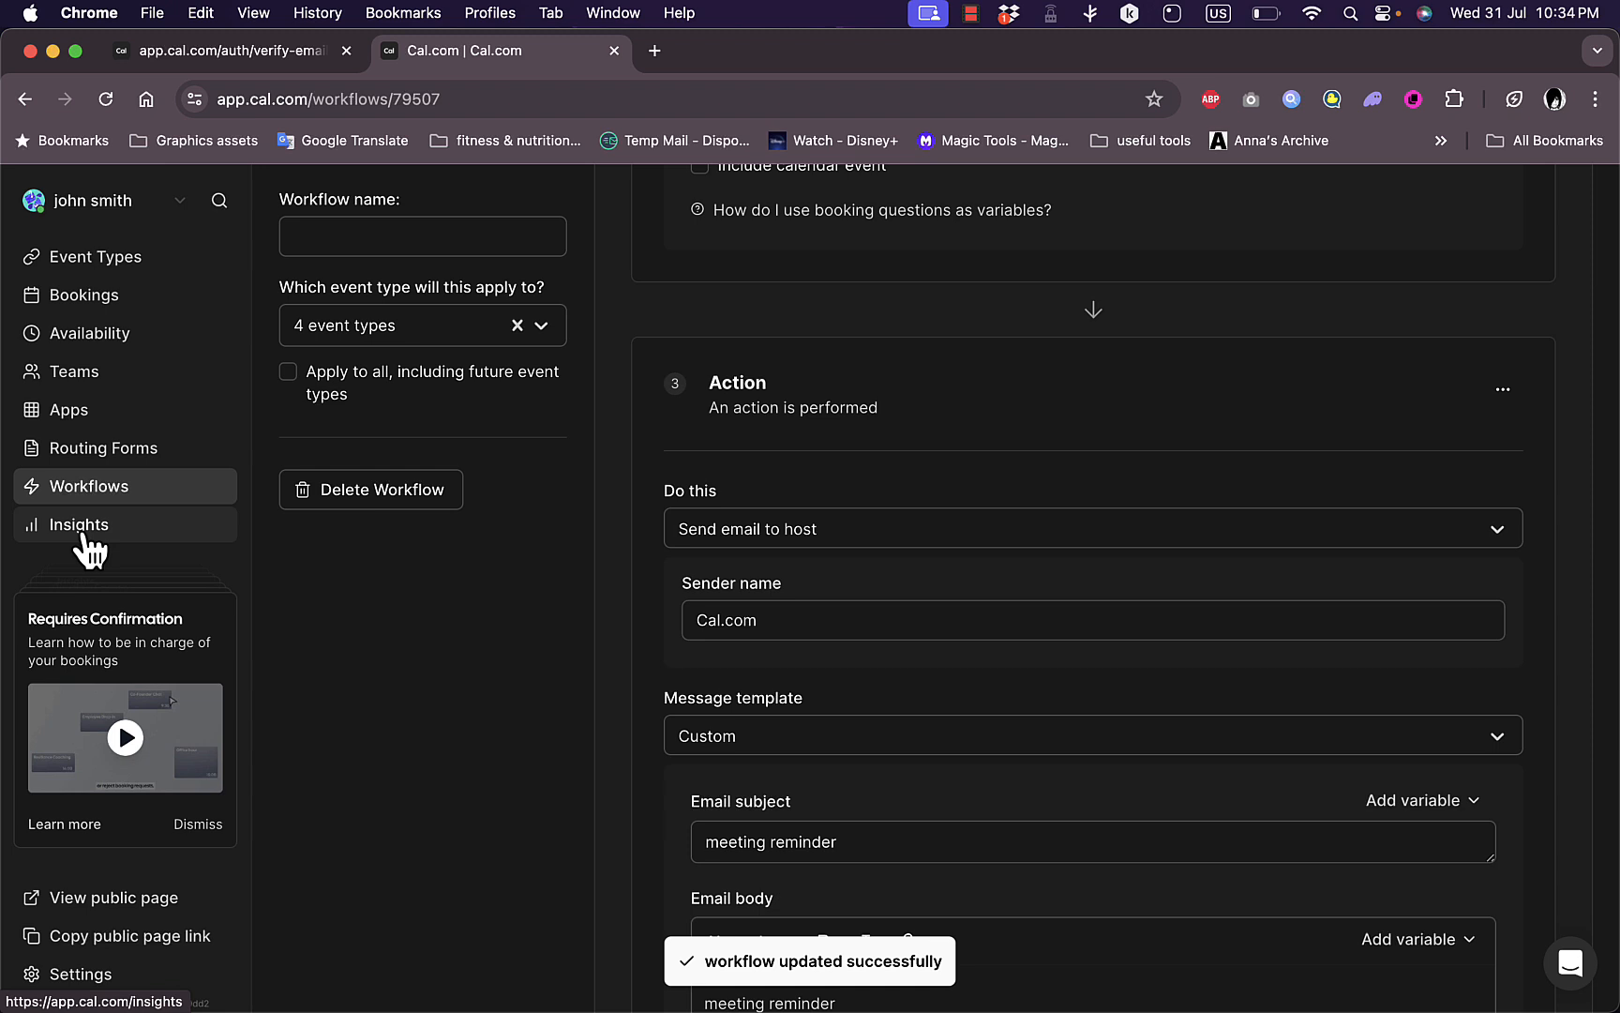
# - Go to the Insights page for booking analytics
pyautogui.click(77, 524)
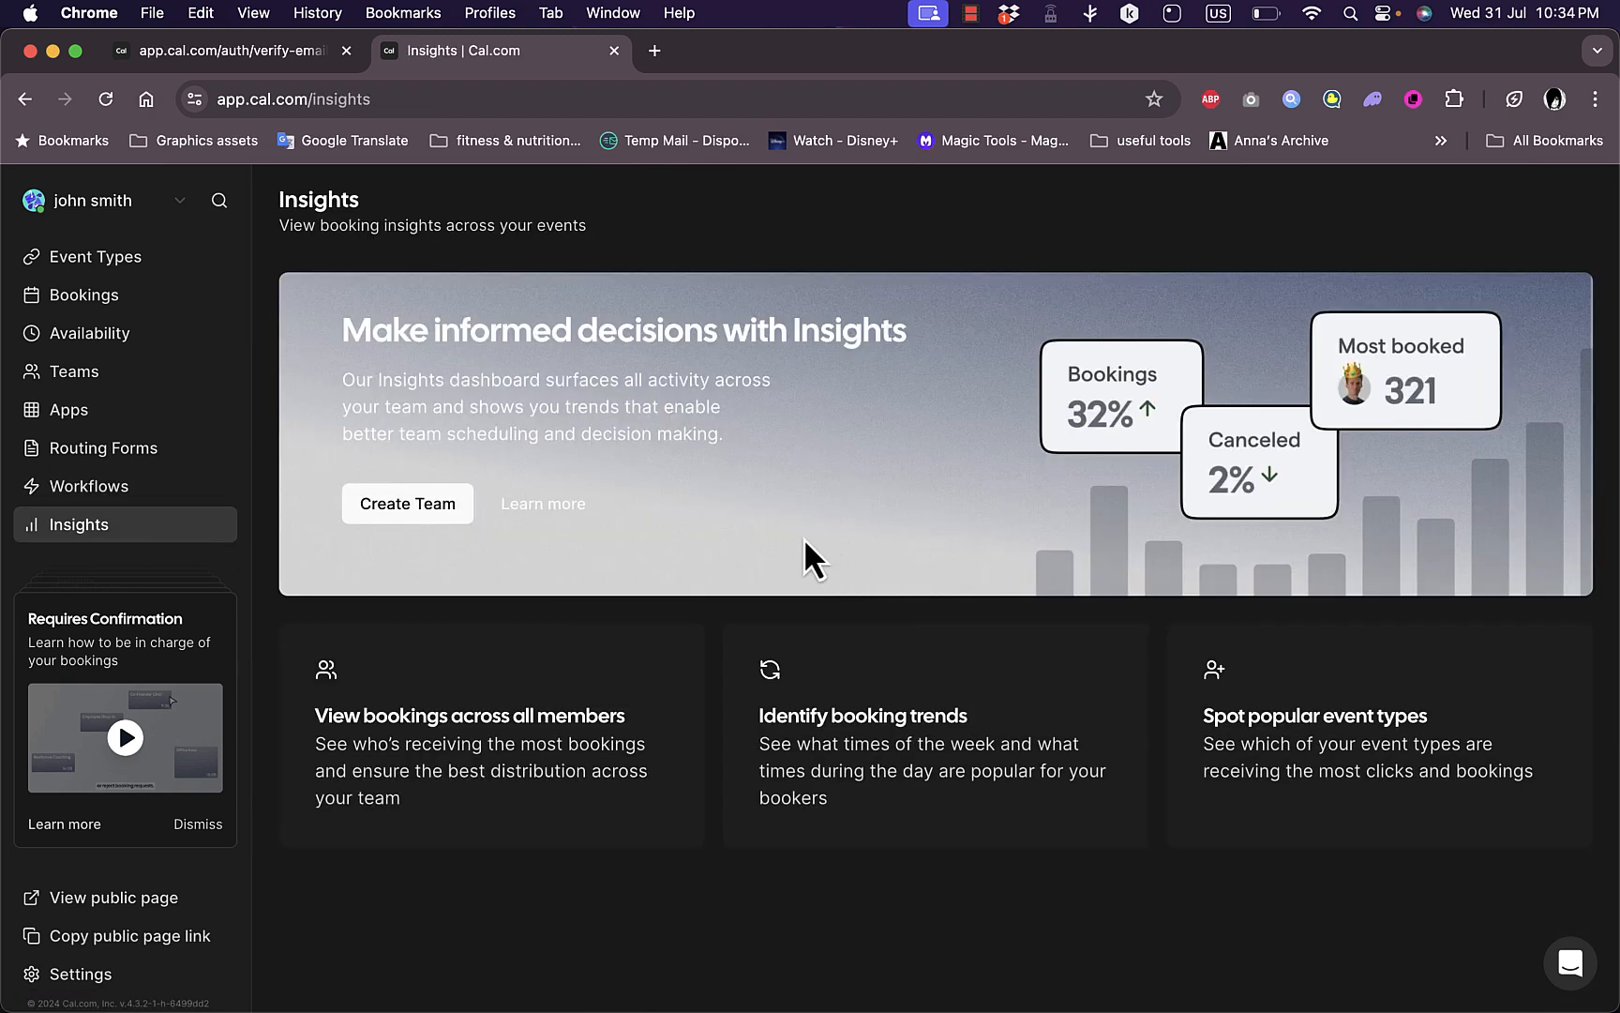
pyautogui.moveTo(765, 546)
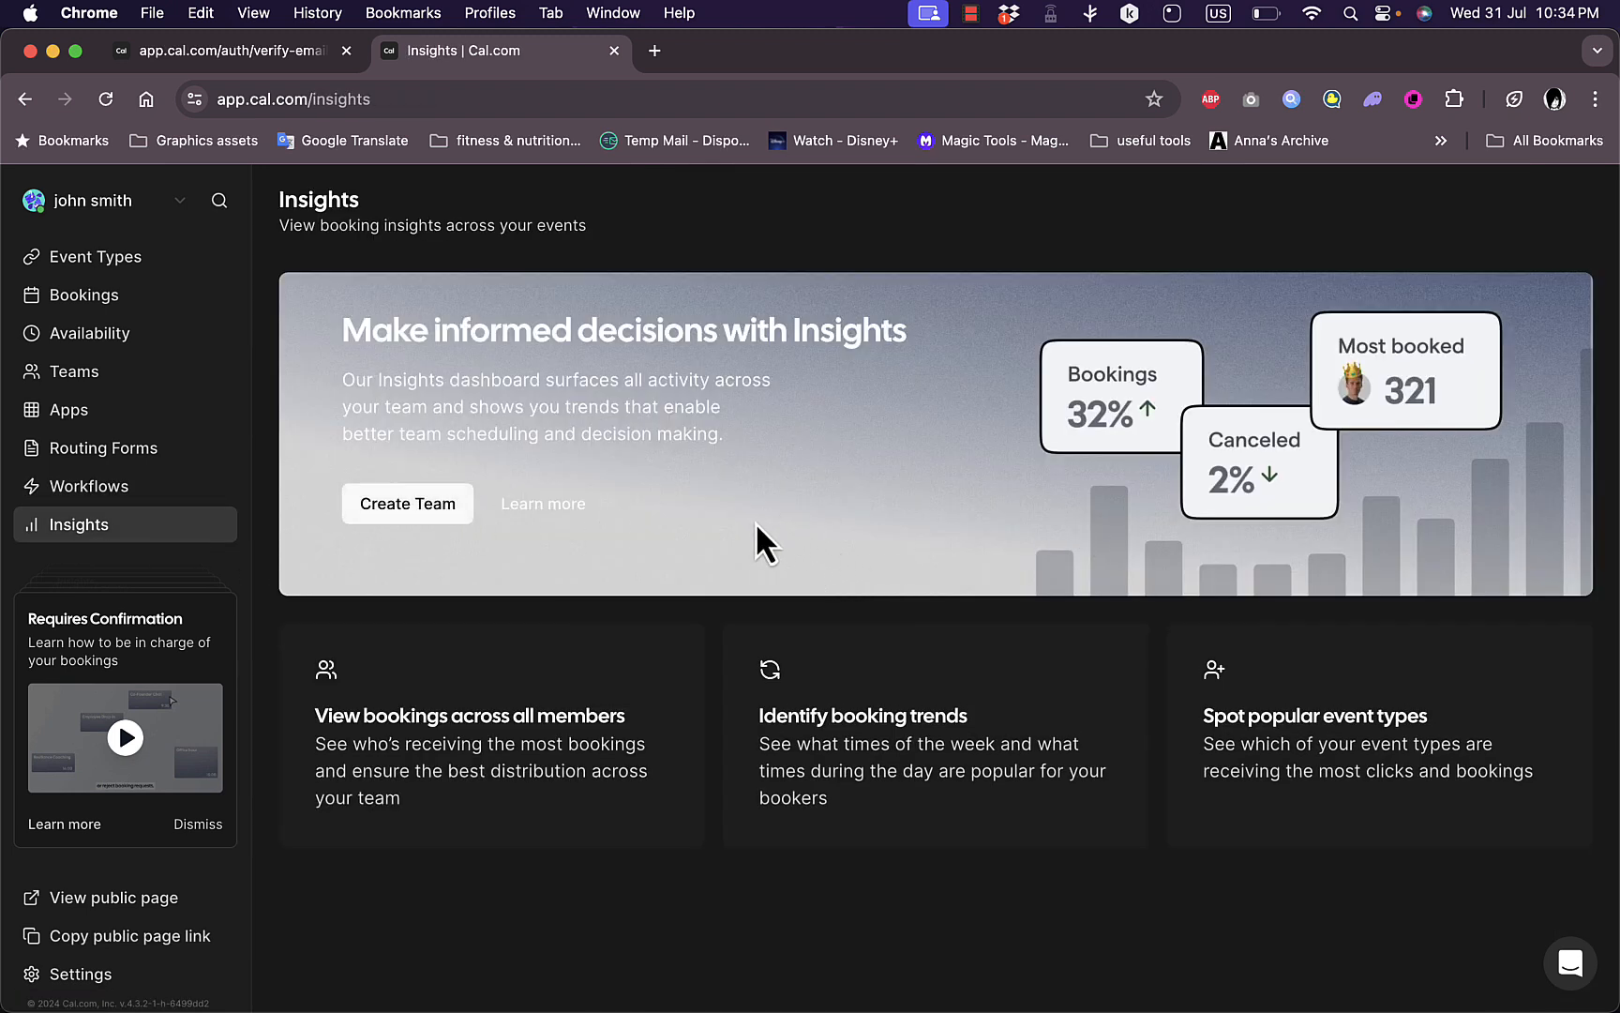
pyautogui.moveTo(443, 479)
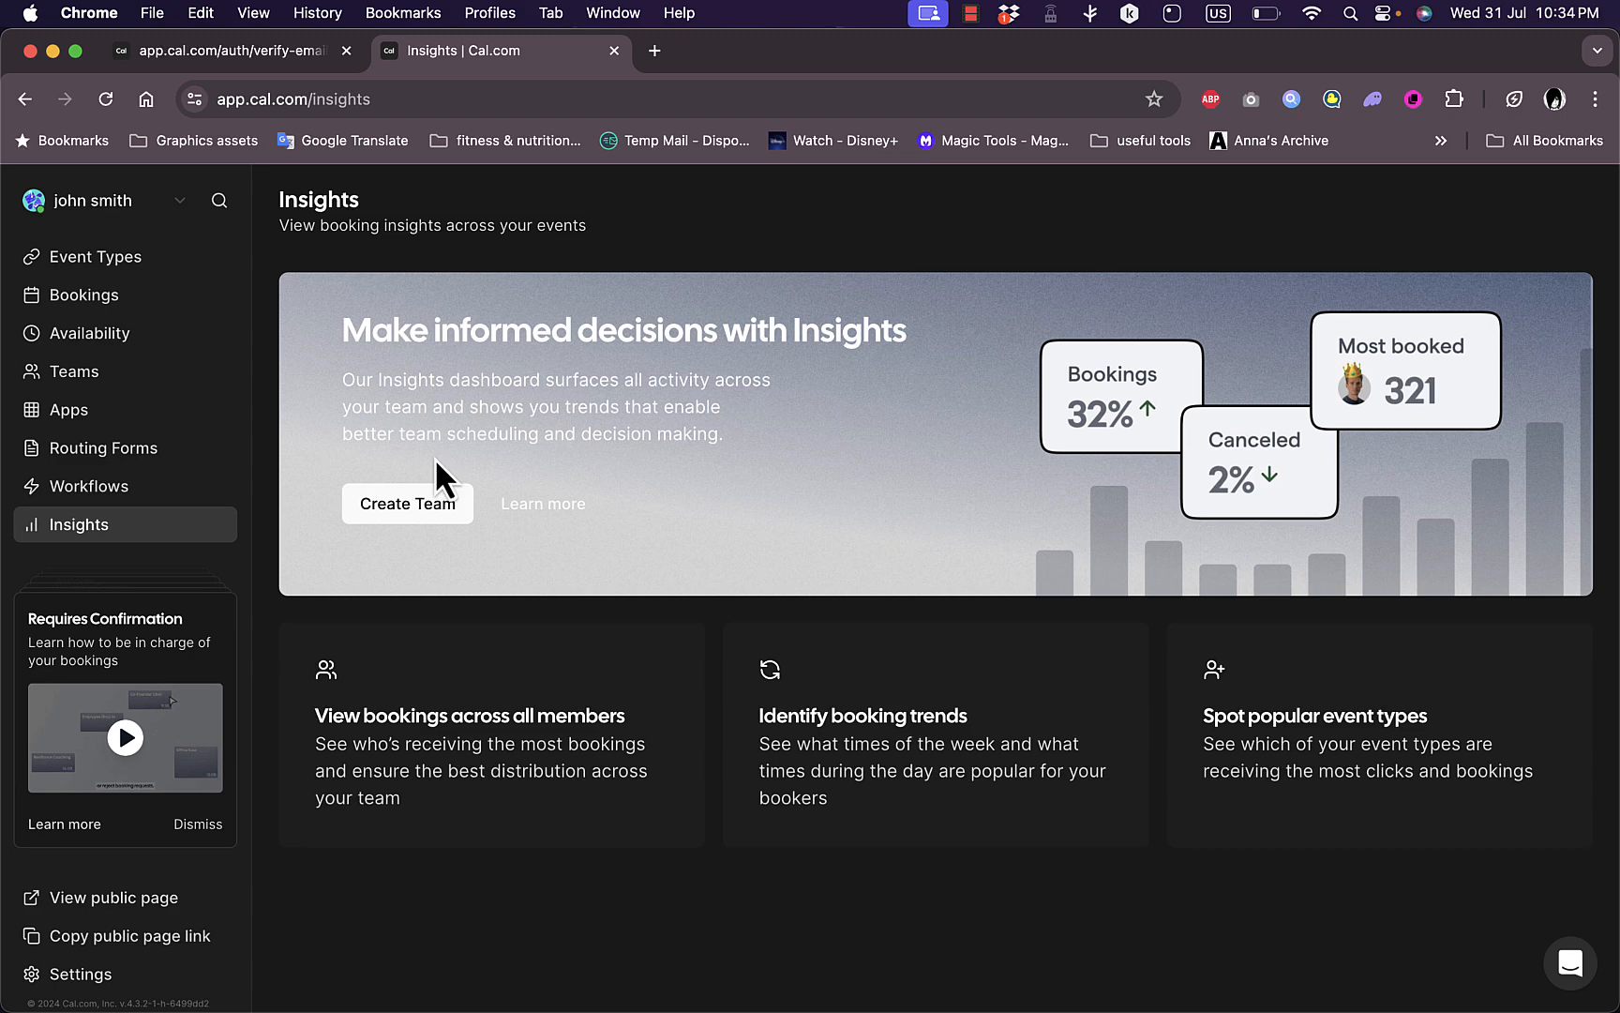
pyautogui.moveTo(81, 553)
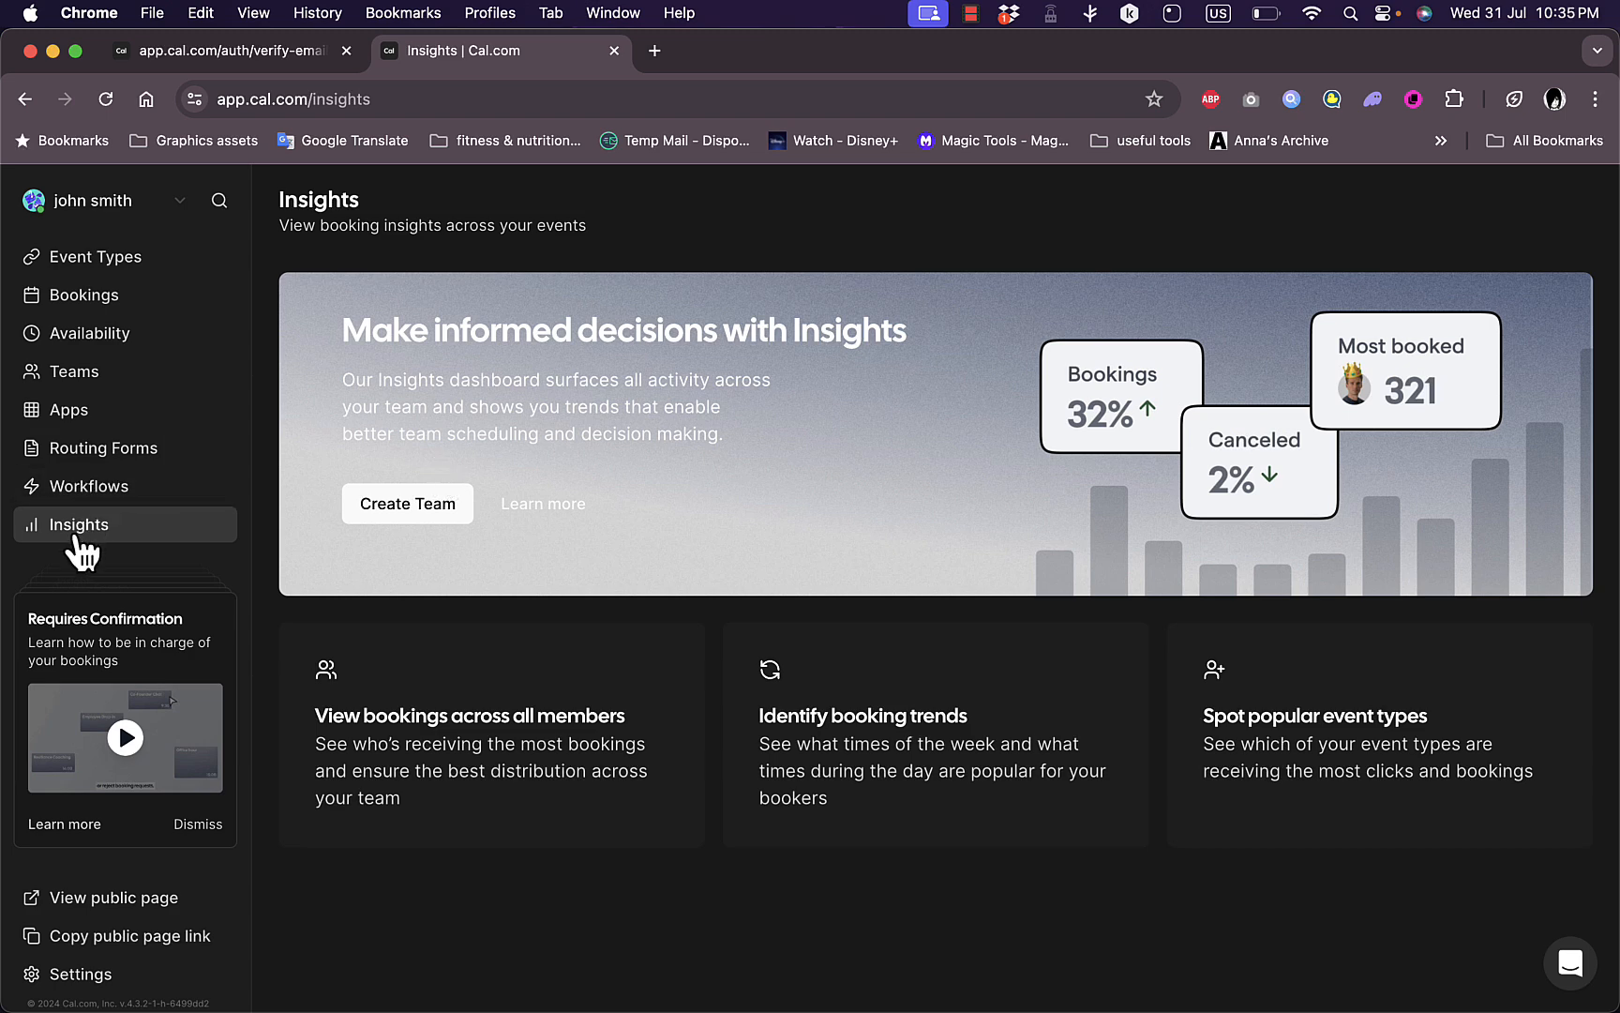
pyautogui.moveTo(709, 521)
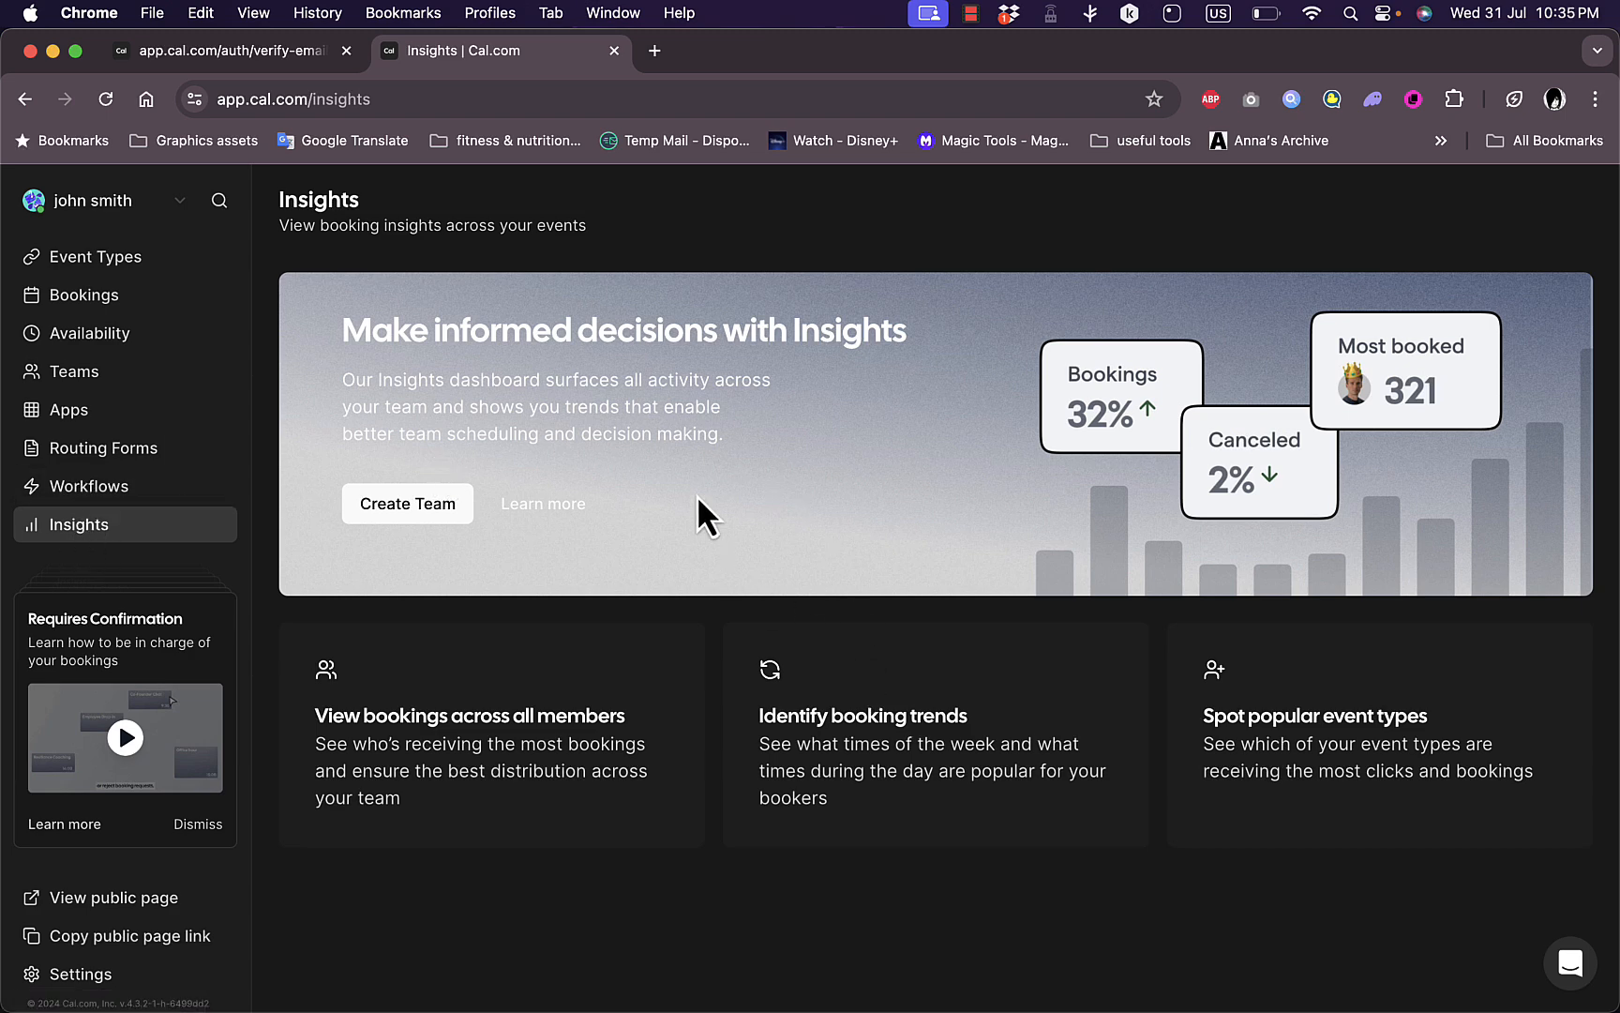
pyautogui.moveTo(78, 973)
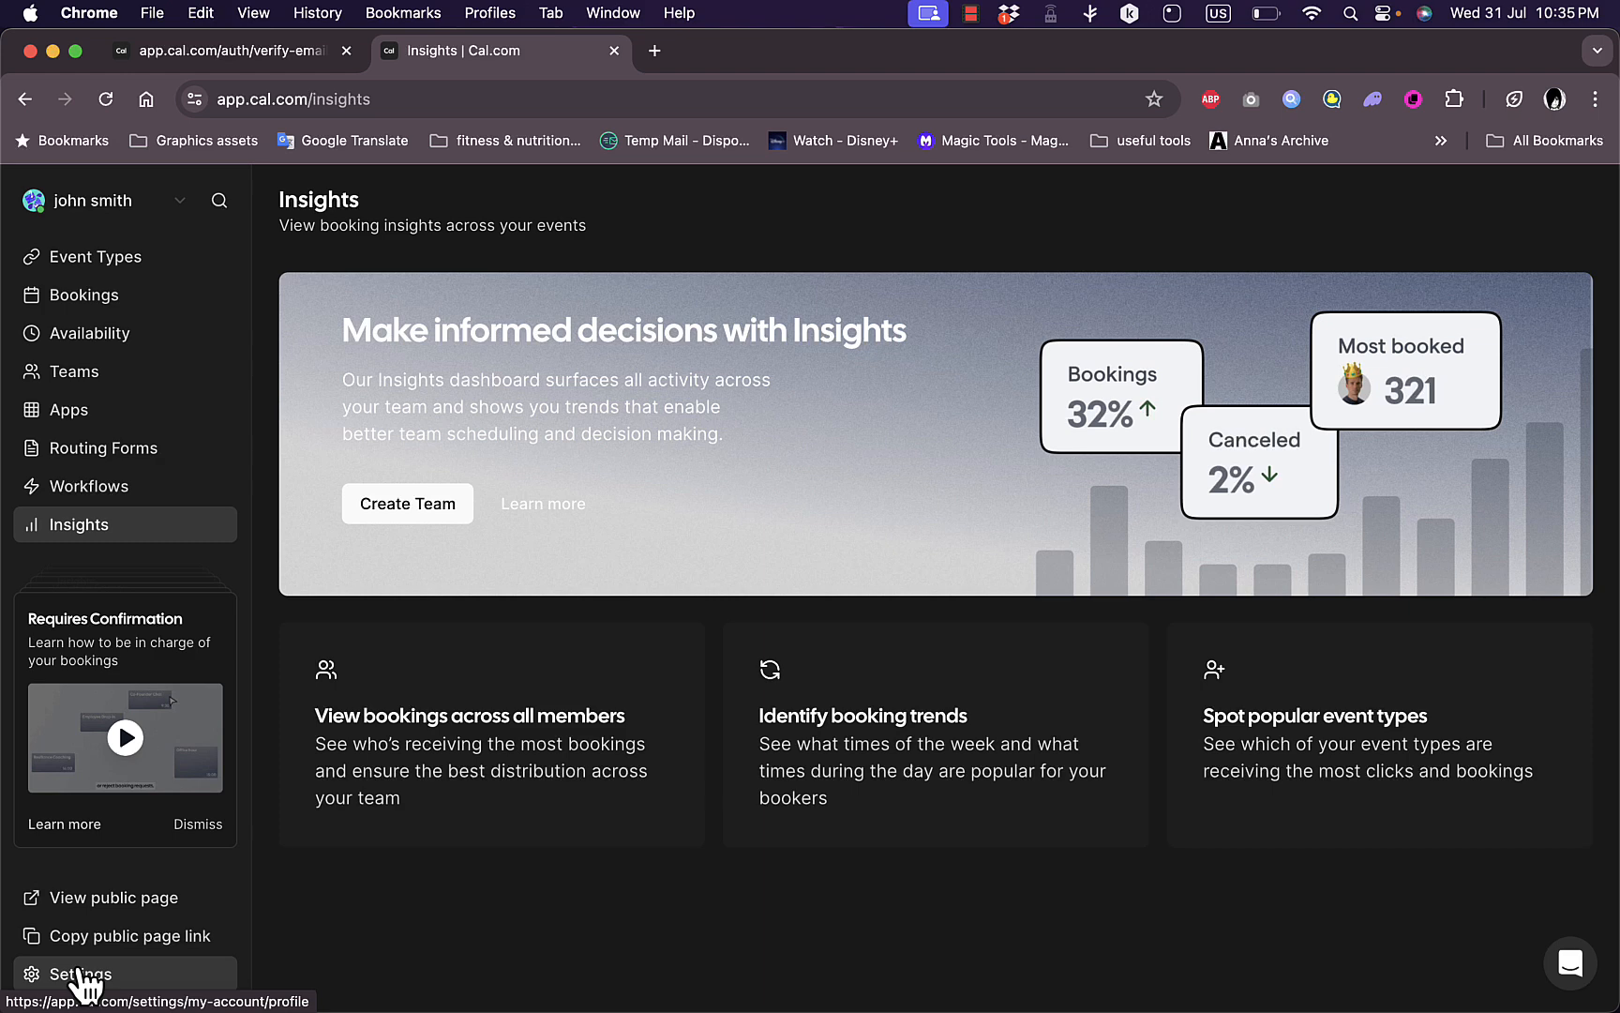
pyautogui.moveTo(124, 936)
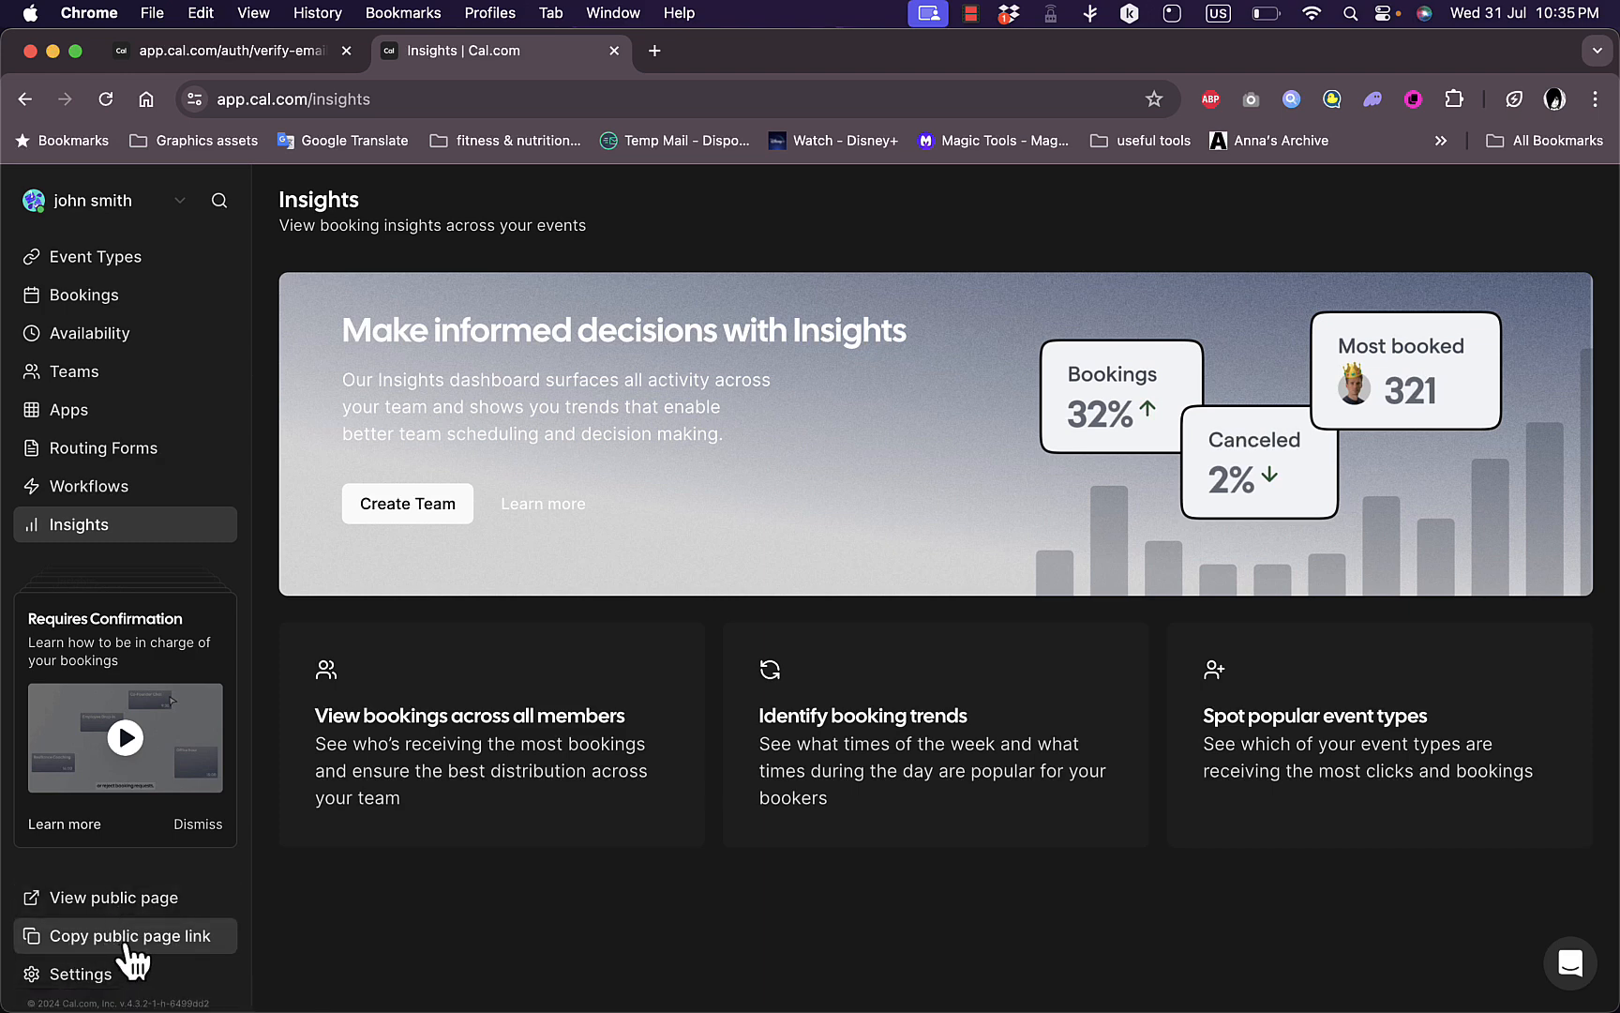
pyautogui.moveTo(388, 42)
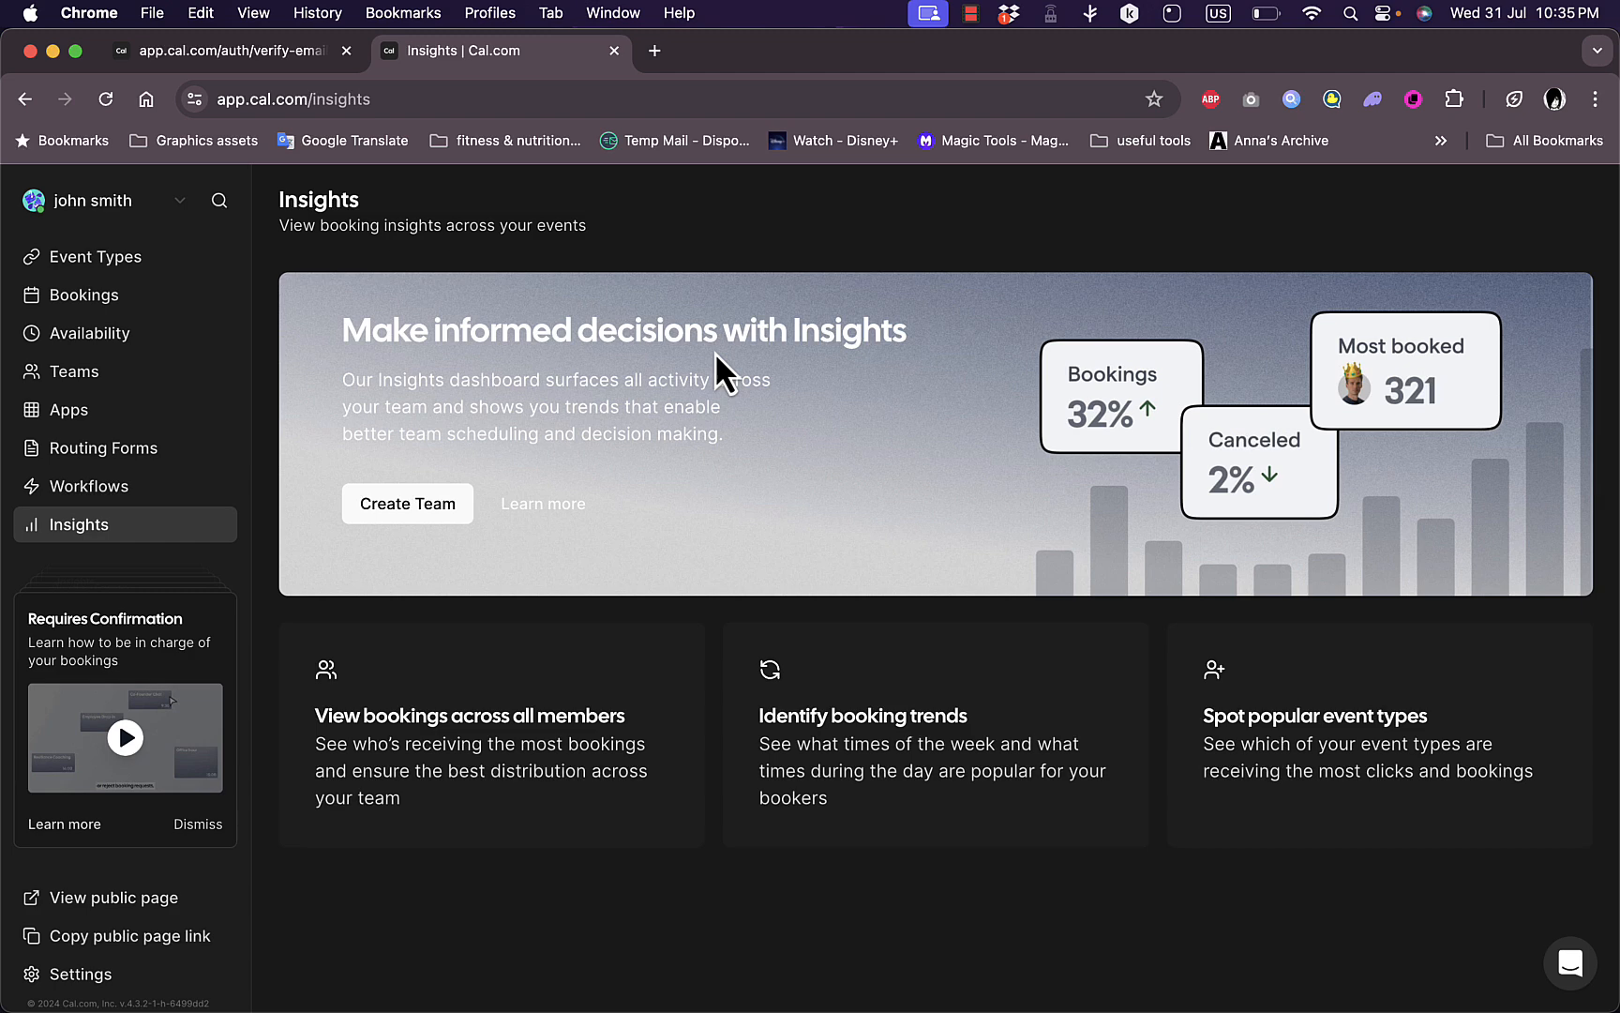
pyautogui.moveTo(520, 82)
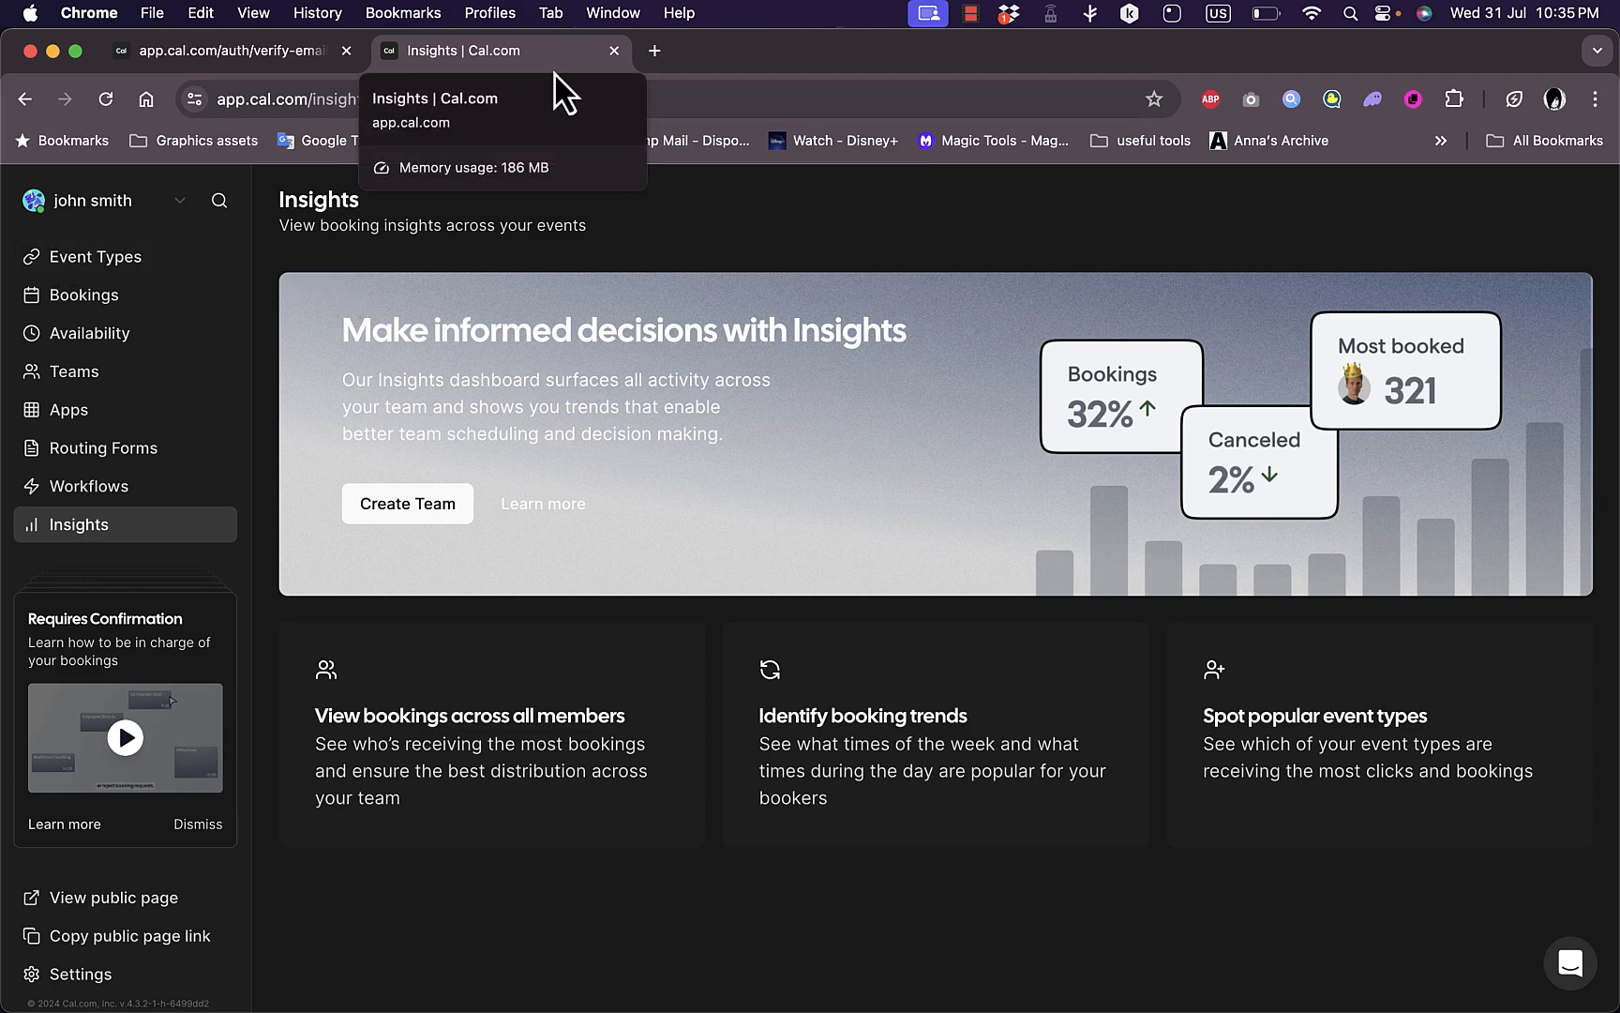
pyautogui.moveTo(845, 232)
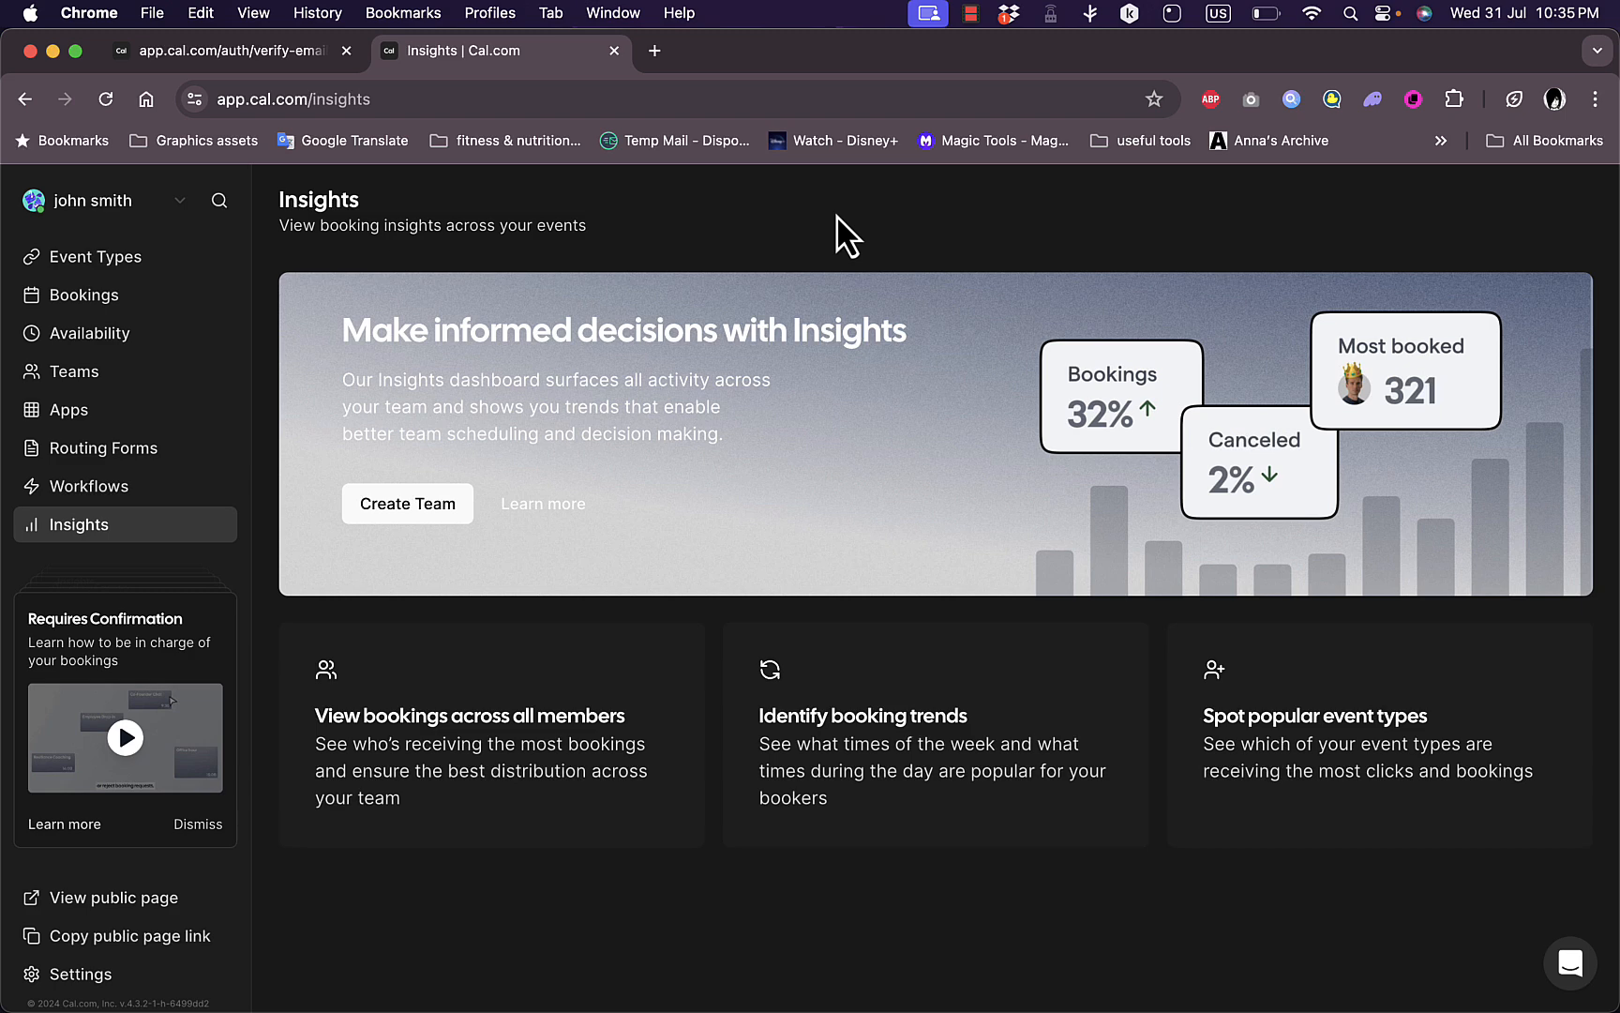
pyautogui.moveTo(285, 404)
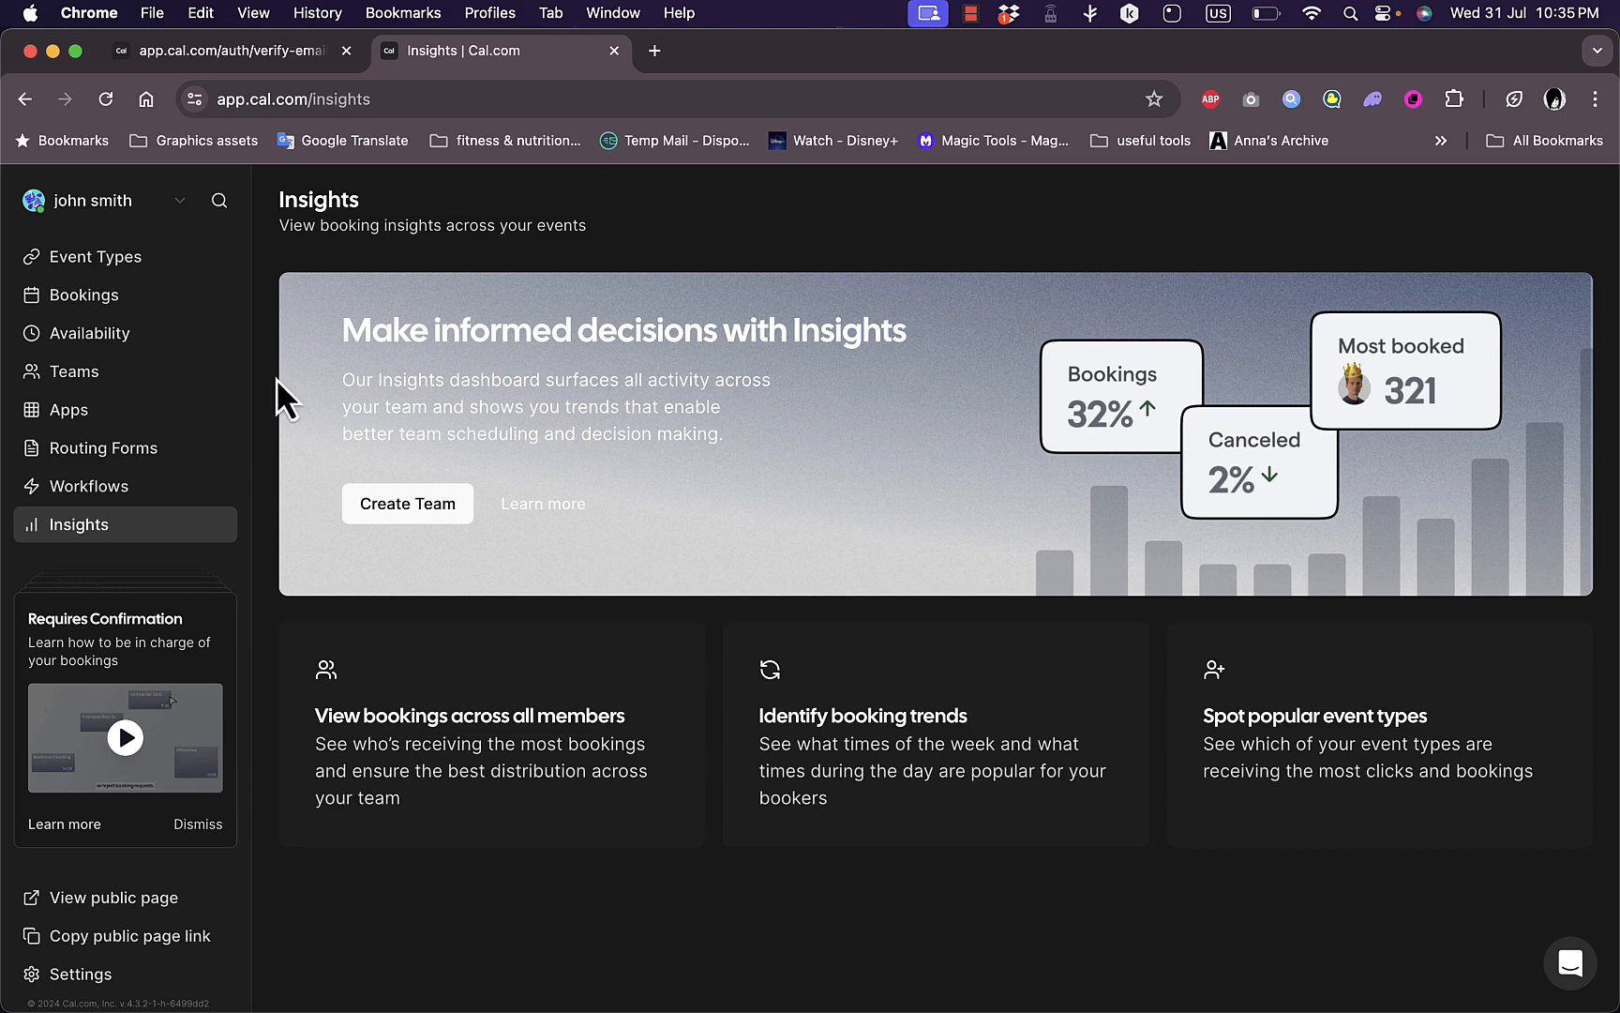